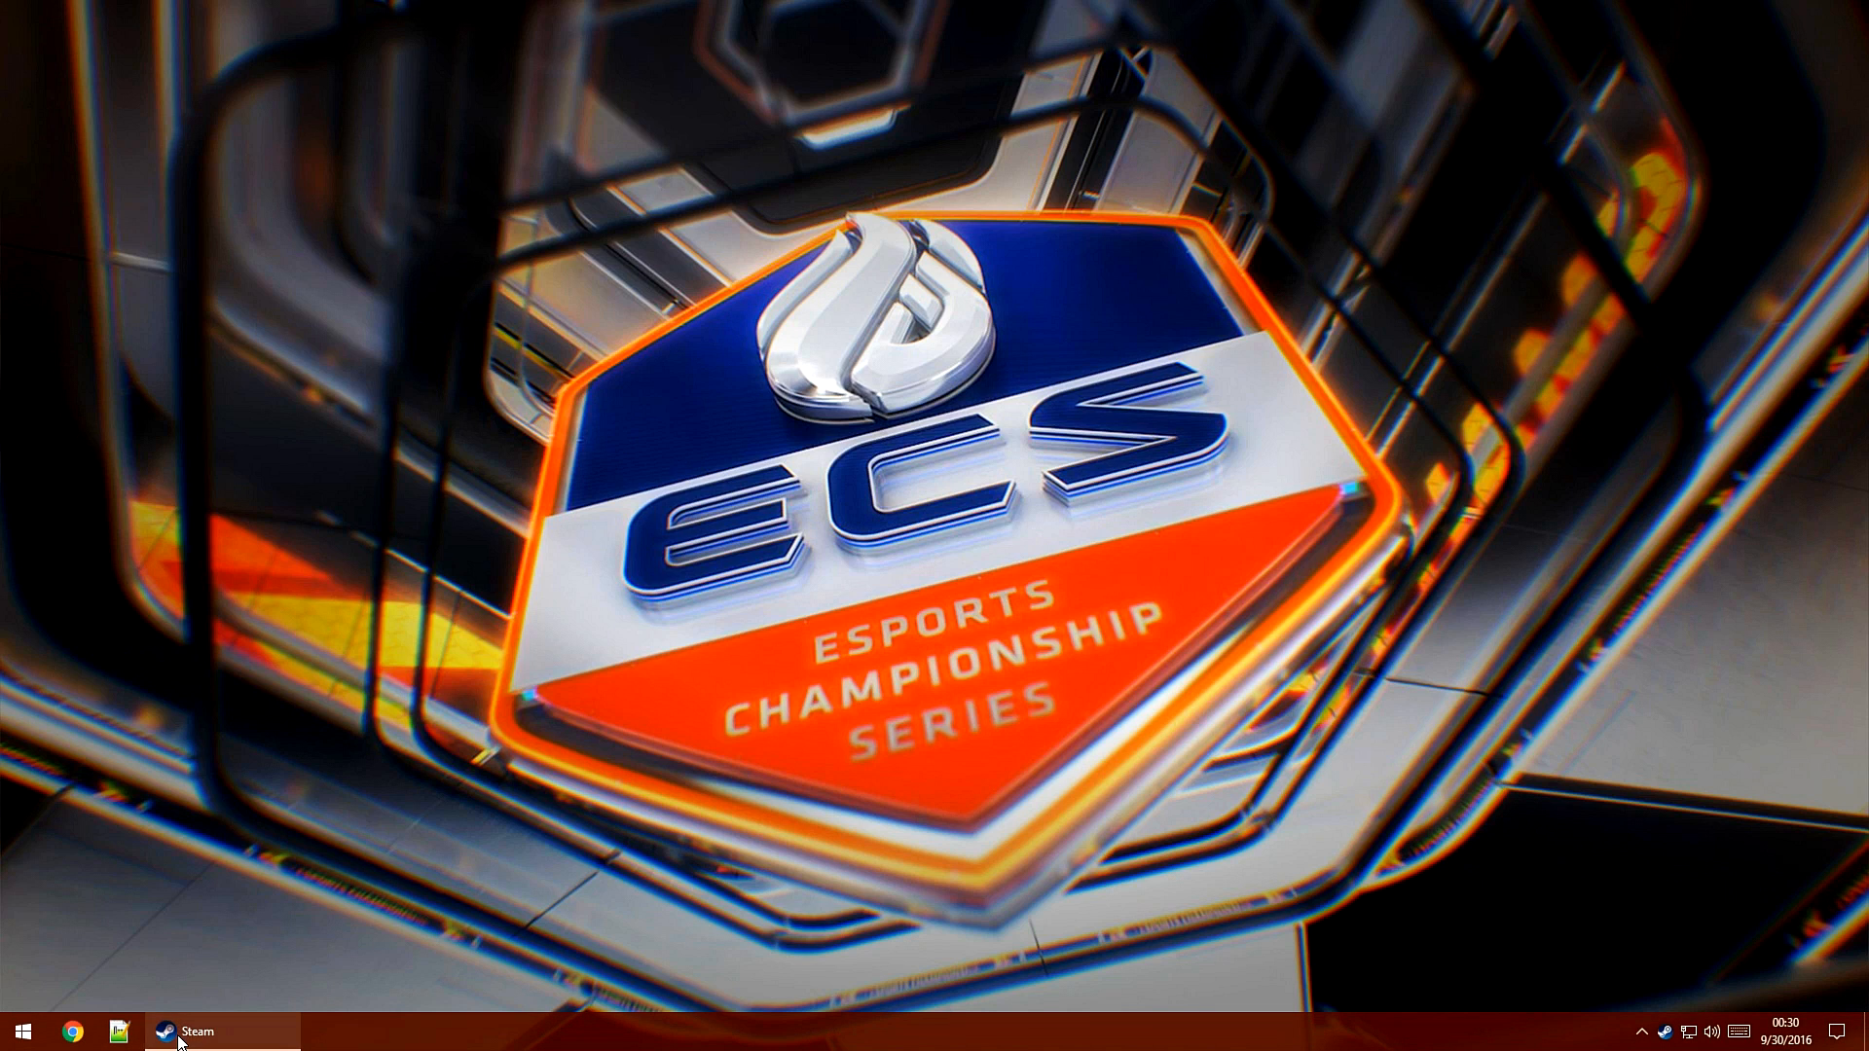
Bring up Steam and show the Tools list in its library
click(191, 1031)
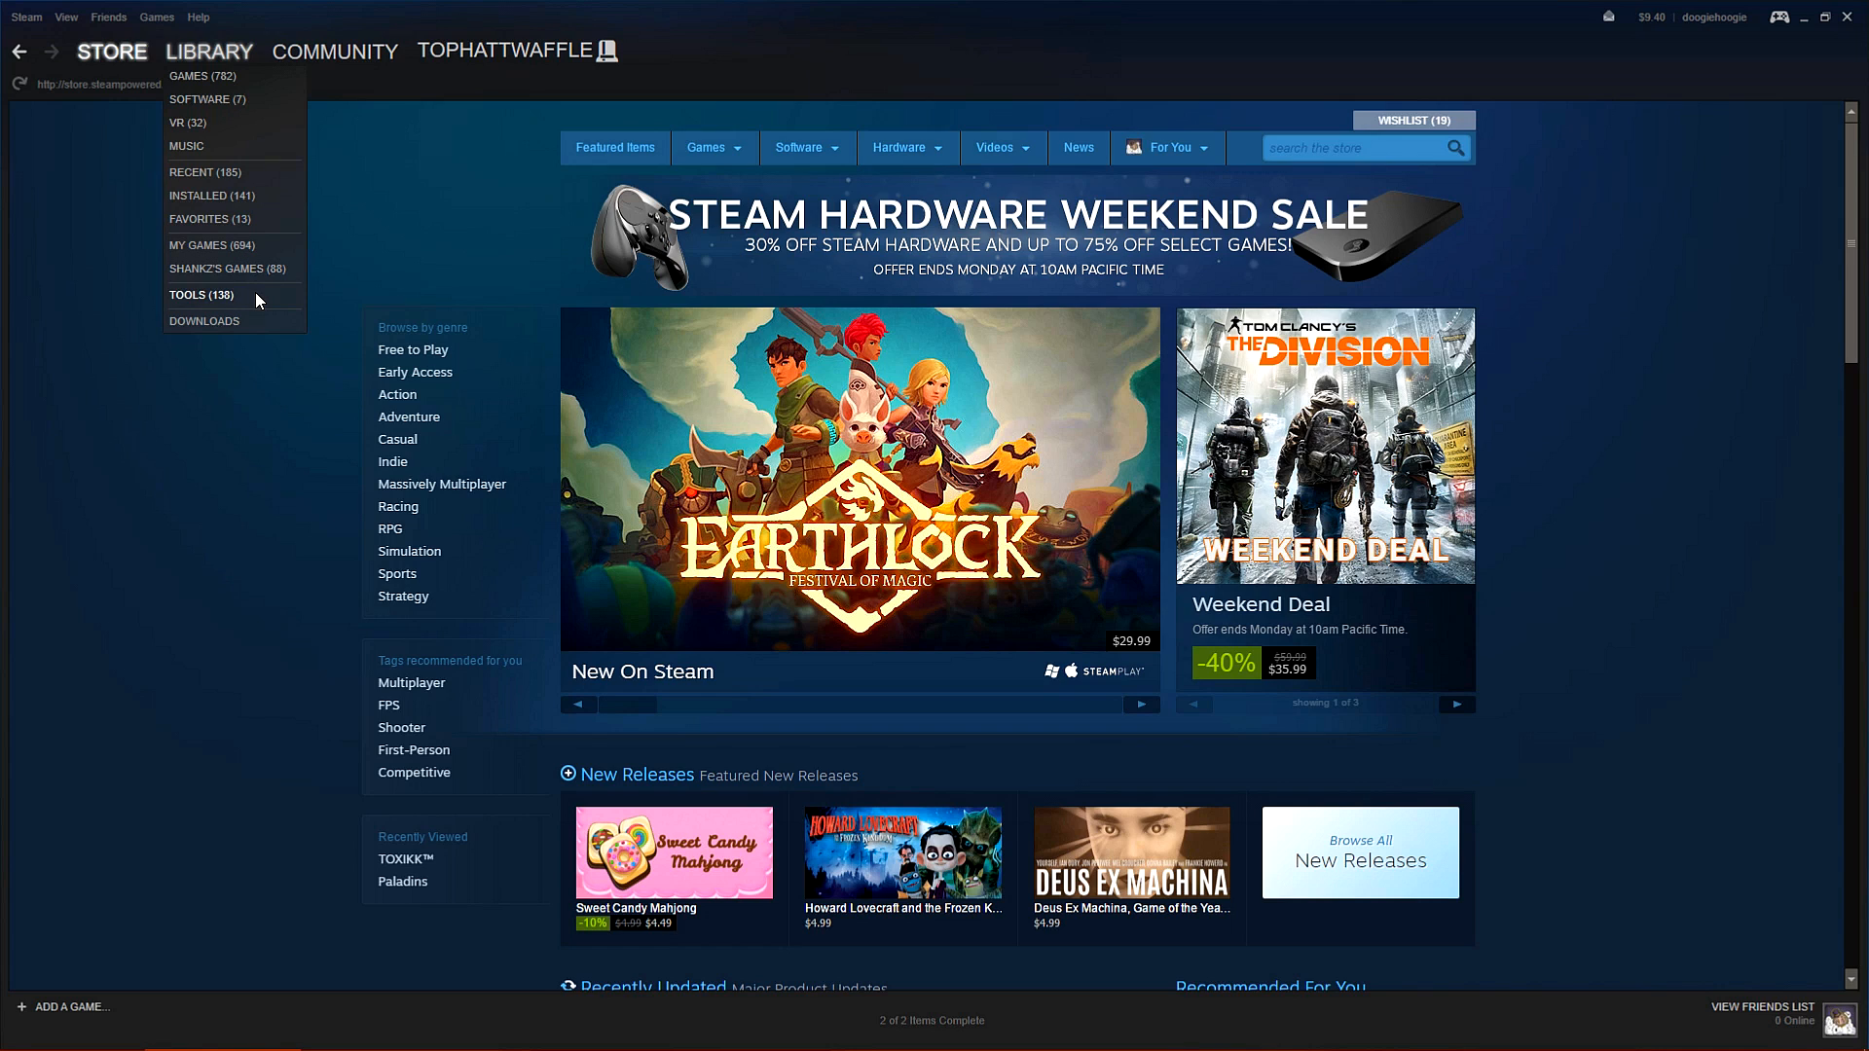
click(201, 294)
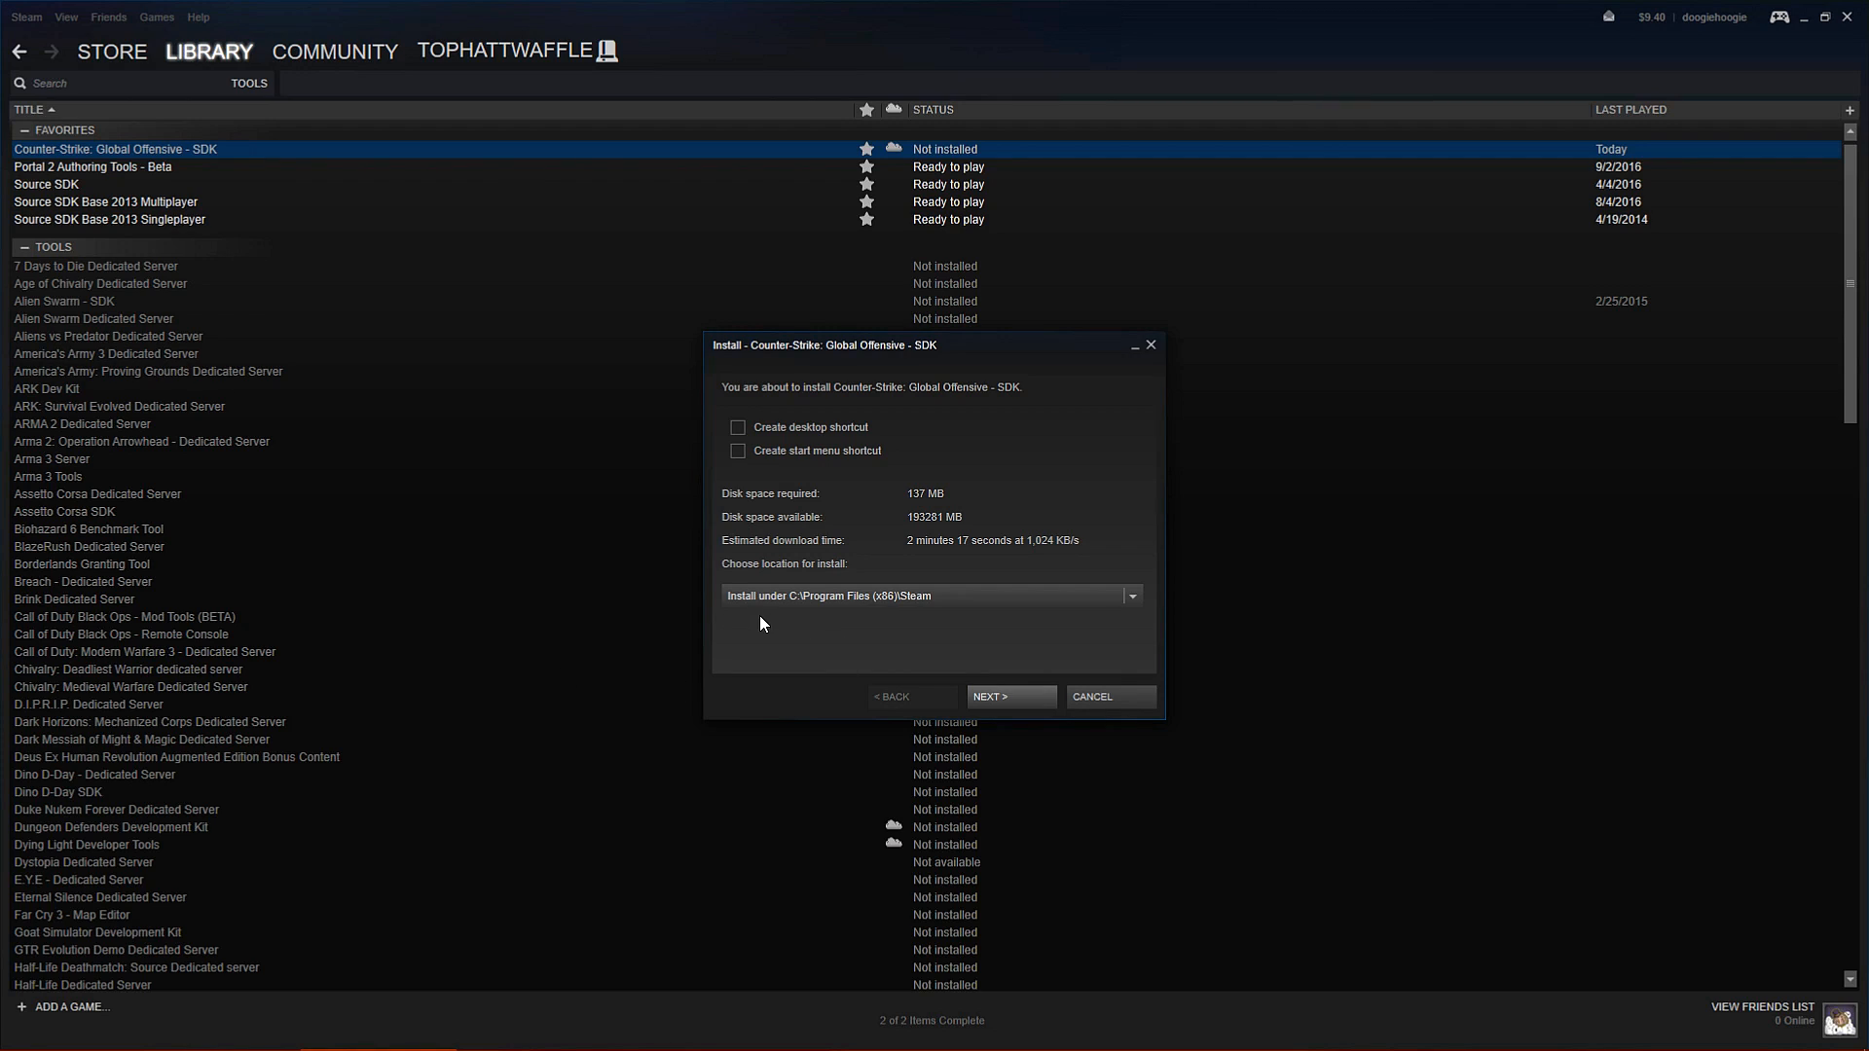
mouse_move(915, 616)
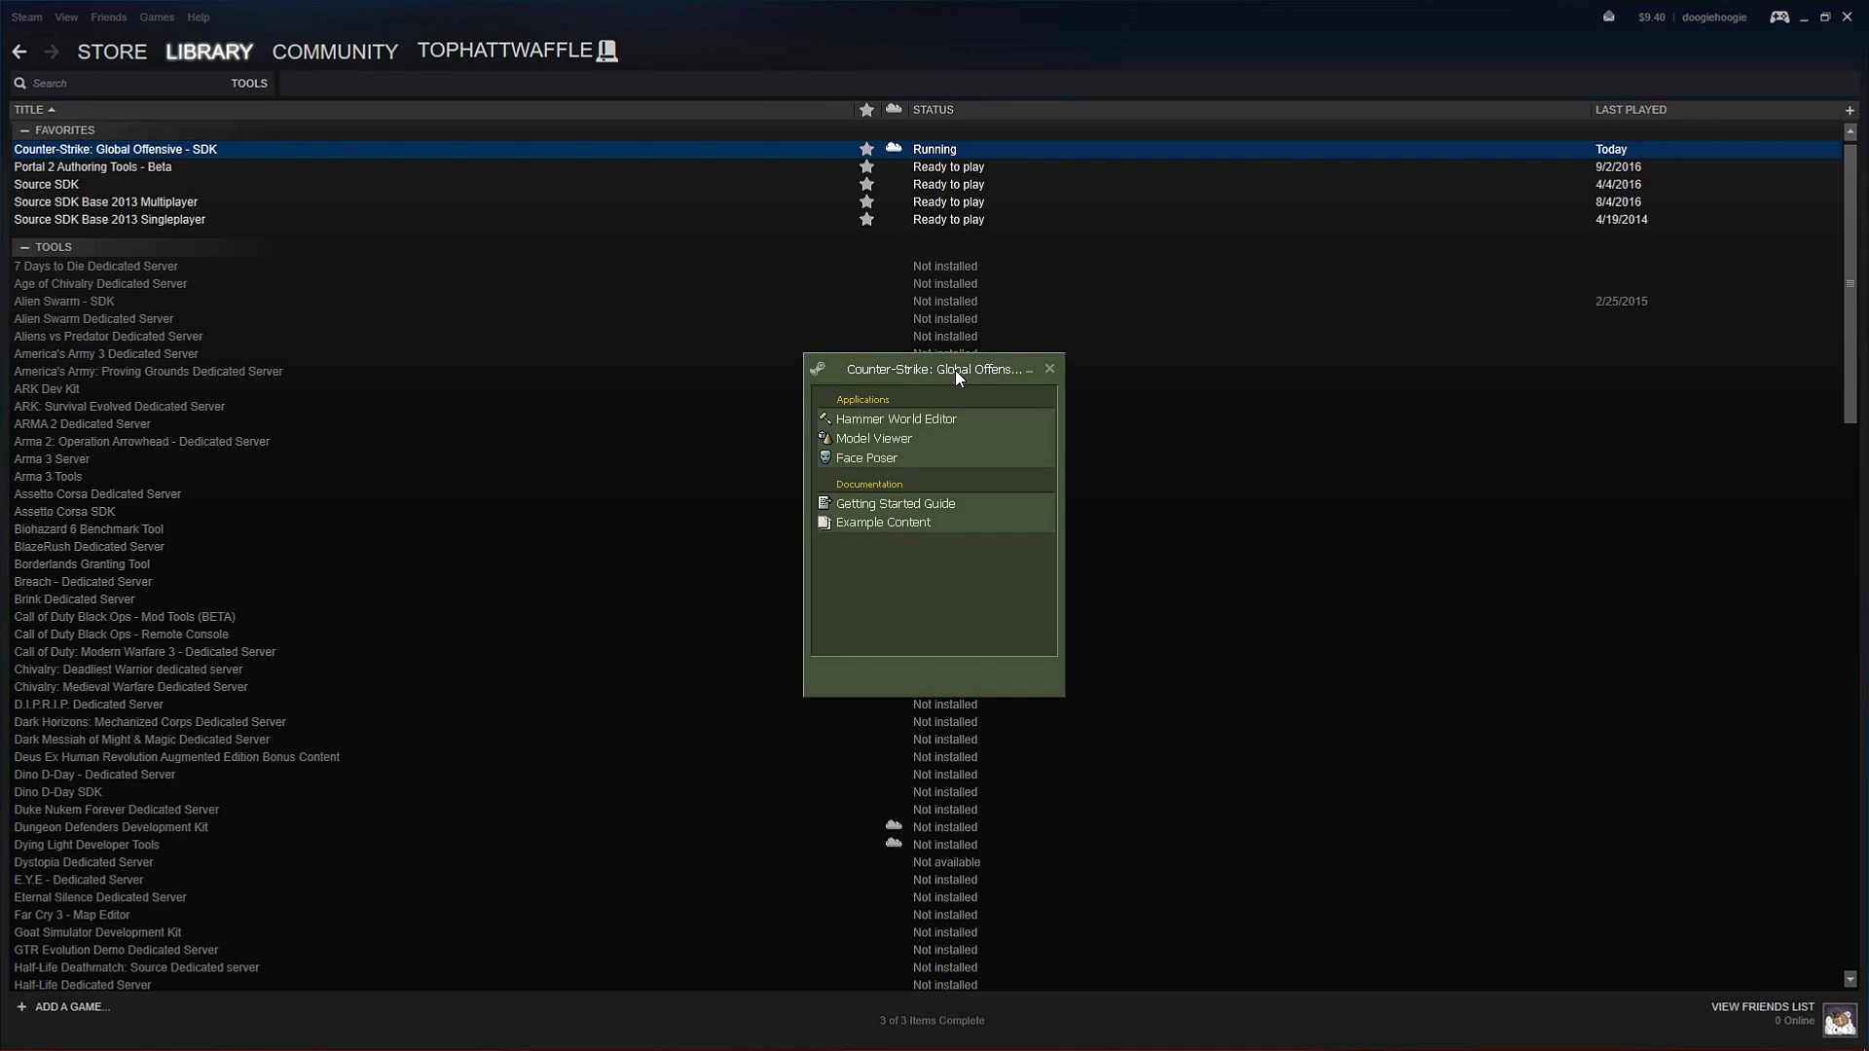
mouse_move(874, 386)
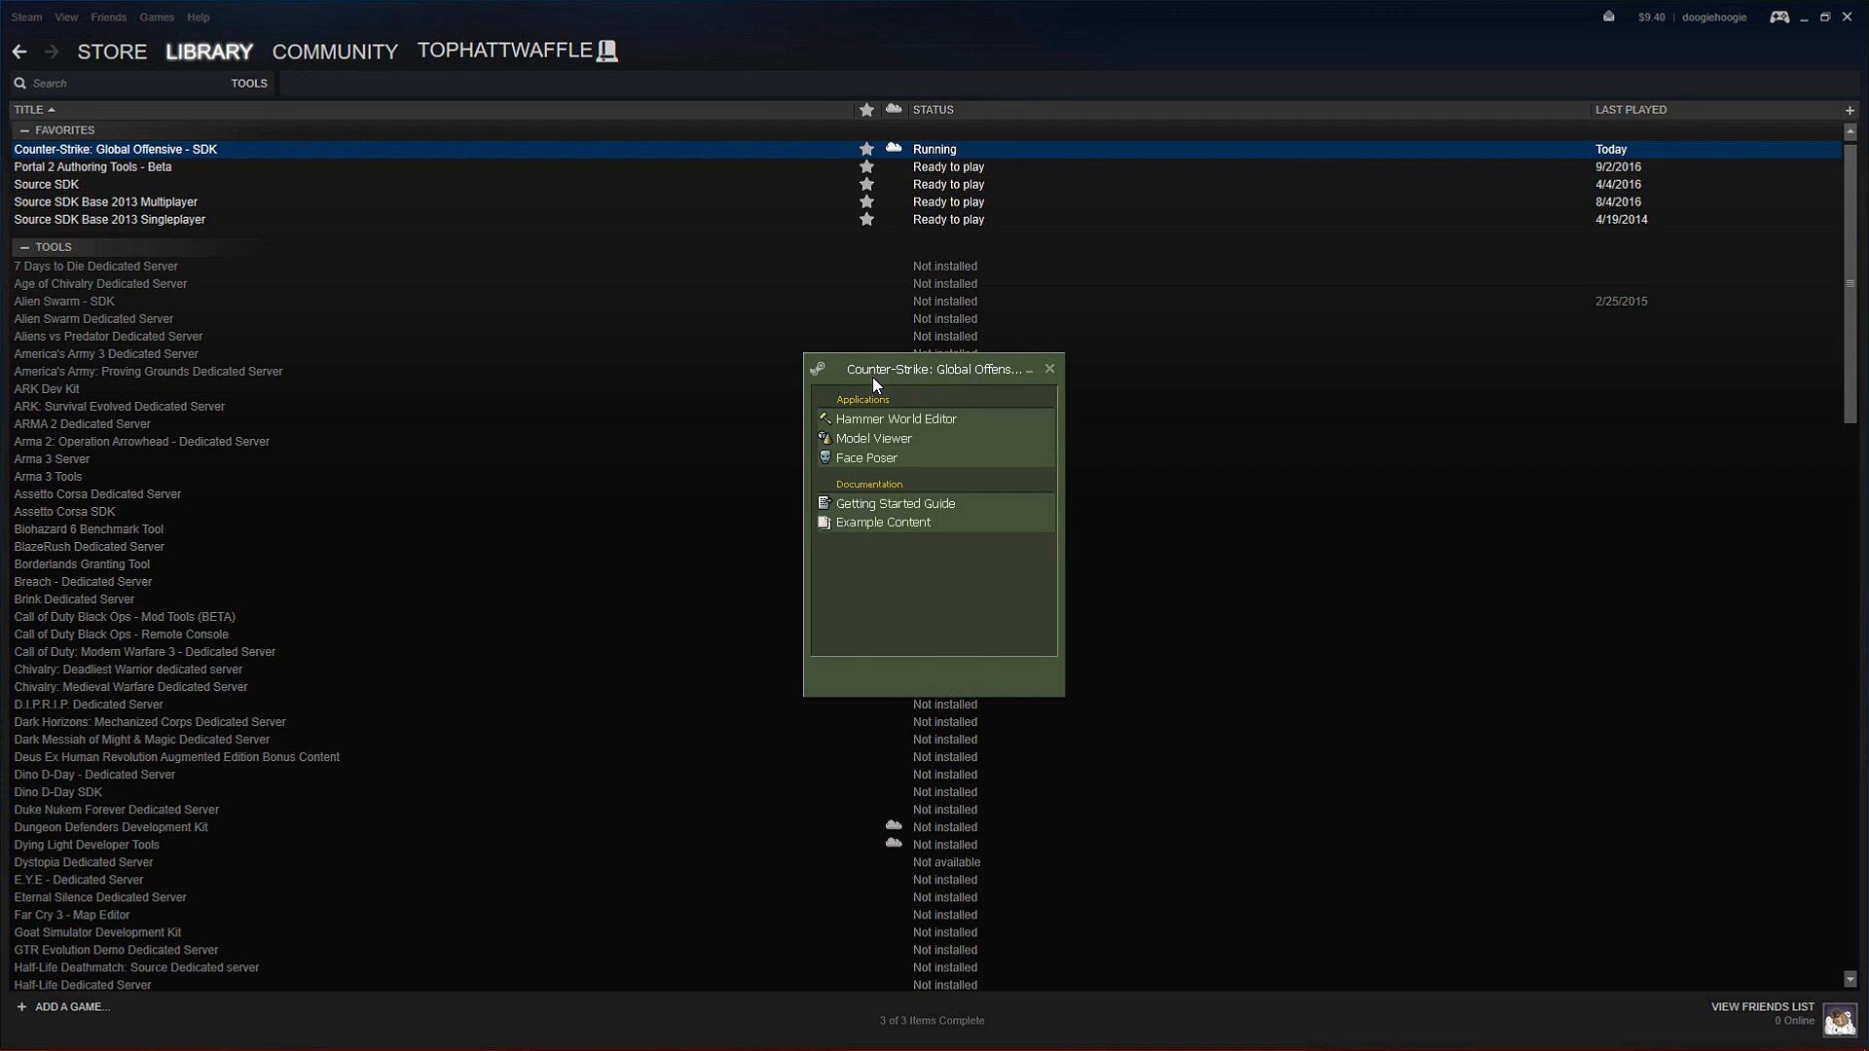
mouse_move(1053, 398)
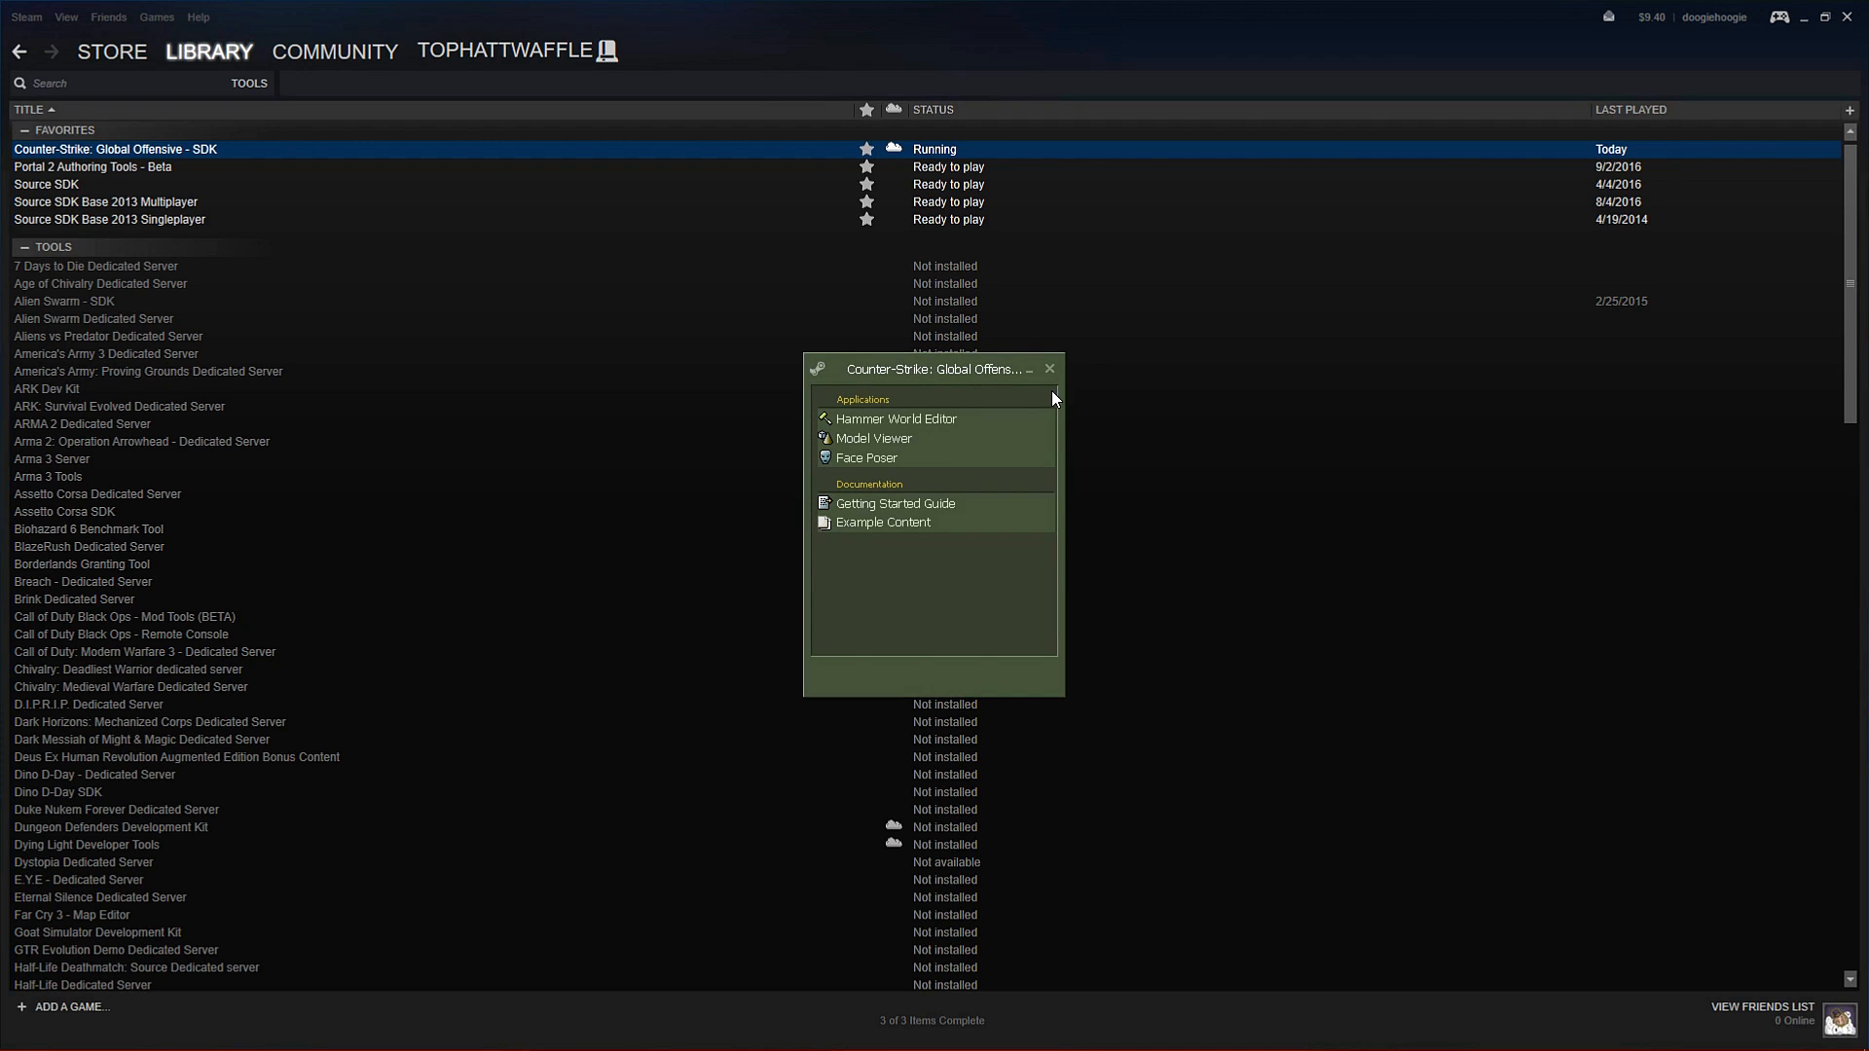
mouse_move(977, 426)
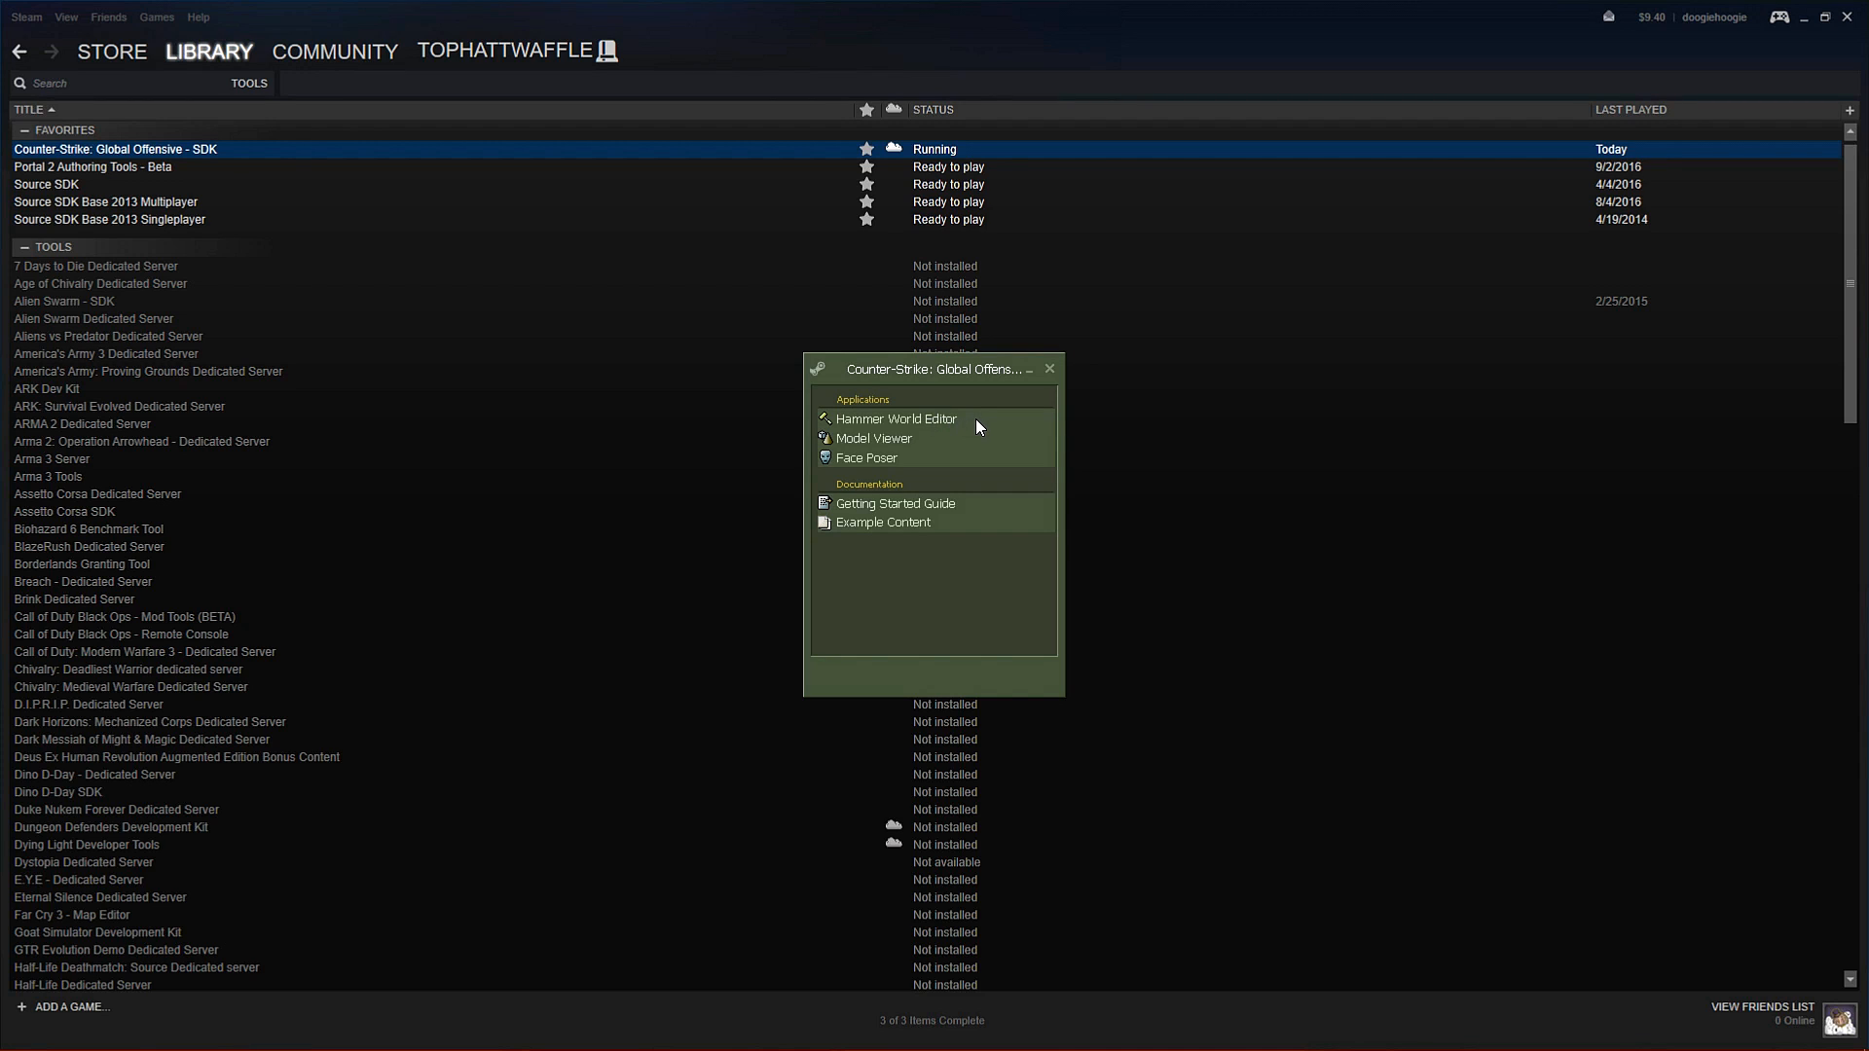
Launch Hammer from the SDK launcher and maximize the map's view window
click(896, 418)
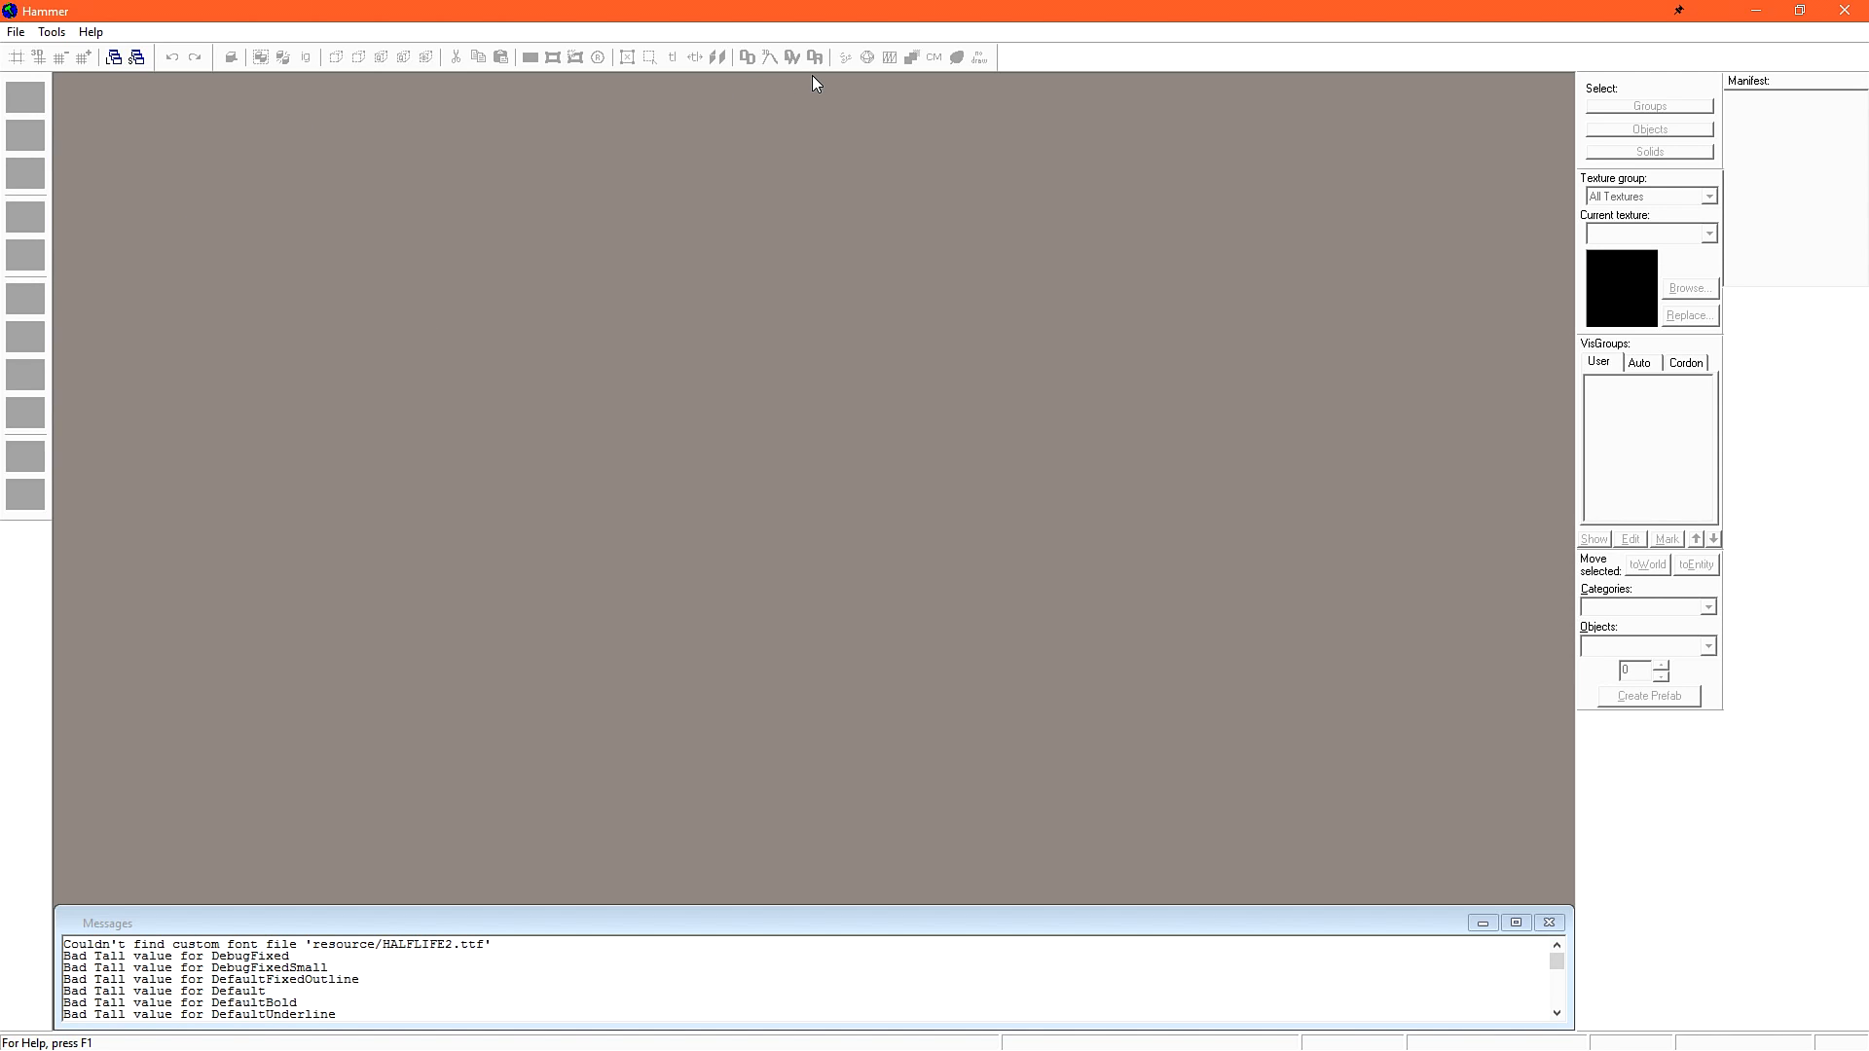
mouse_move(836, 154)
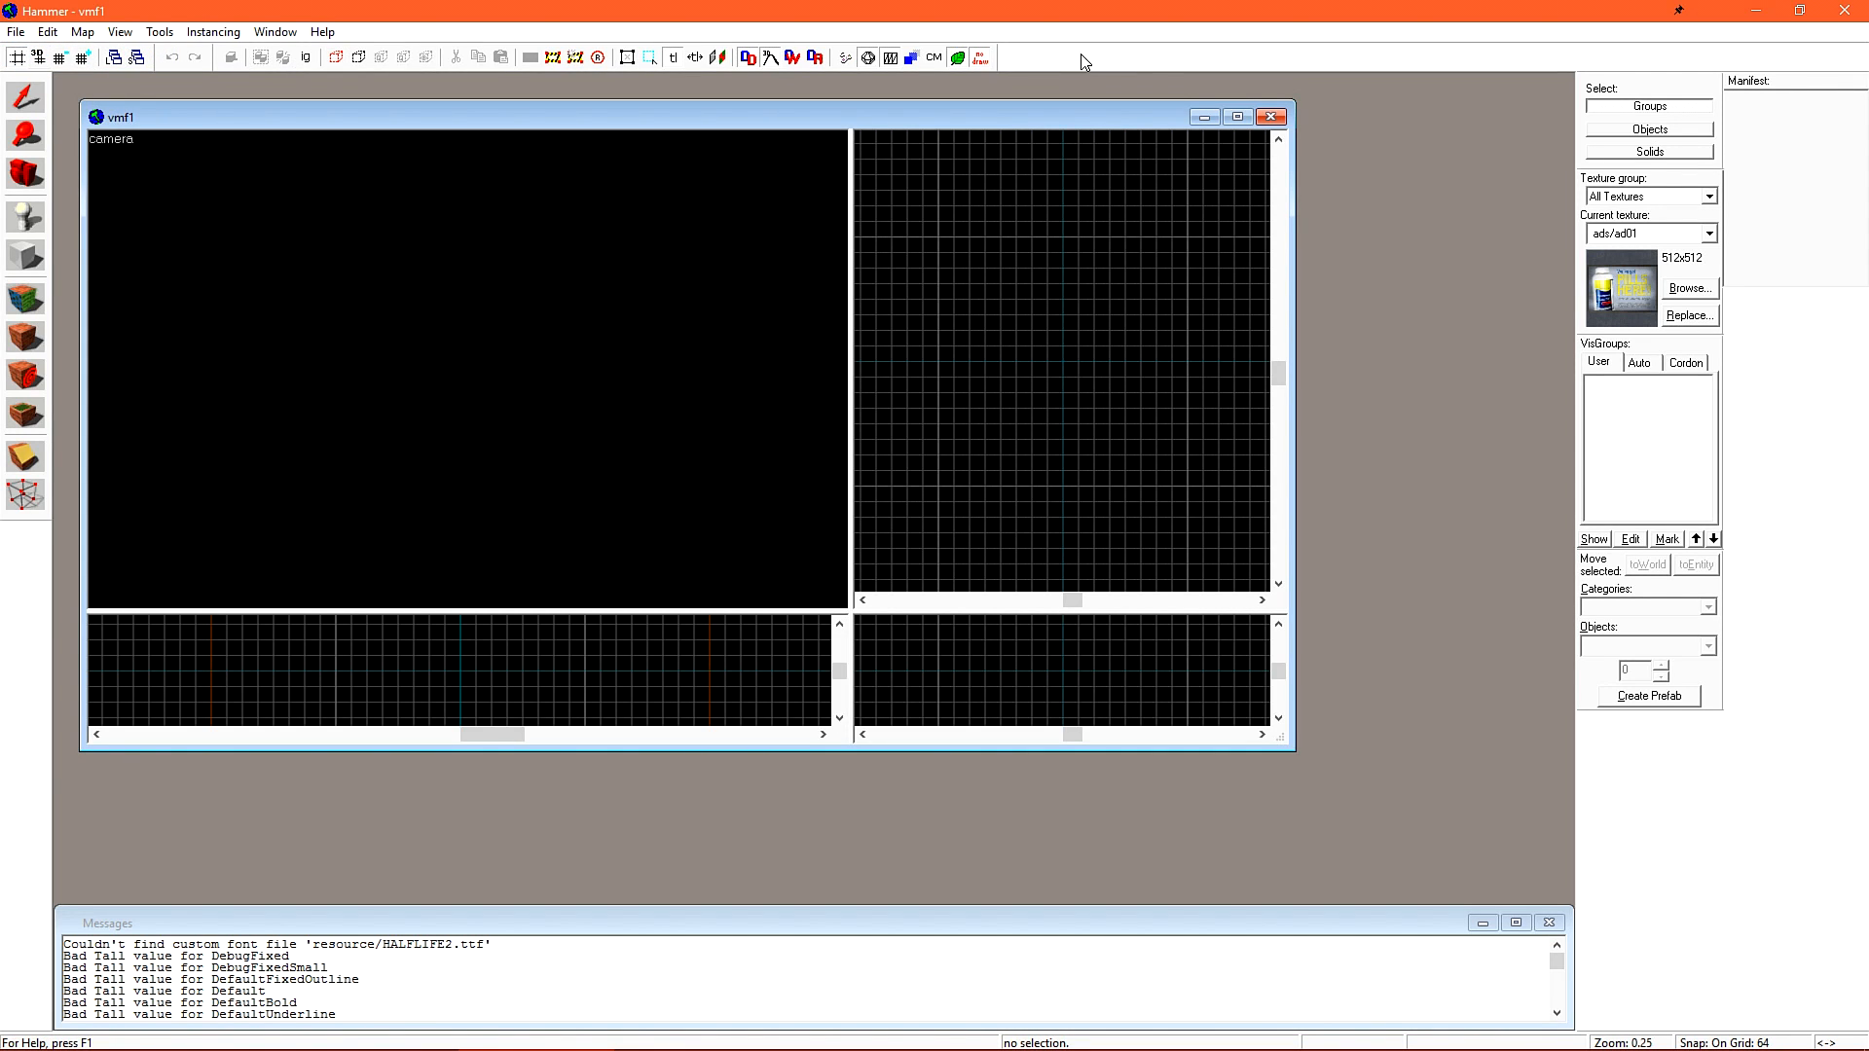
mouse_move(1095, 82)
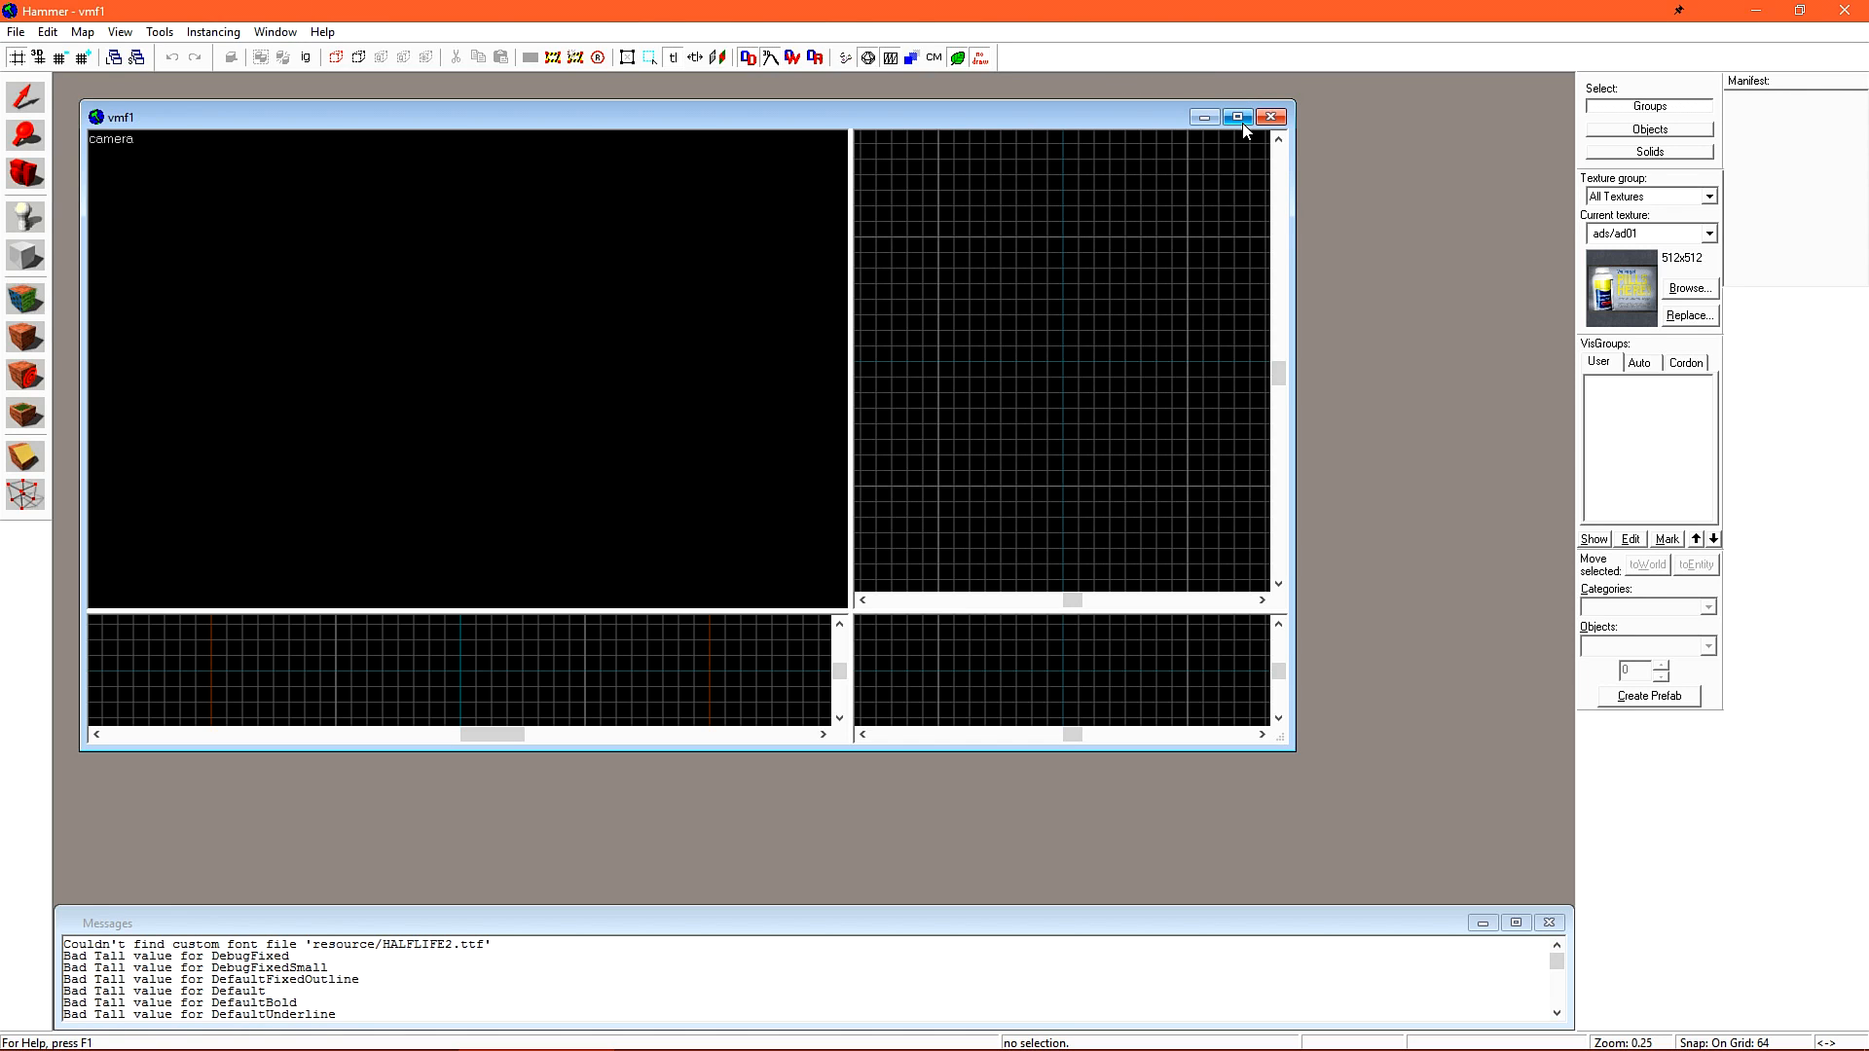
click(1237, 116)
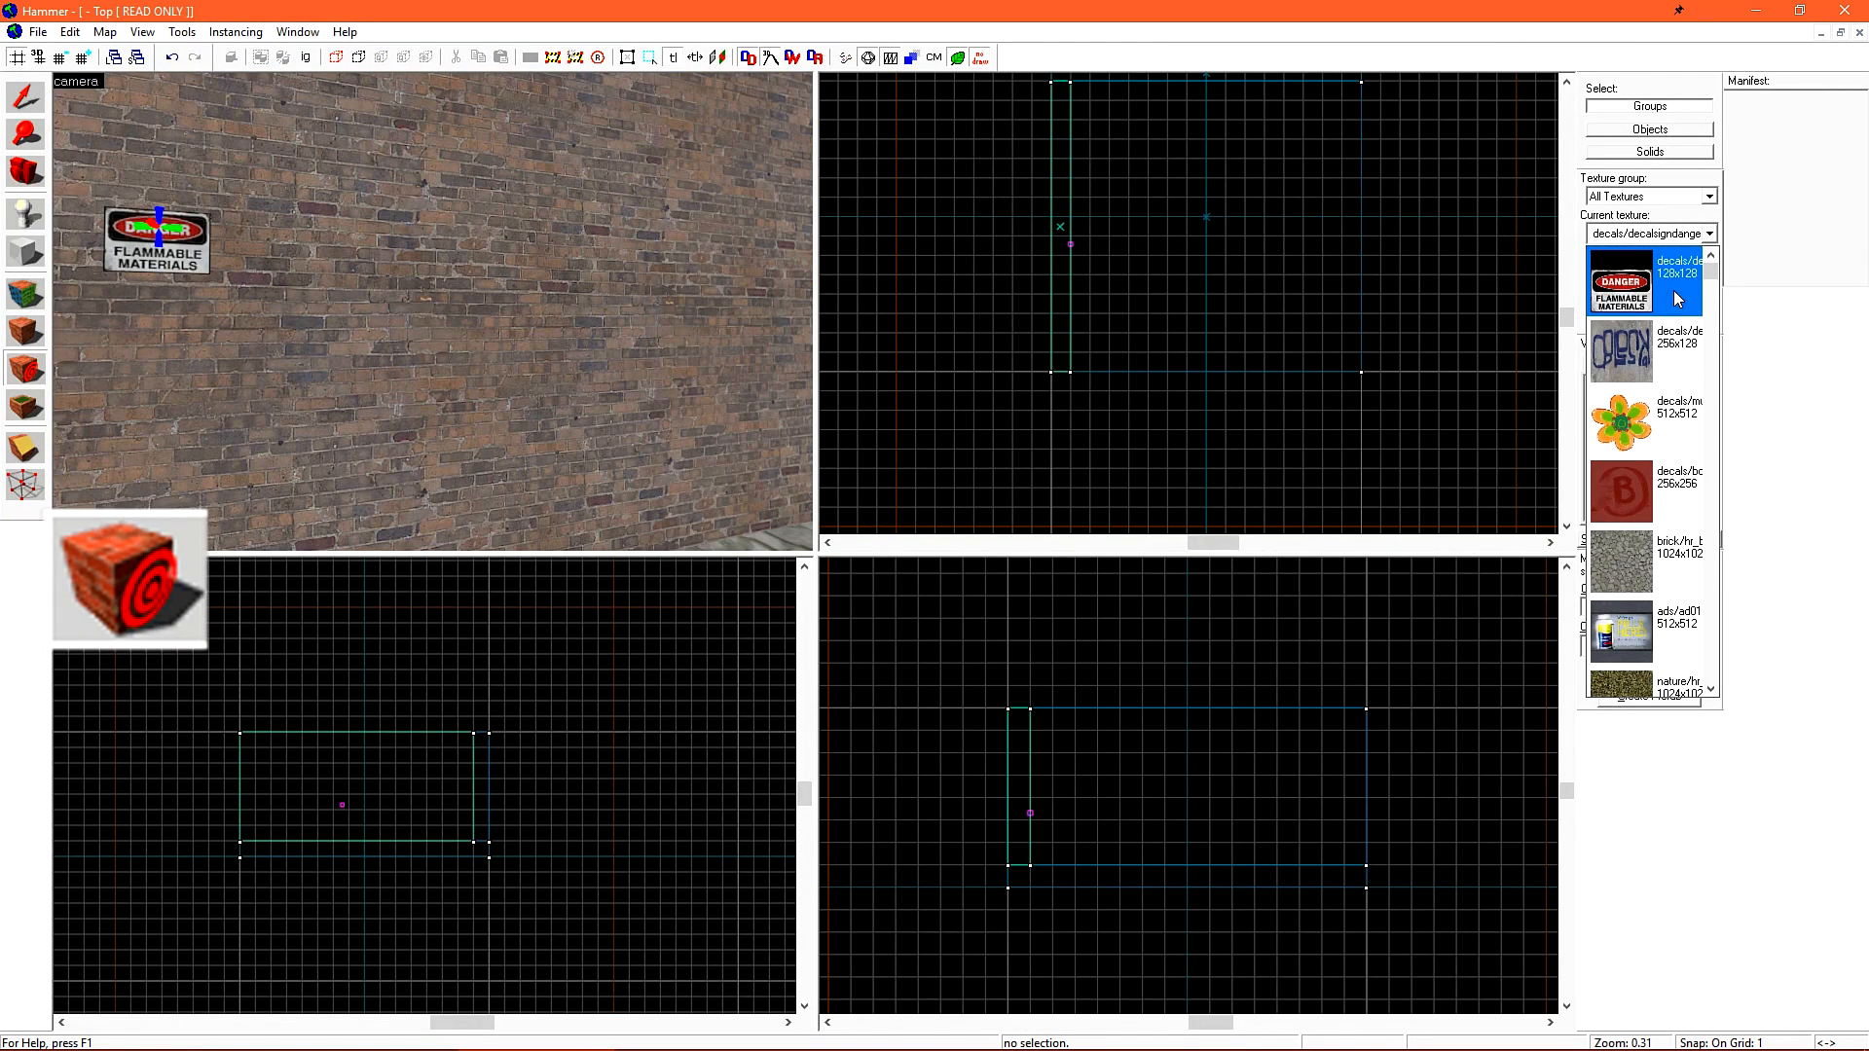
Choose a concrete parking-lot texture from the recent textures as current
click(1620, 351)
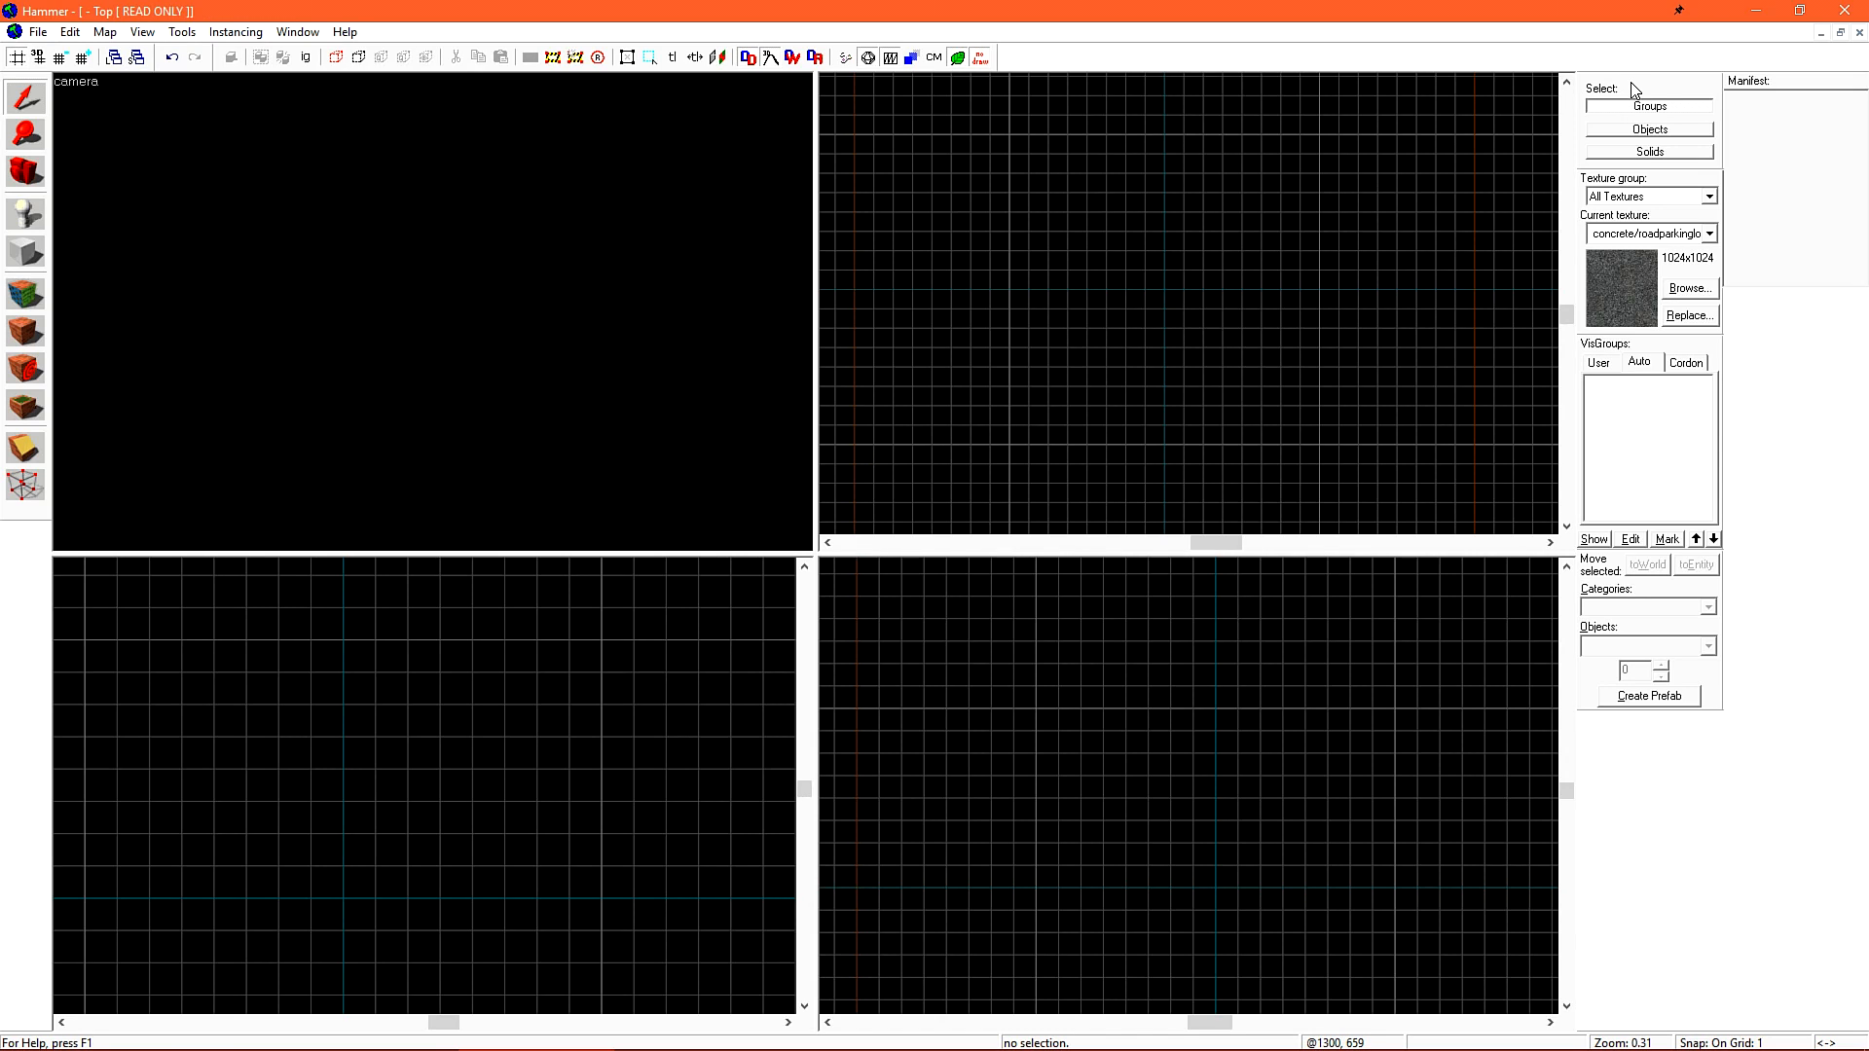
mouse_move(1670, 194)
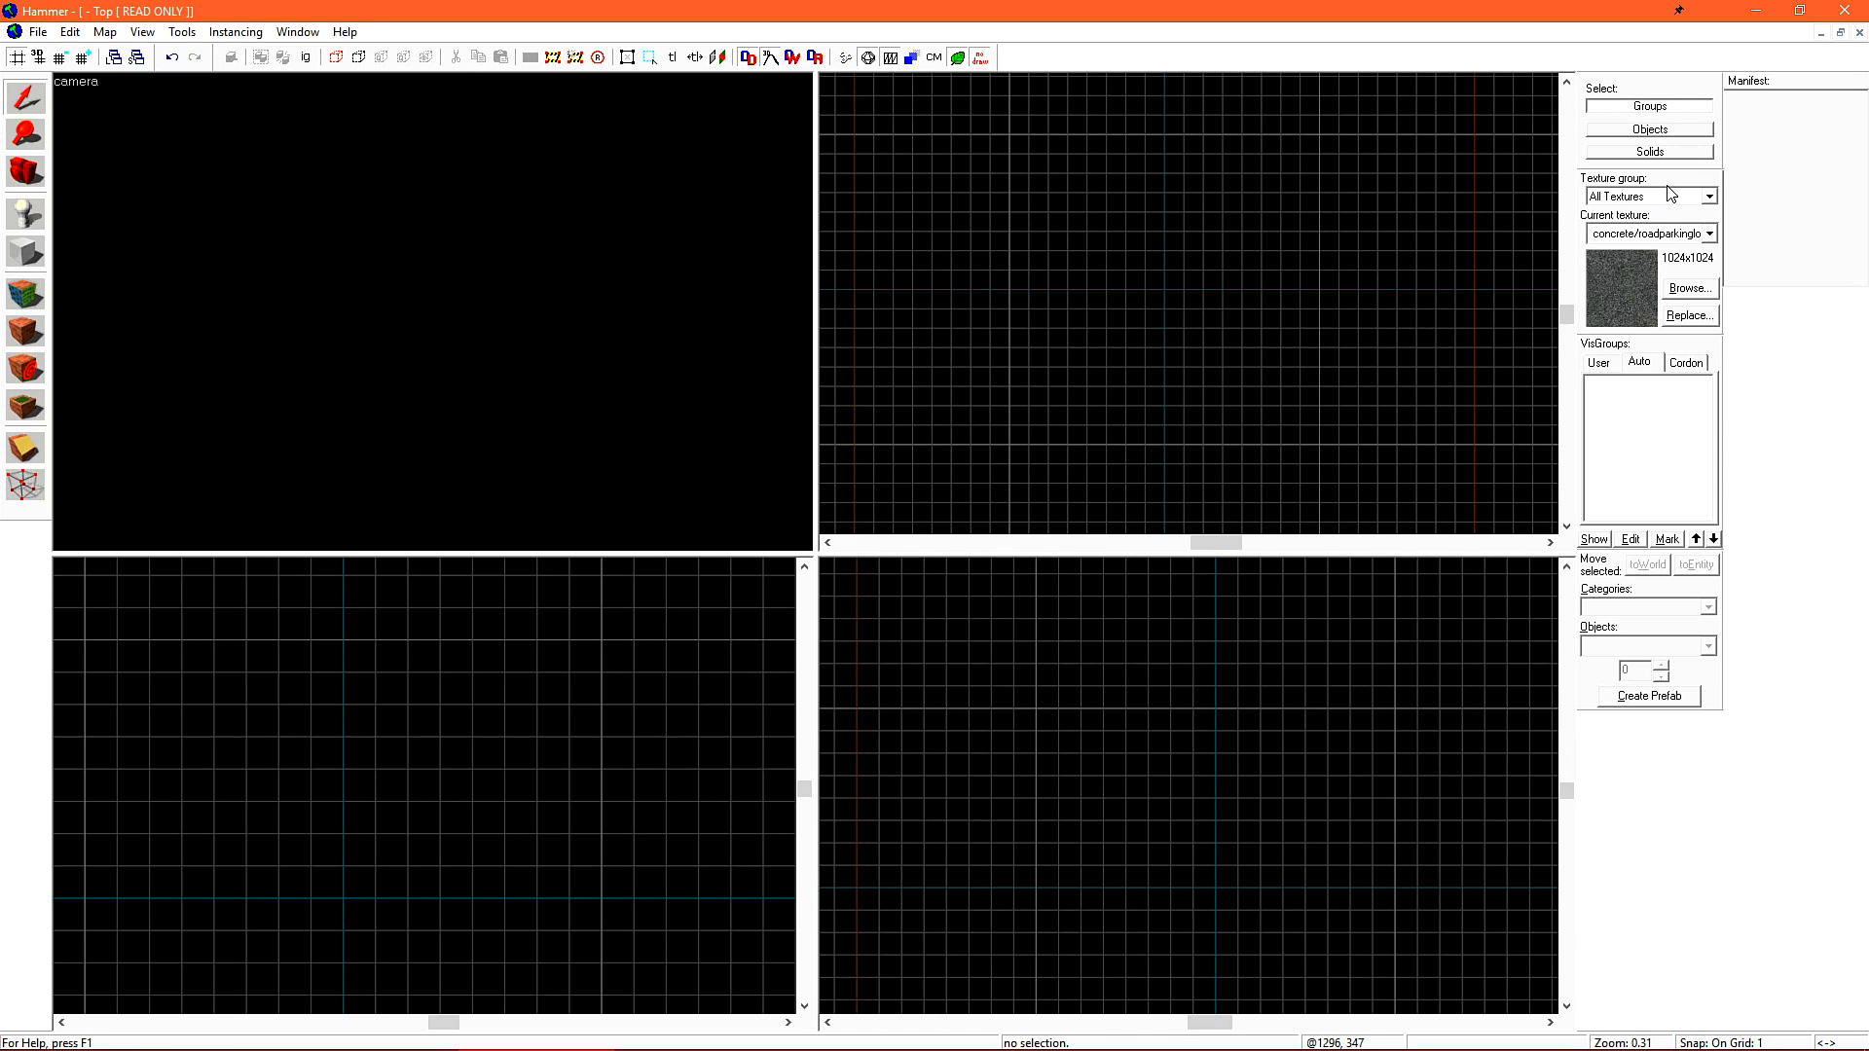
mouse_move(1724, 355)
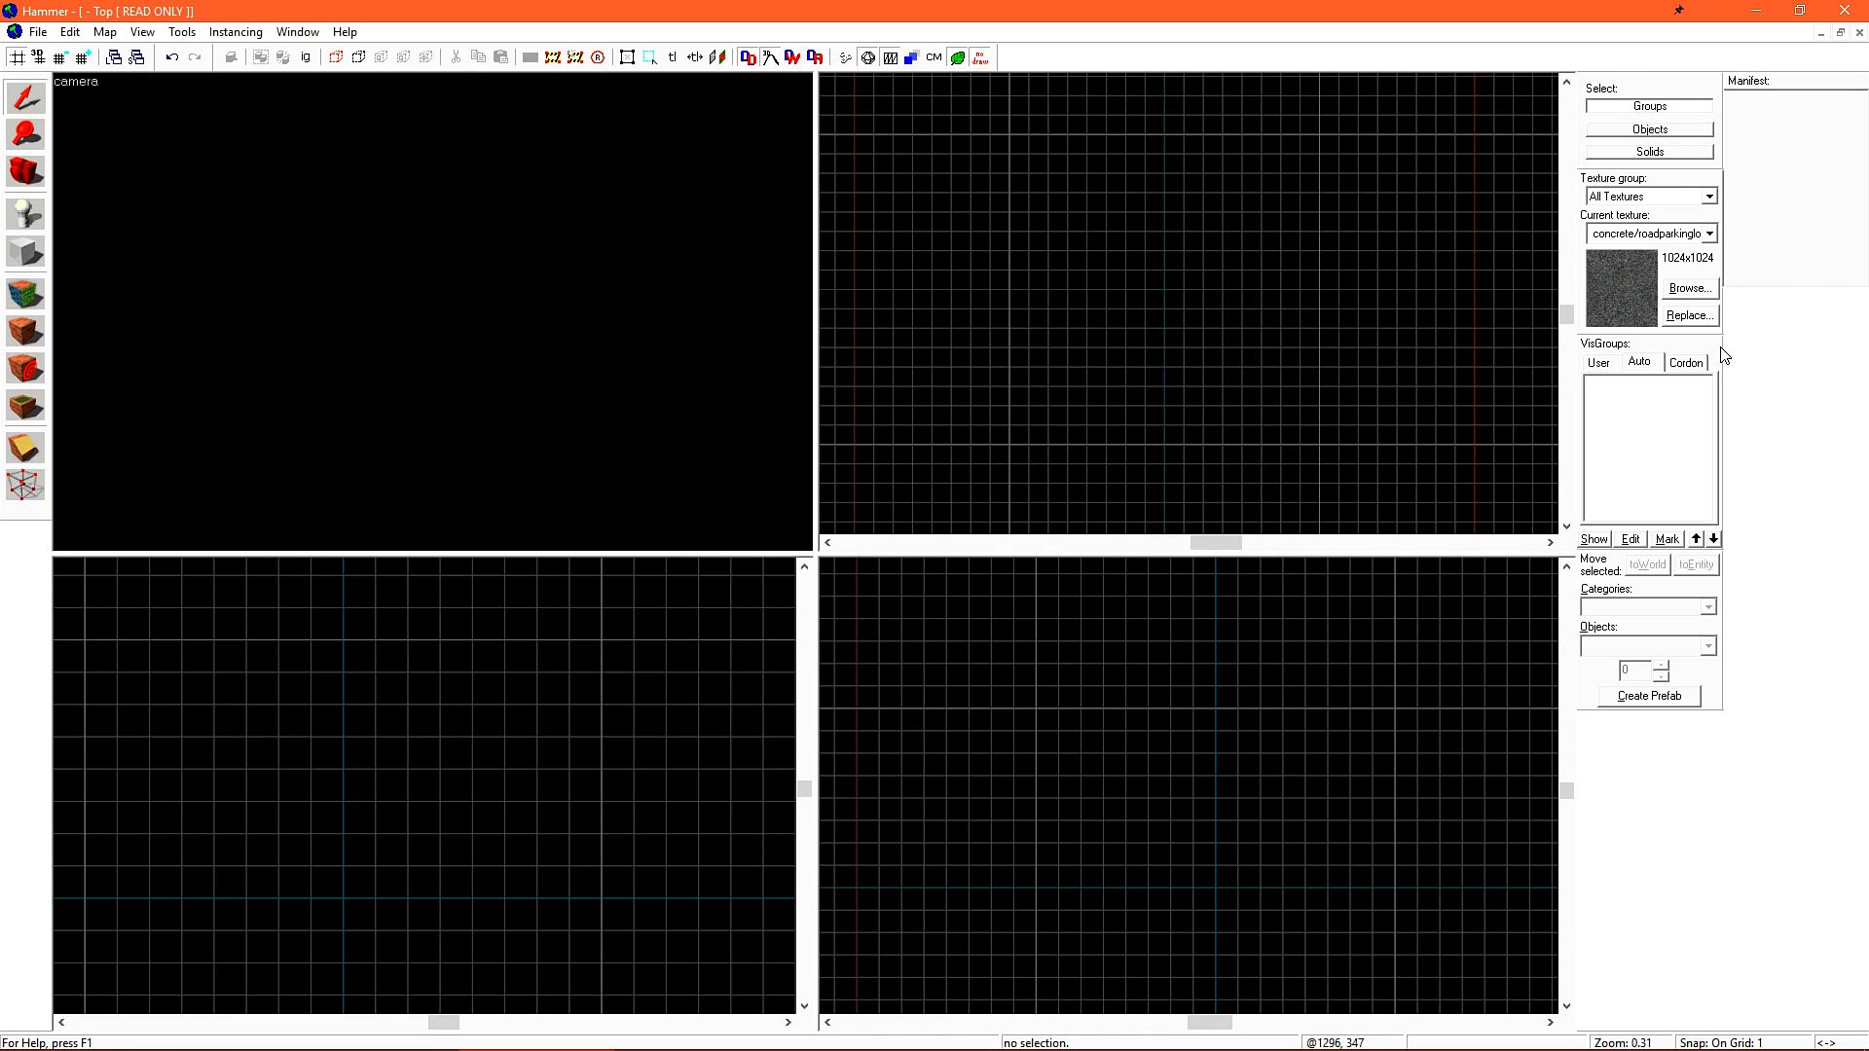
mouse_move(1720, 606)
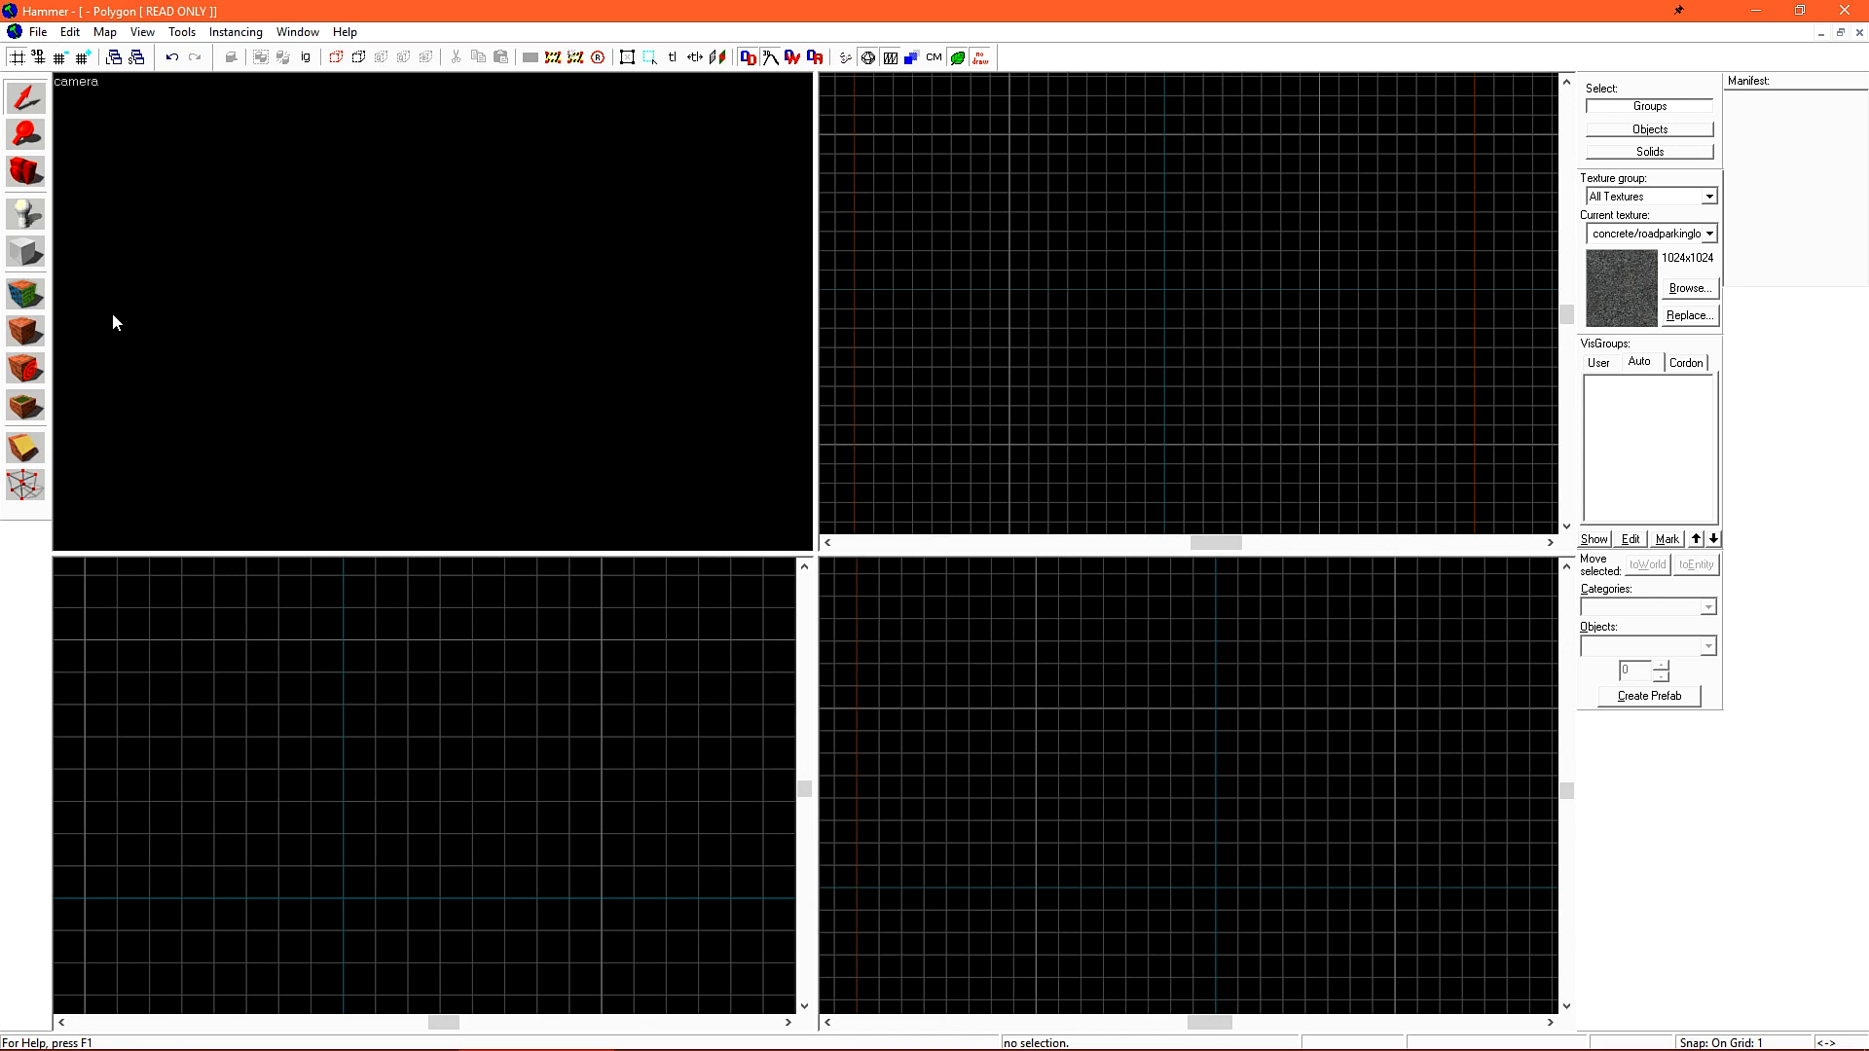
mouse_move(202, 174)
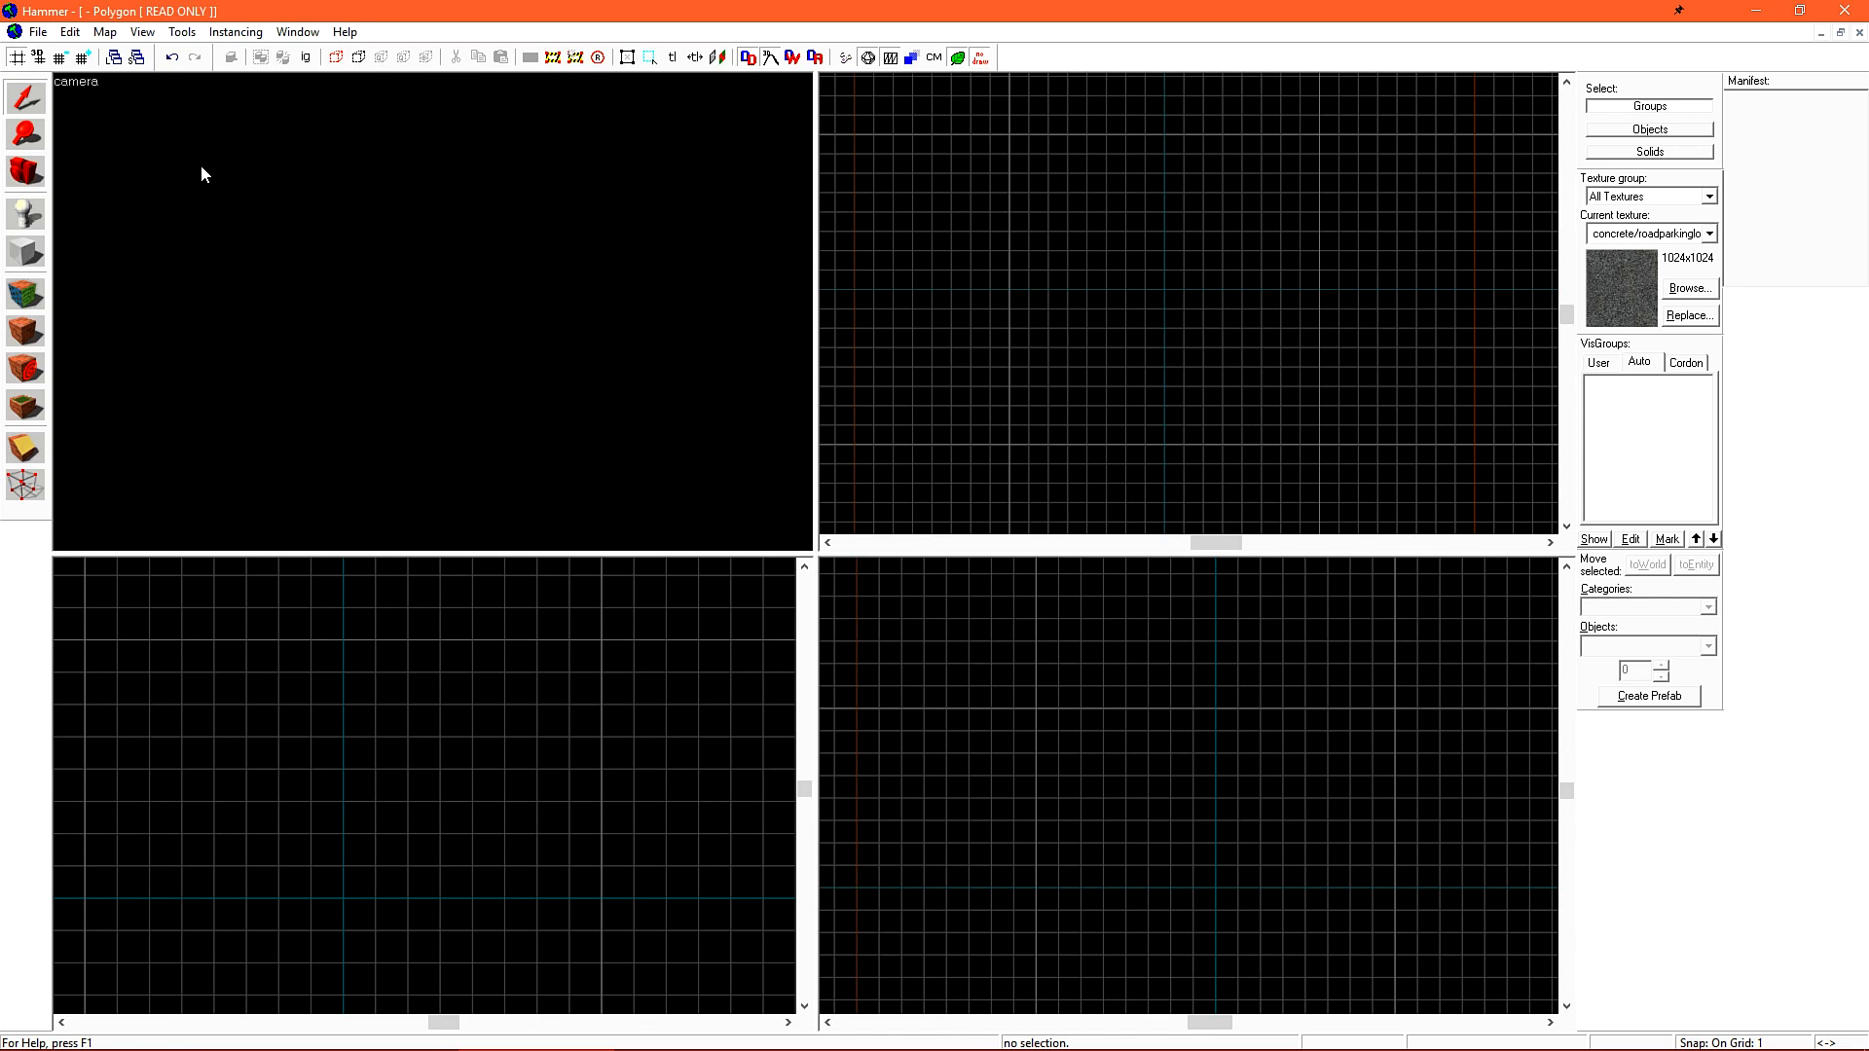
Open the View menu's screen element options
click(140, 31)
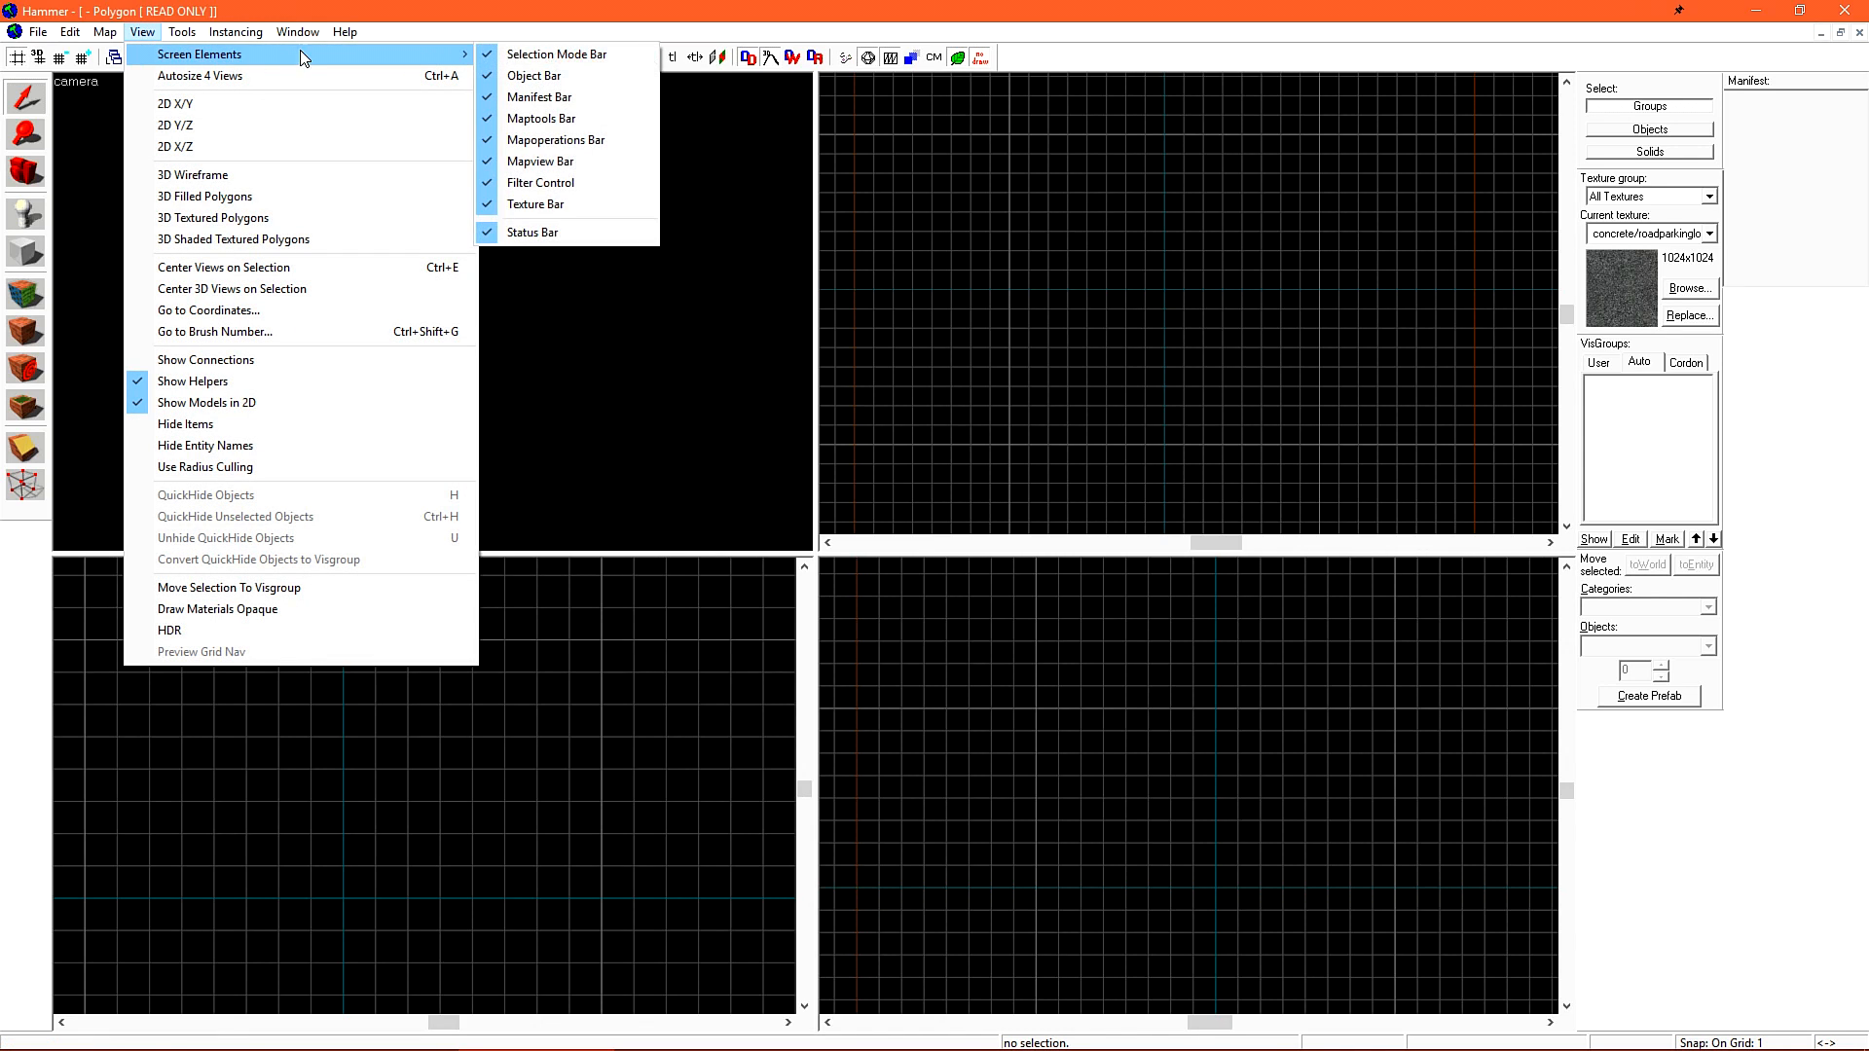
mouse_move(568, 96)
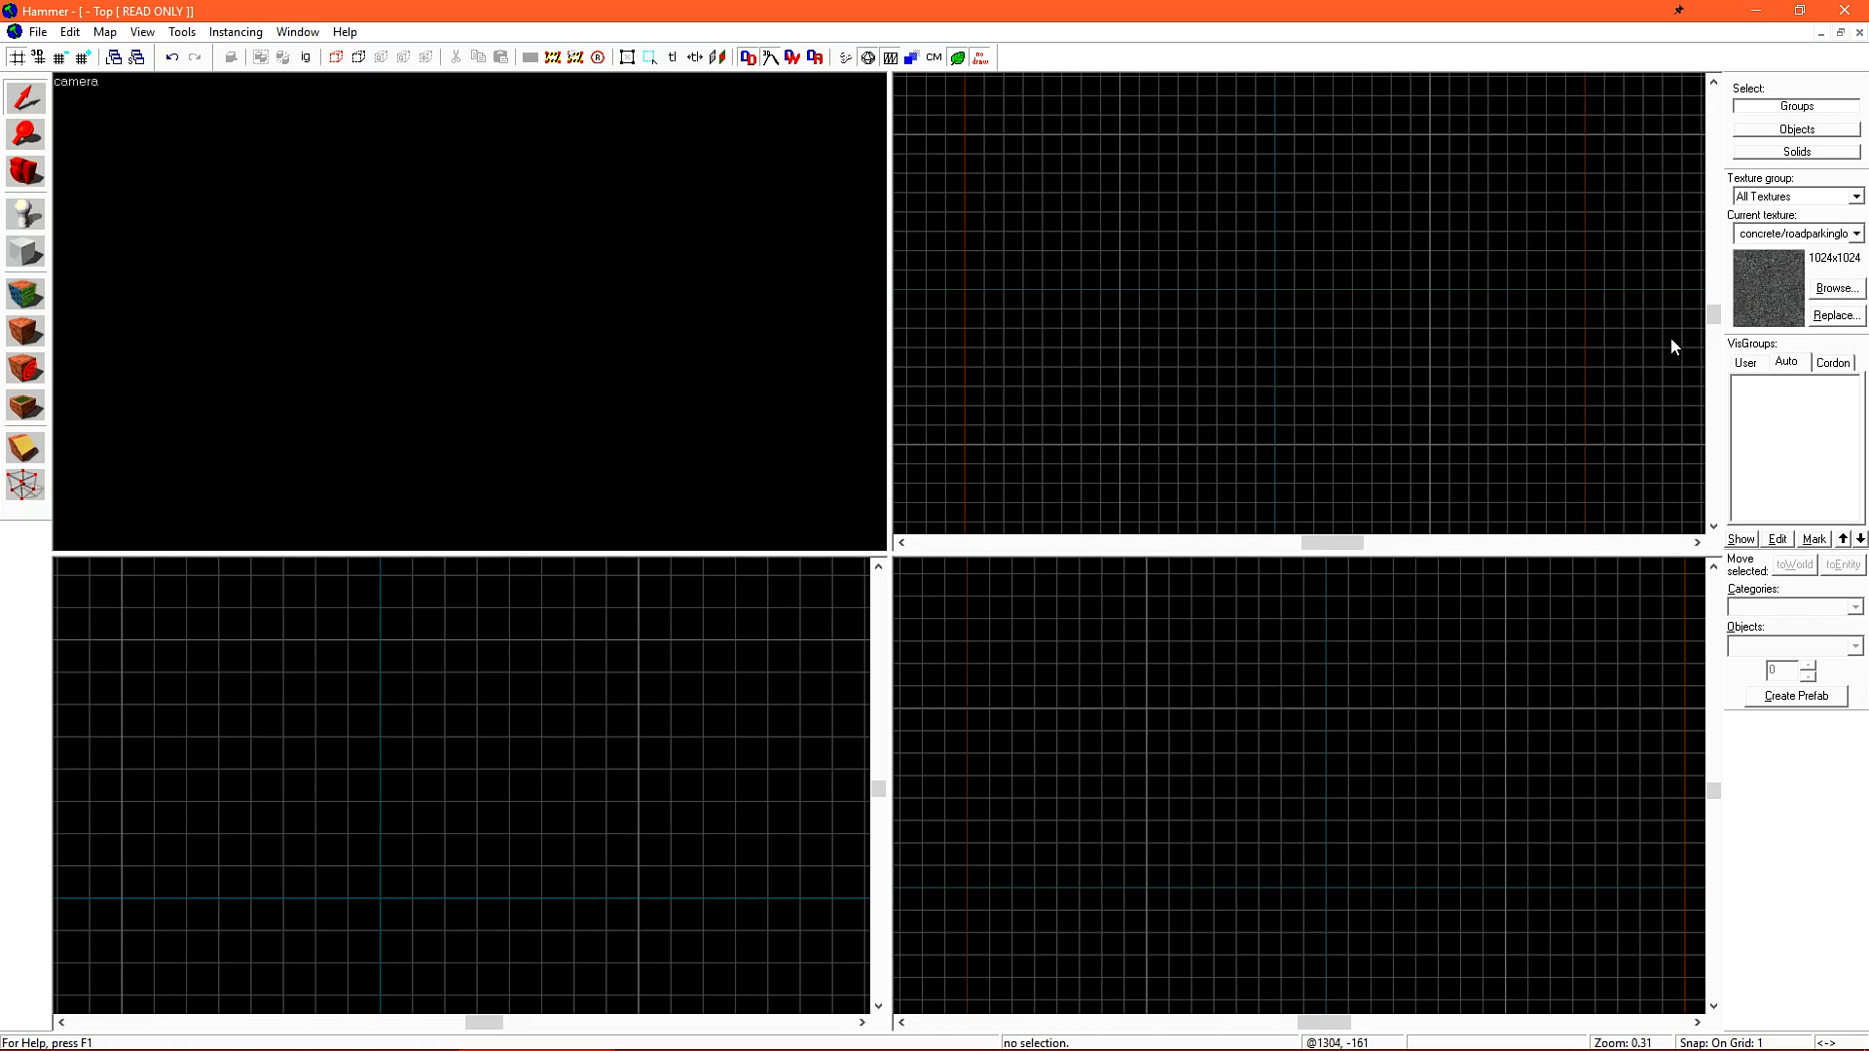
Browse textures at 256x256 size filtered by 'BRICK' and scroll the results
click(1835, 287)
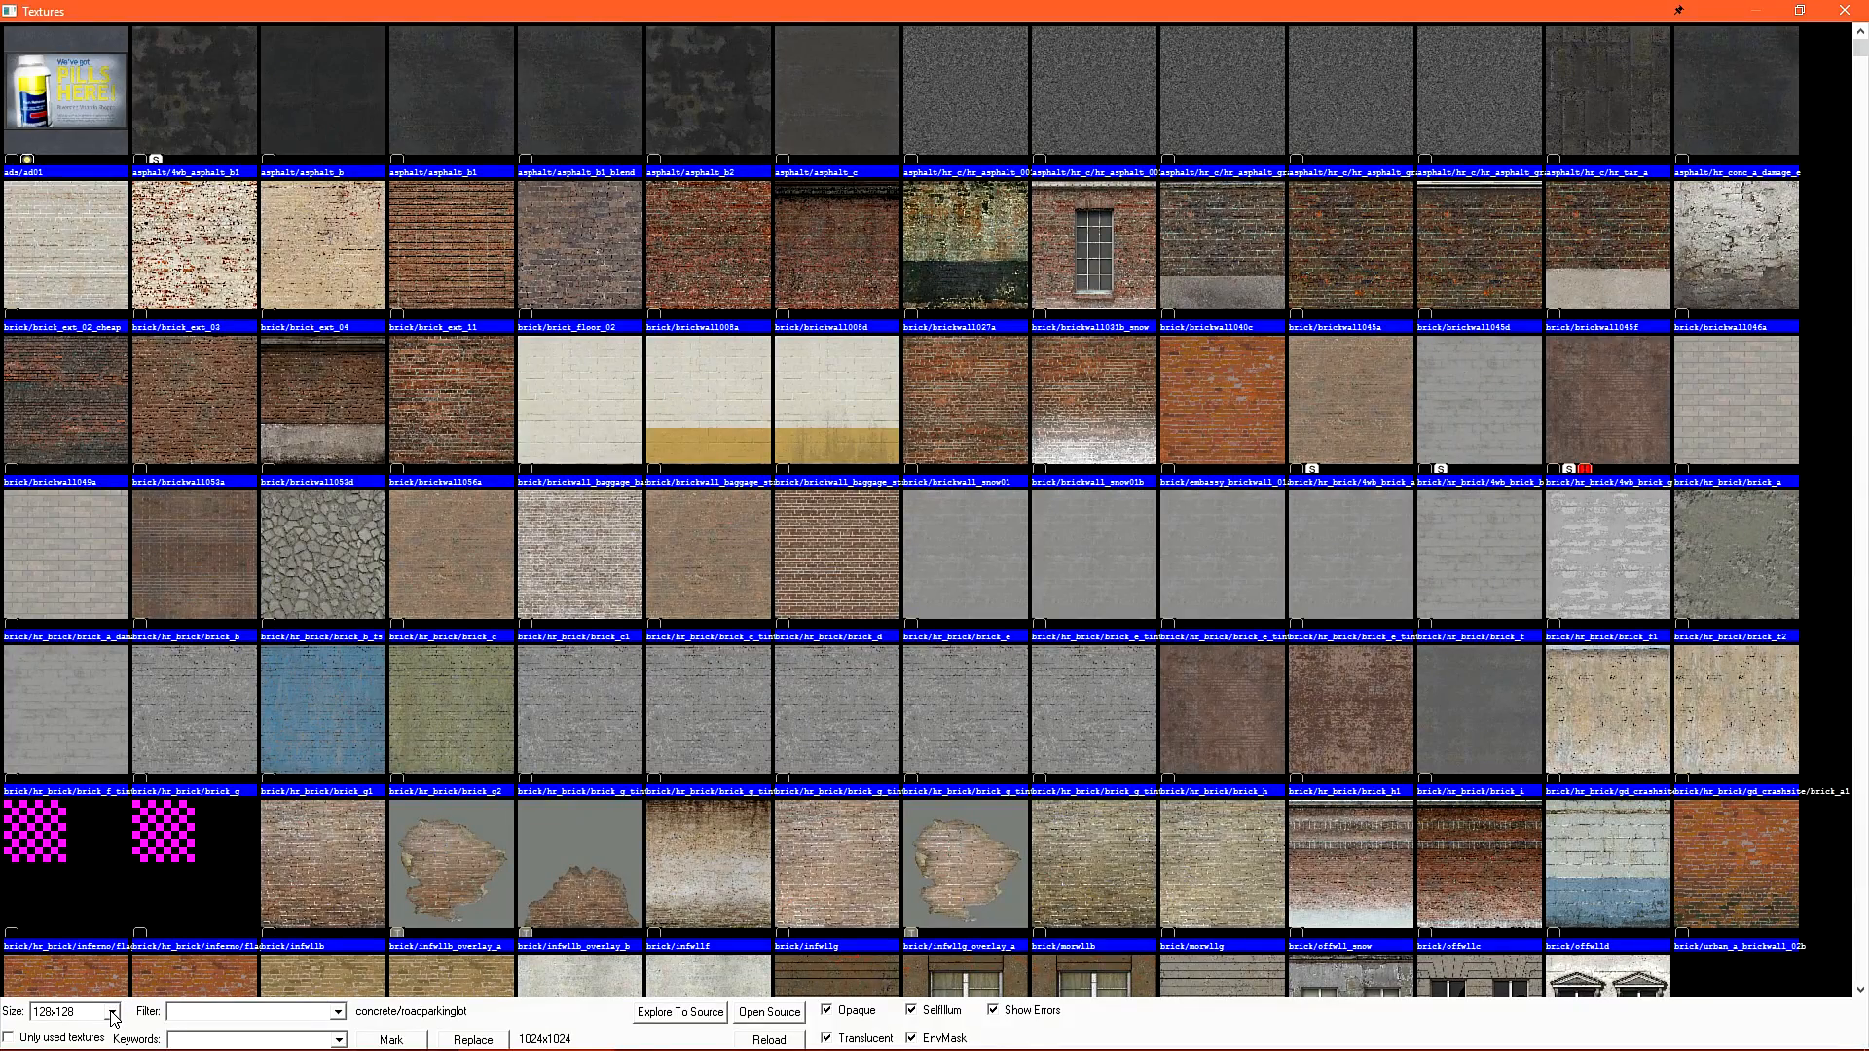
click(111, 1010)
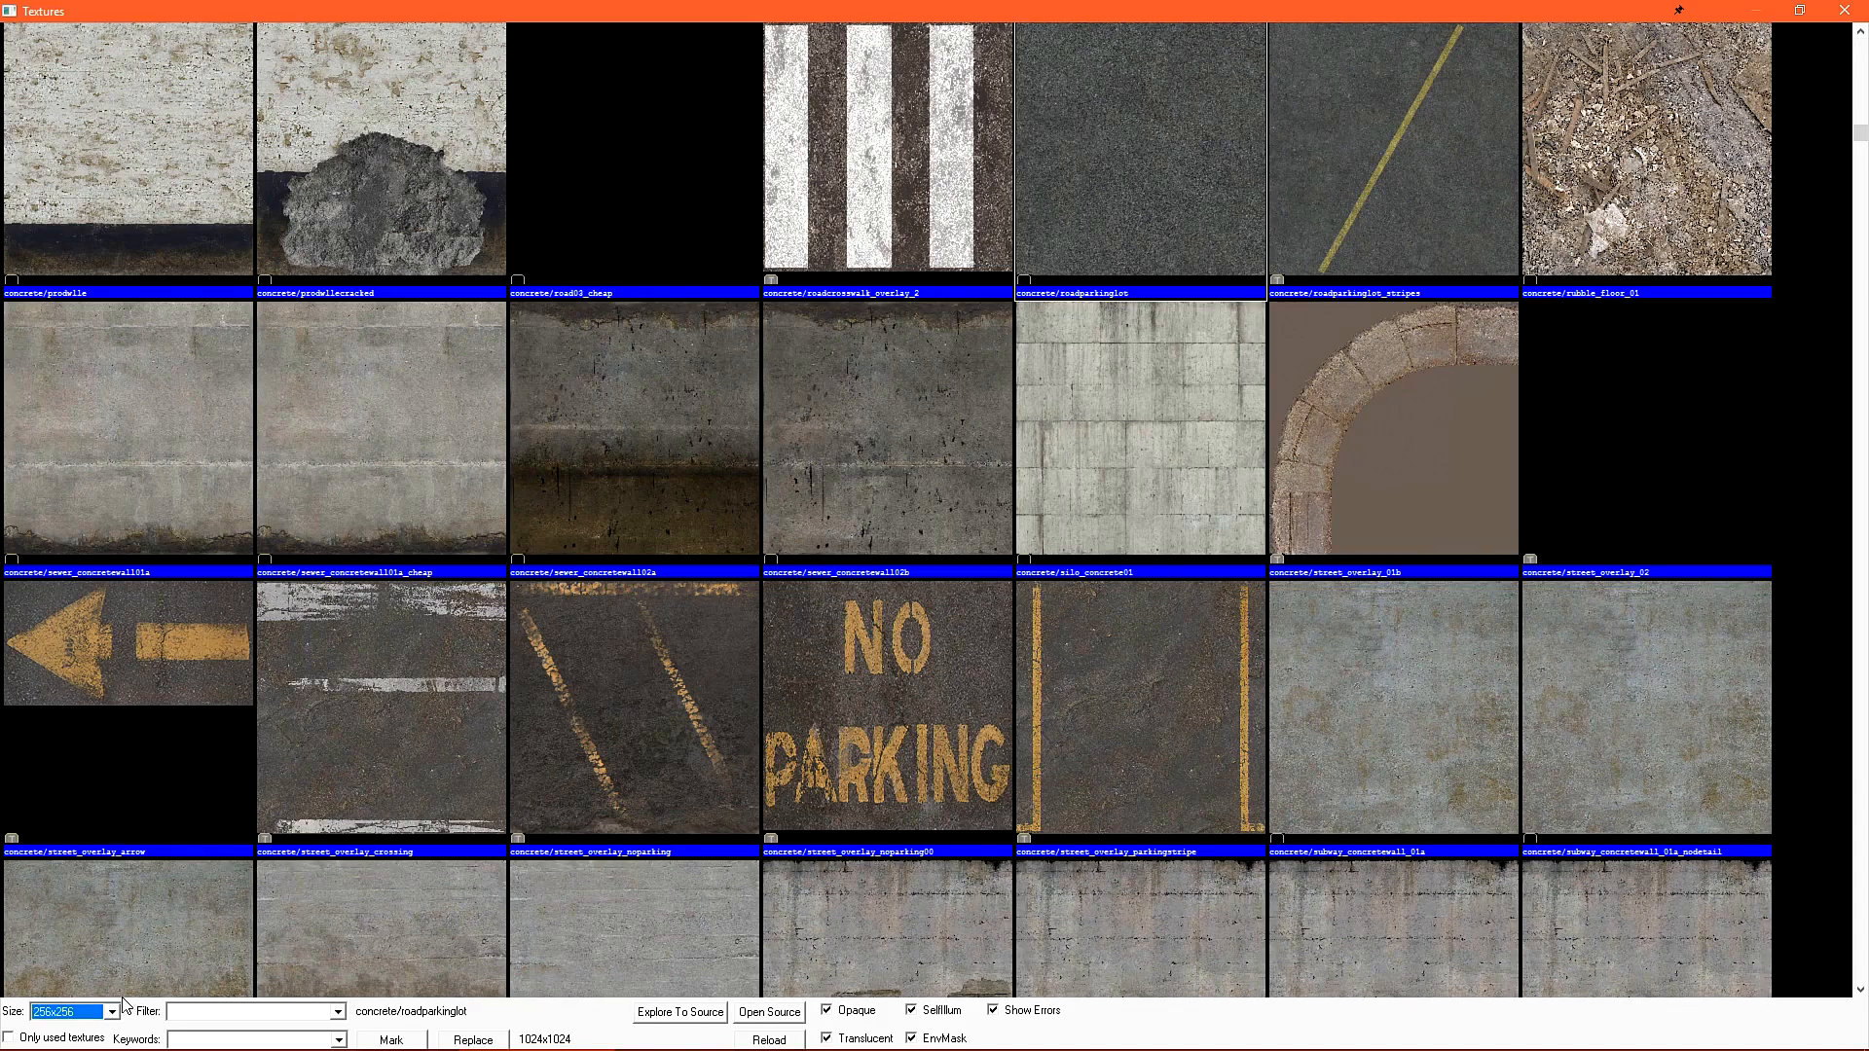
click(256, 1010)
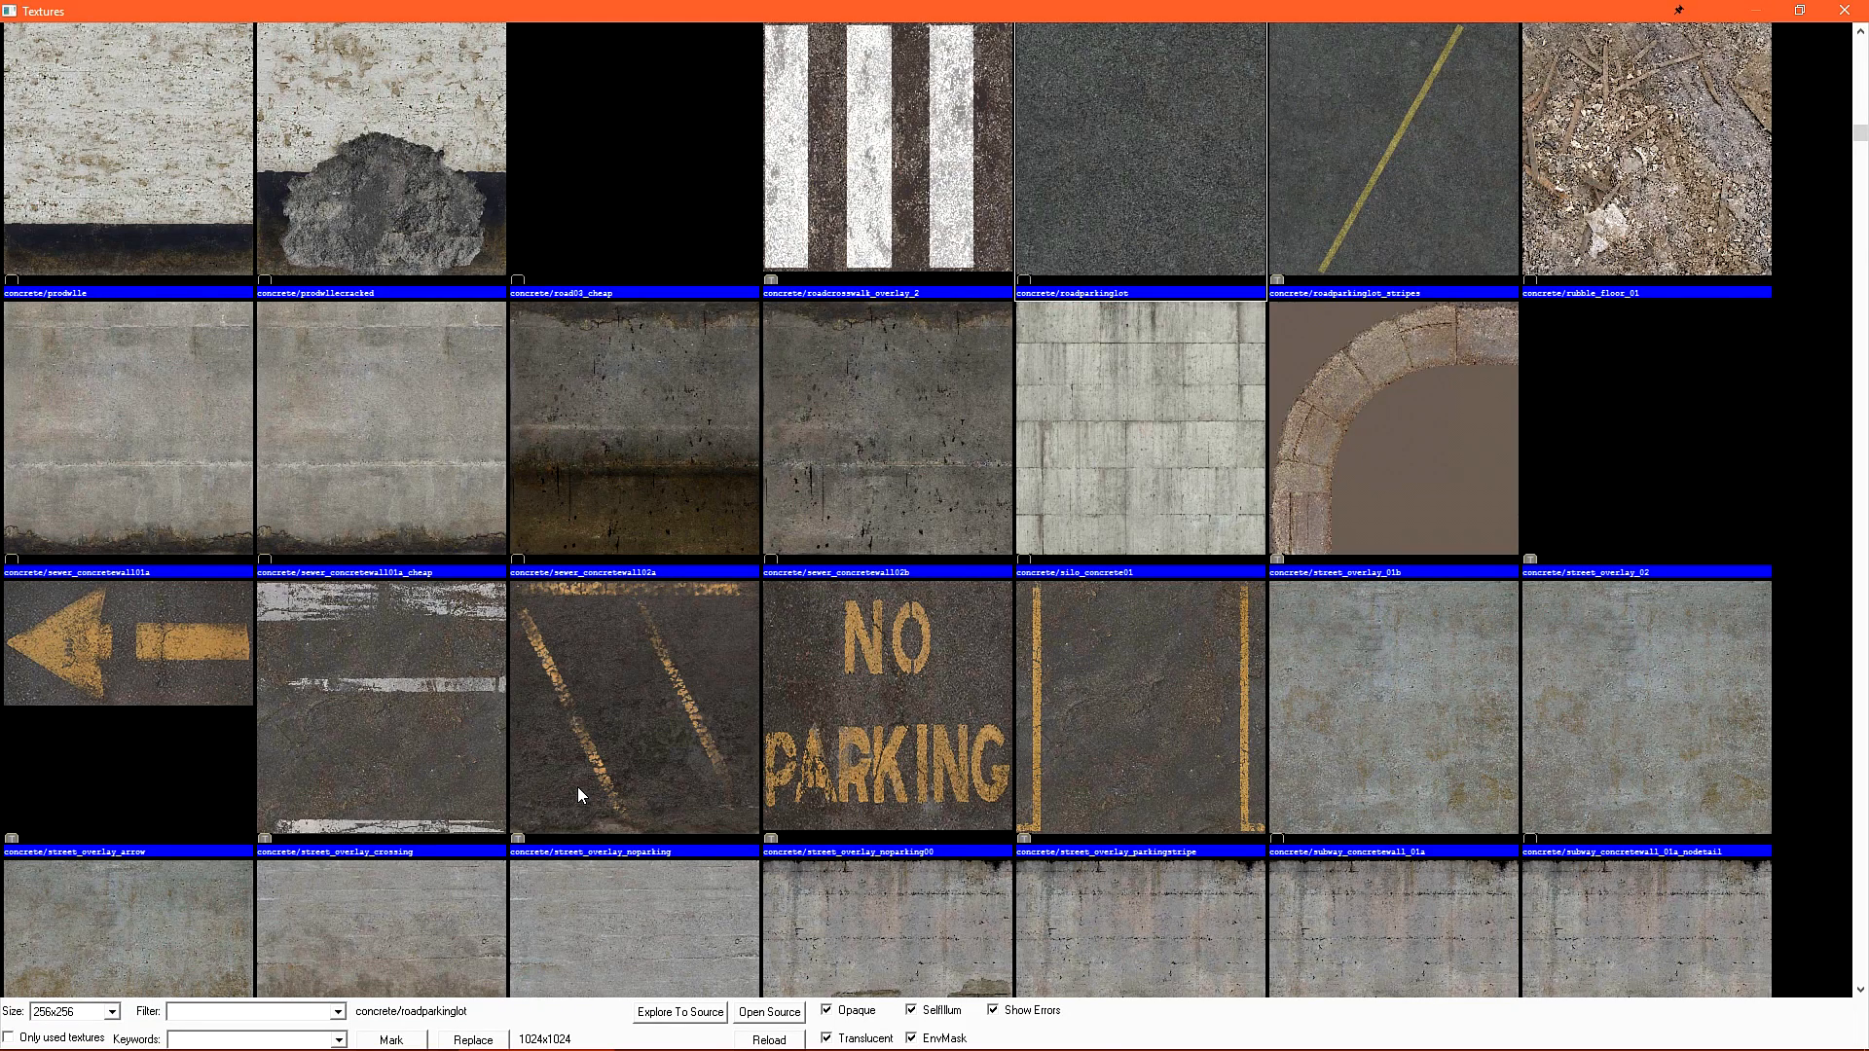
text(BRICK)
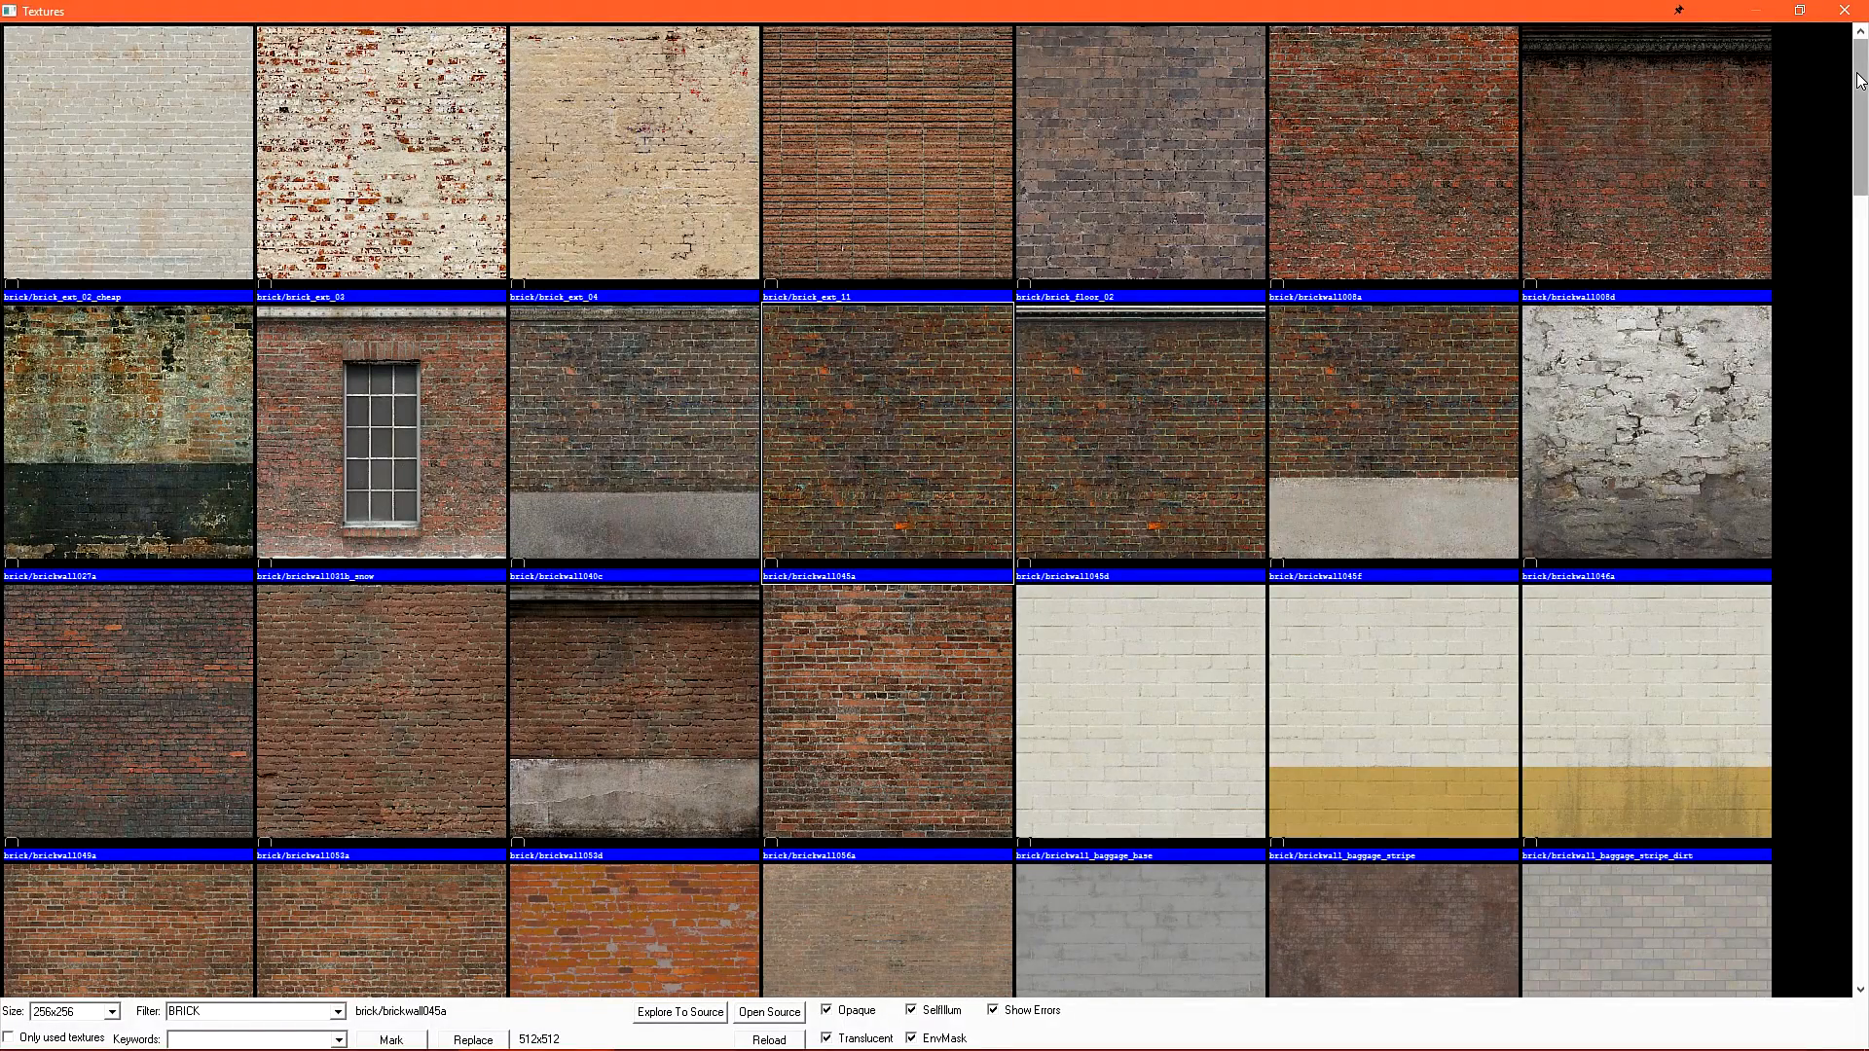
scroll(down, 3)
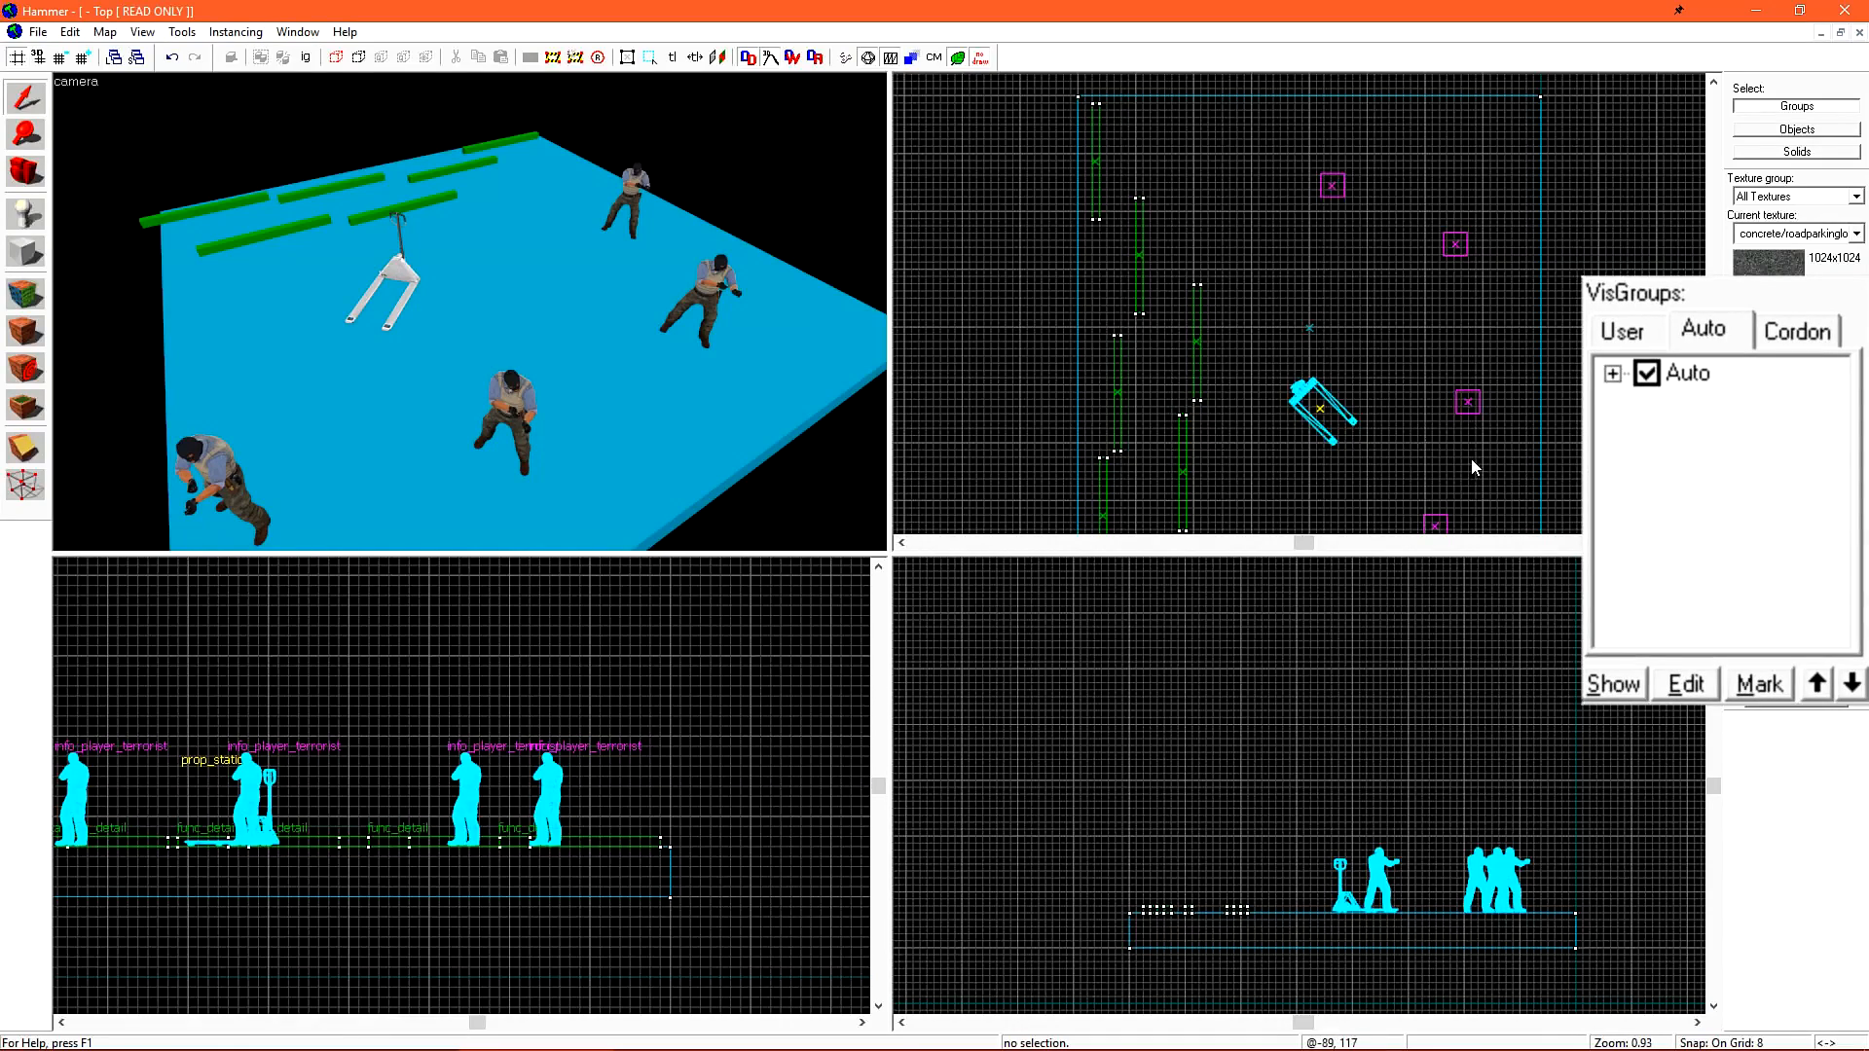
In Auto VisGroups, show World Geometry, Func Detail and Entities, then pick an entity type
click(1610, 373)
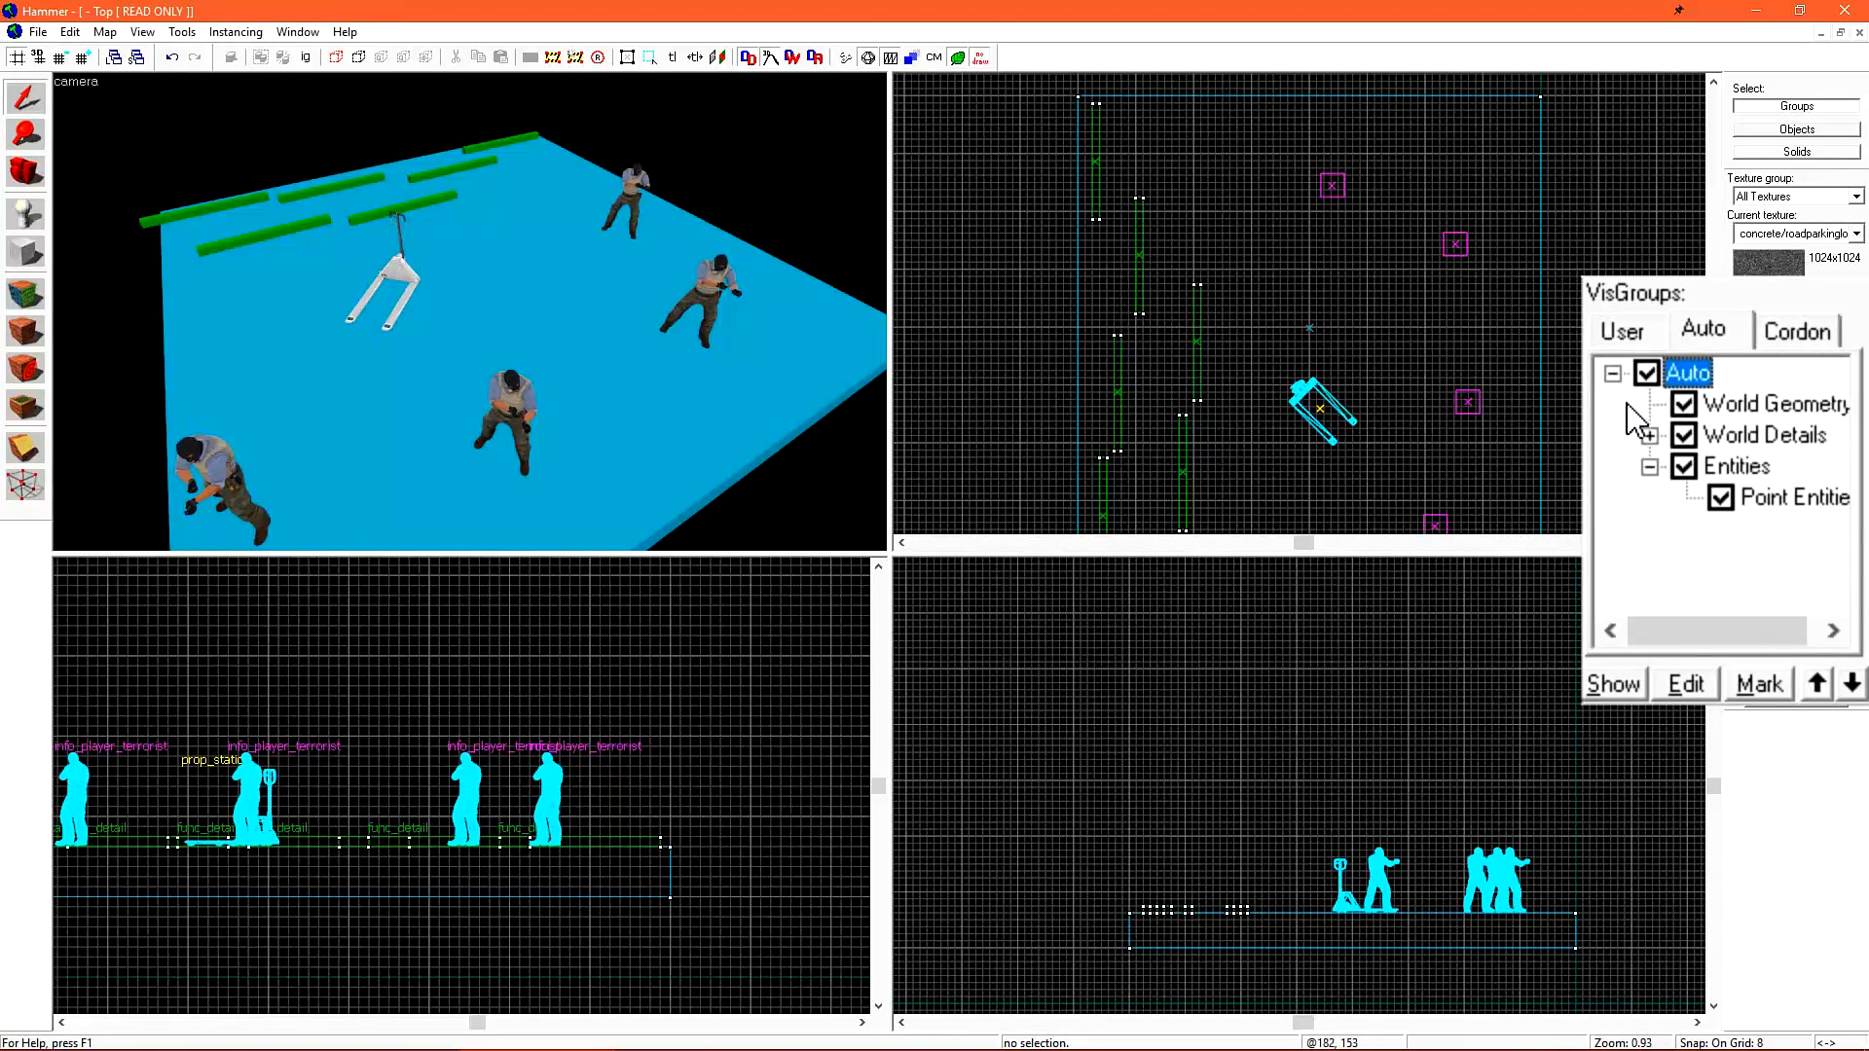
click(1653, 434)
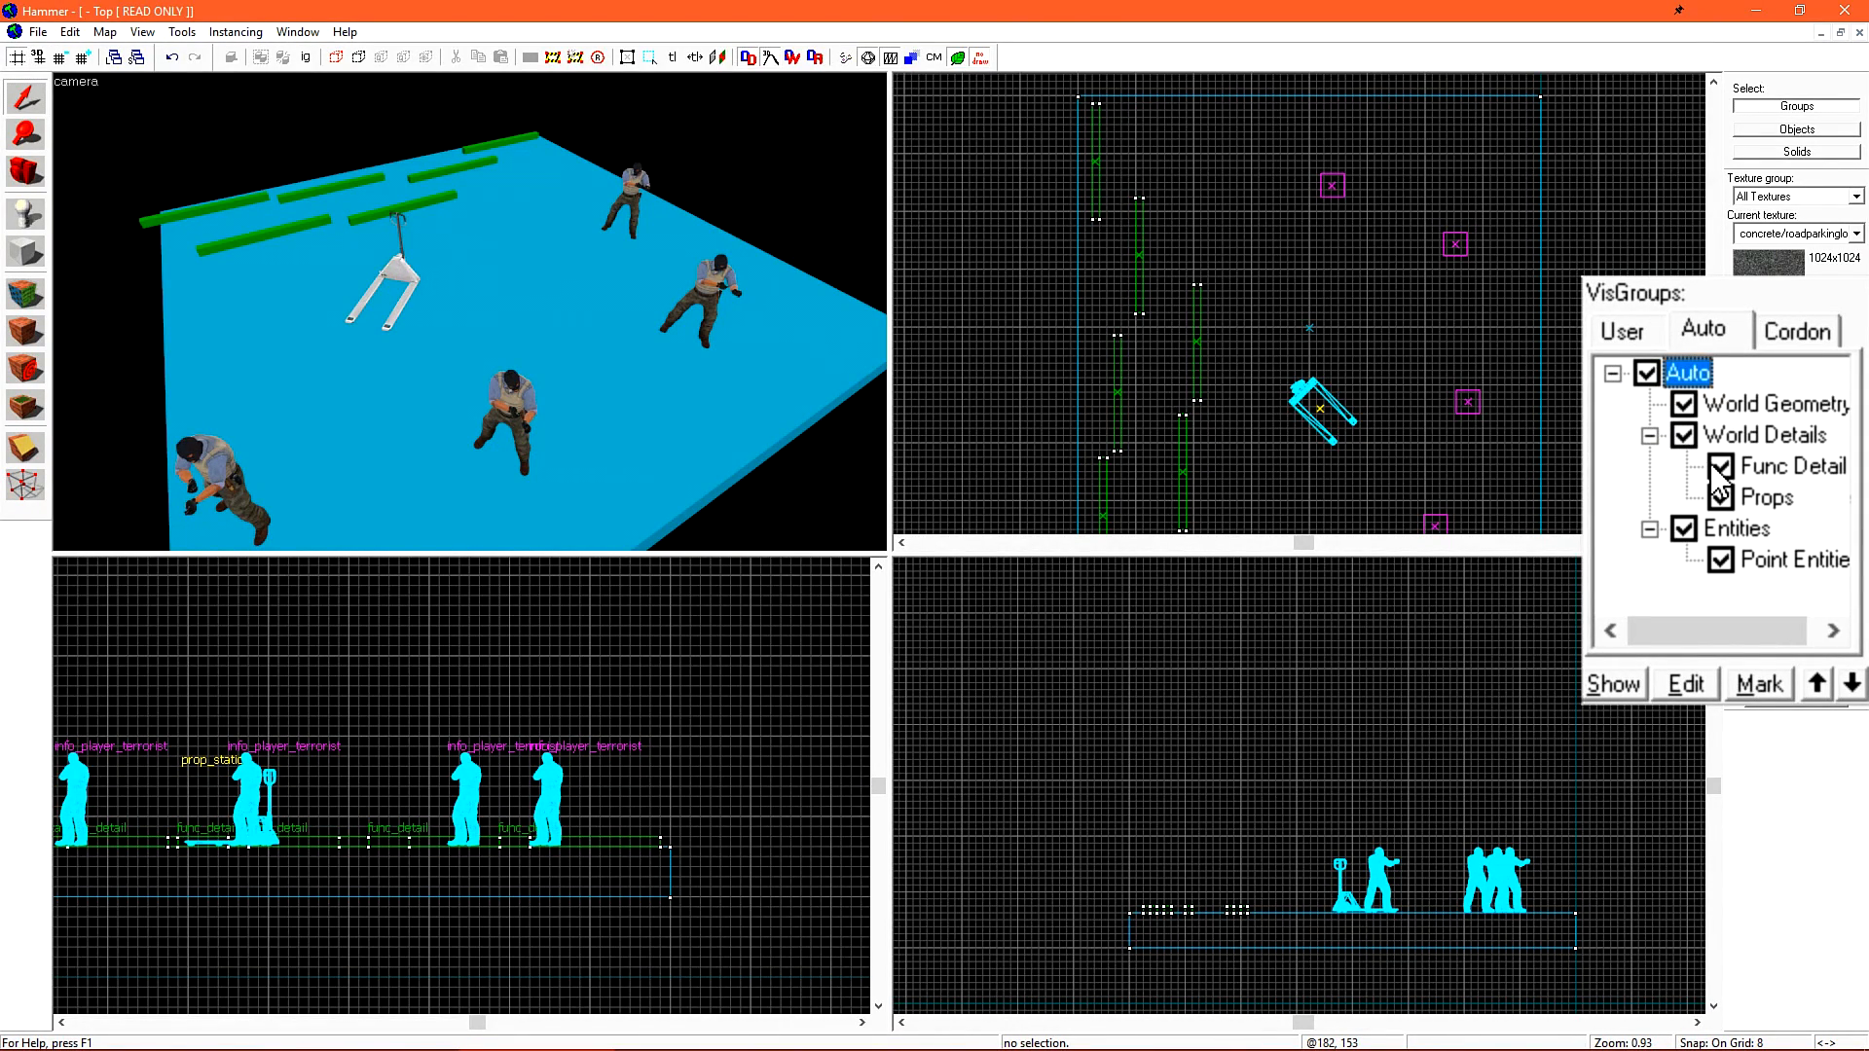
click(1685, 435)
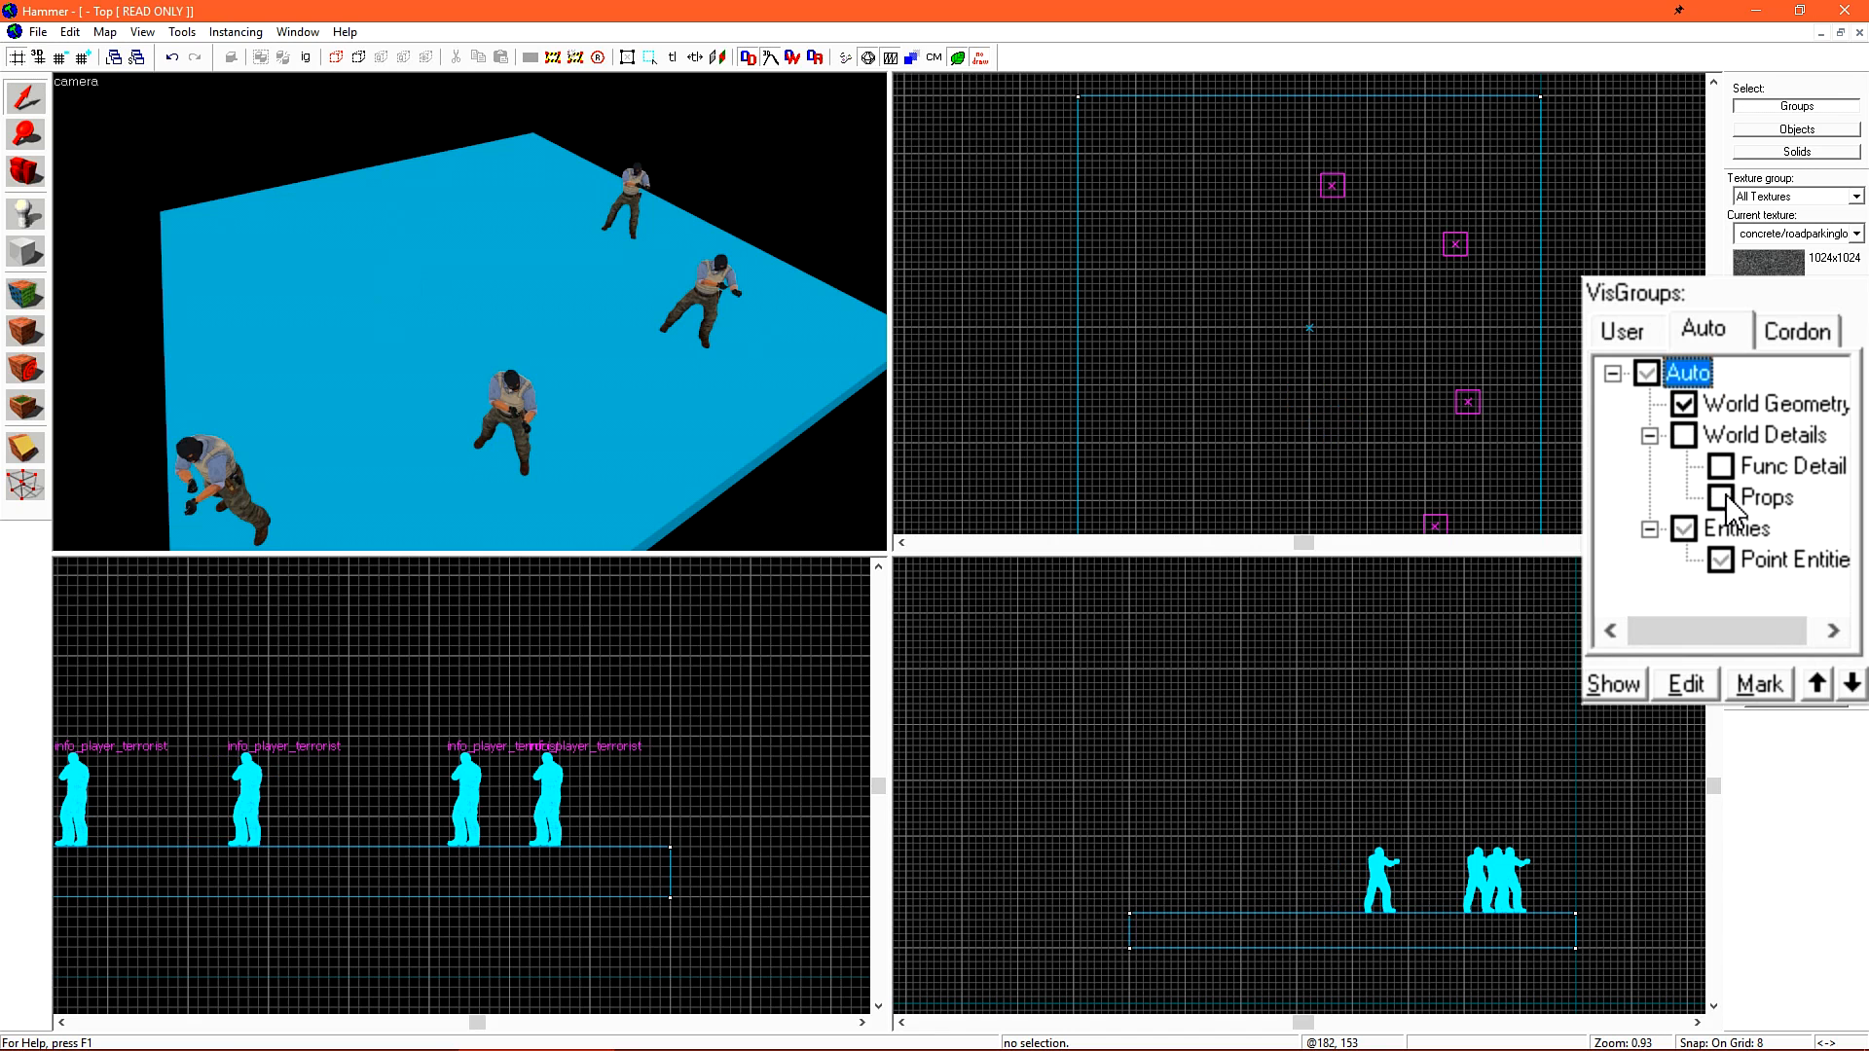
click(1720, 559)
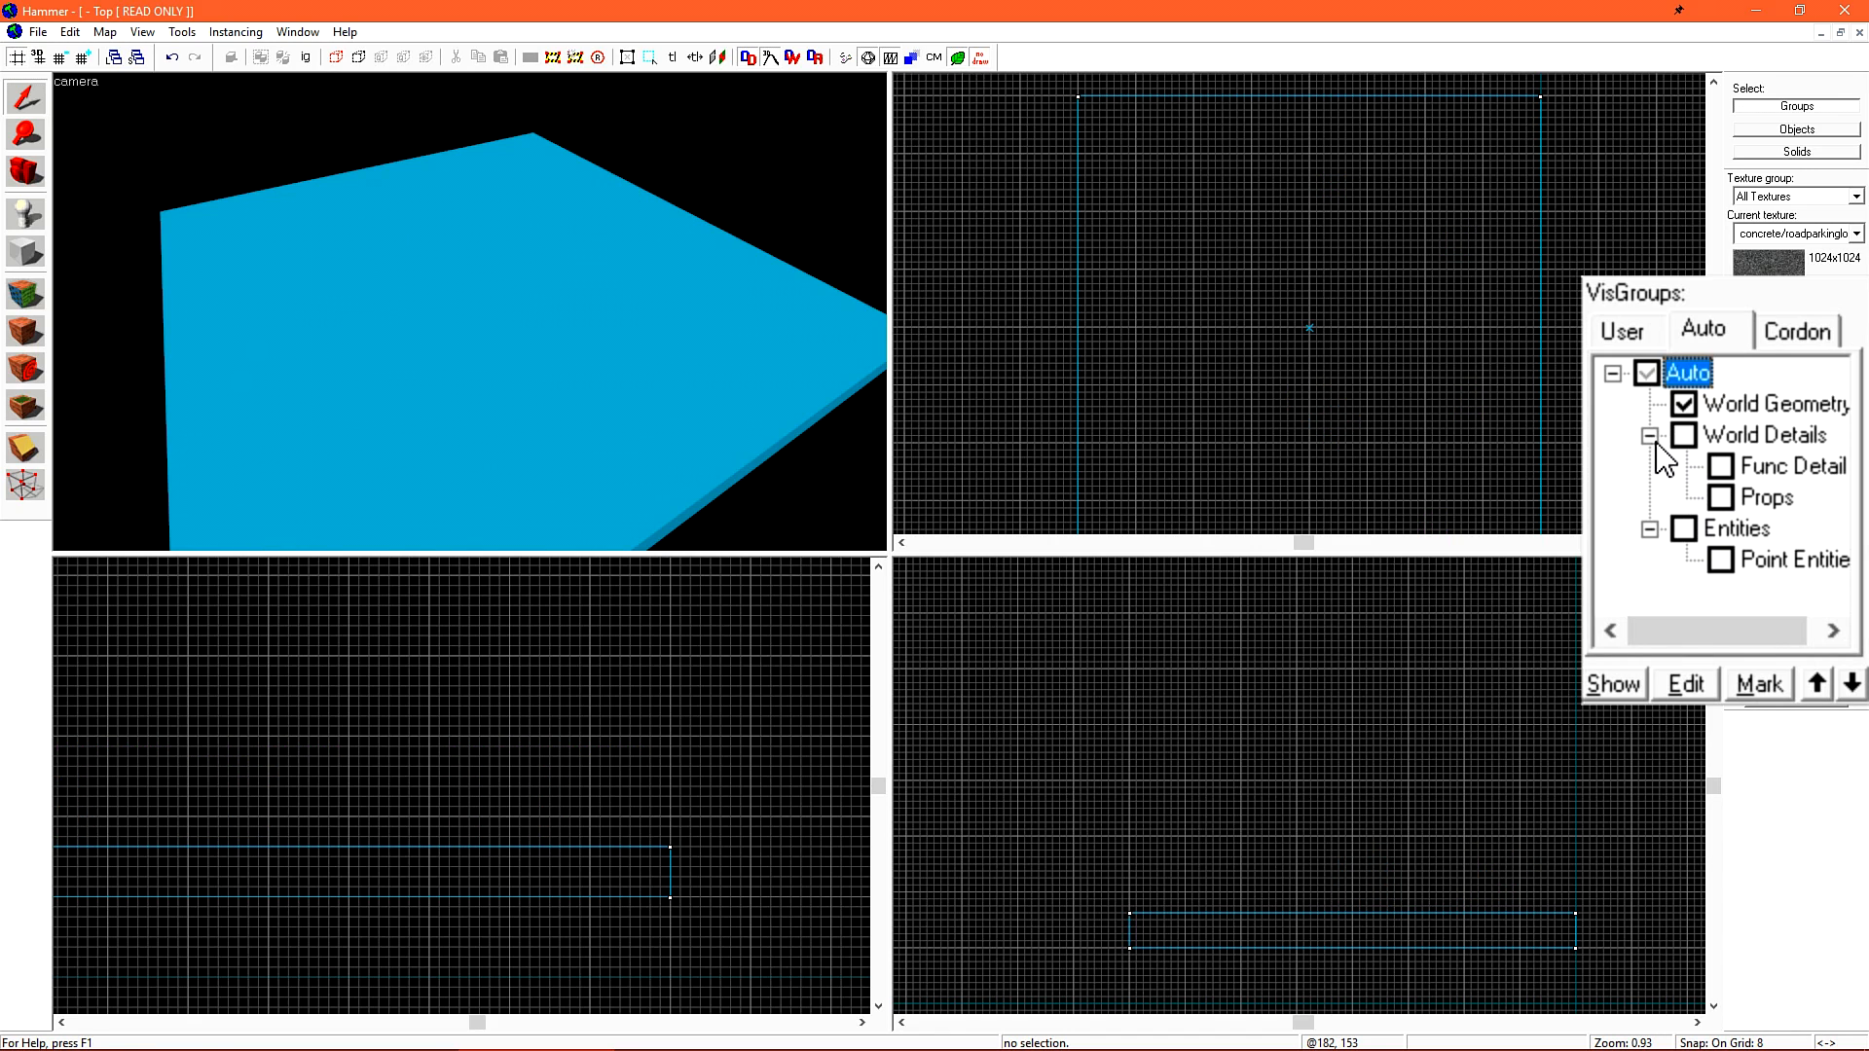
click(1721, 465)
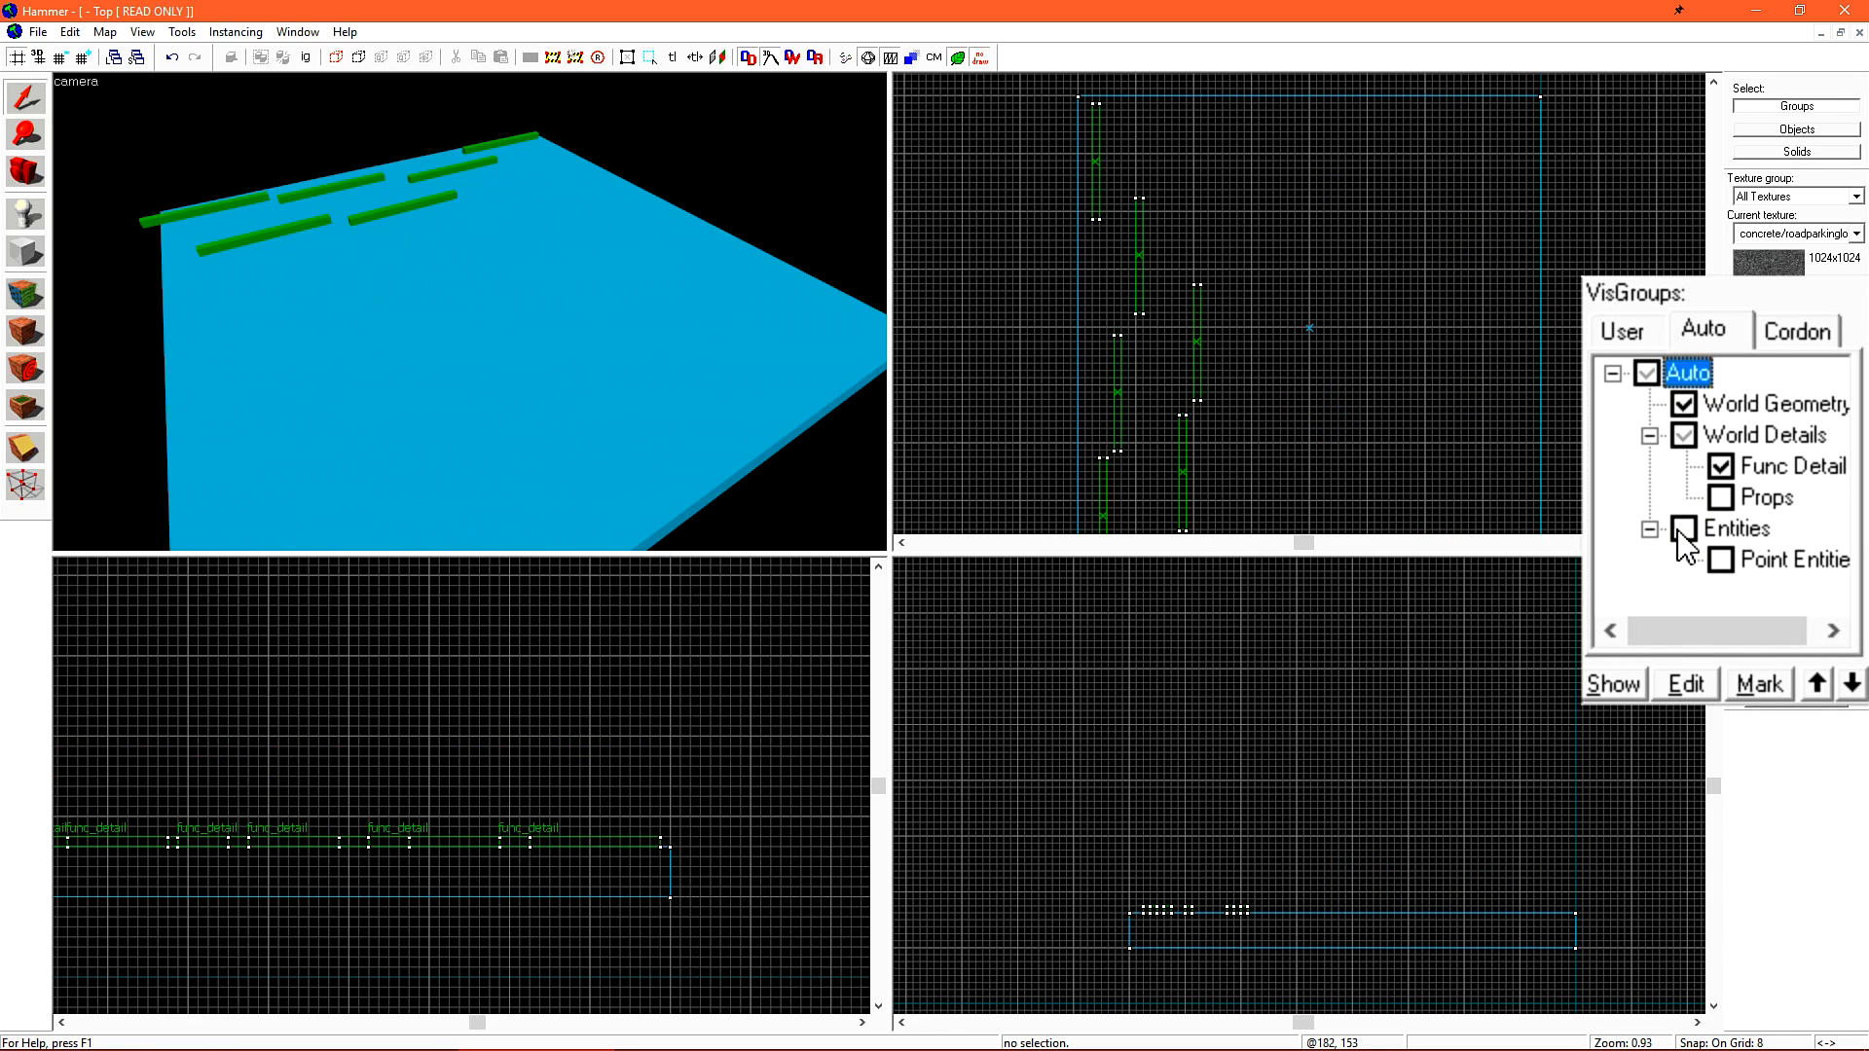
click(1684, 529)
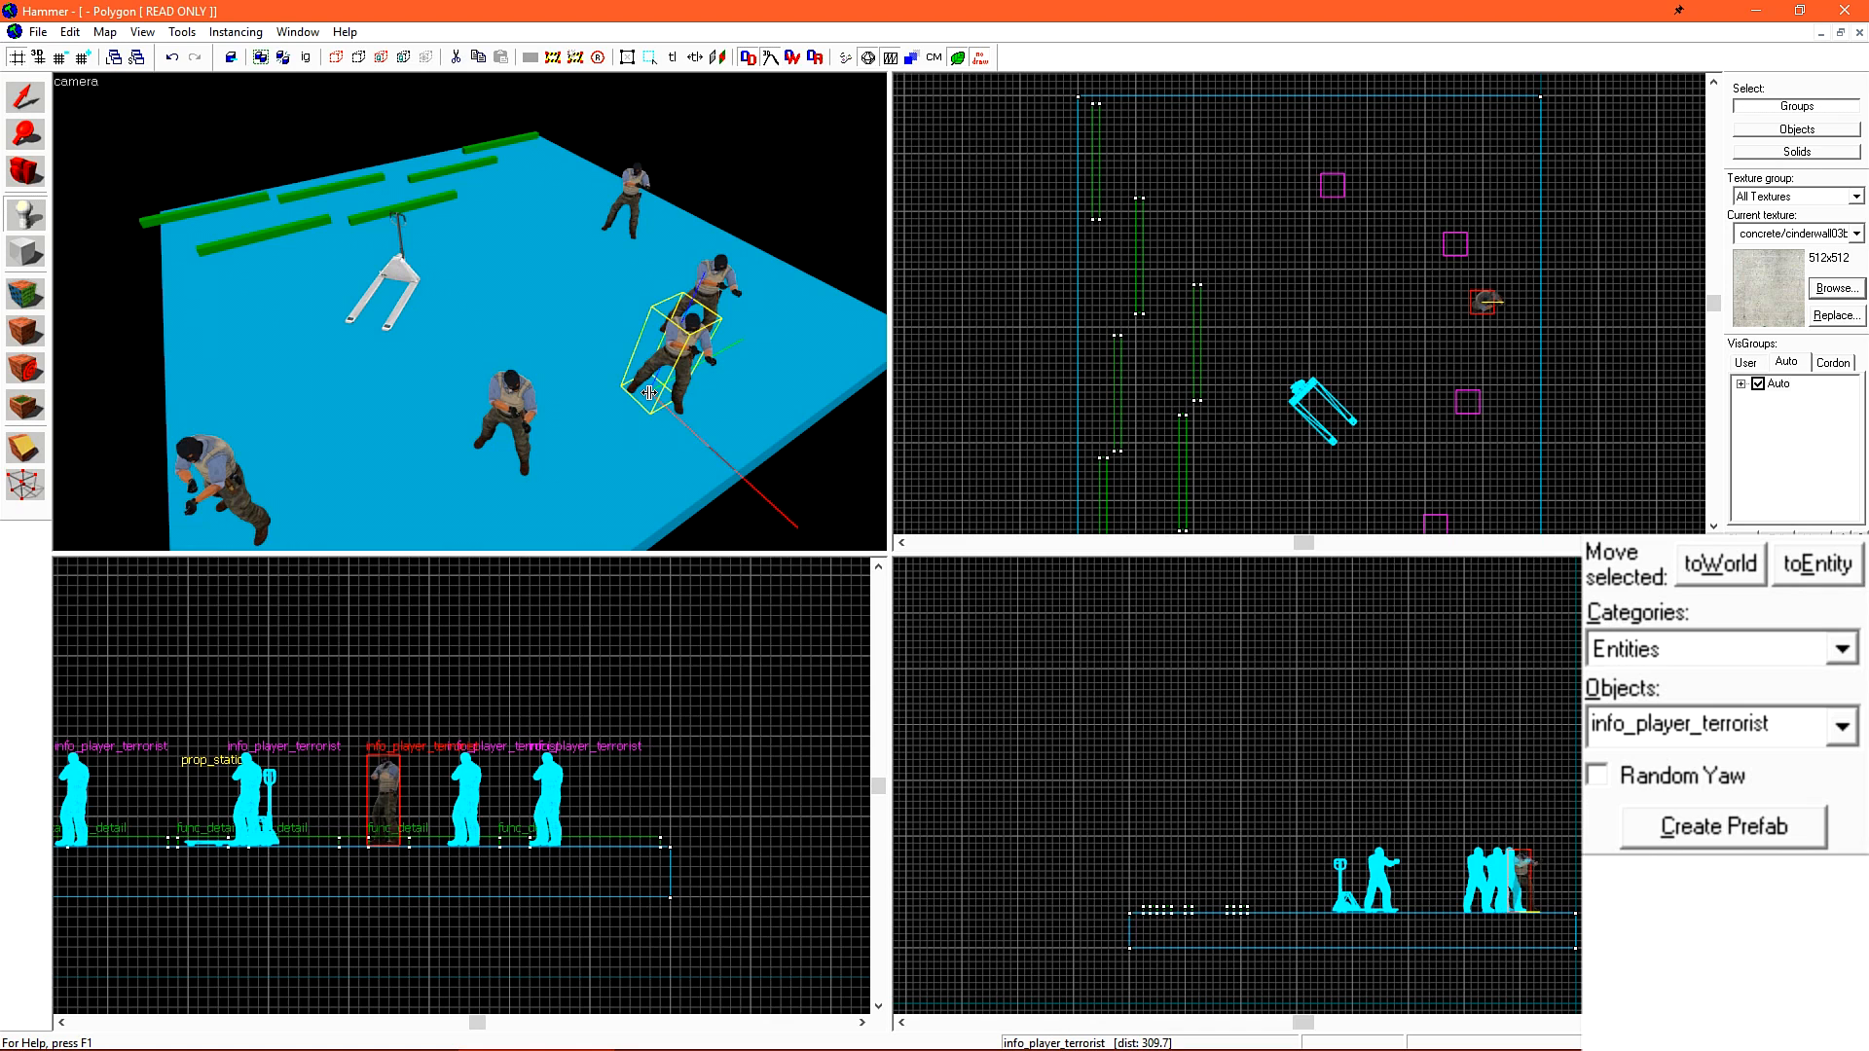
click(1841, 725)
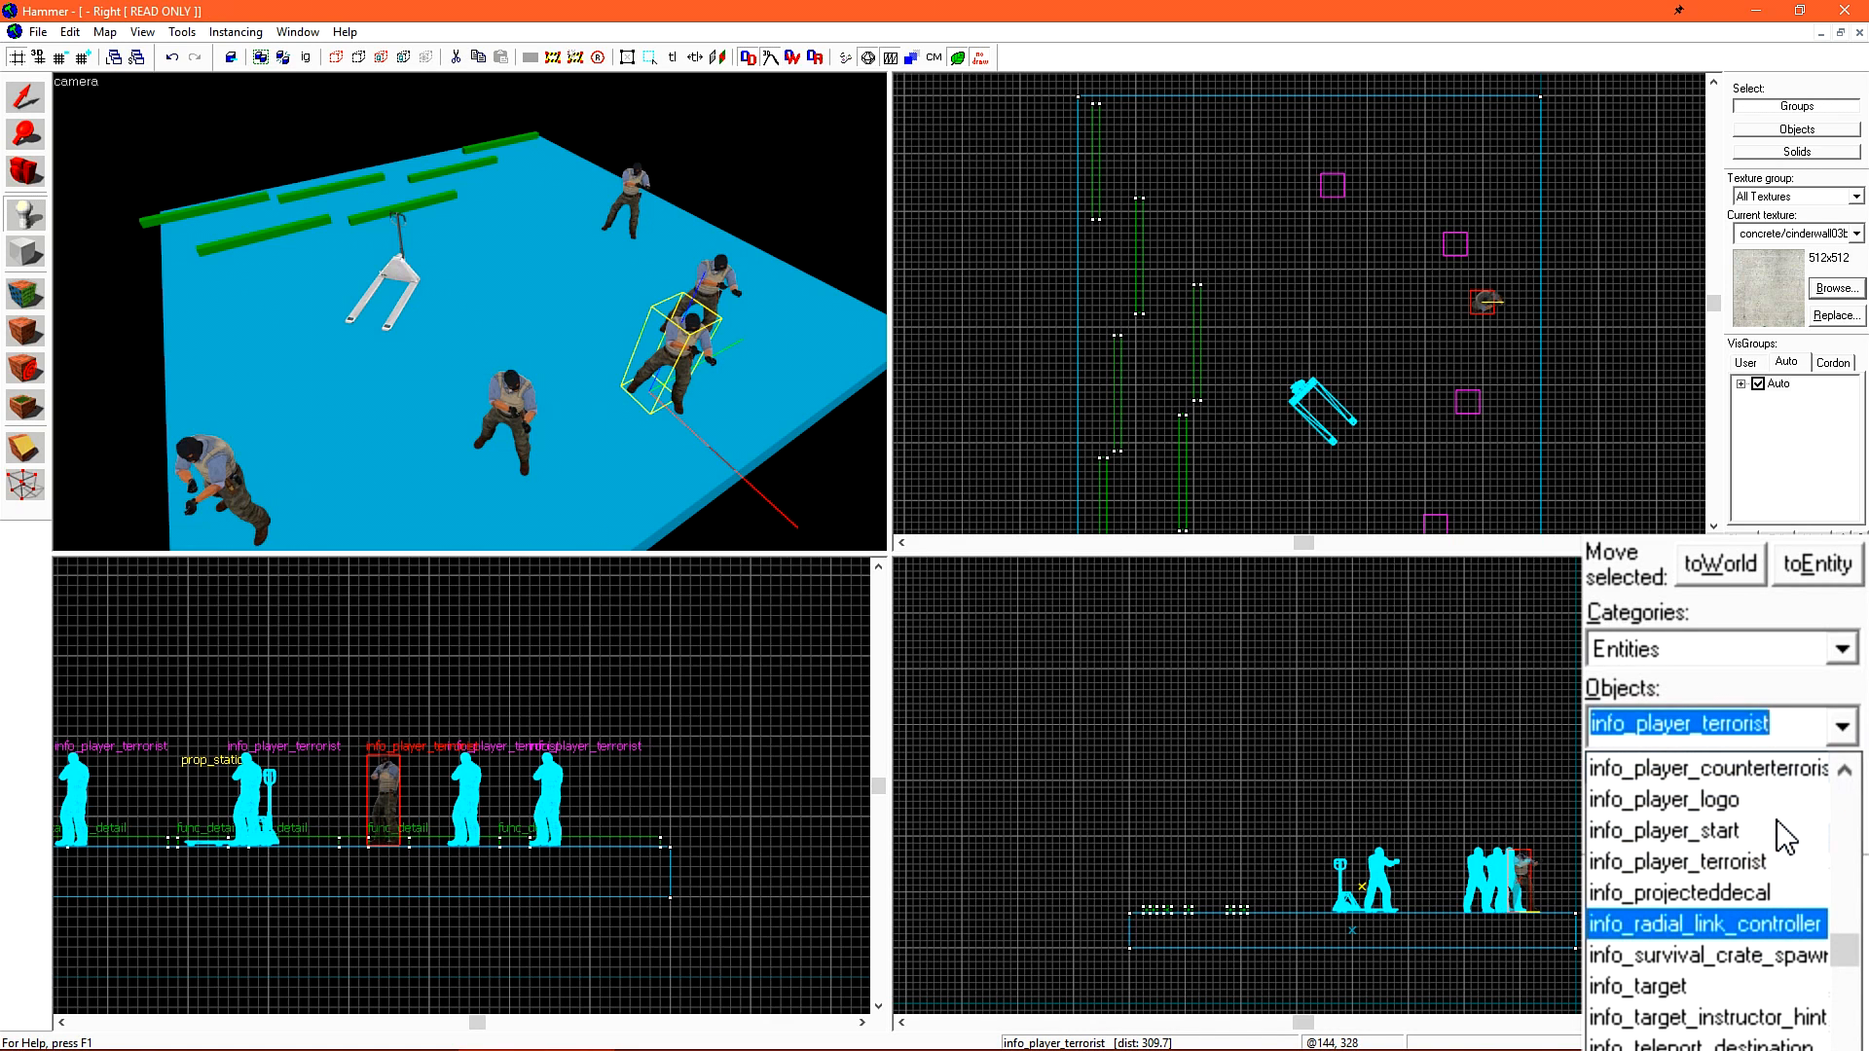
click(1706, 768)
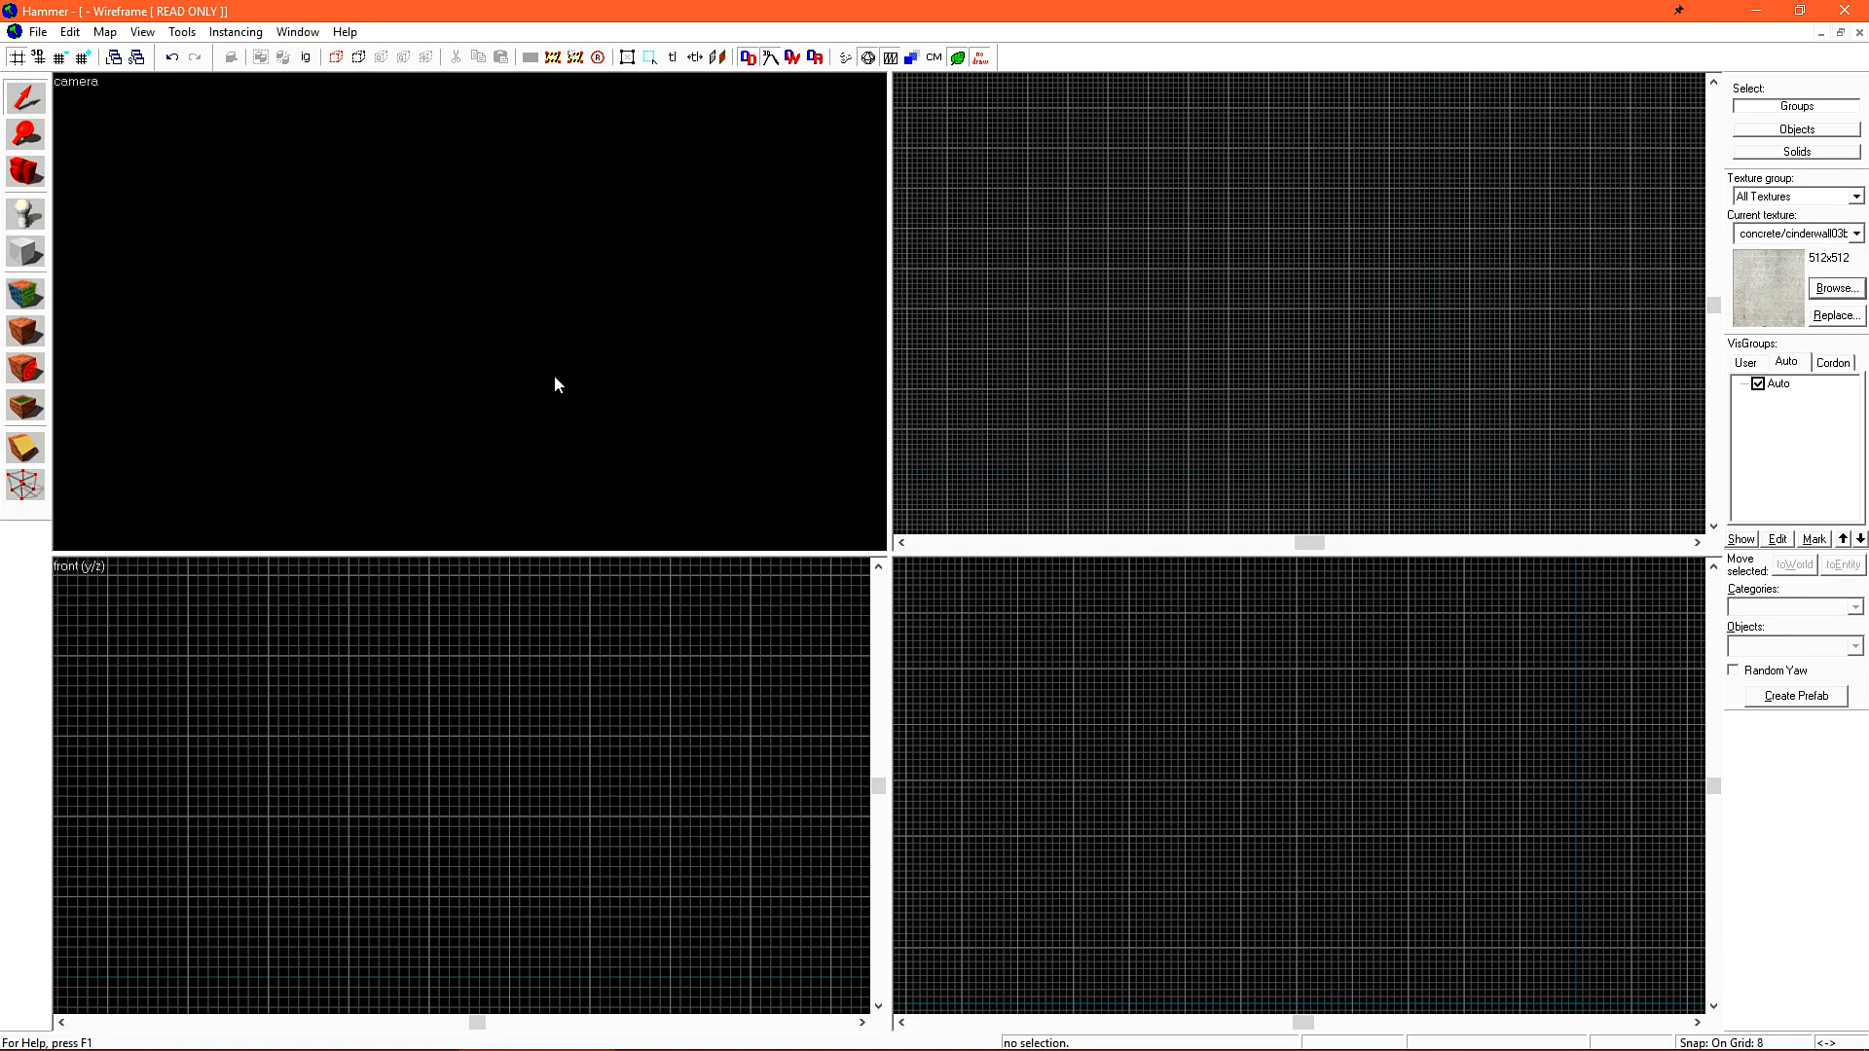
mouse_move(200, 93)
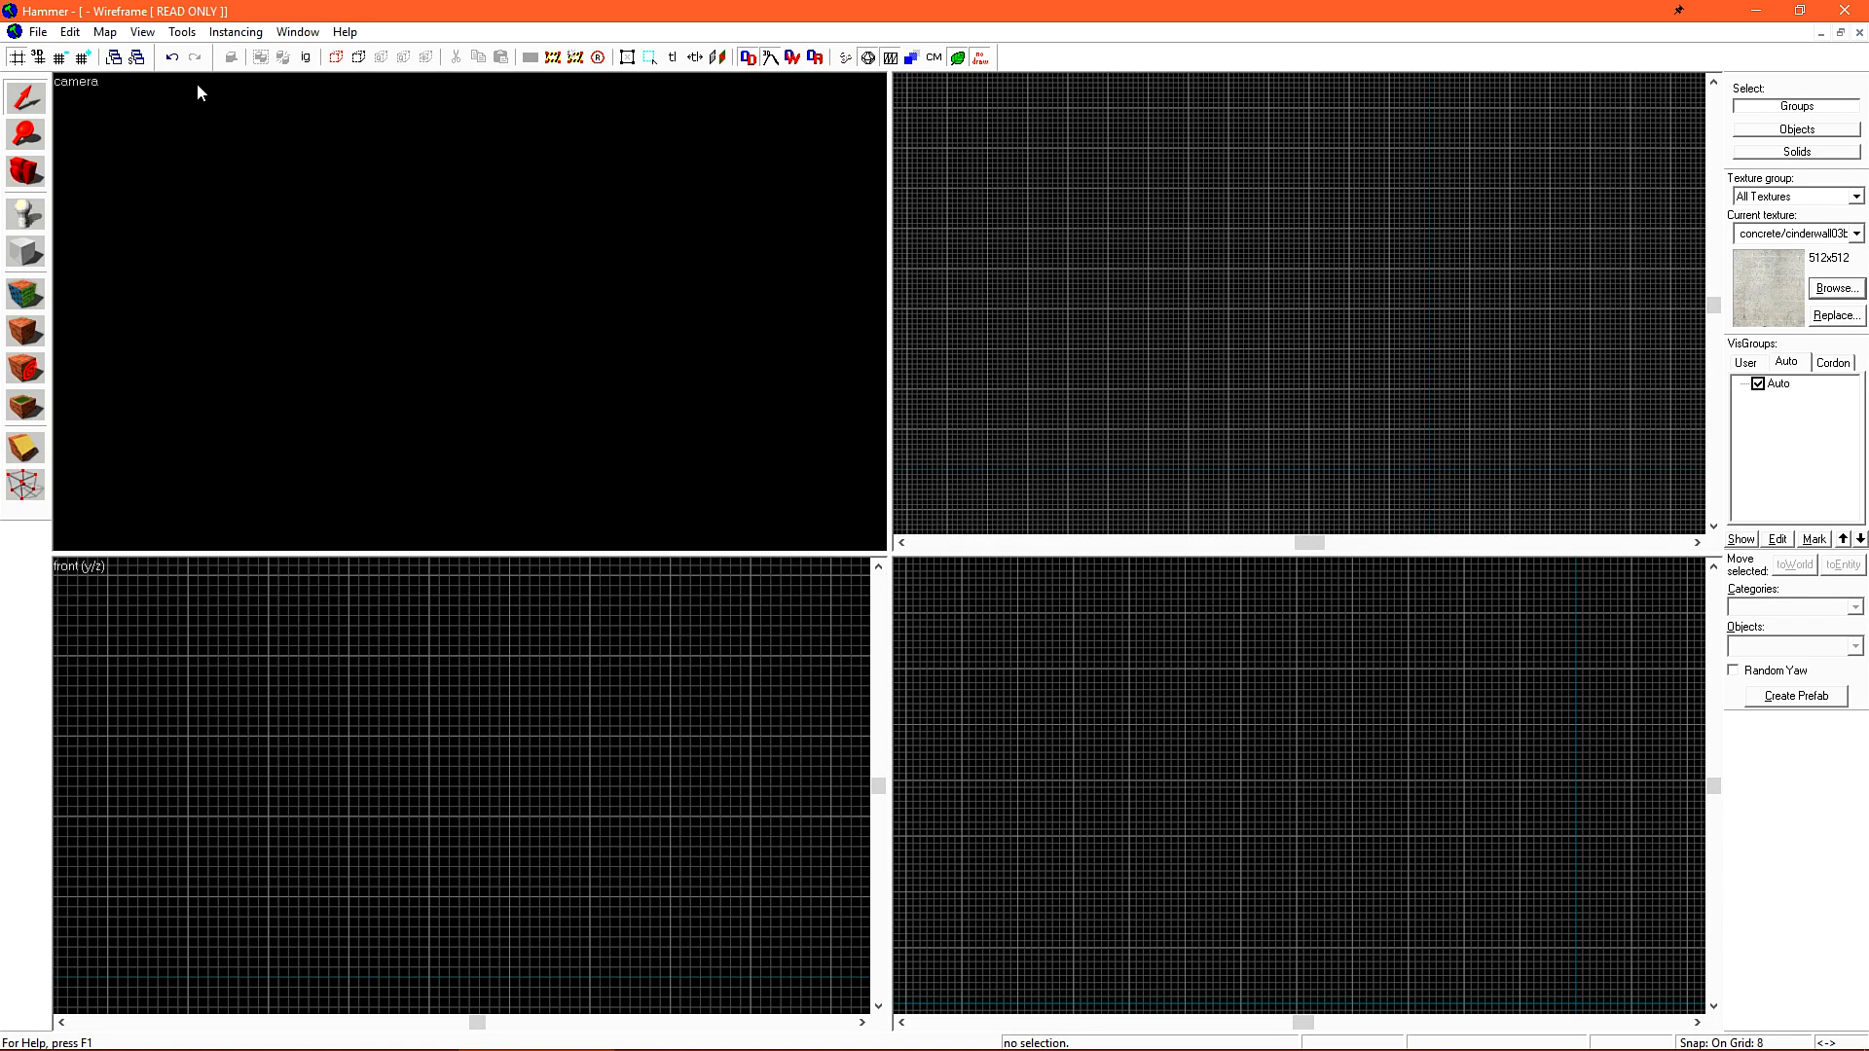
Set the editor's undo levels to 9001 in Tools > Options
click(181, 32)
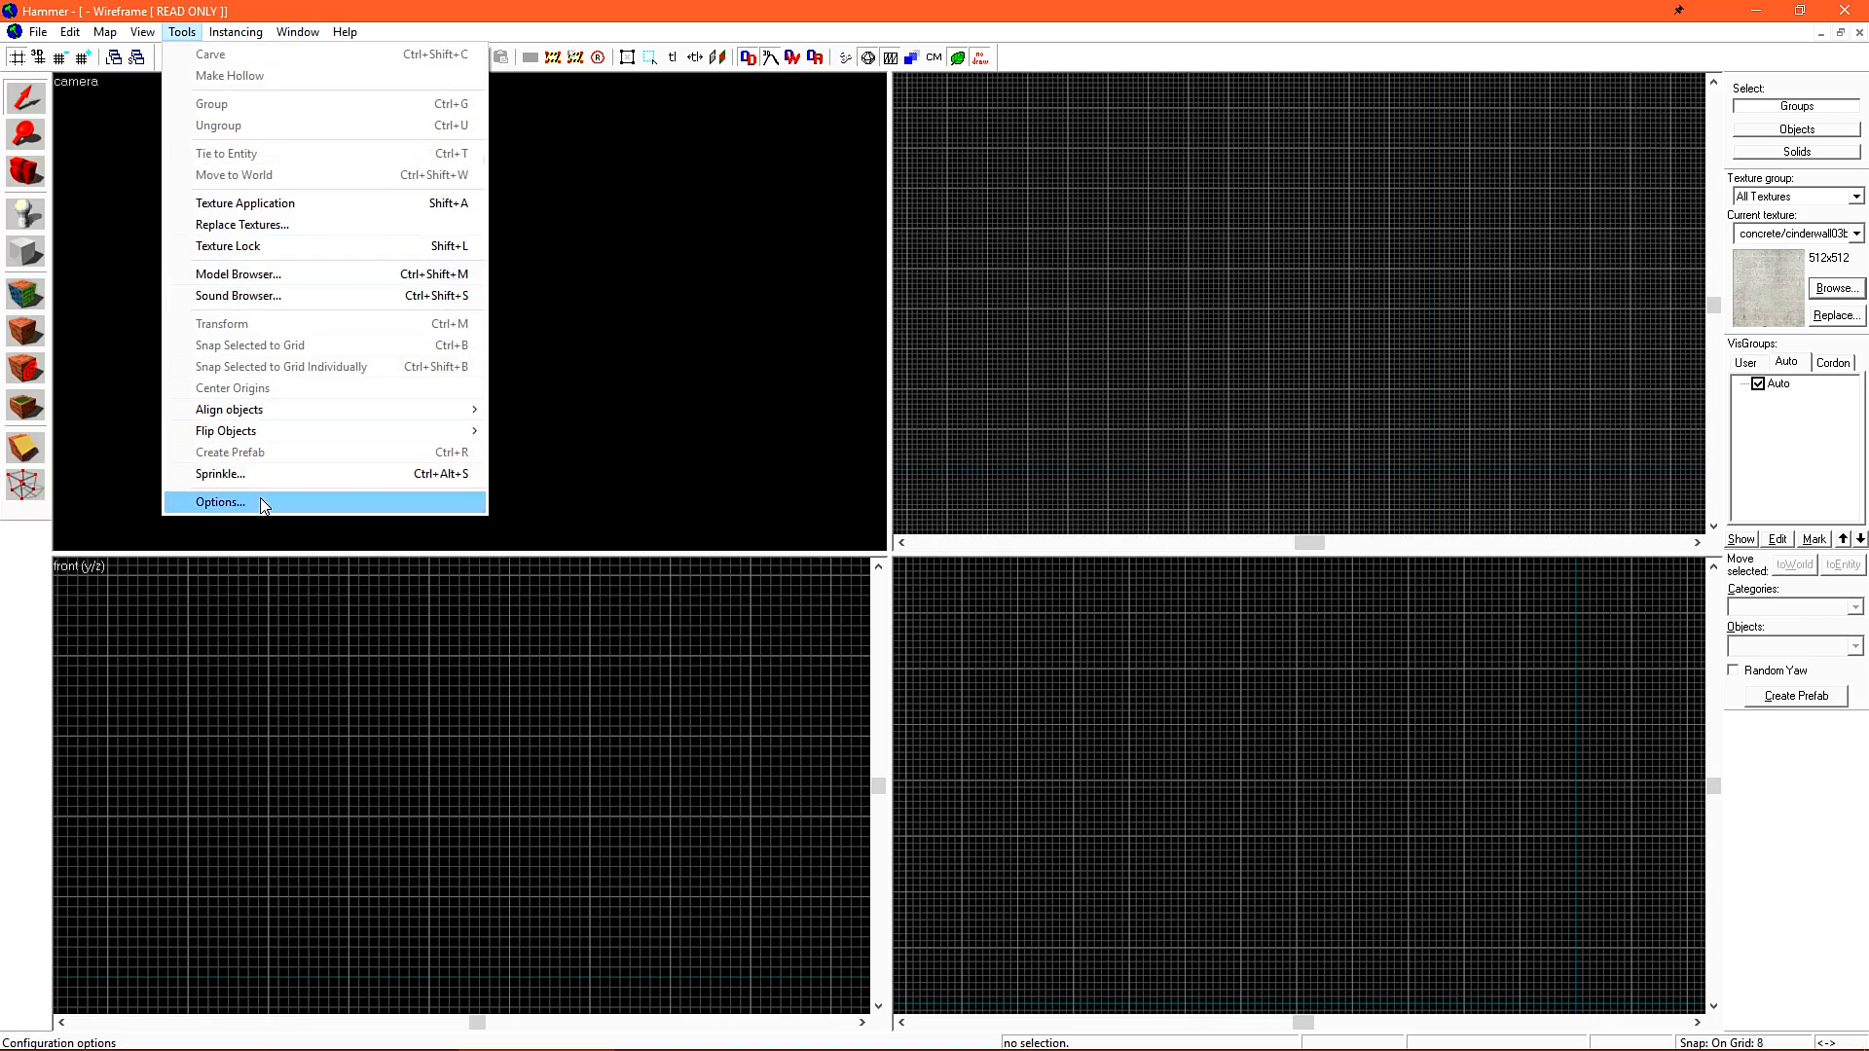
click(218, 502)
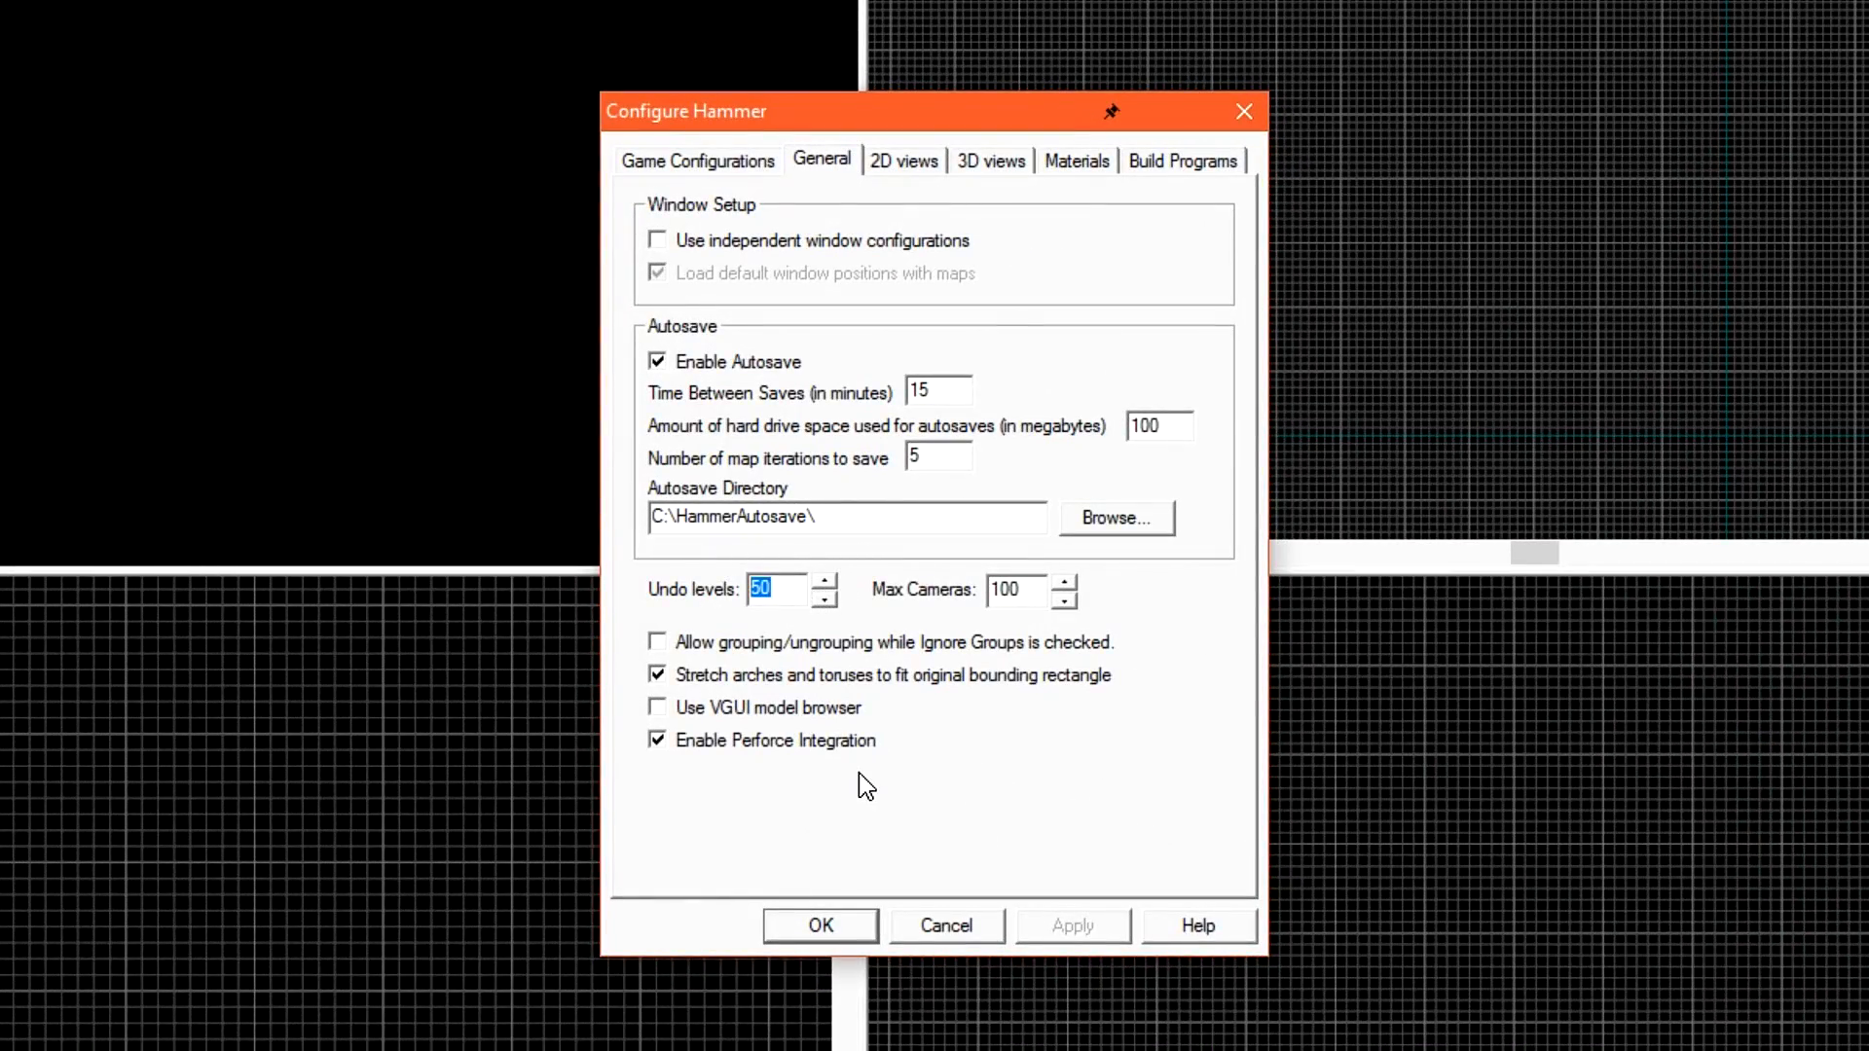
text(9001)
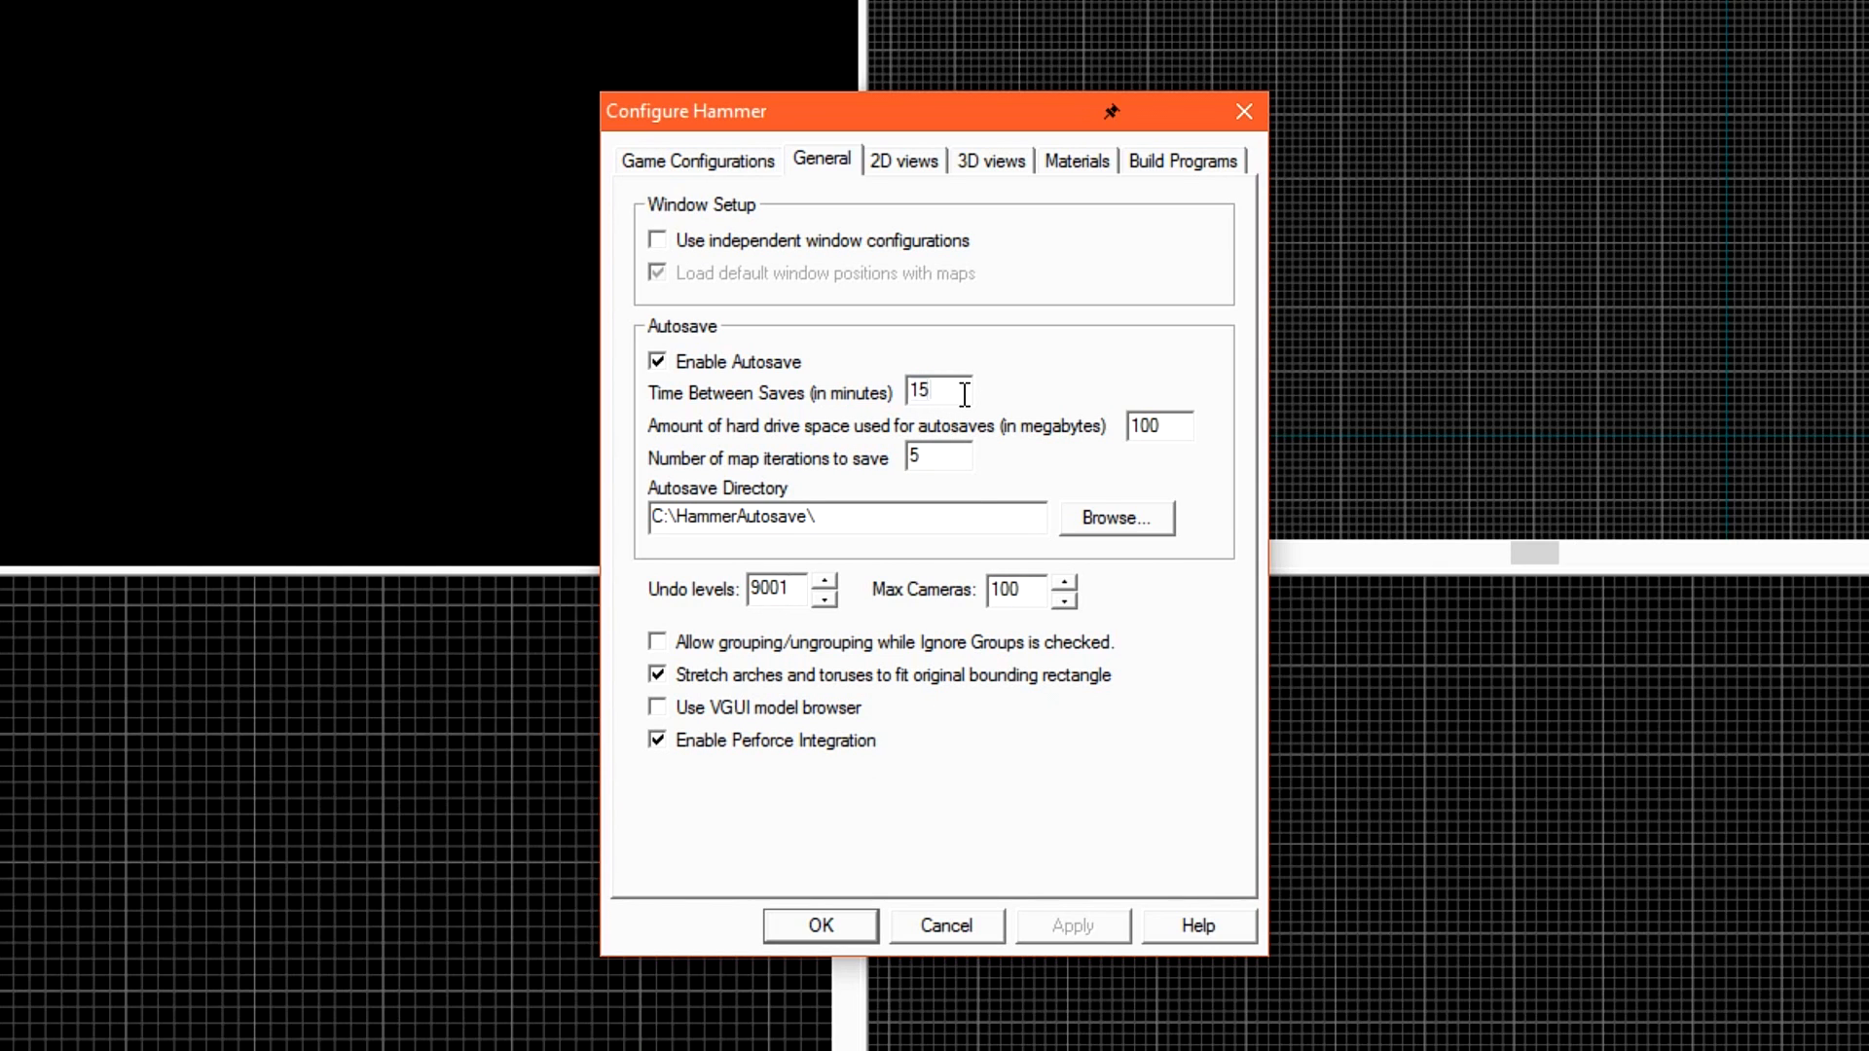
Enable 15-degree default rotations and arrow-key nudging in the 2D views settings
click(904, 161)
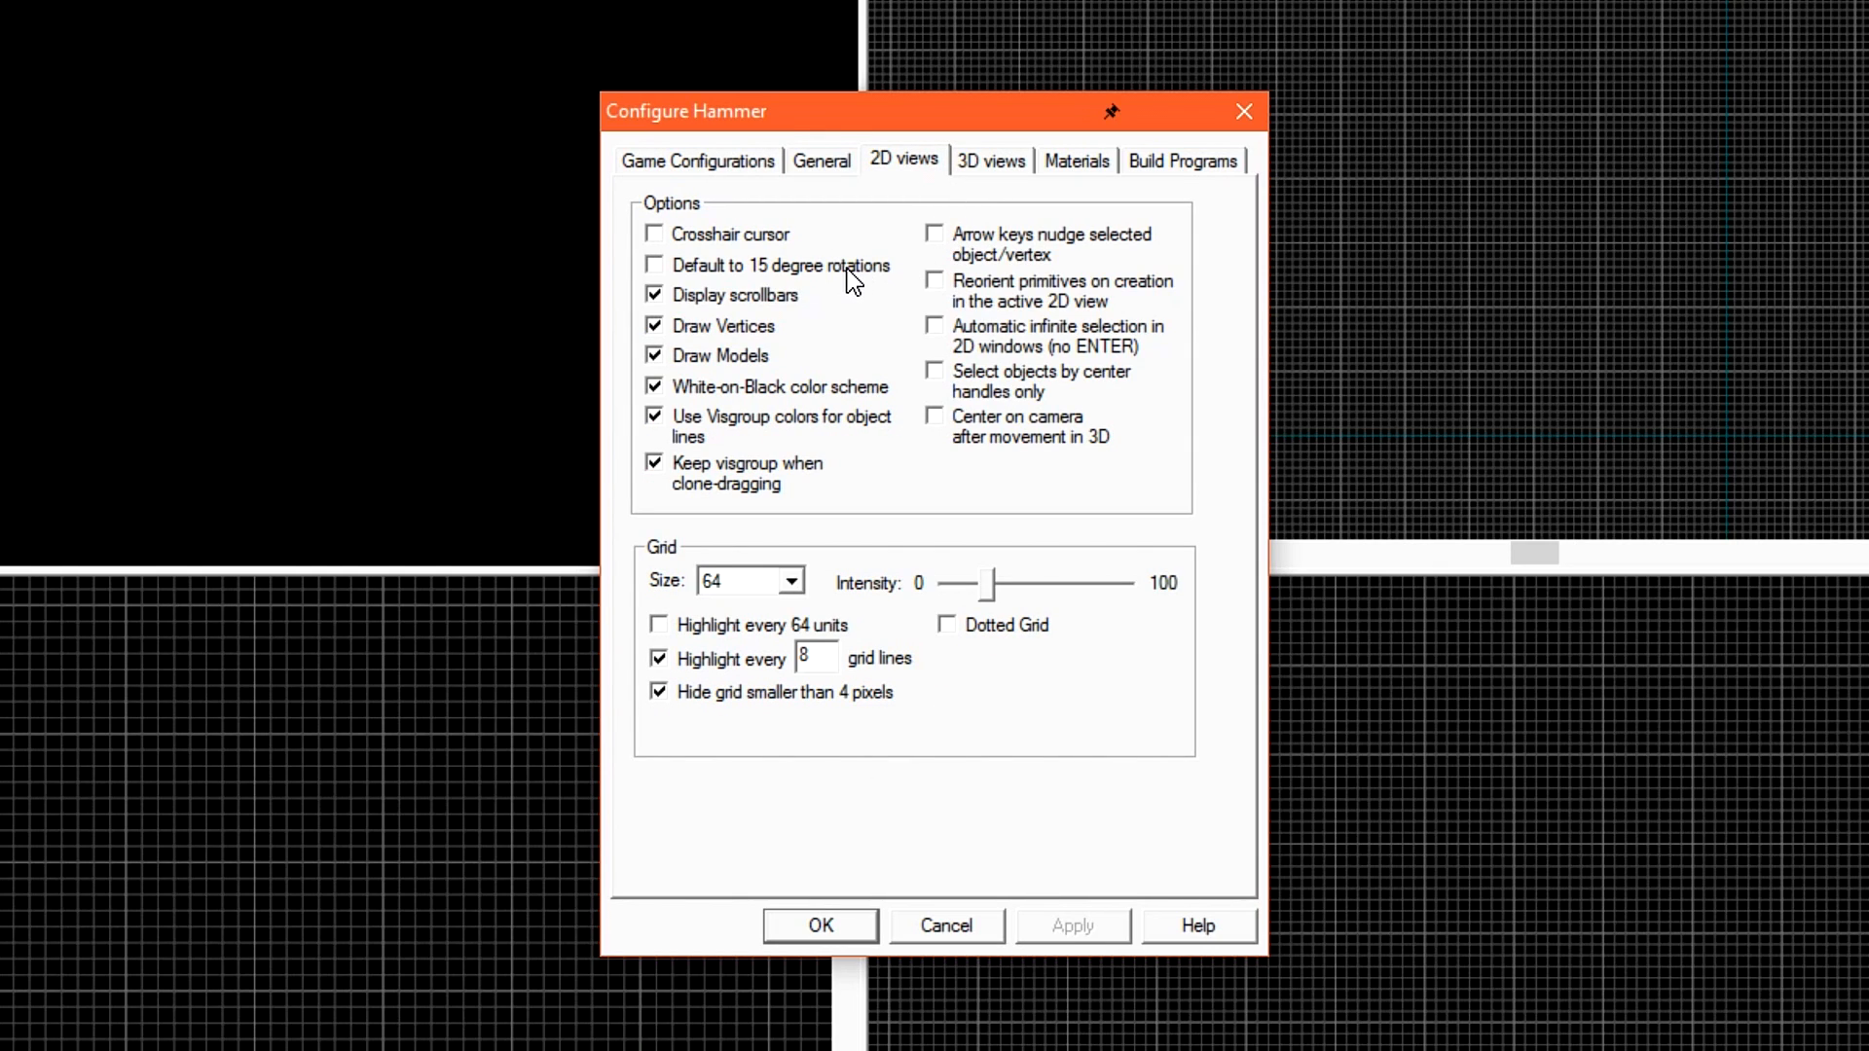
click(653, 266)
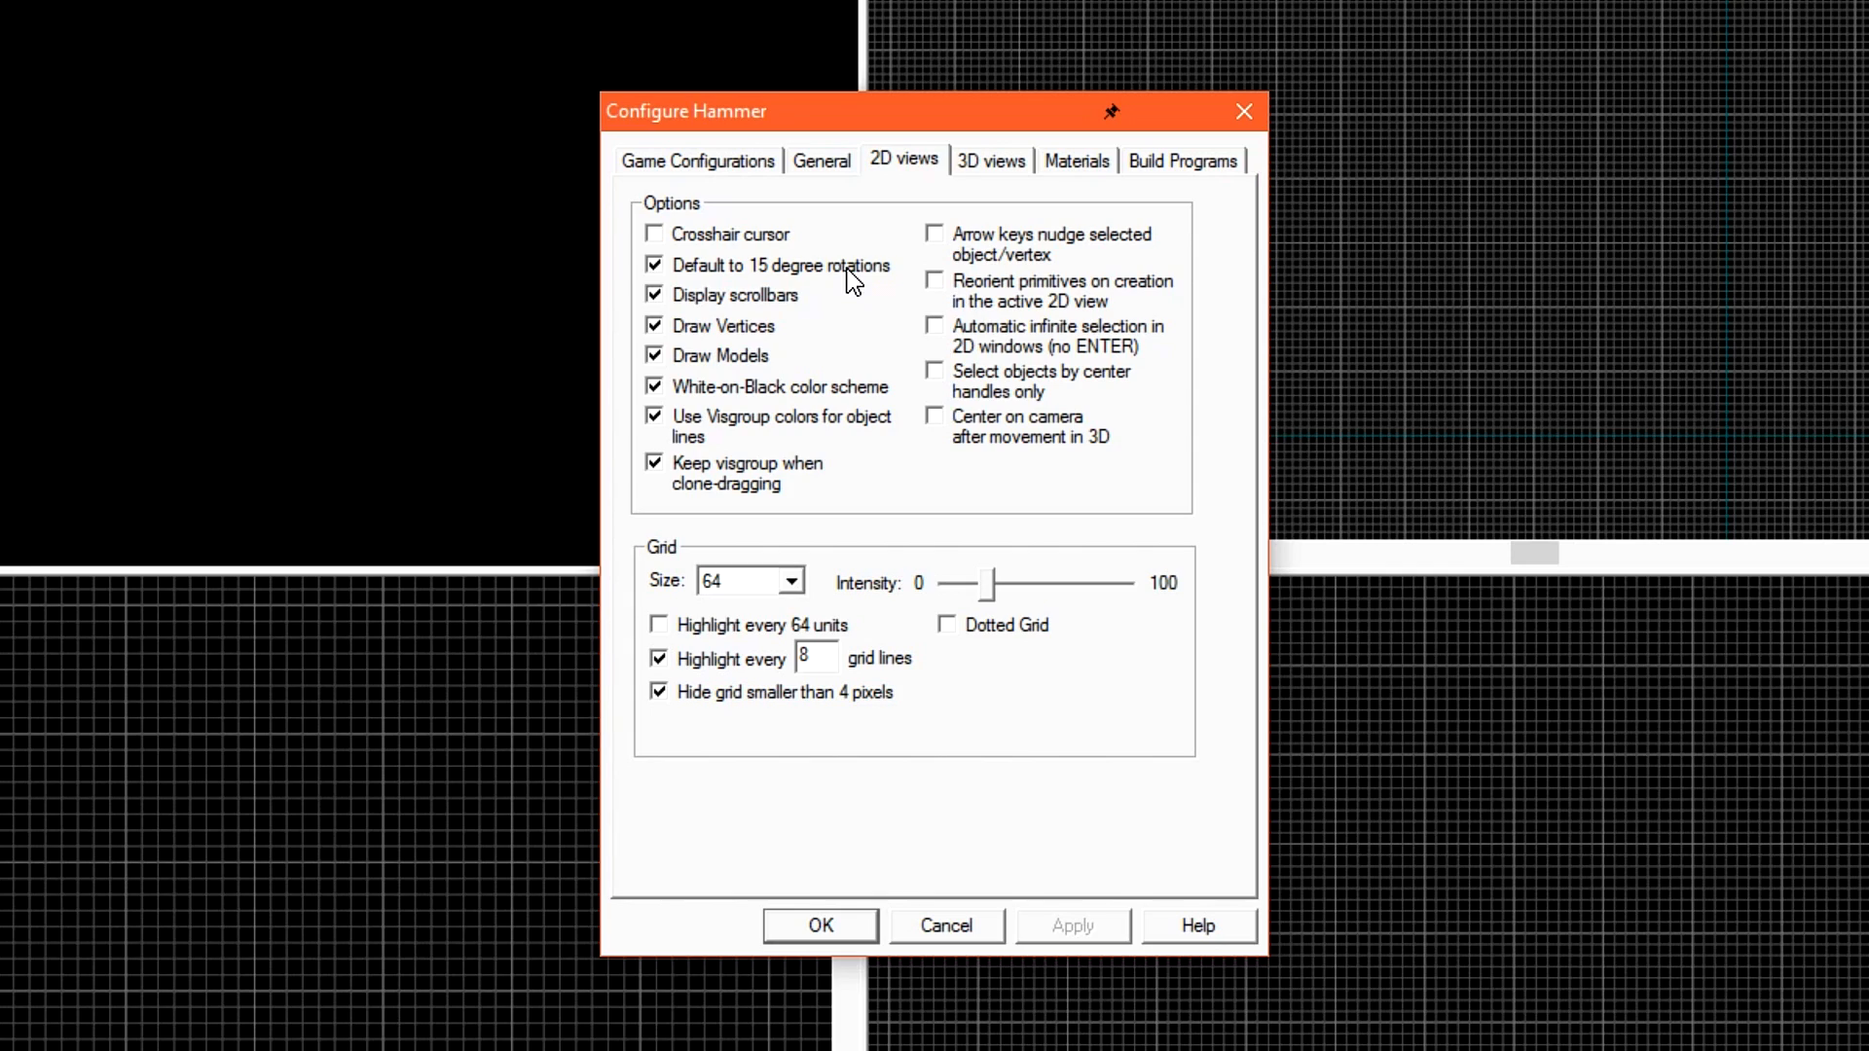
mouse_move(1099, 248)
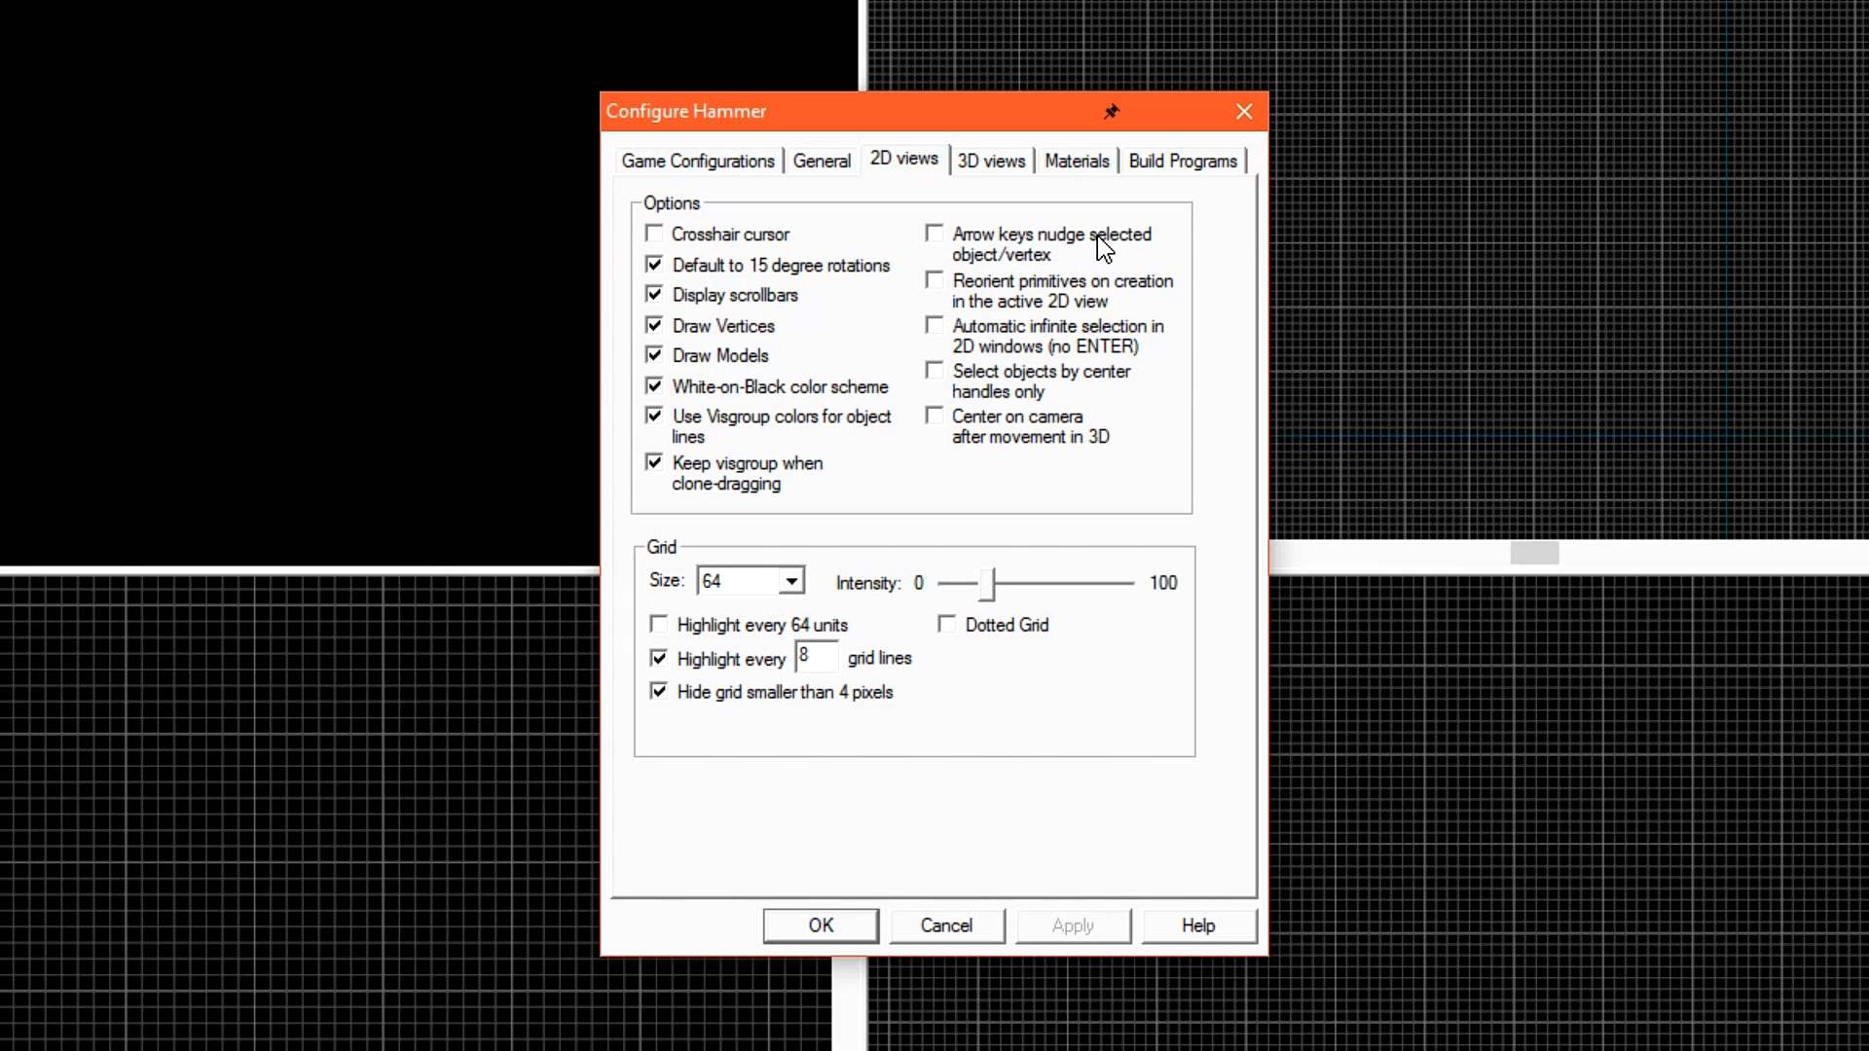
click(936, 233)
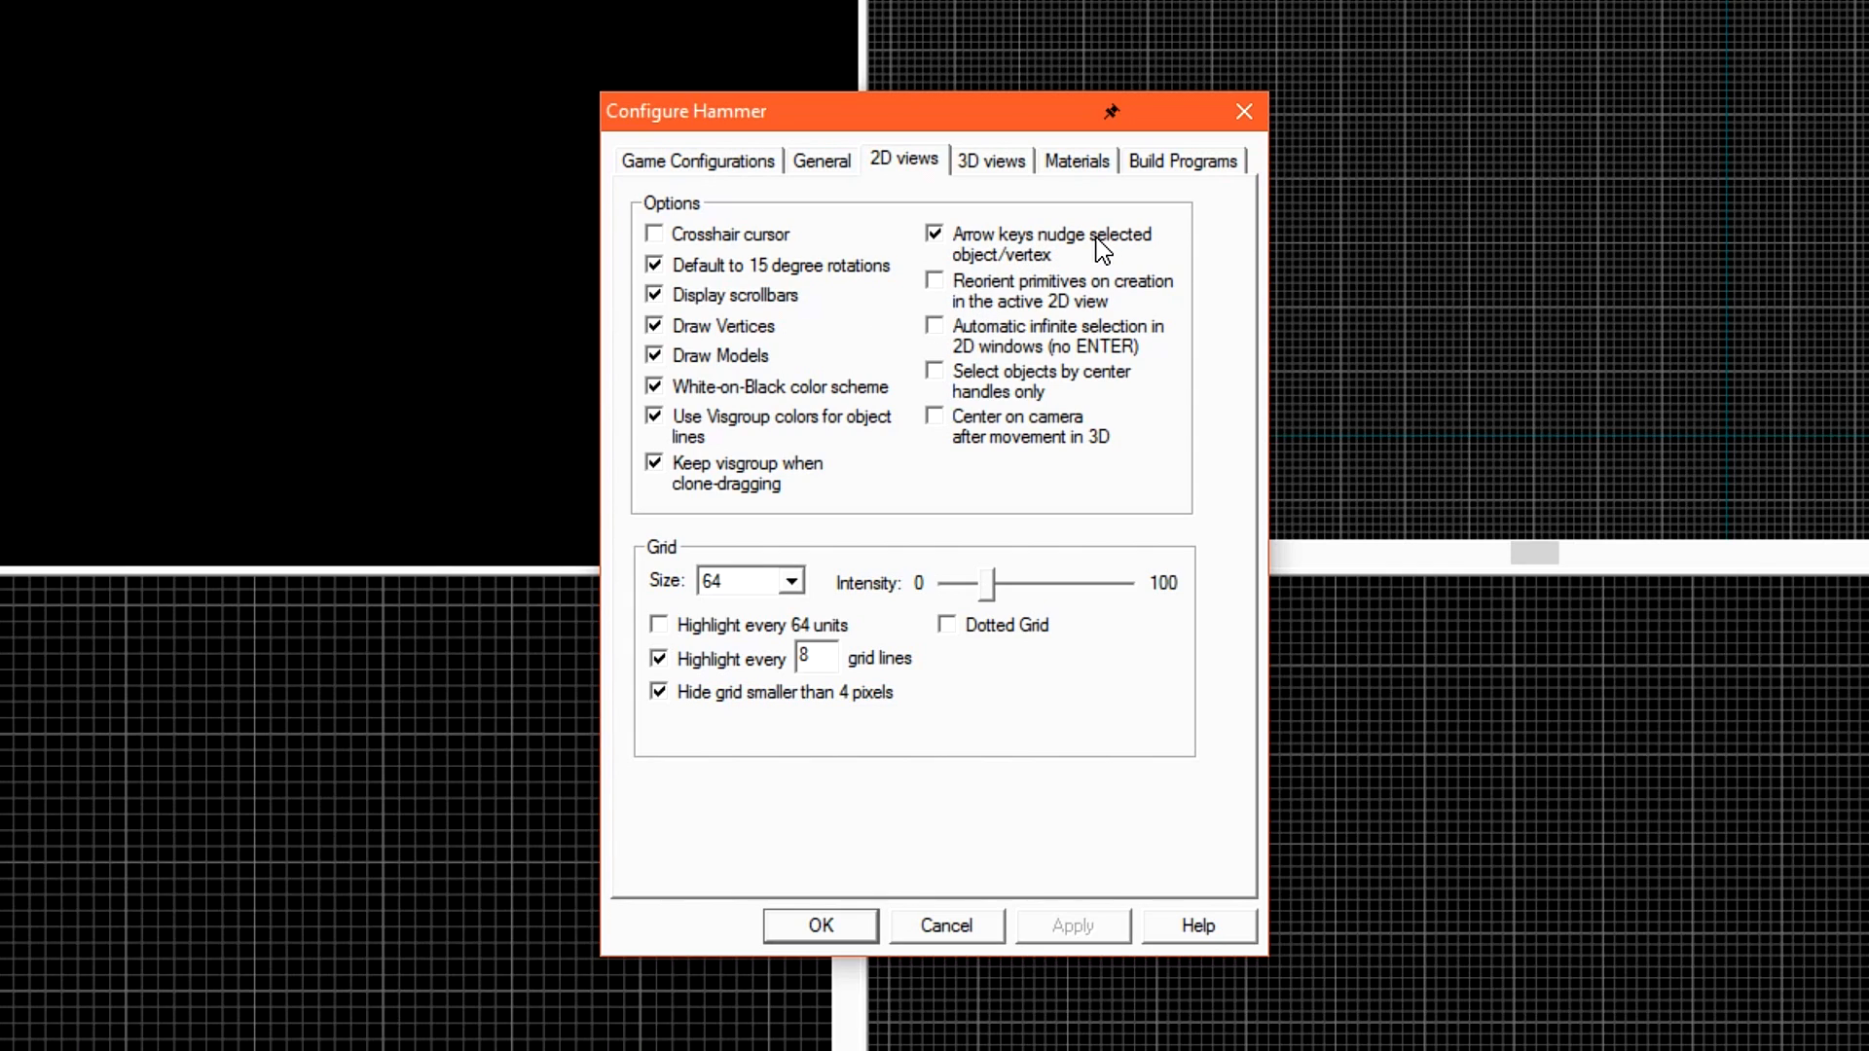
mouse_move(987, 302)
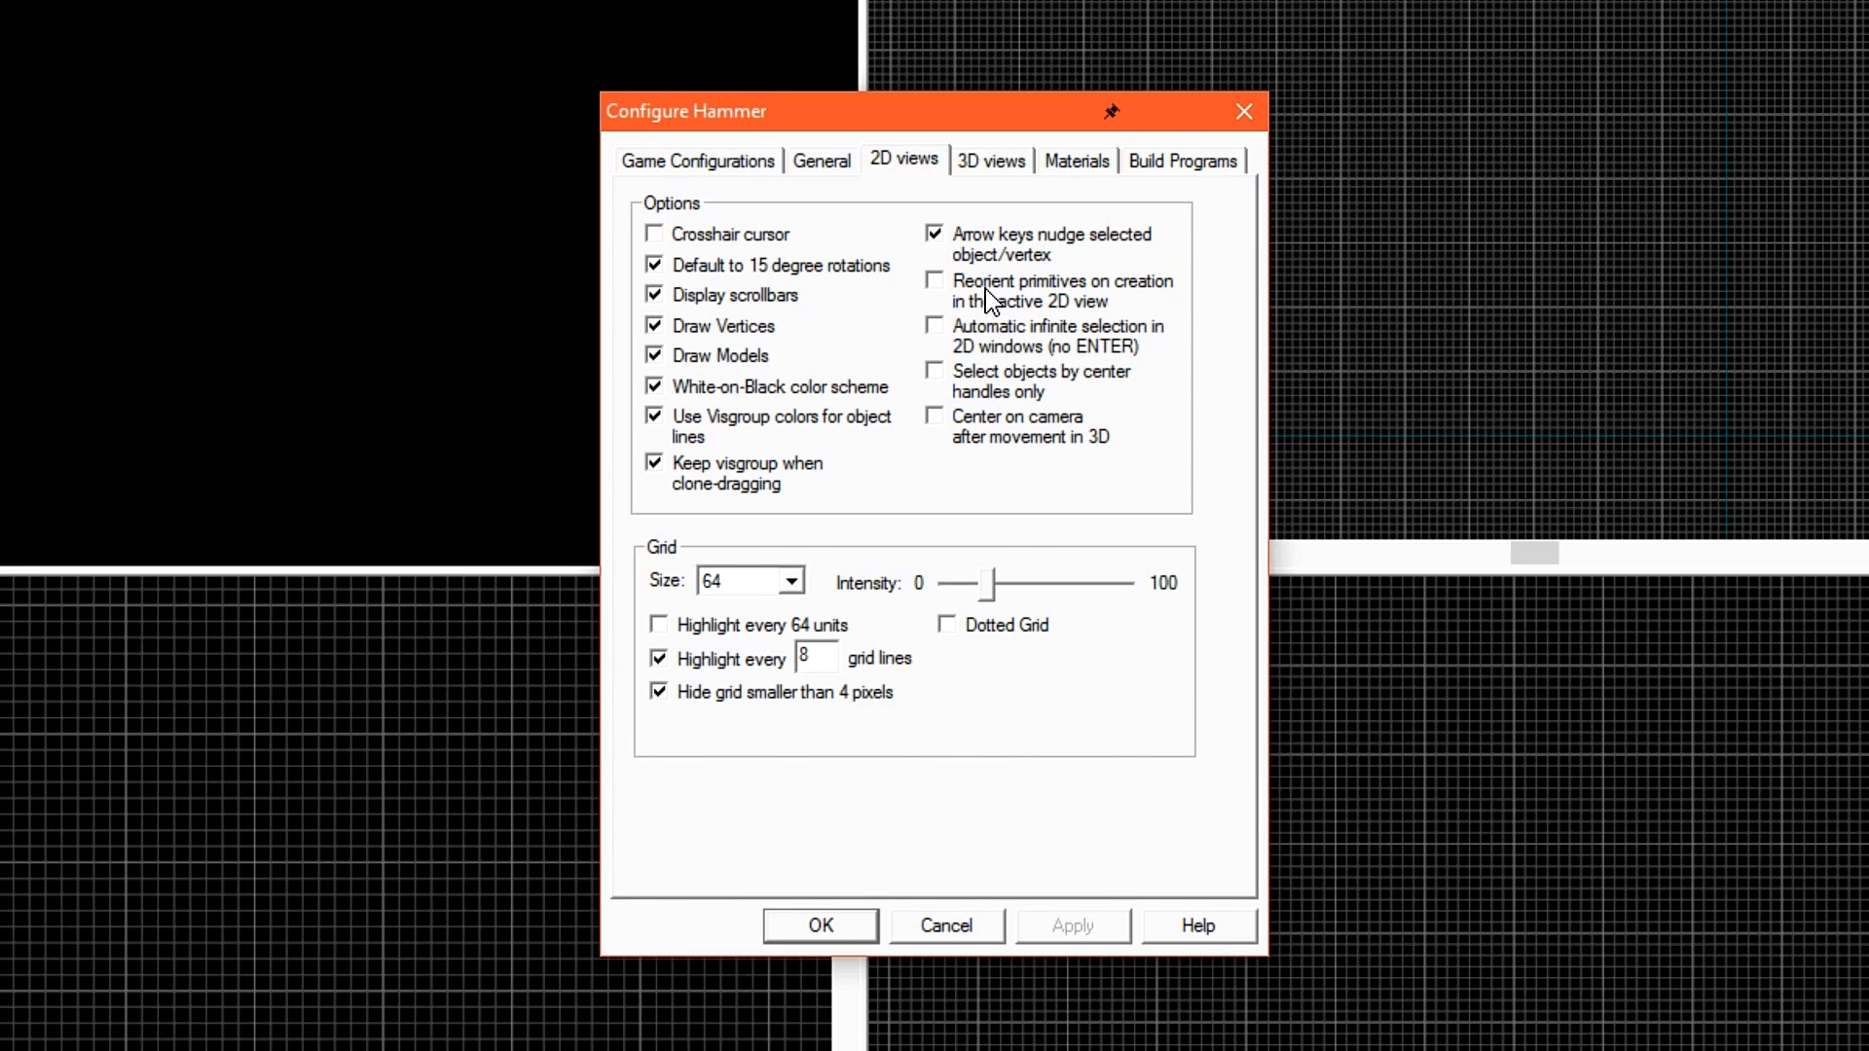
mouse_move(1006, 301)
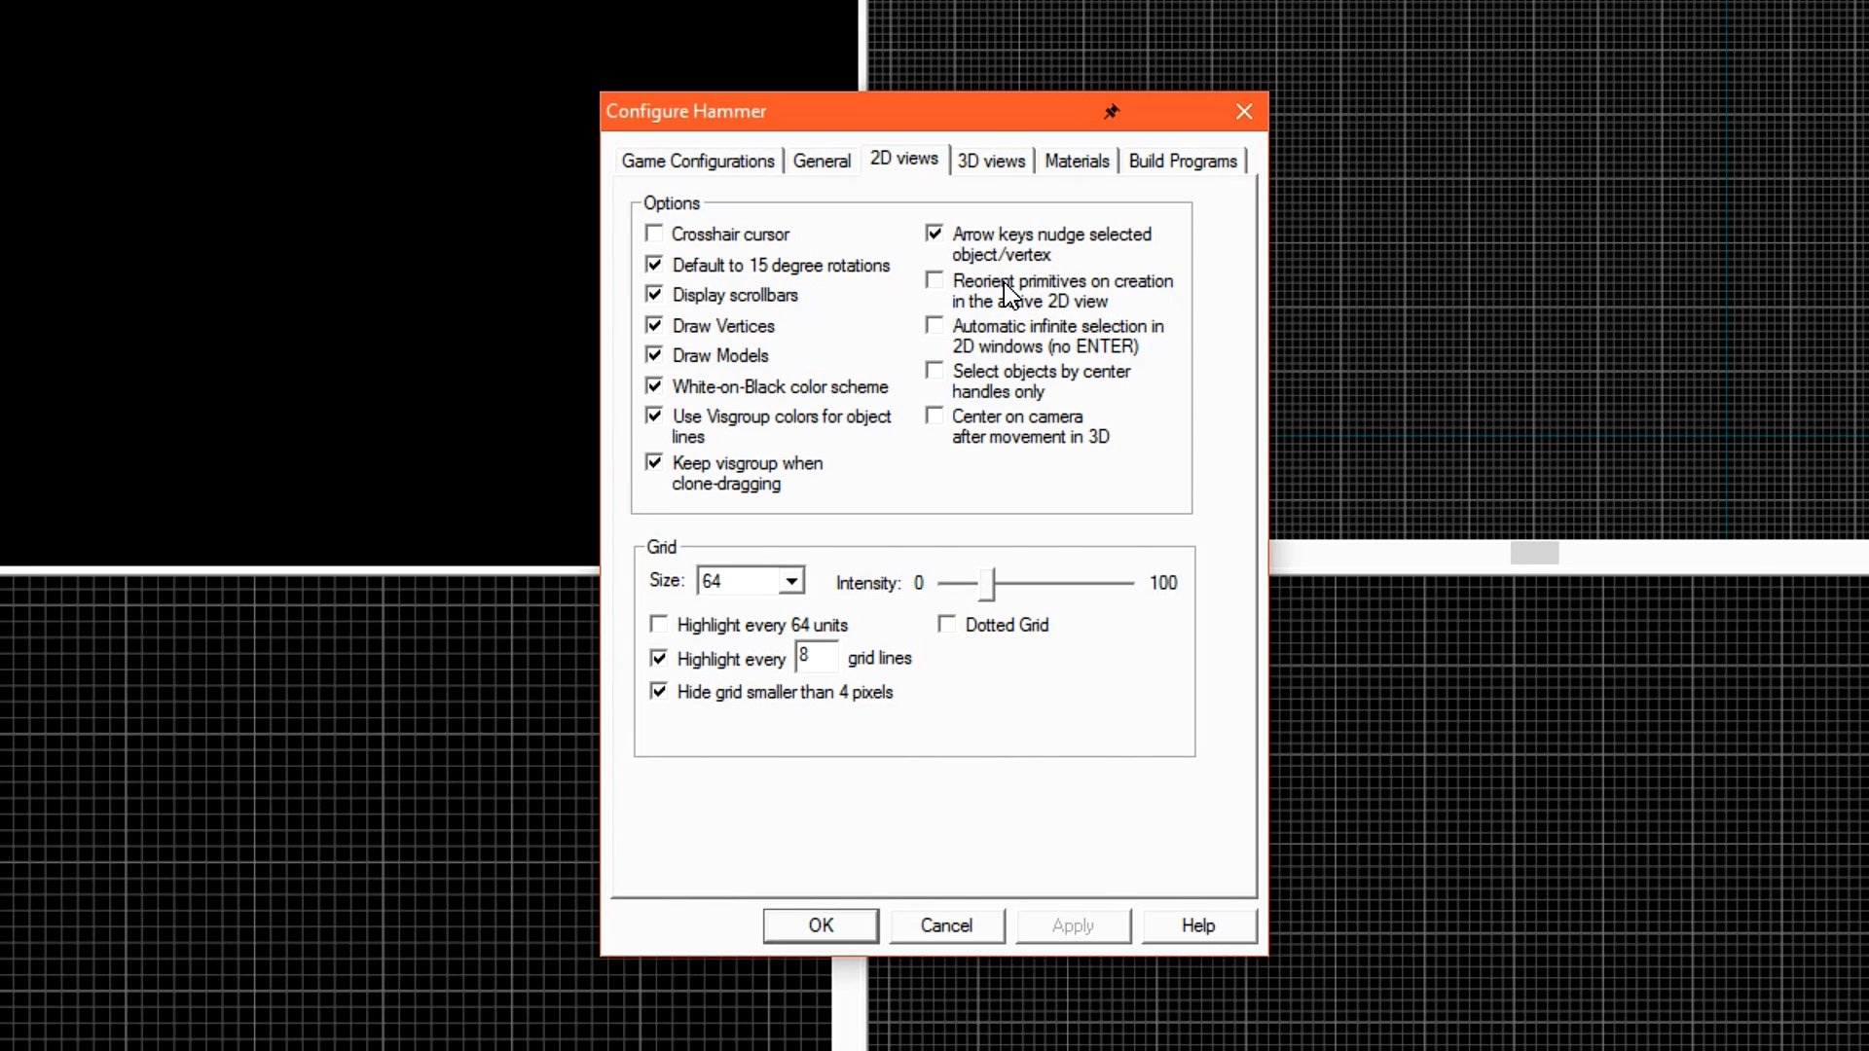
click(991, 160)
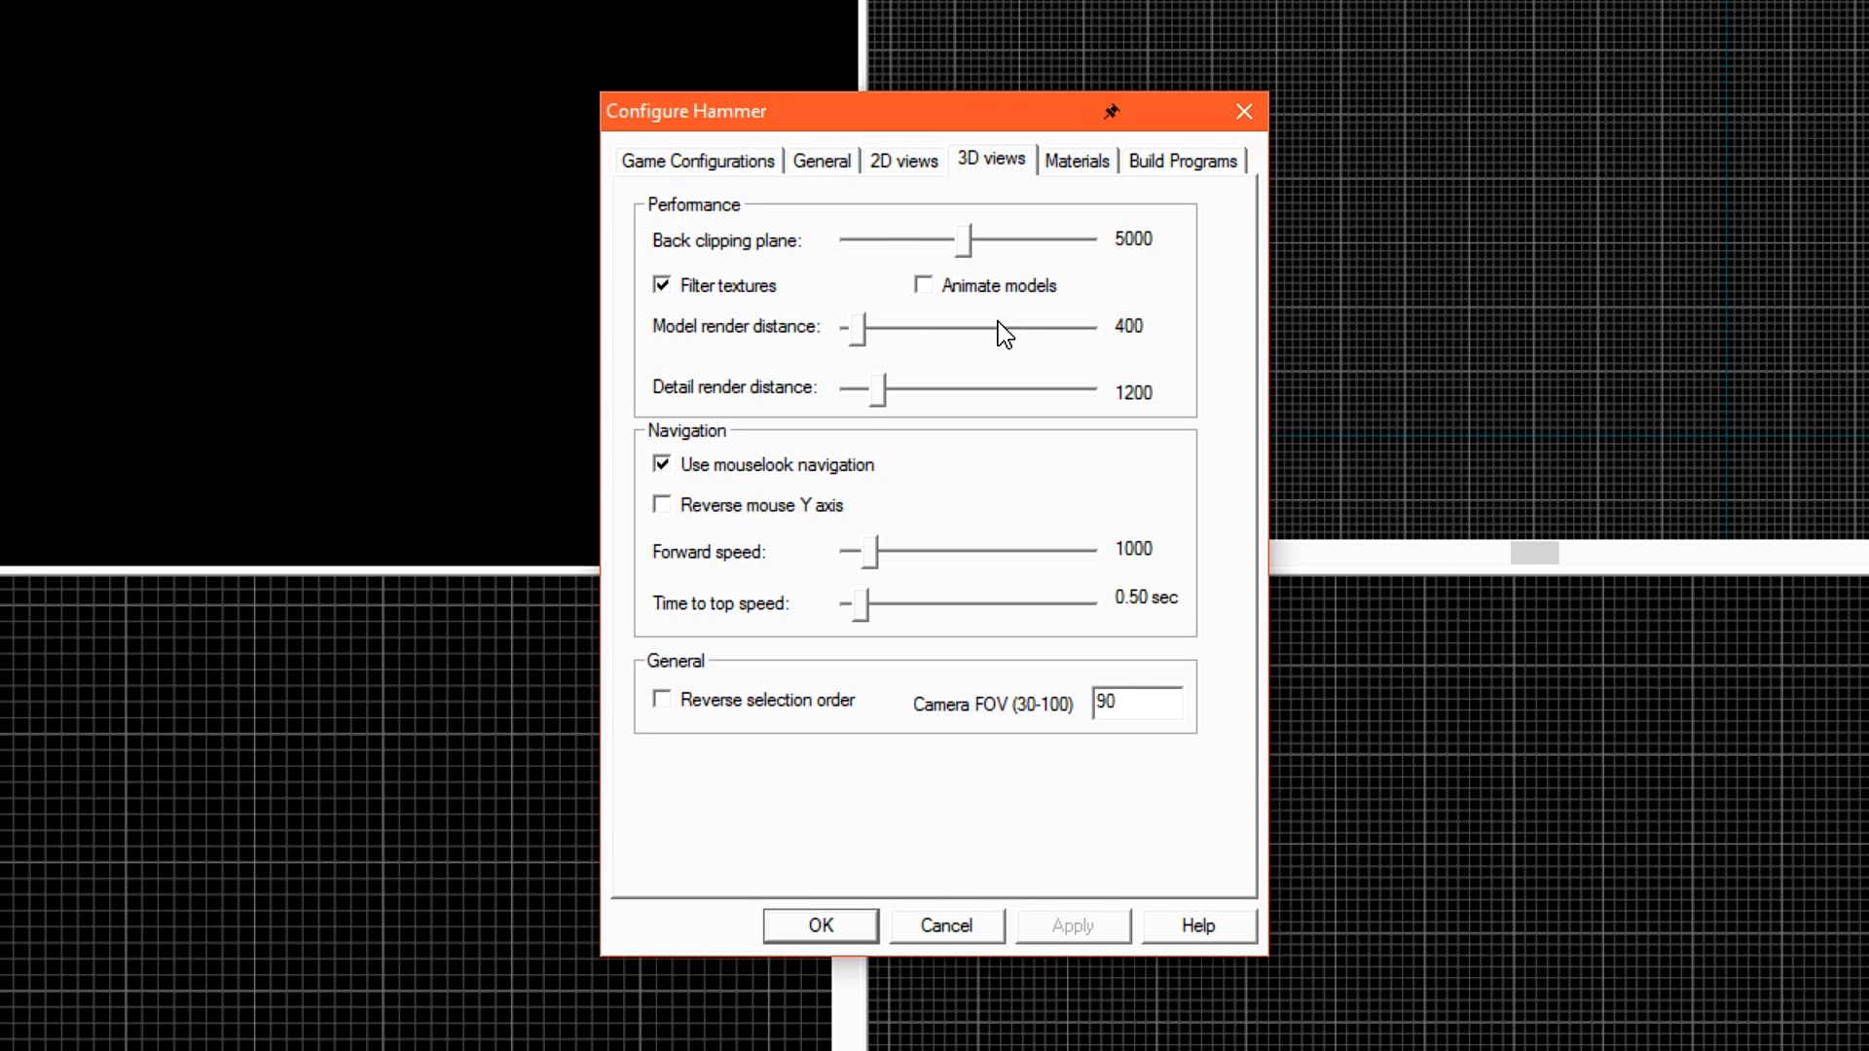
mouse_move(871, 361)
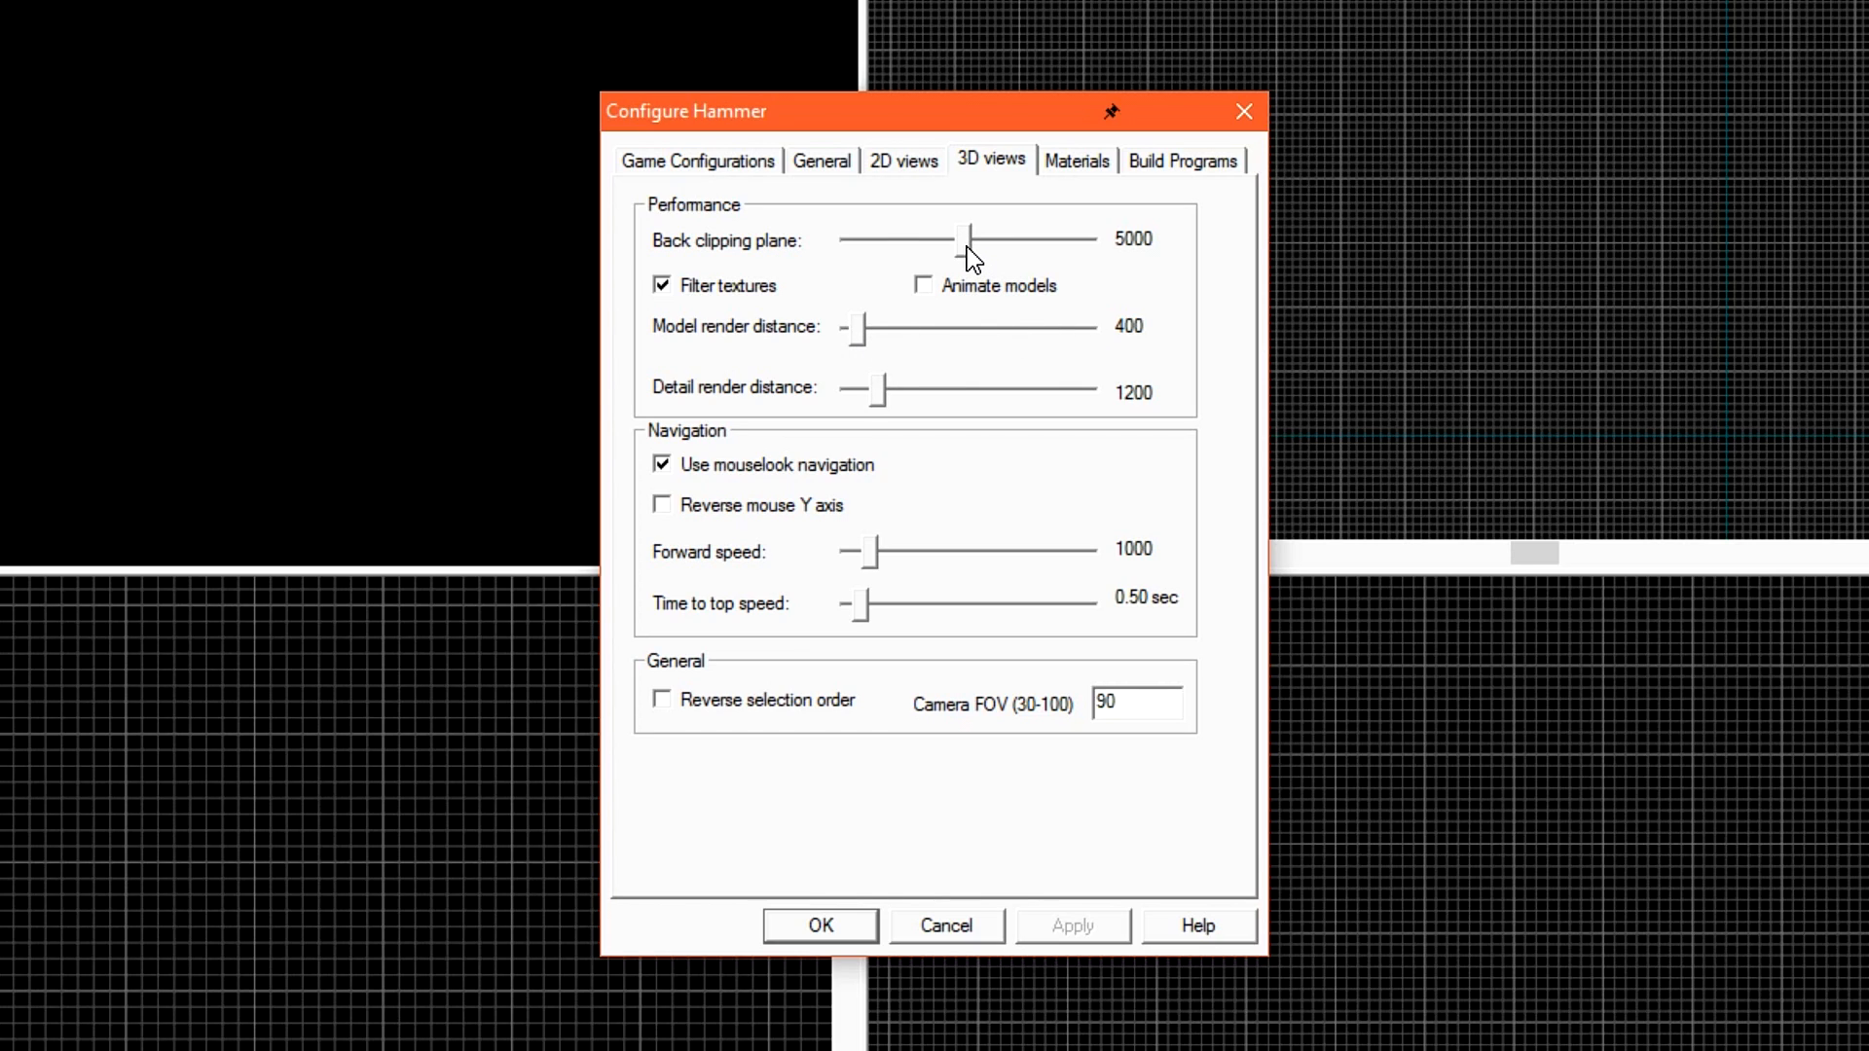
Set back clipping plane and model render distance to 10000 and confirm with OK
drag(963, 239, 944, 239)
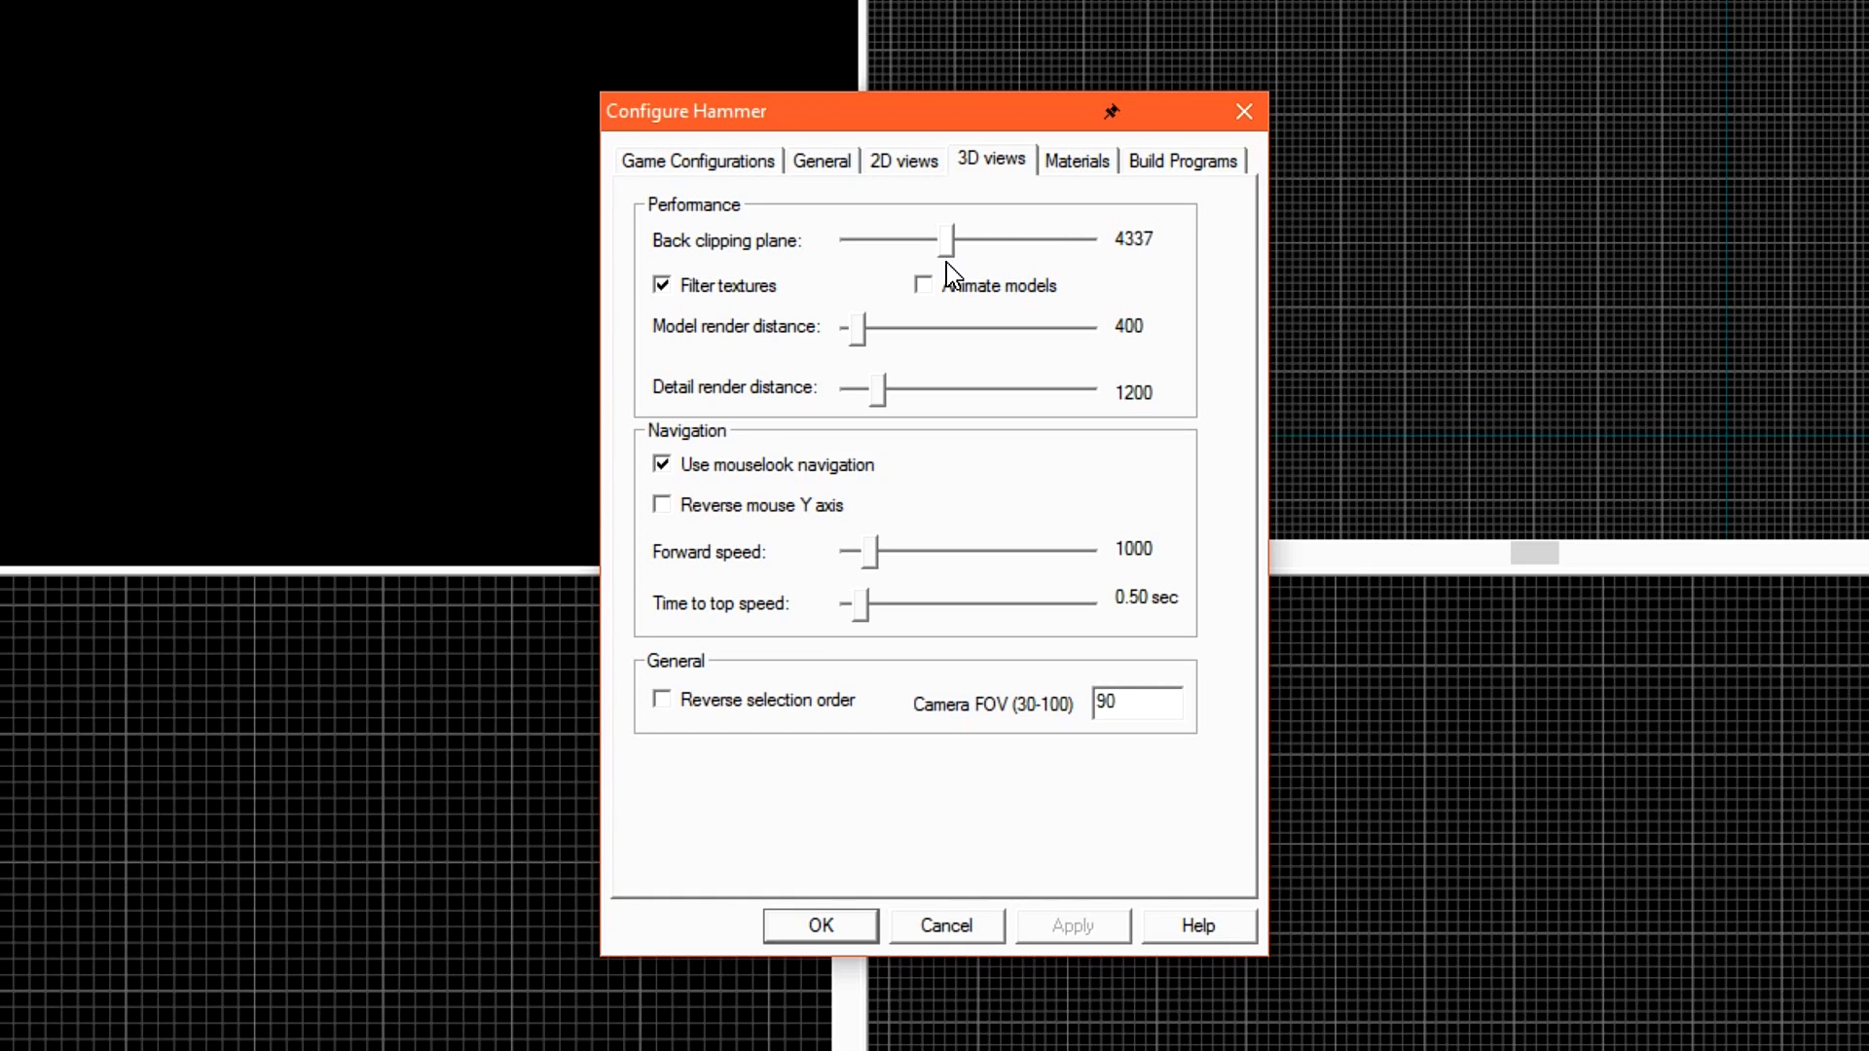
drag(945, 239, 1090, 239)
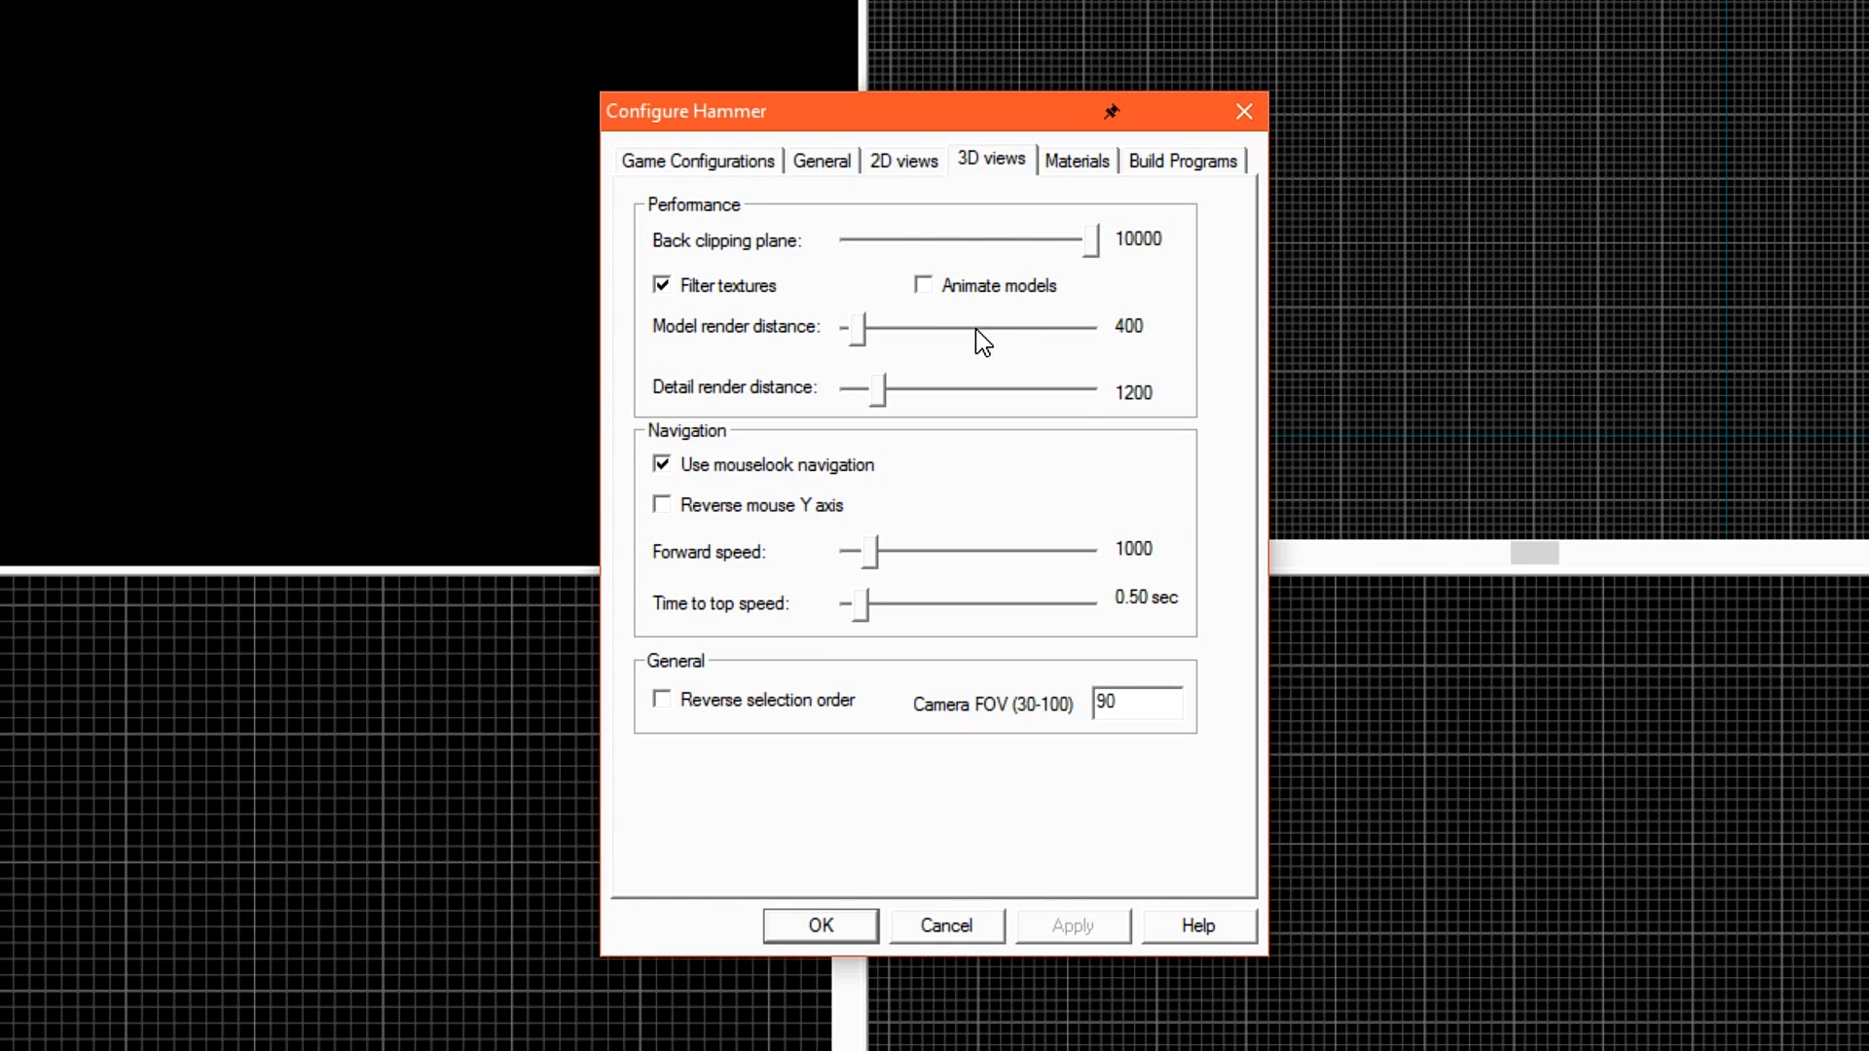
mouse_move(865, 351)
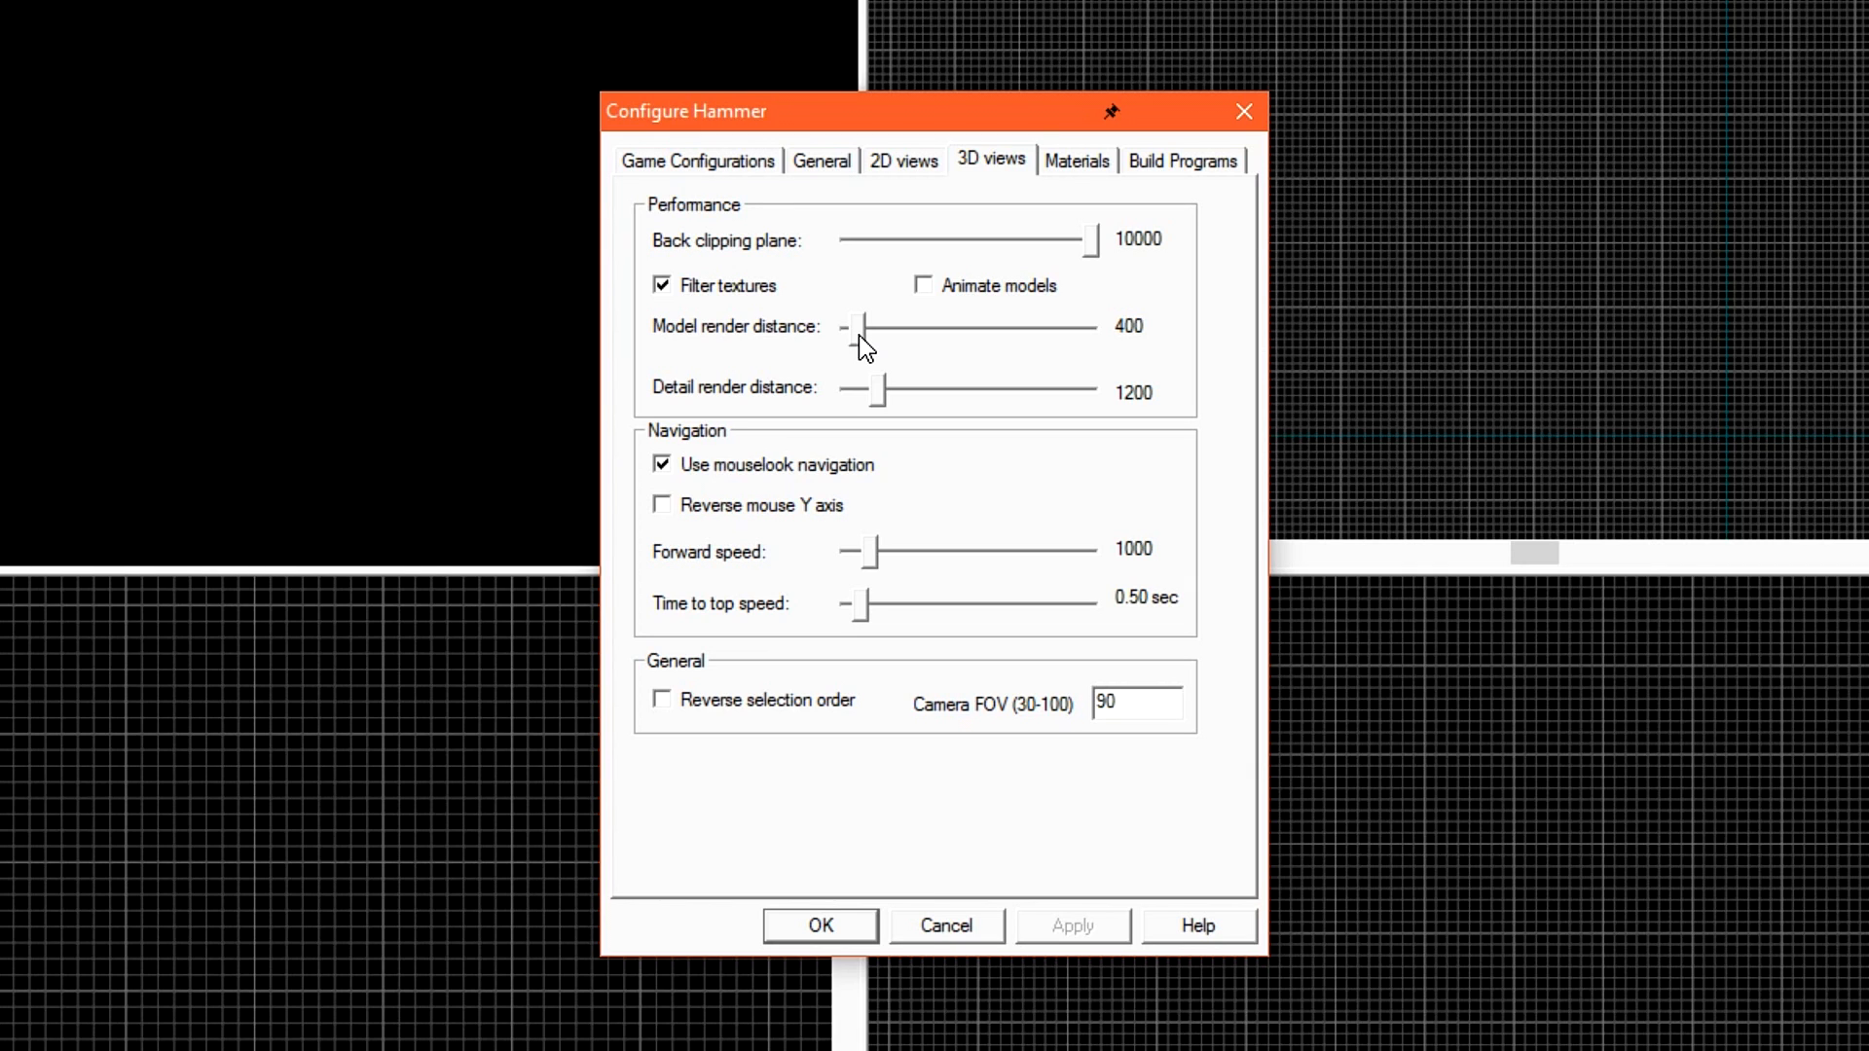
drag(860, 327, 1084, 327)
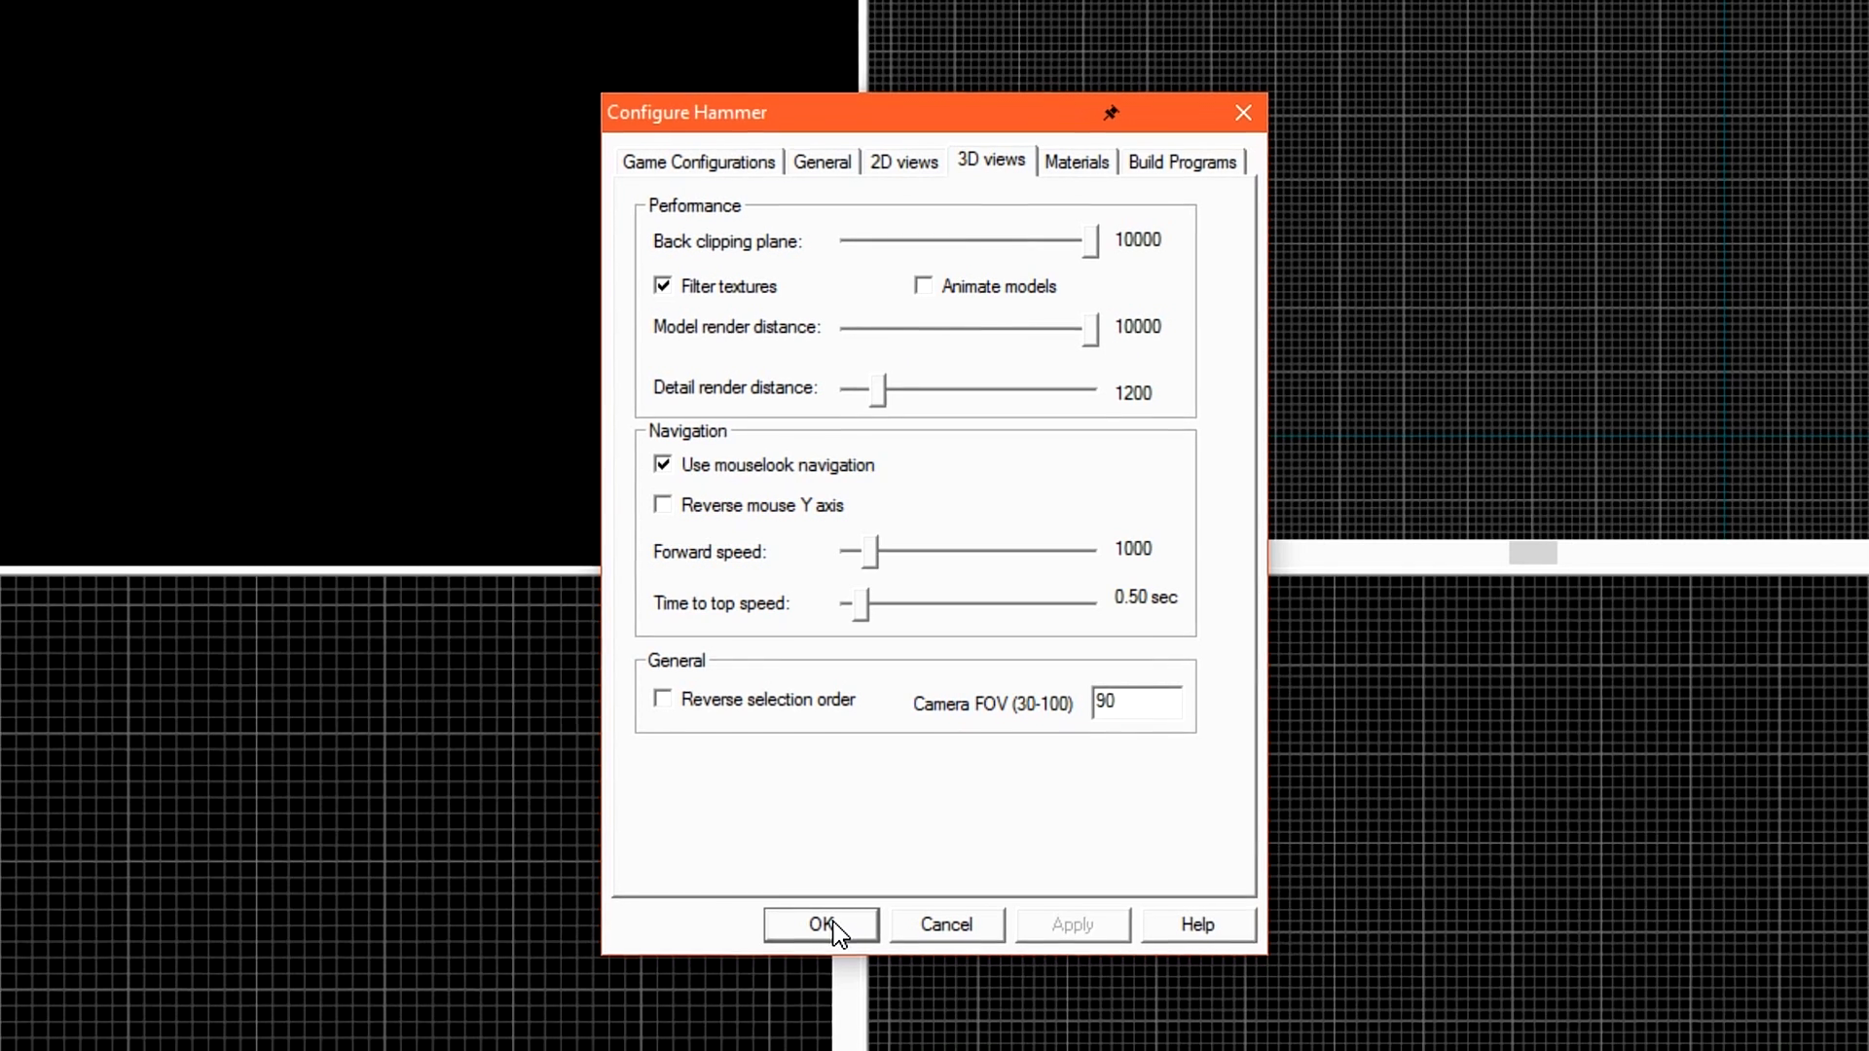
click(819, 923)
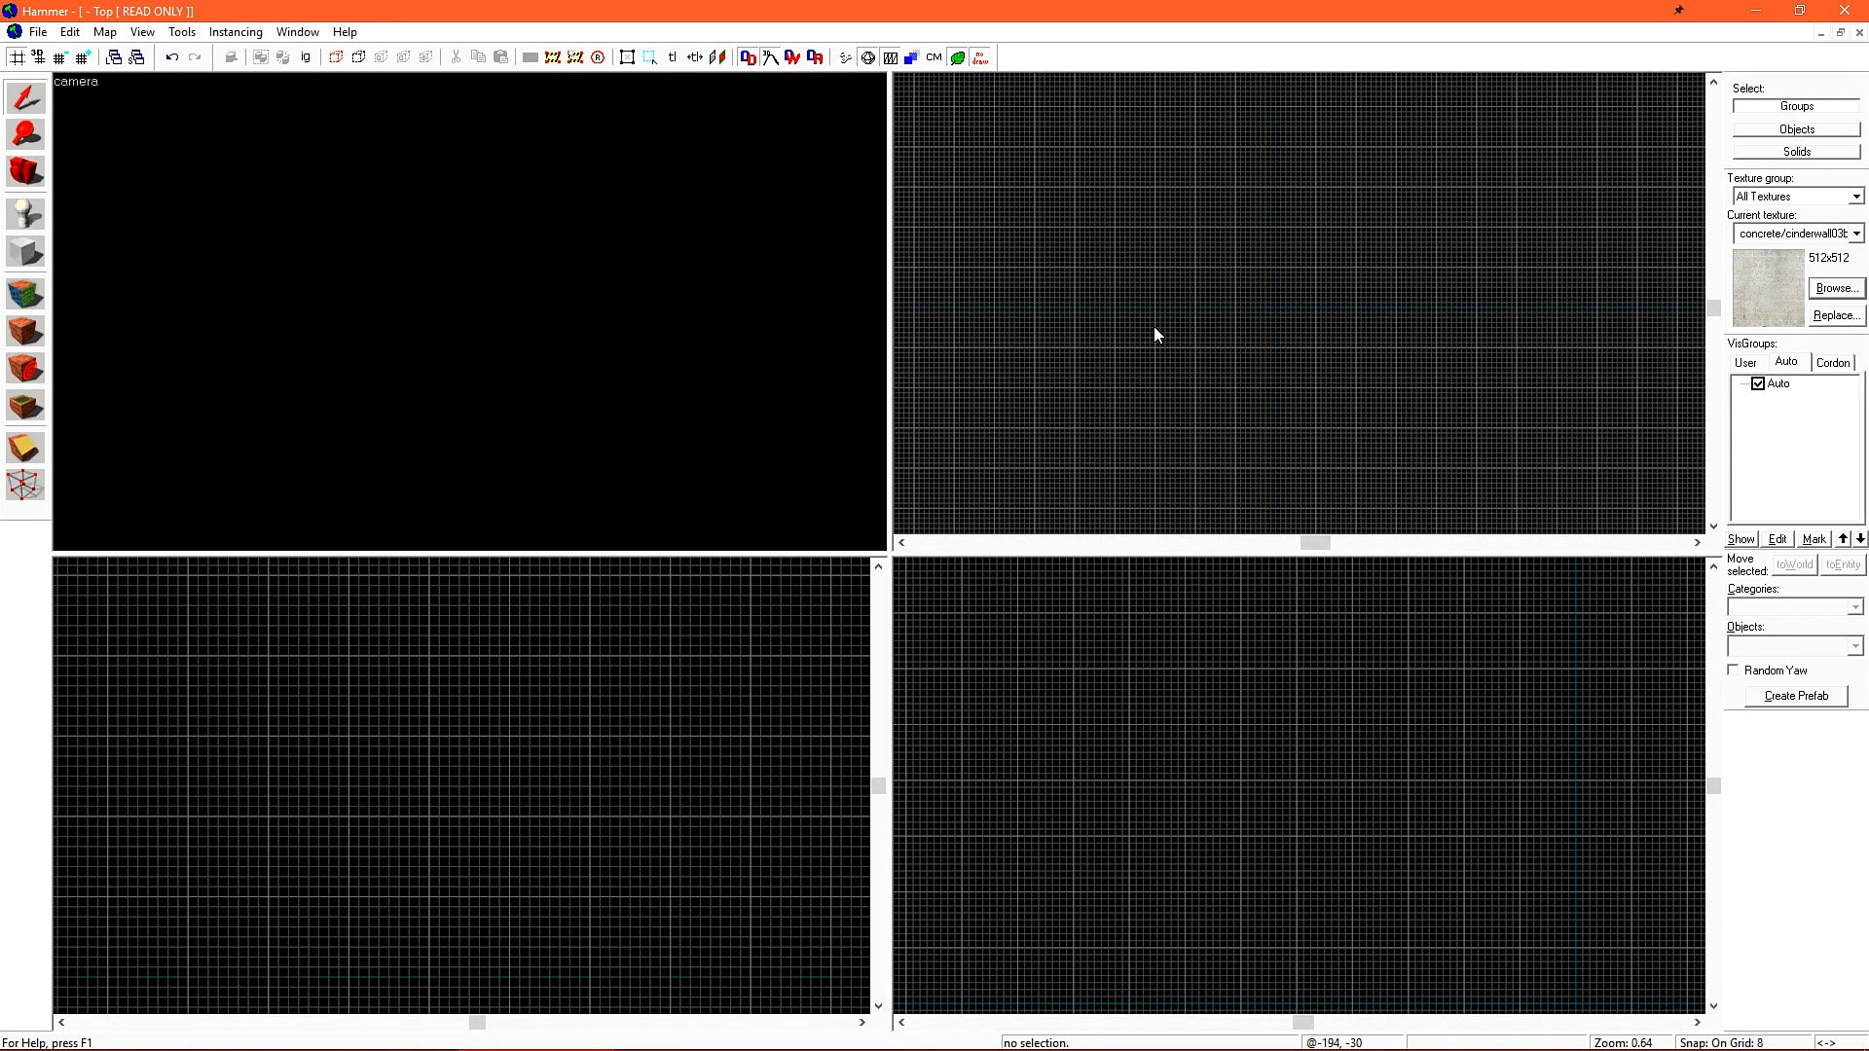
mouse_move(1156, 255)
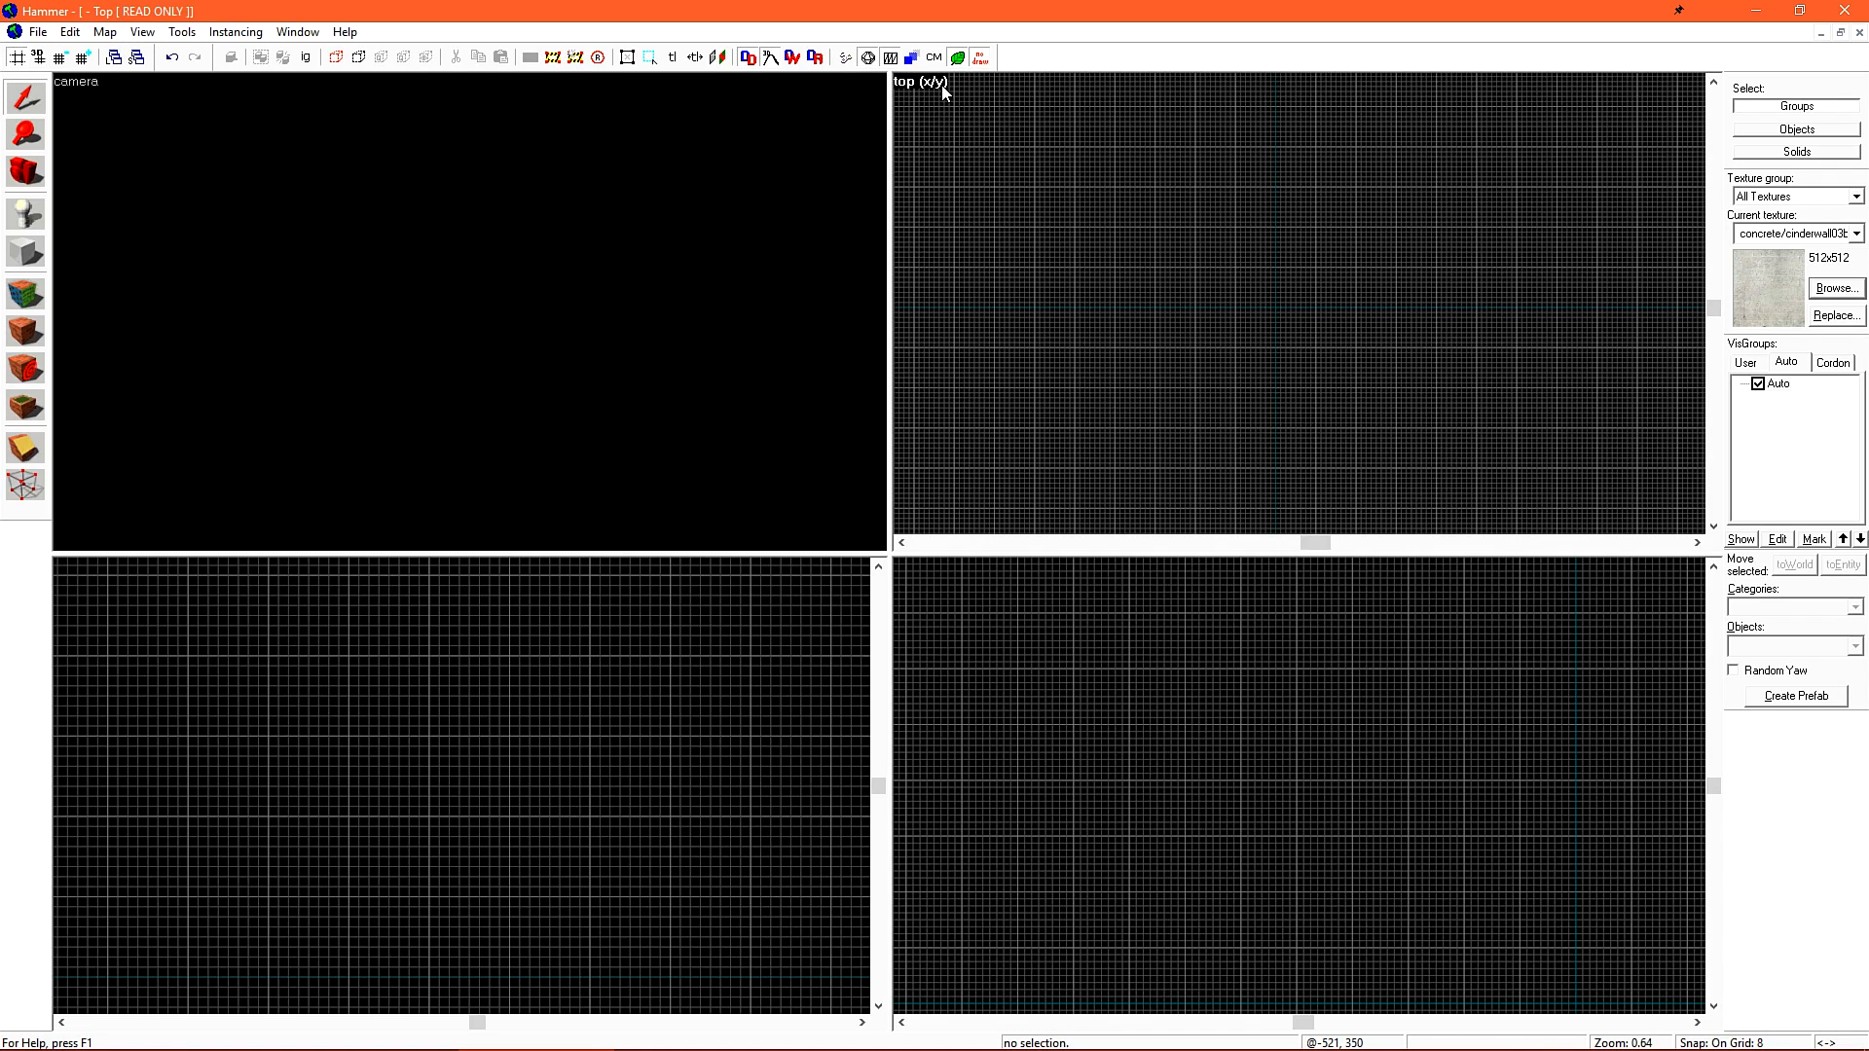
click(917, 81)
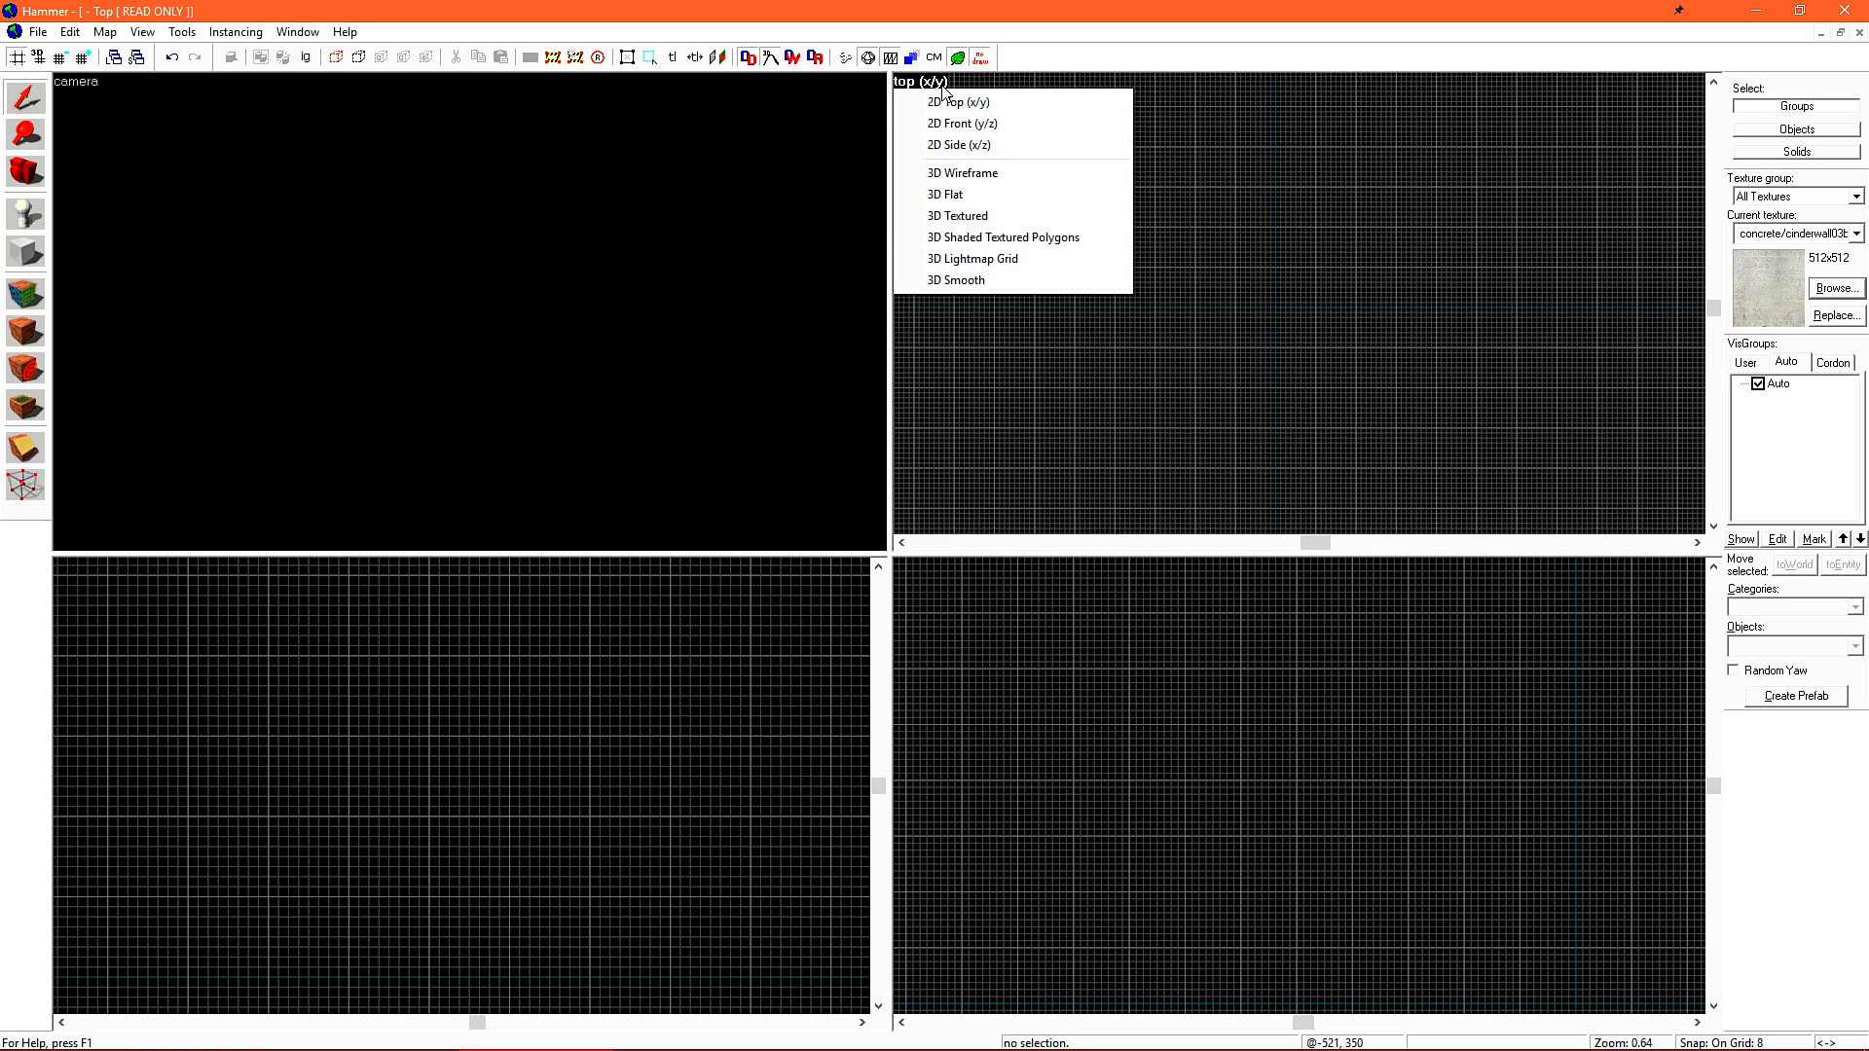
click(962, 171)
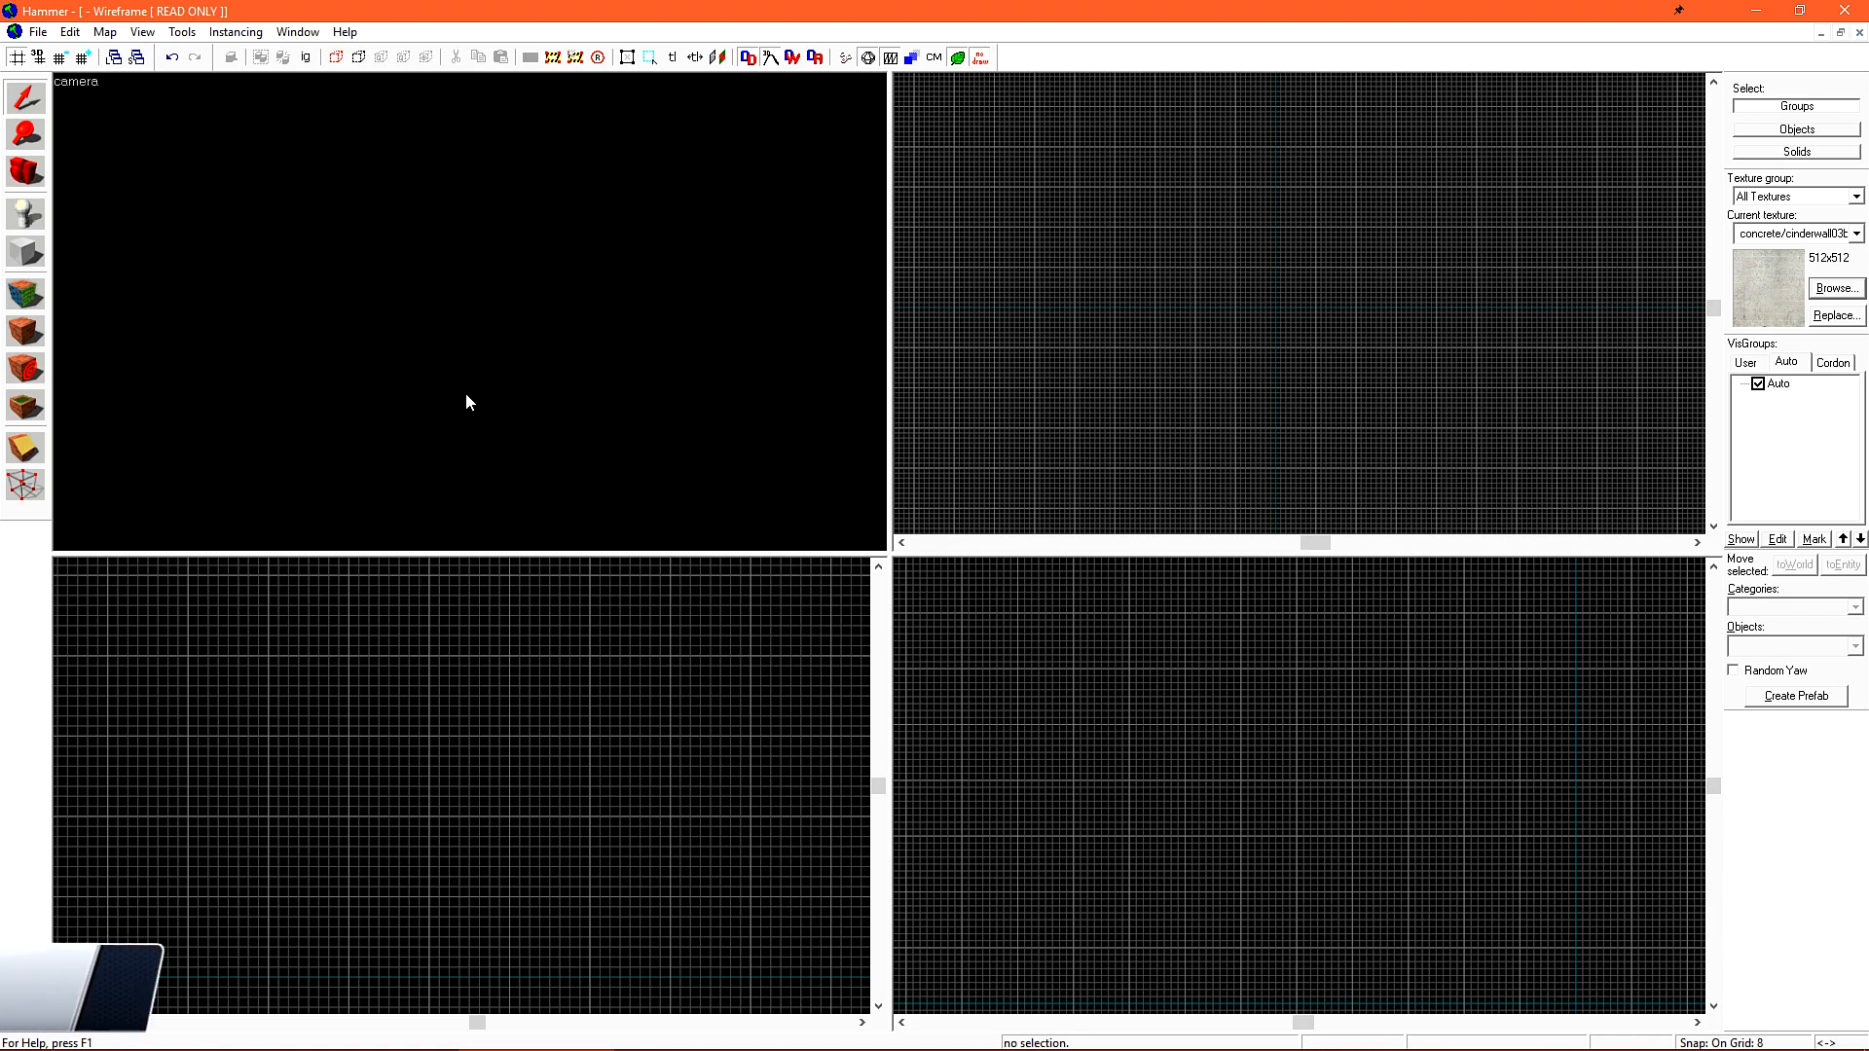
Draw a 128 x 128 block outline in the Top view with the Block tool
click(25, 254)
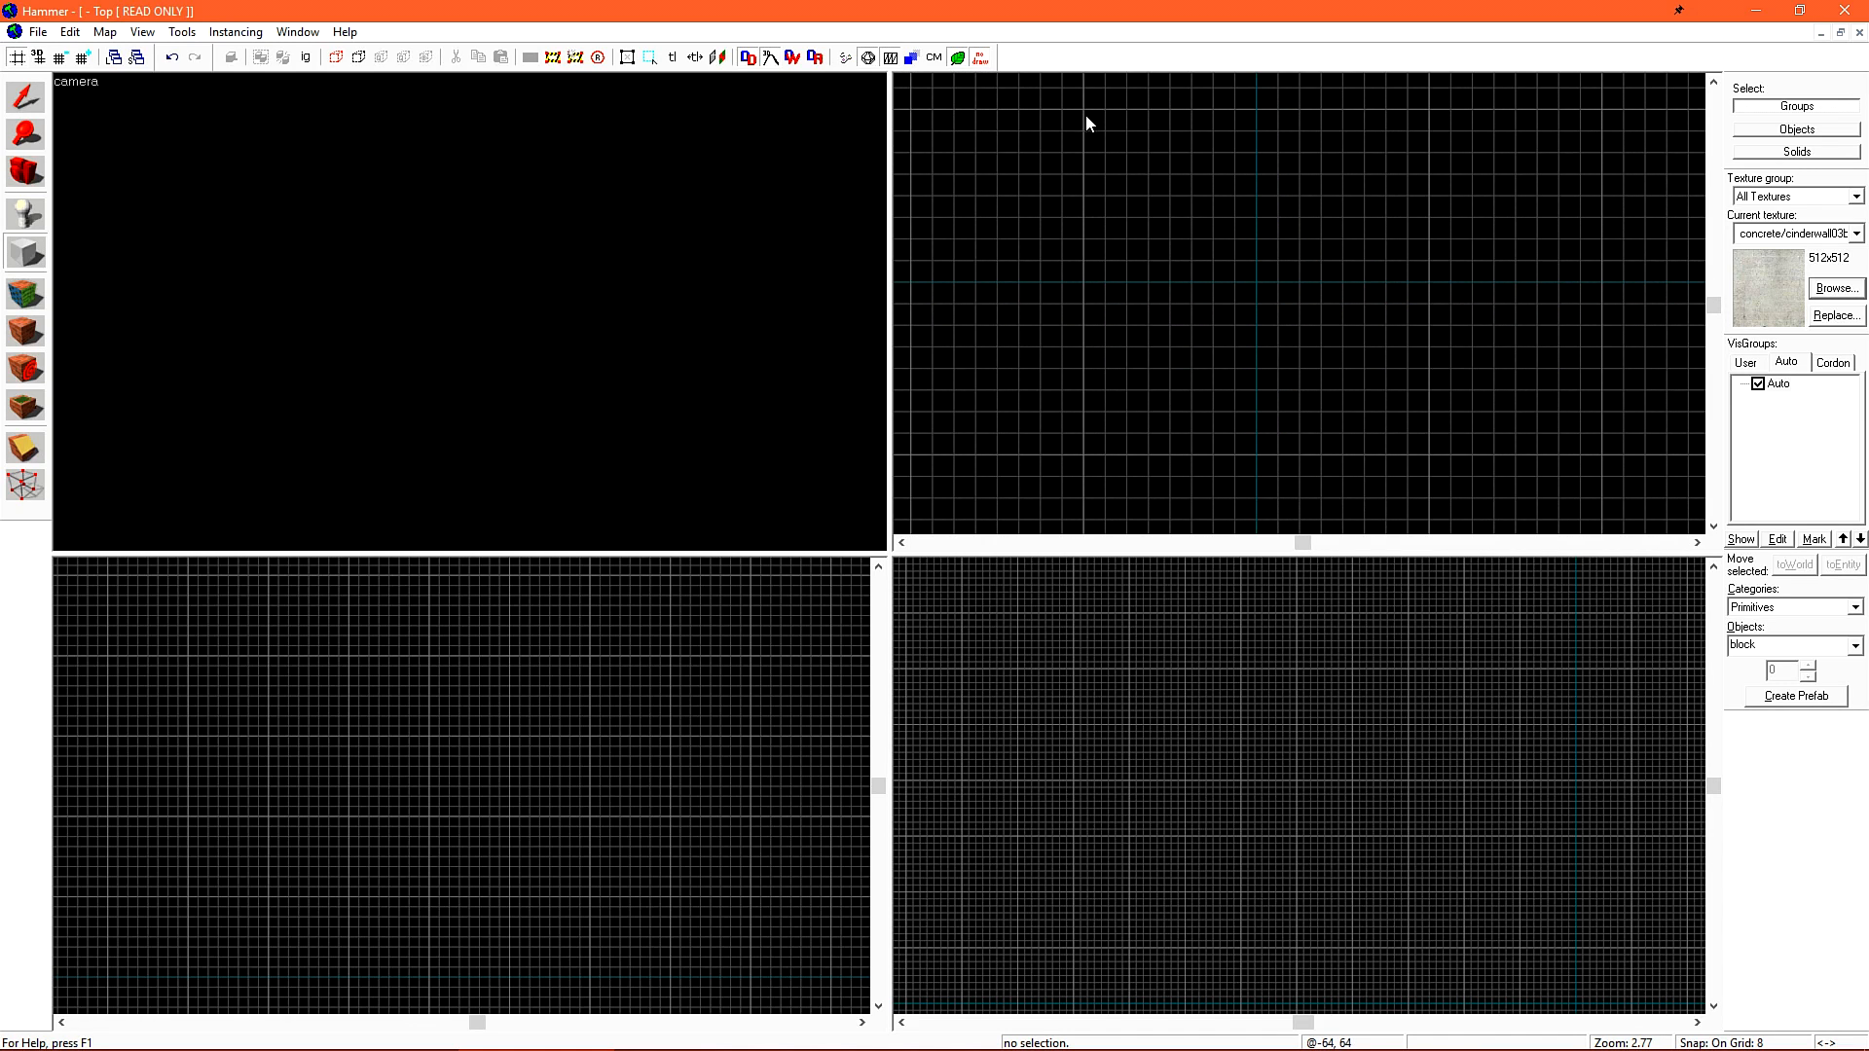
mouse_move(1255, 297)
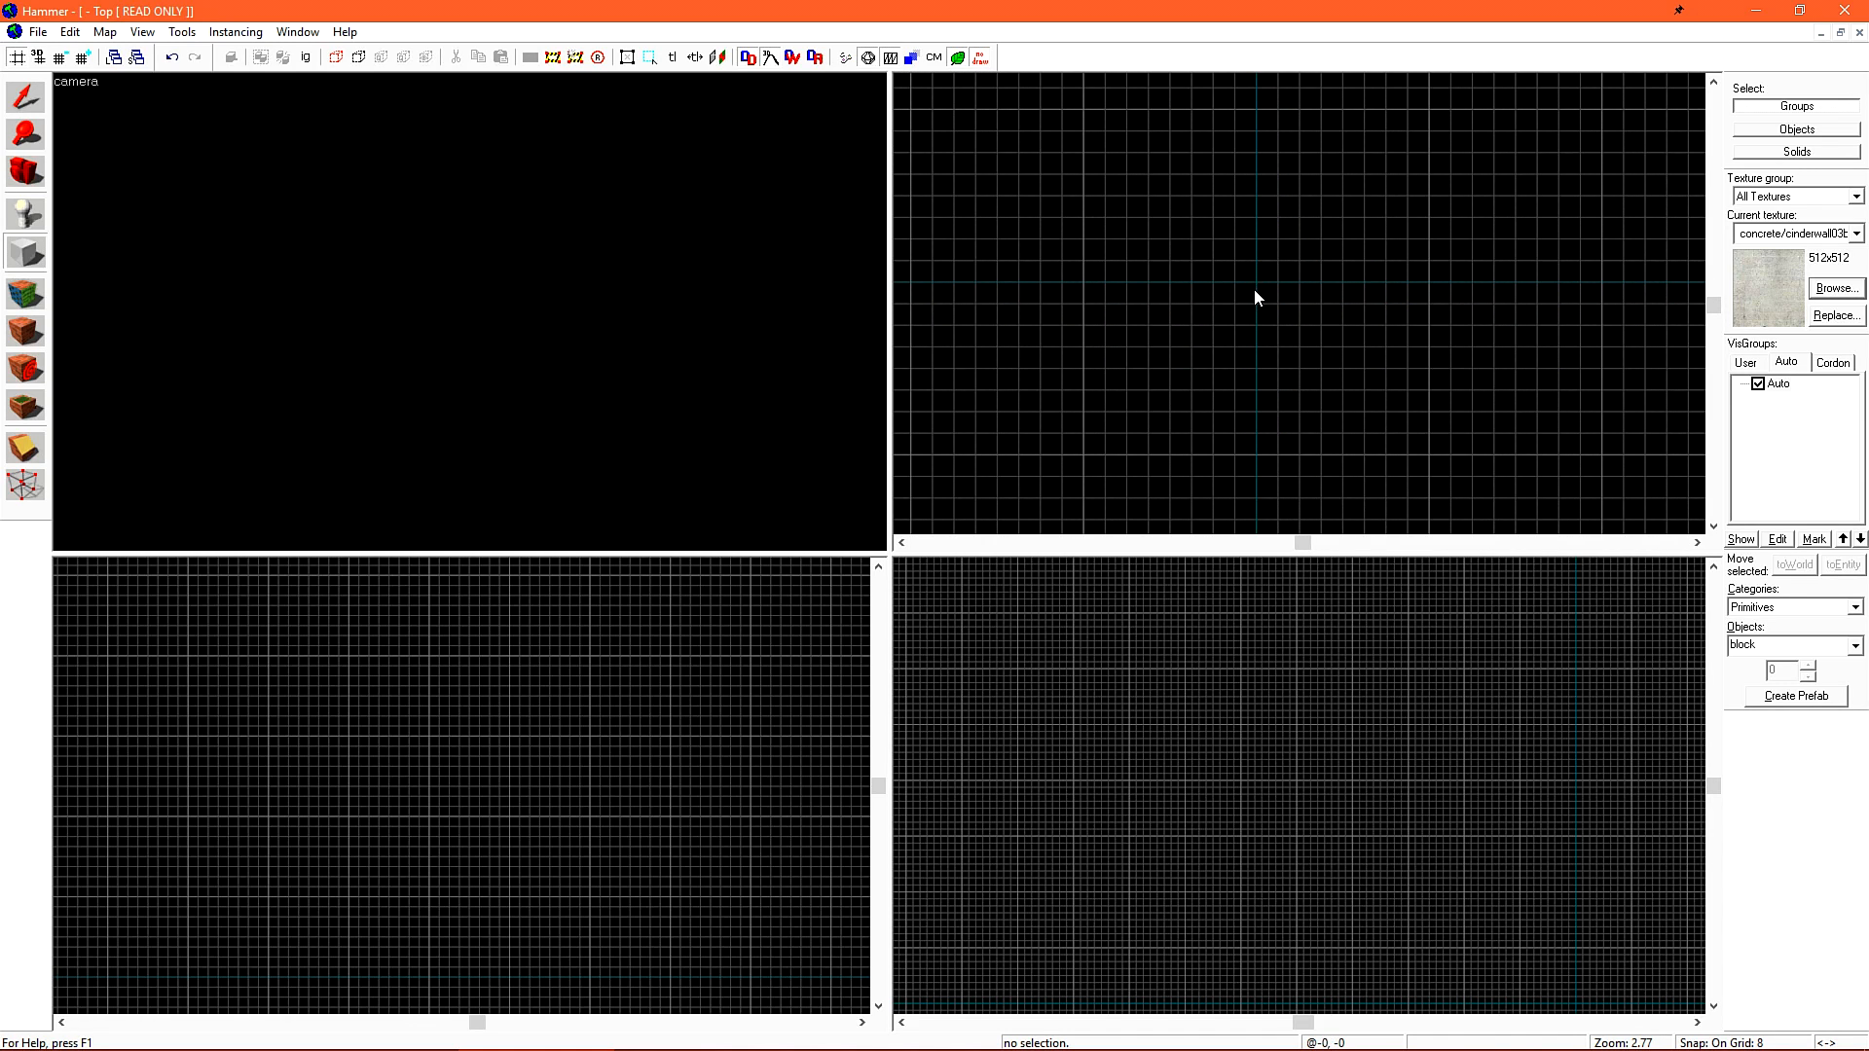
mouse_move(1087, 118)
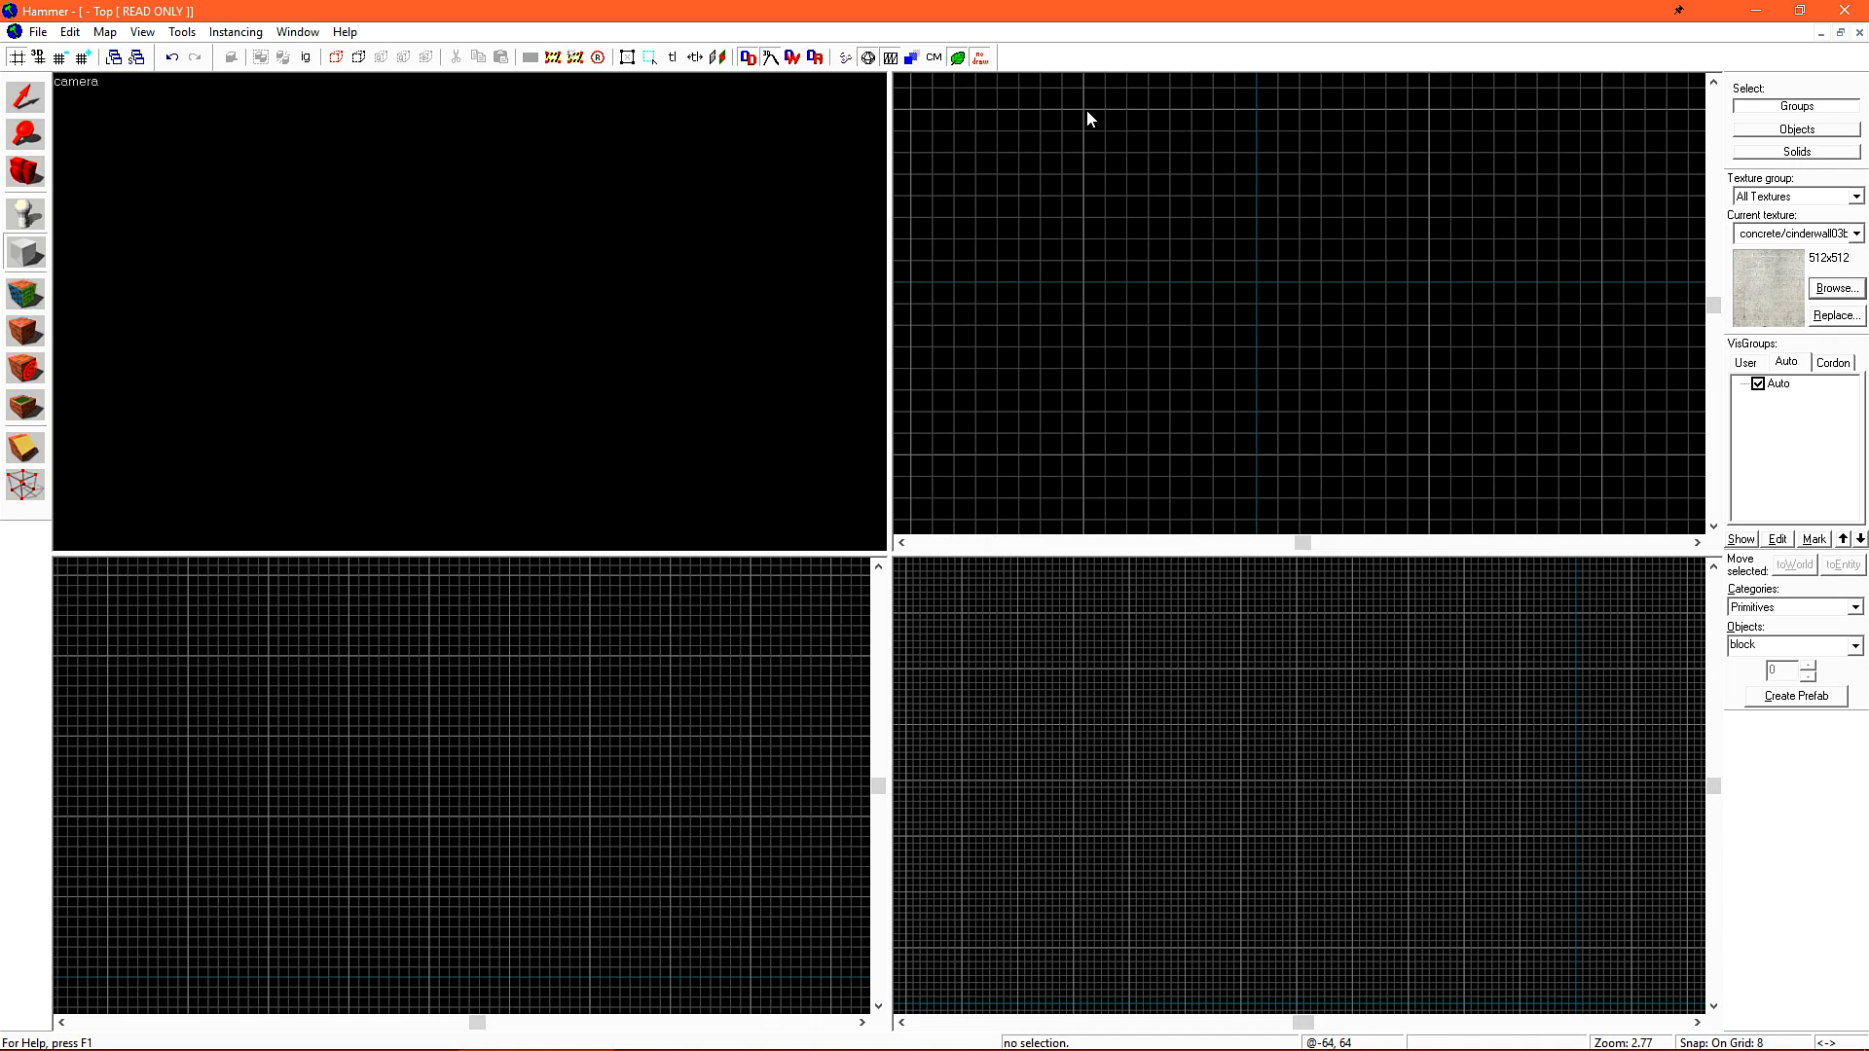
drag(1084, 113, 1427, 463)
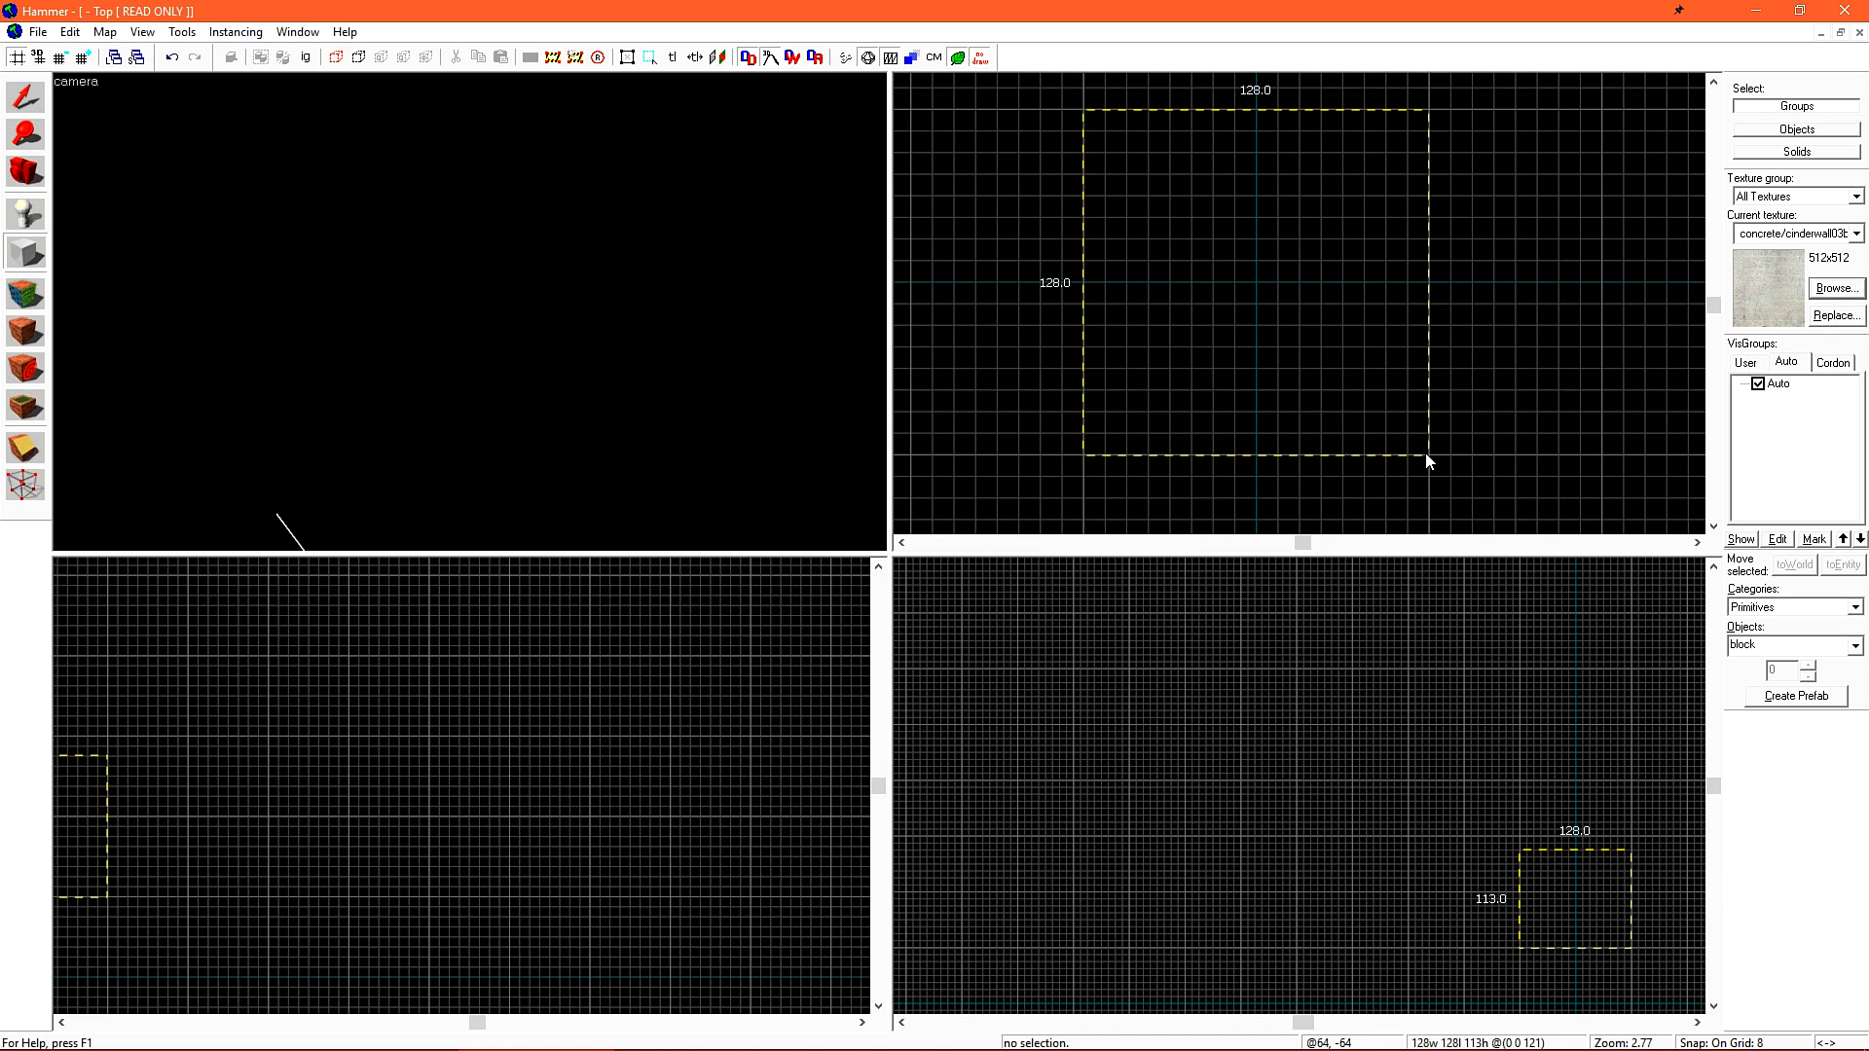
click(1258, 282)
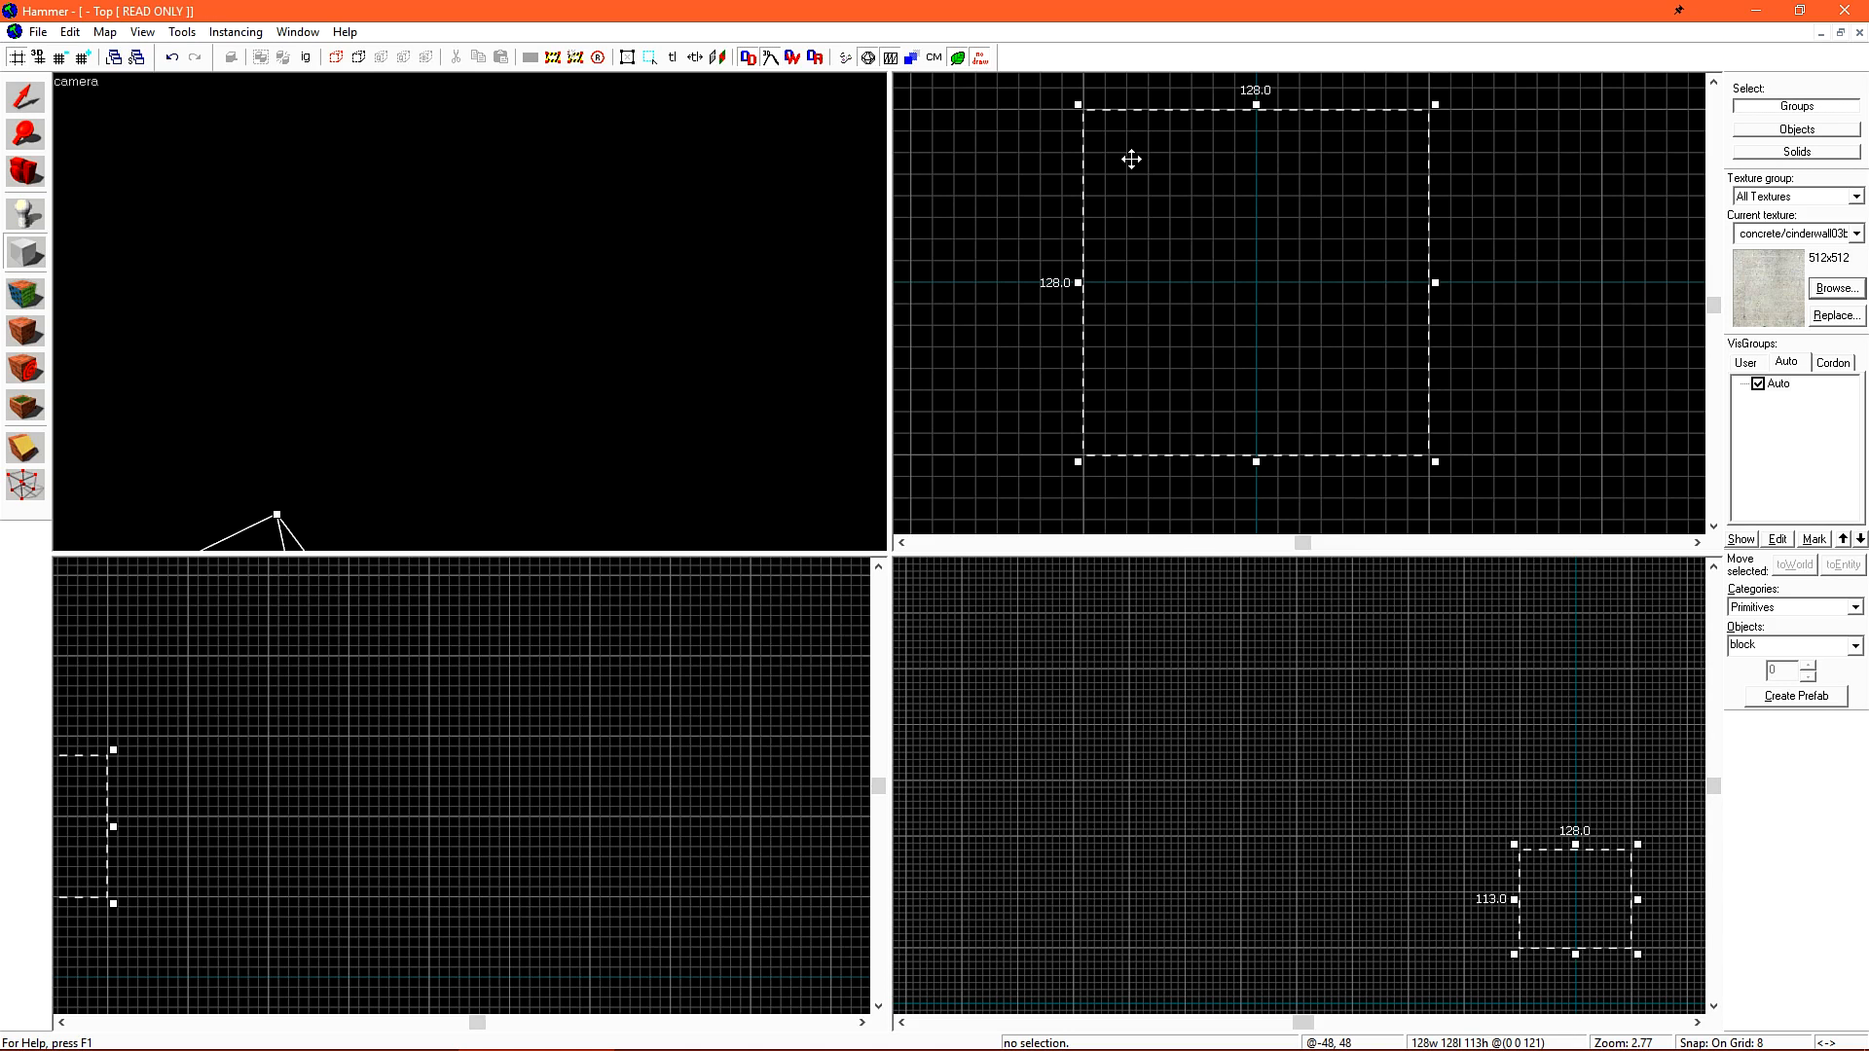
mouse_move(1221, 485)
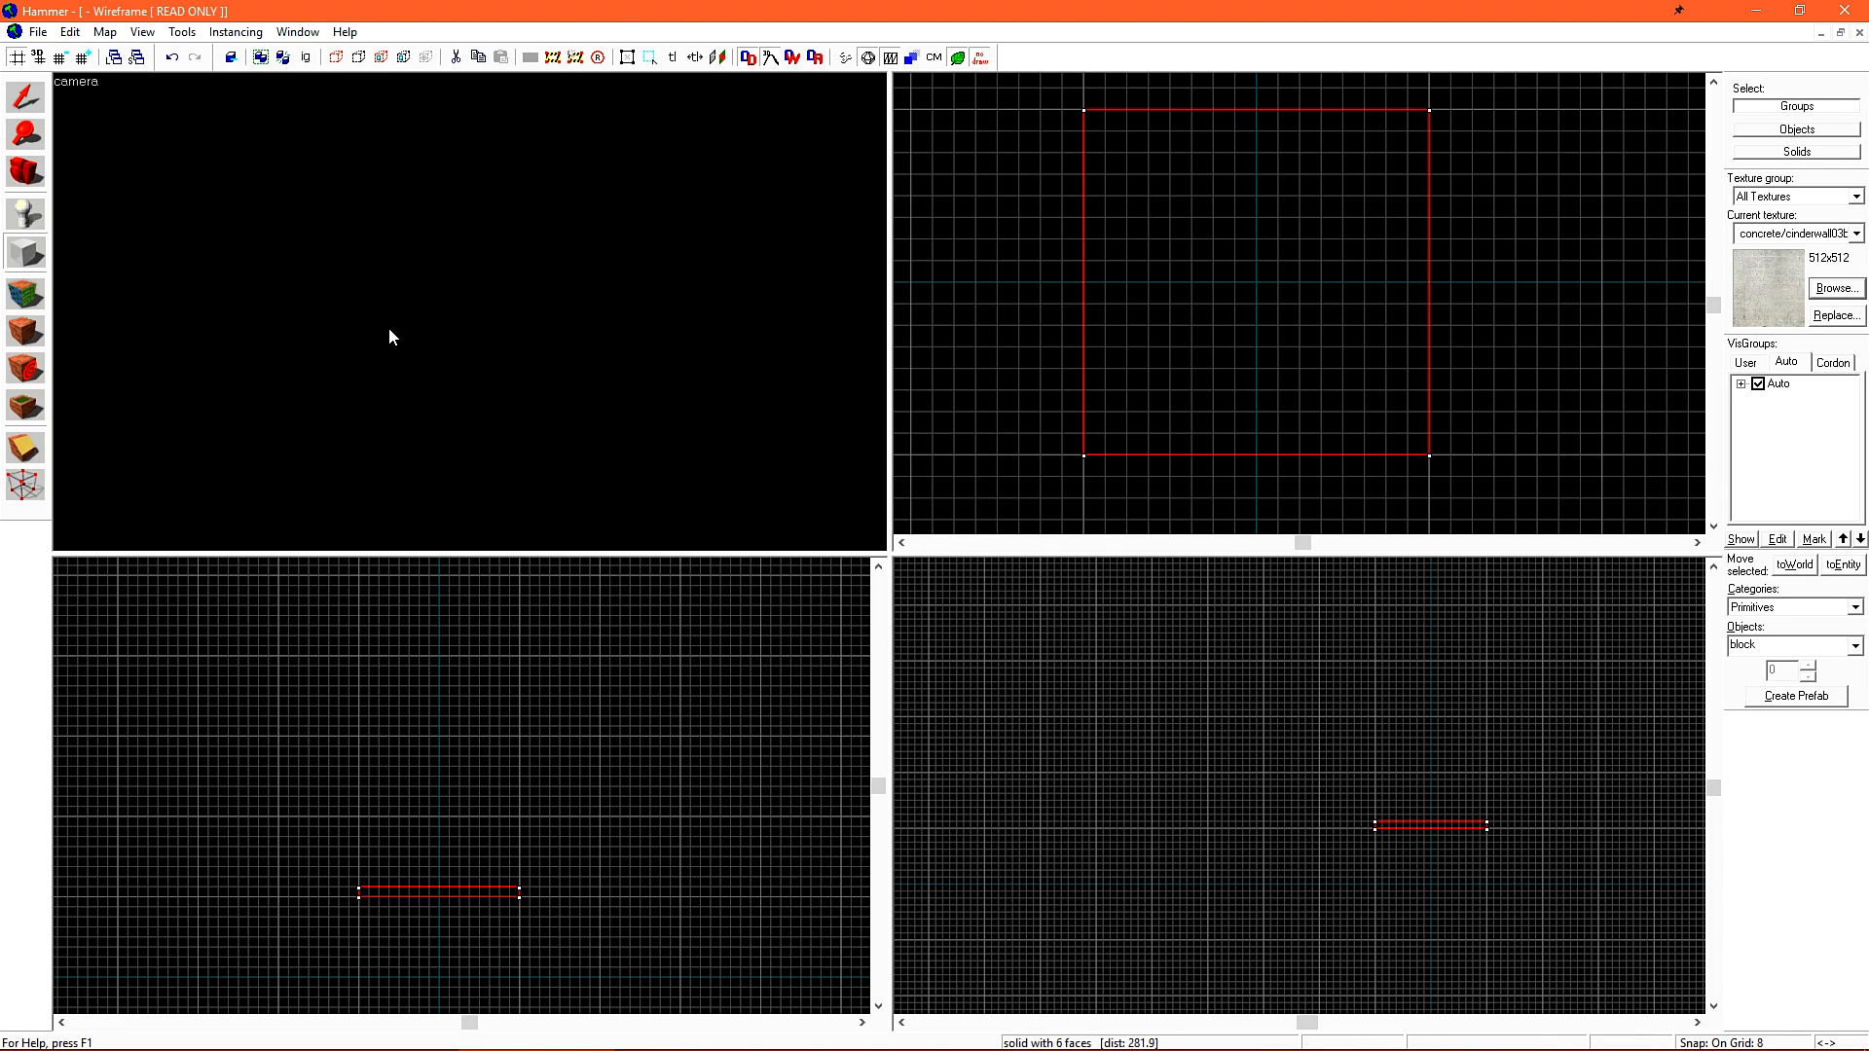
mouse_move(659, 319)
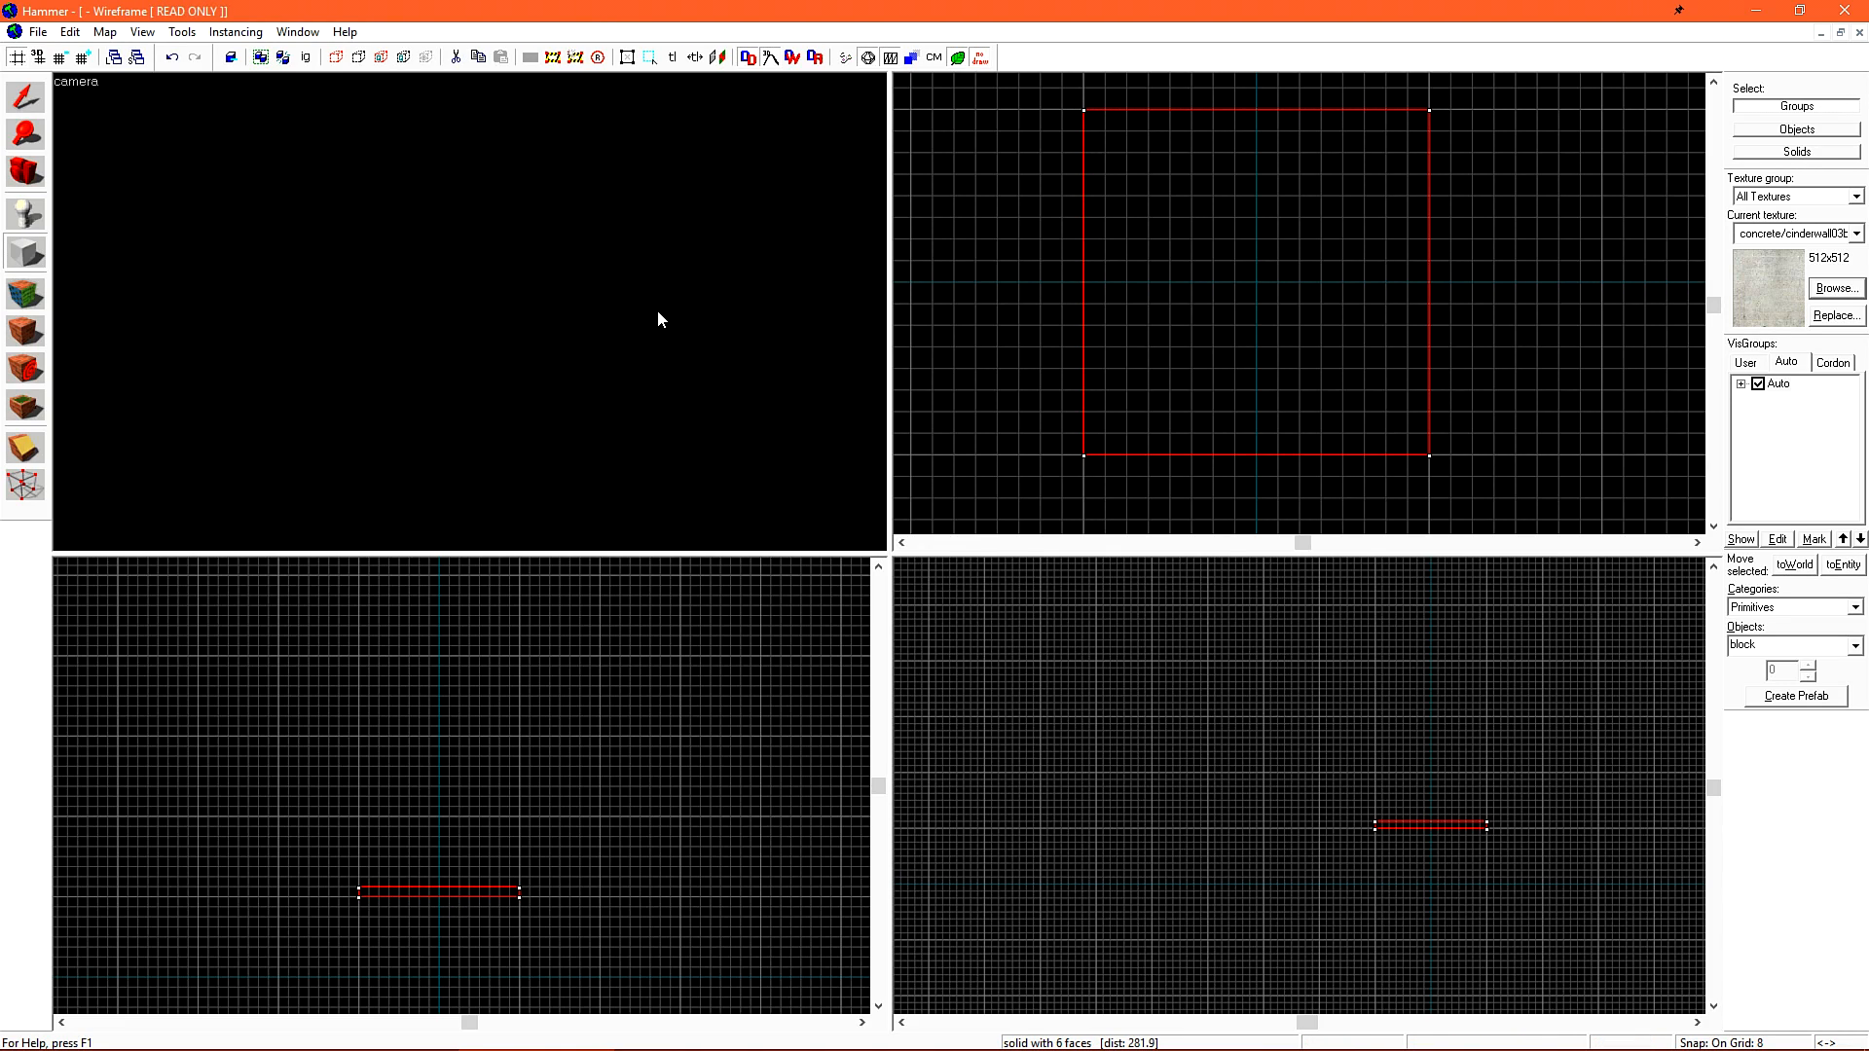
mouse_move(654, 283)
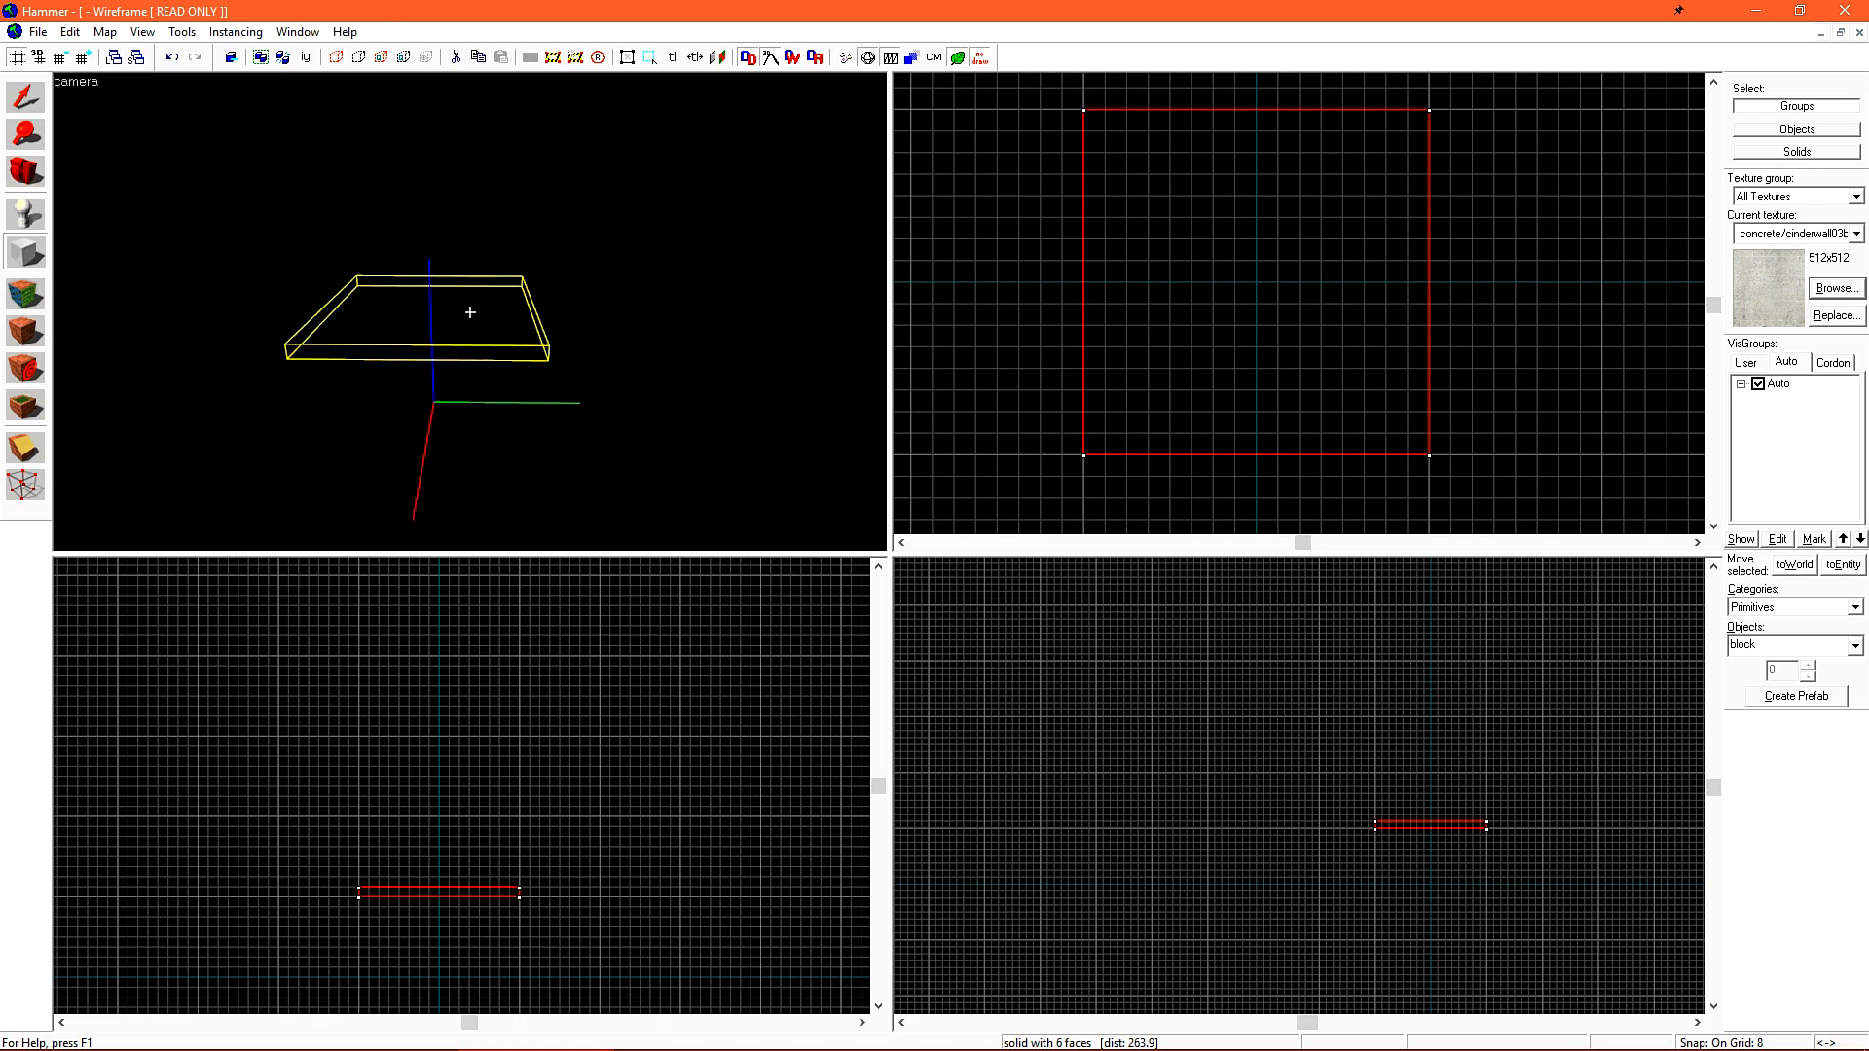
Orbit the 3D camera to frame the new floor slab
drag(469, 312, 572, 362)
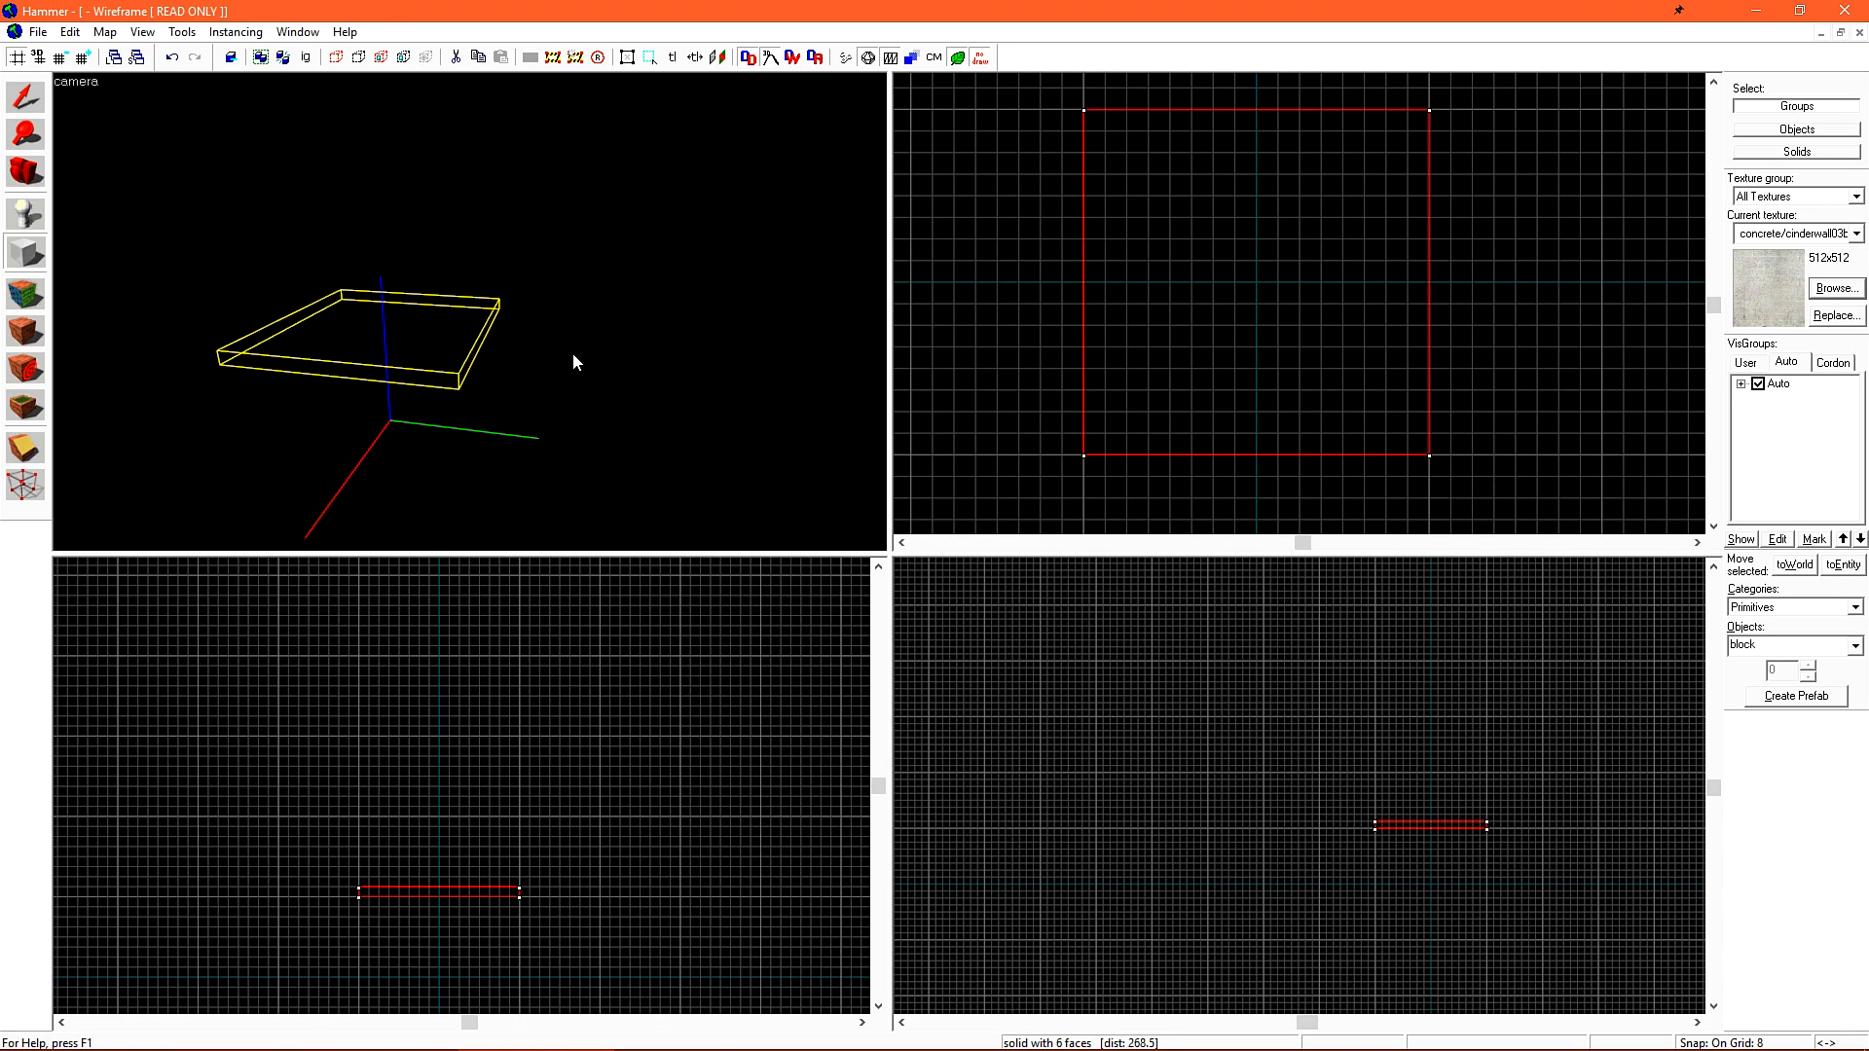
mouse_move(736, 410)
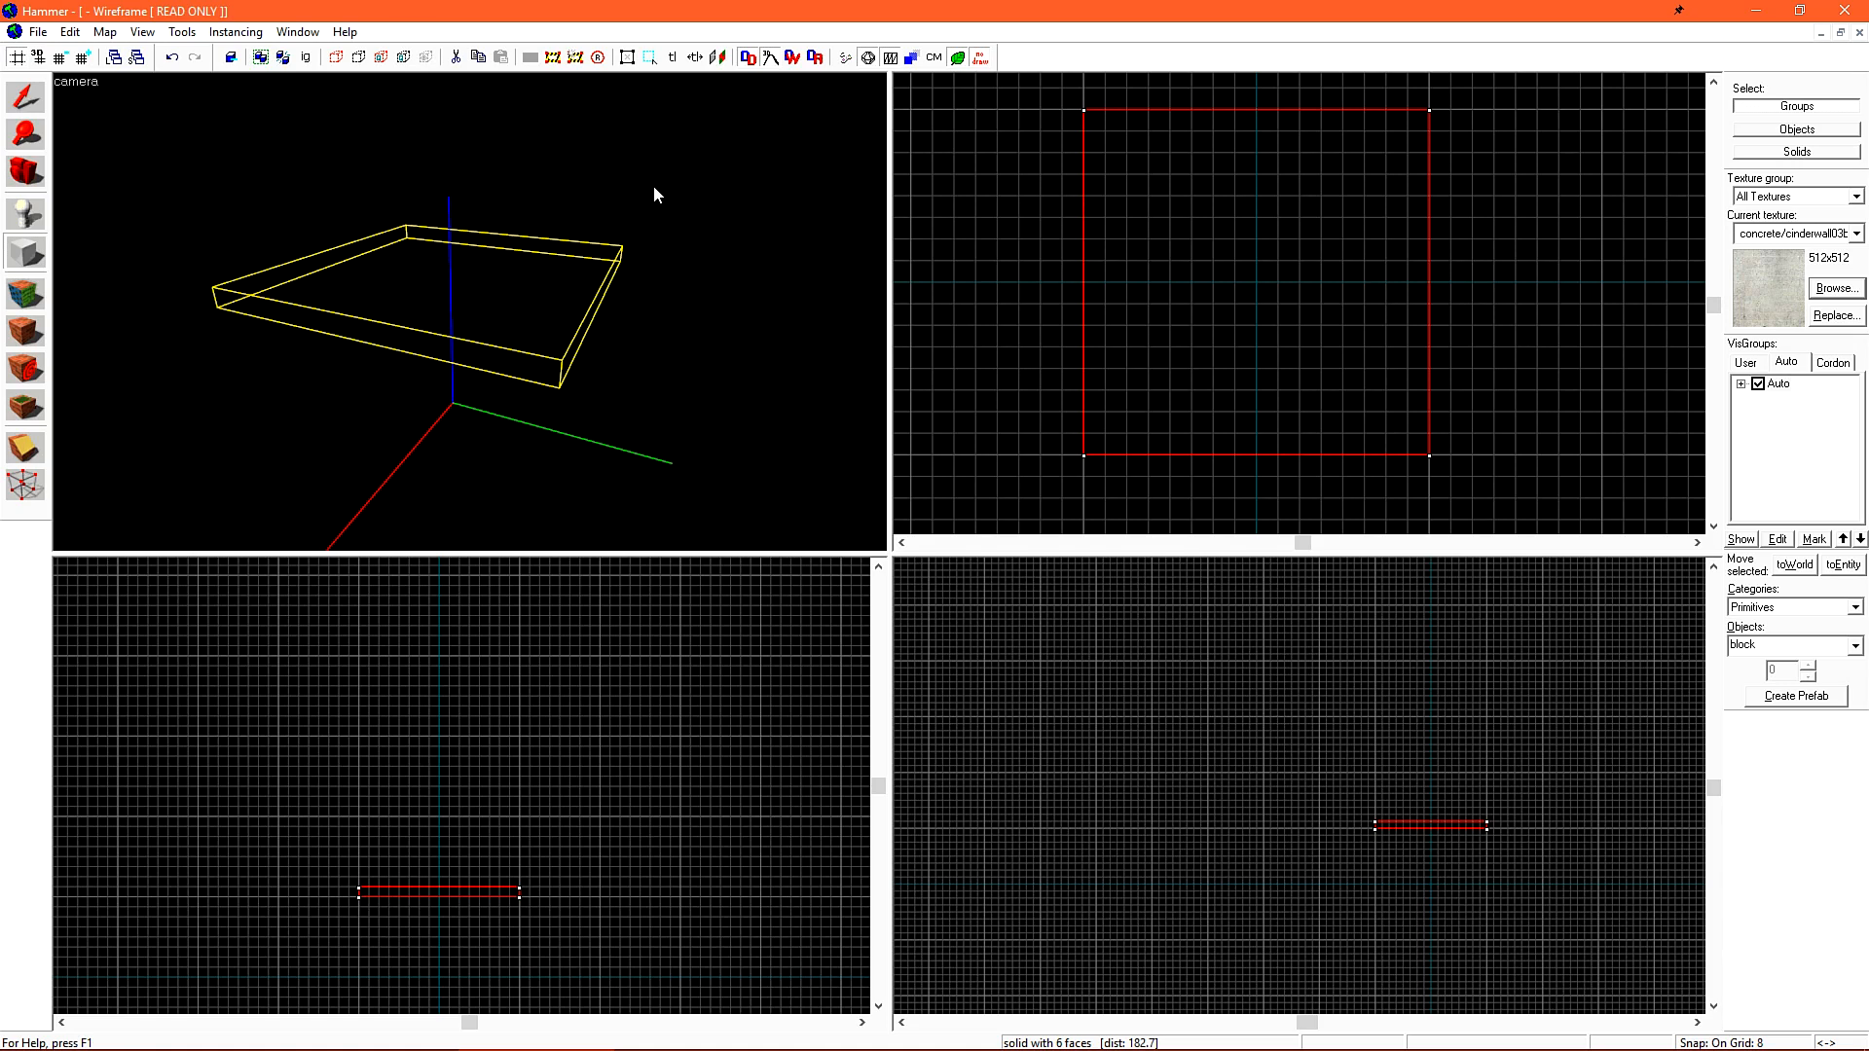
mouse_move(521, 363)
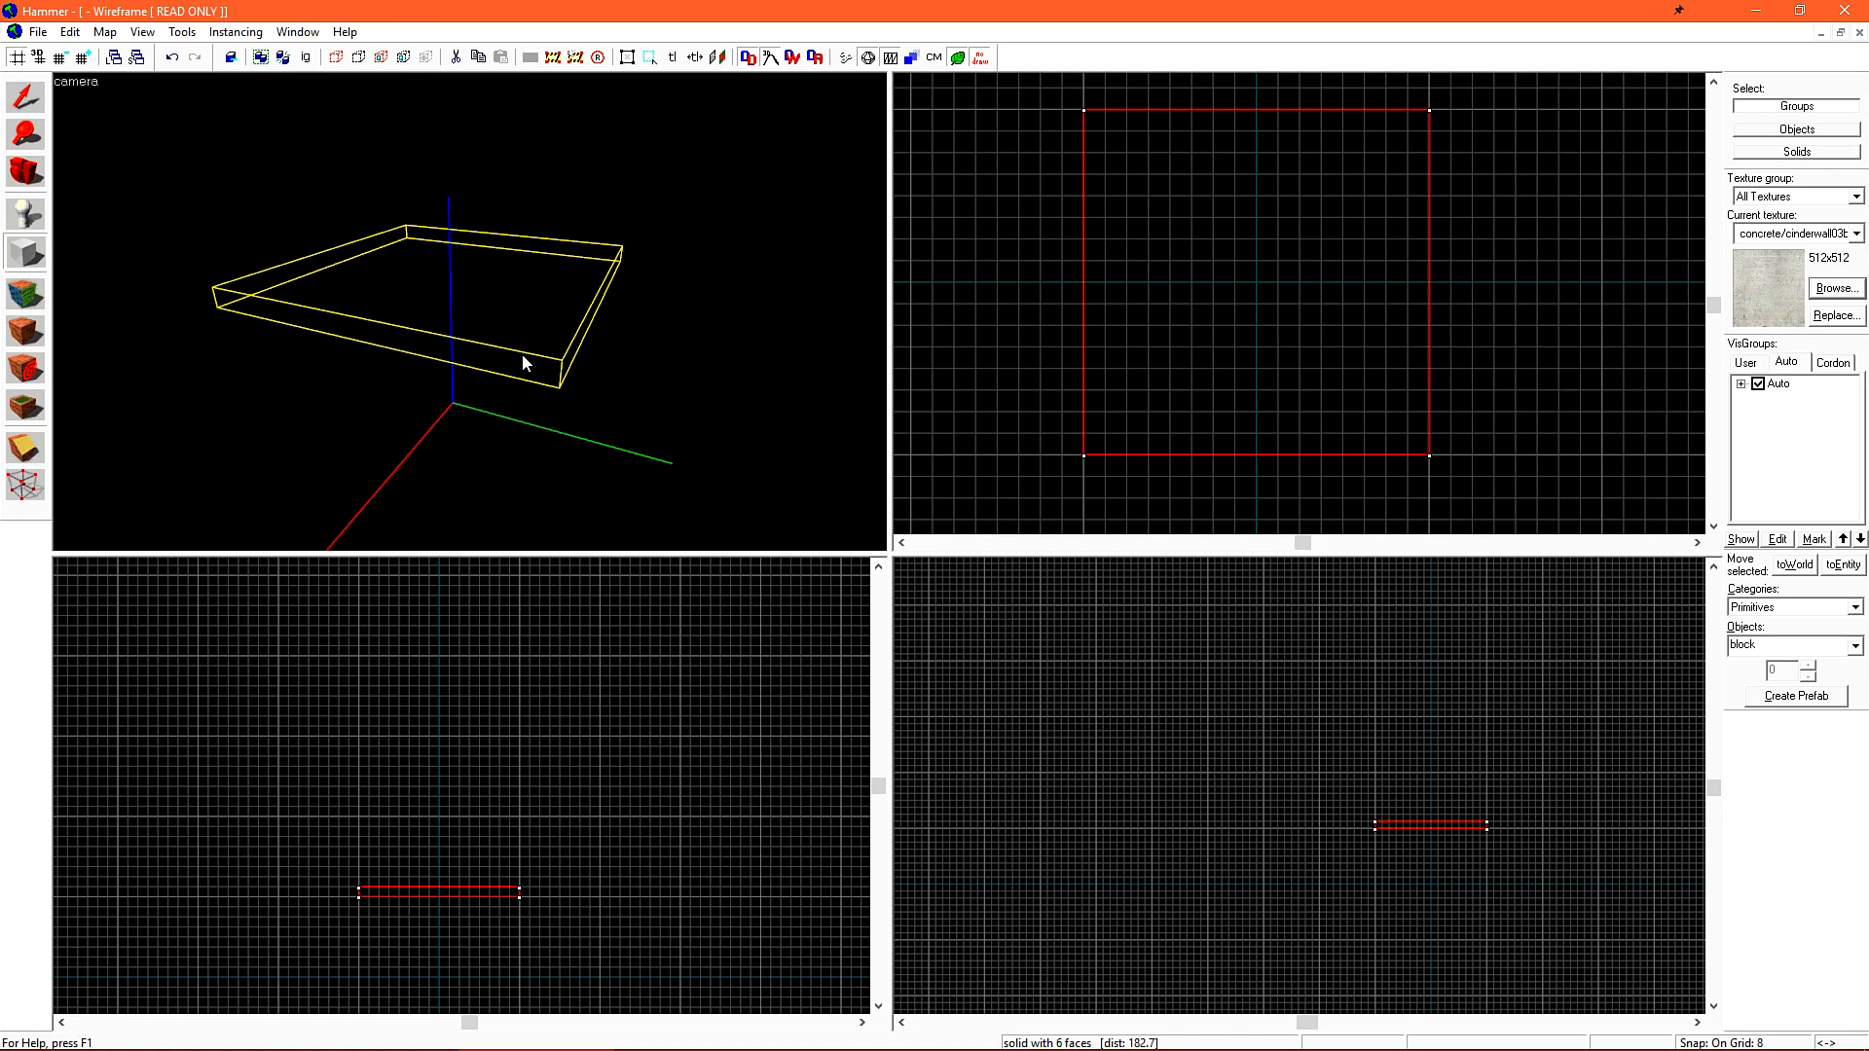
mouse_move(593, 385)
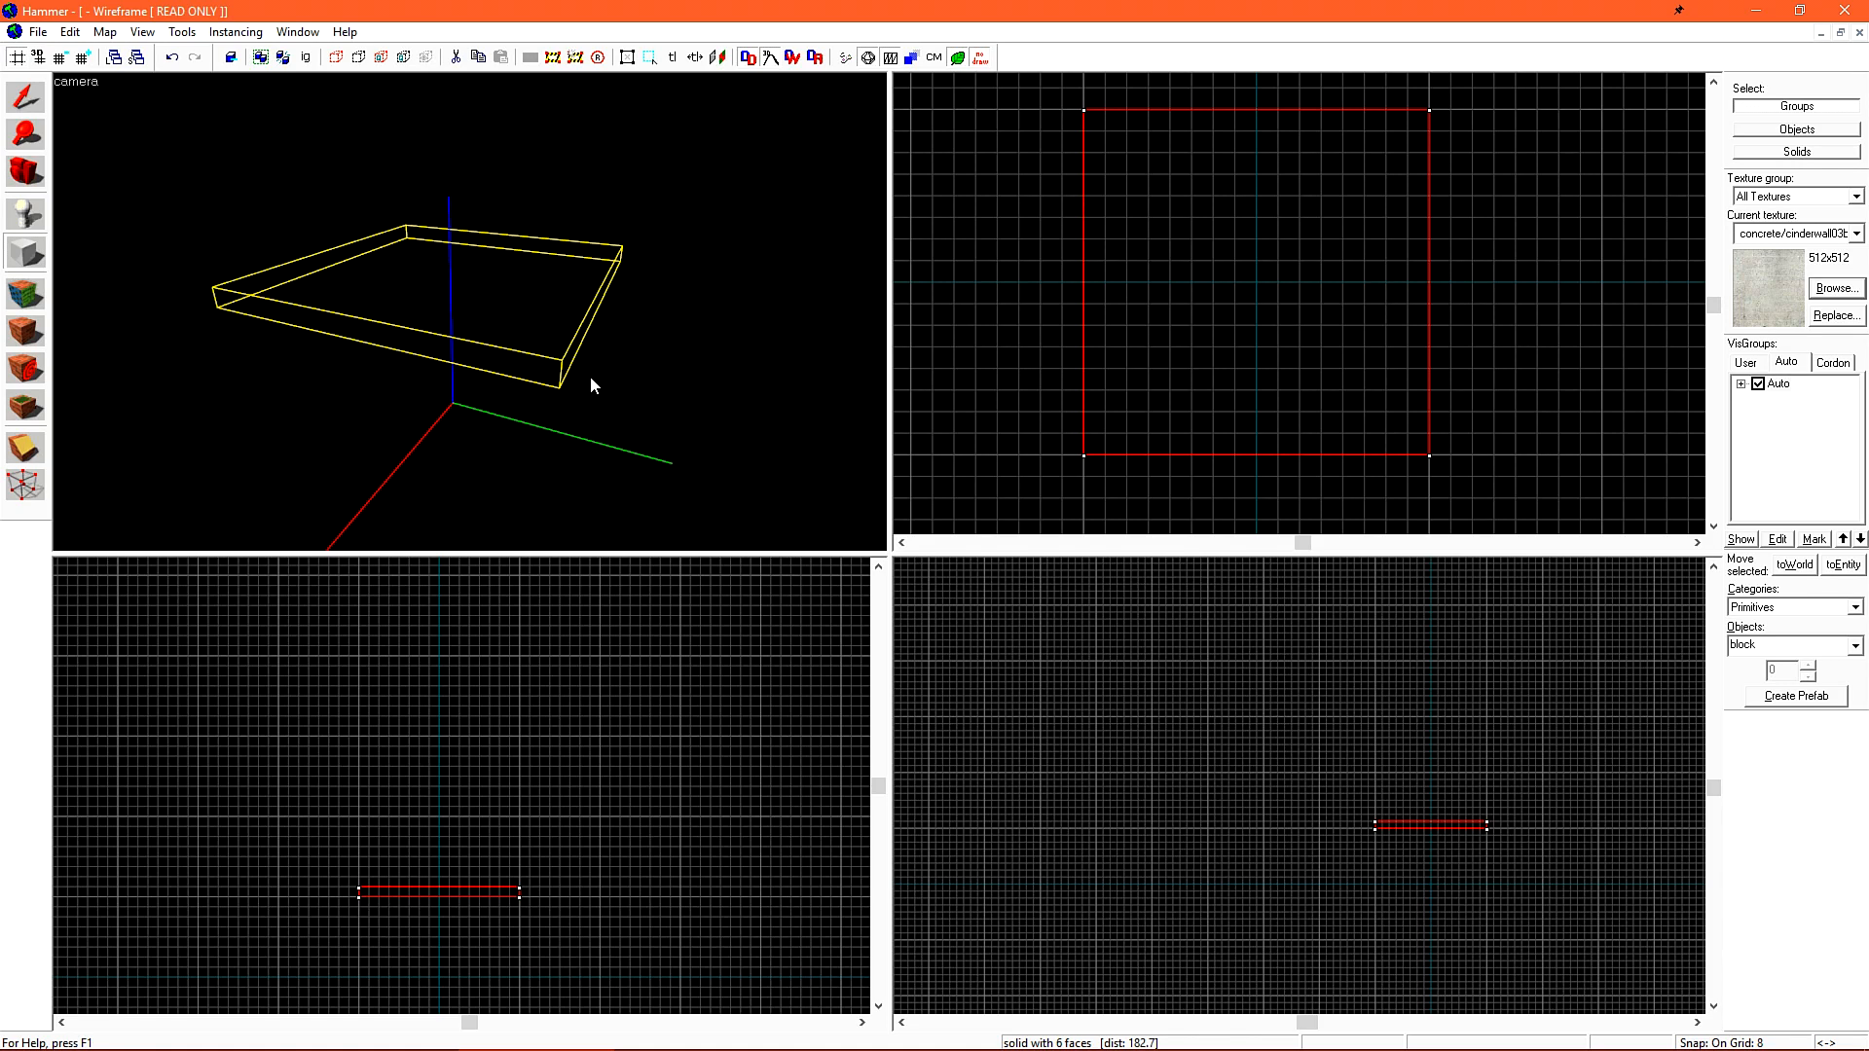
mouse_move(136, 101)
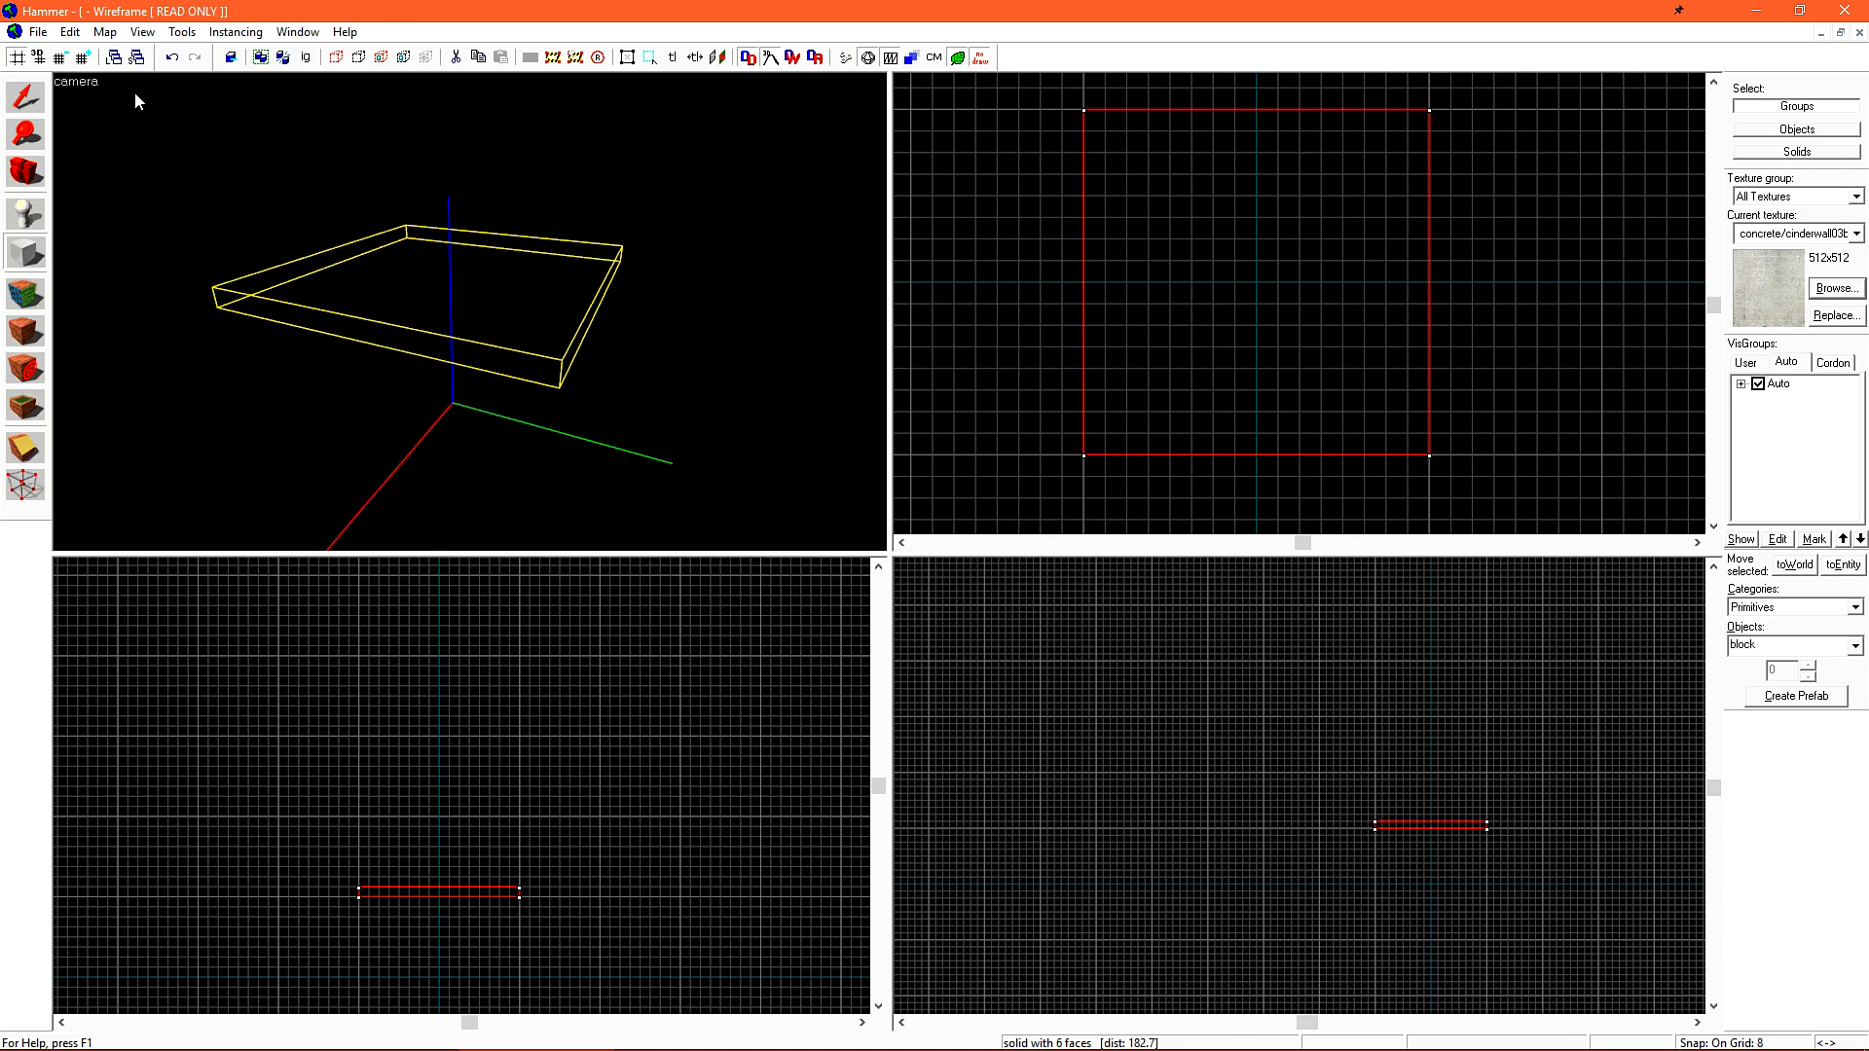
Switch the camera view to 3D Shaded Textured Polygons so the concrete floor slab renders
click(77, 81)
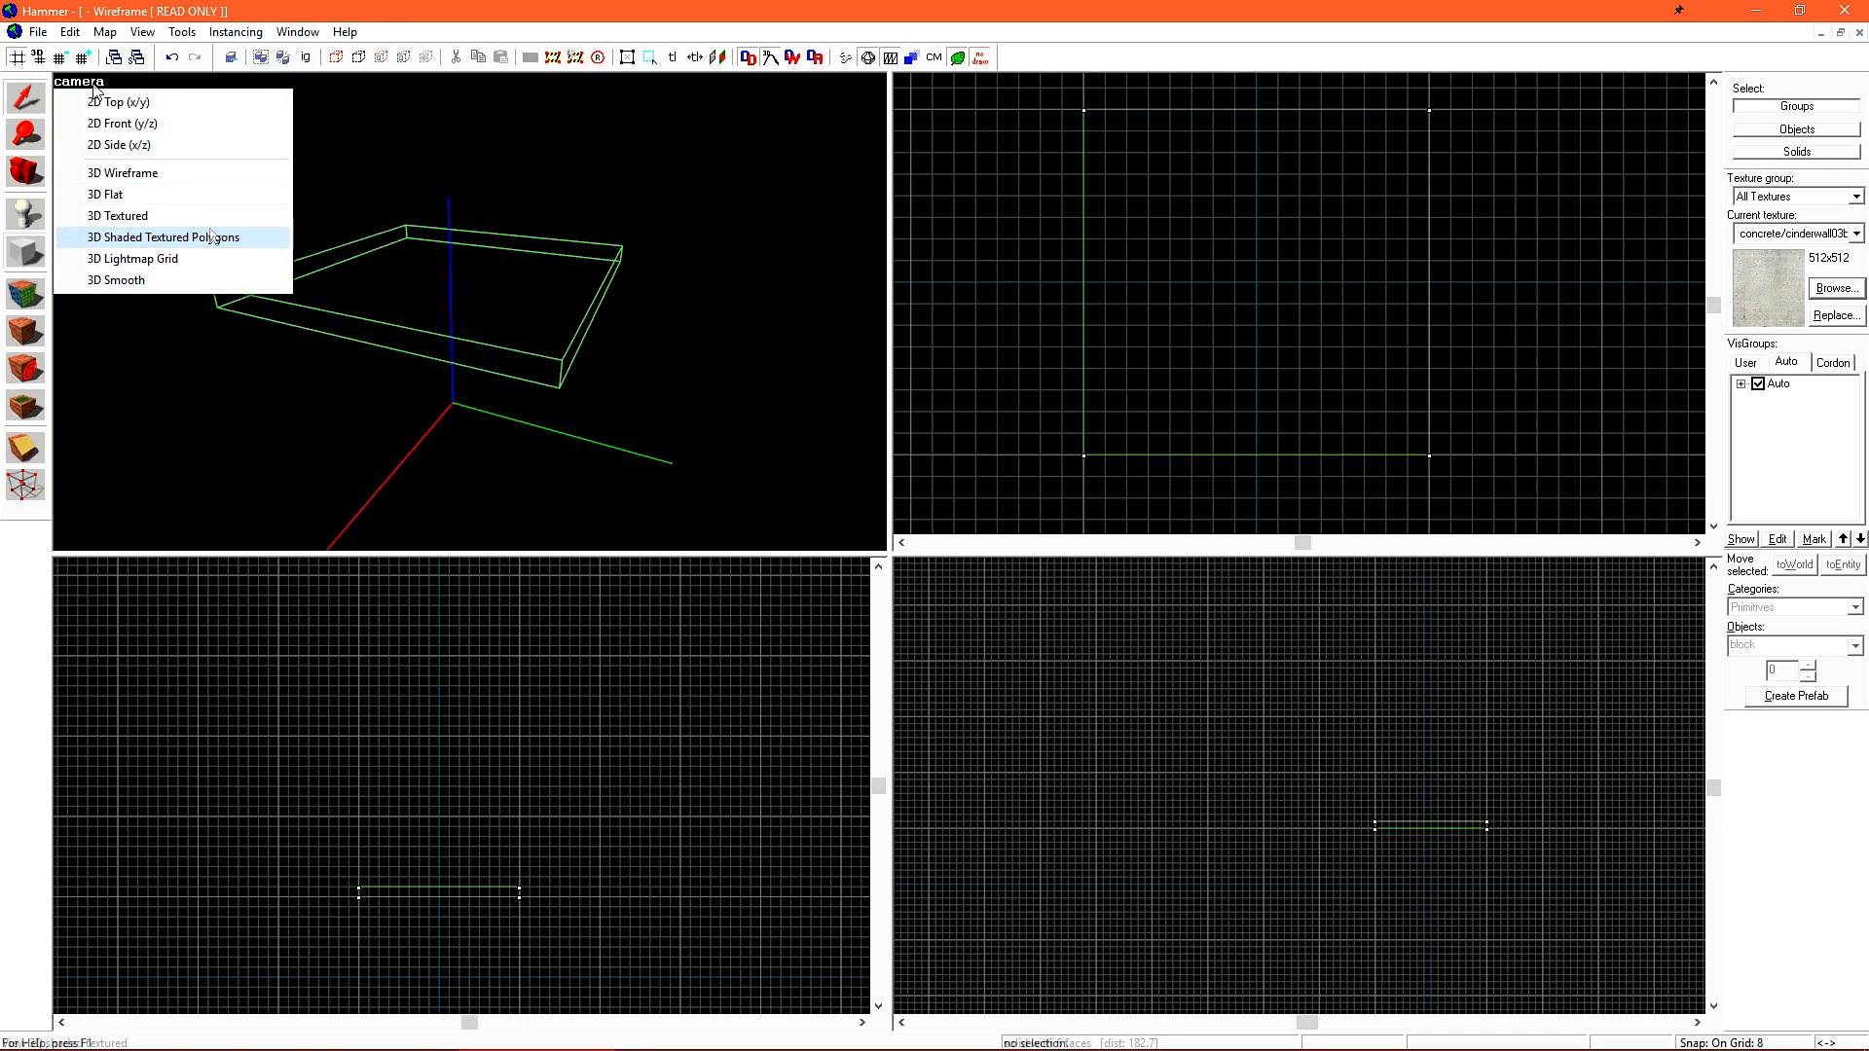
click(164, 237)
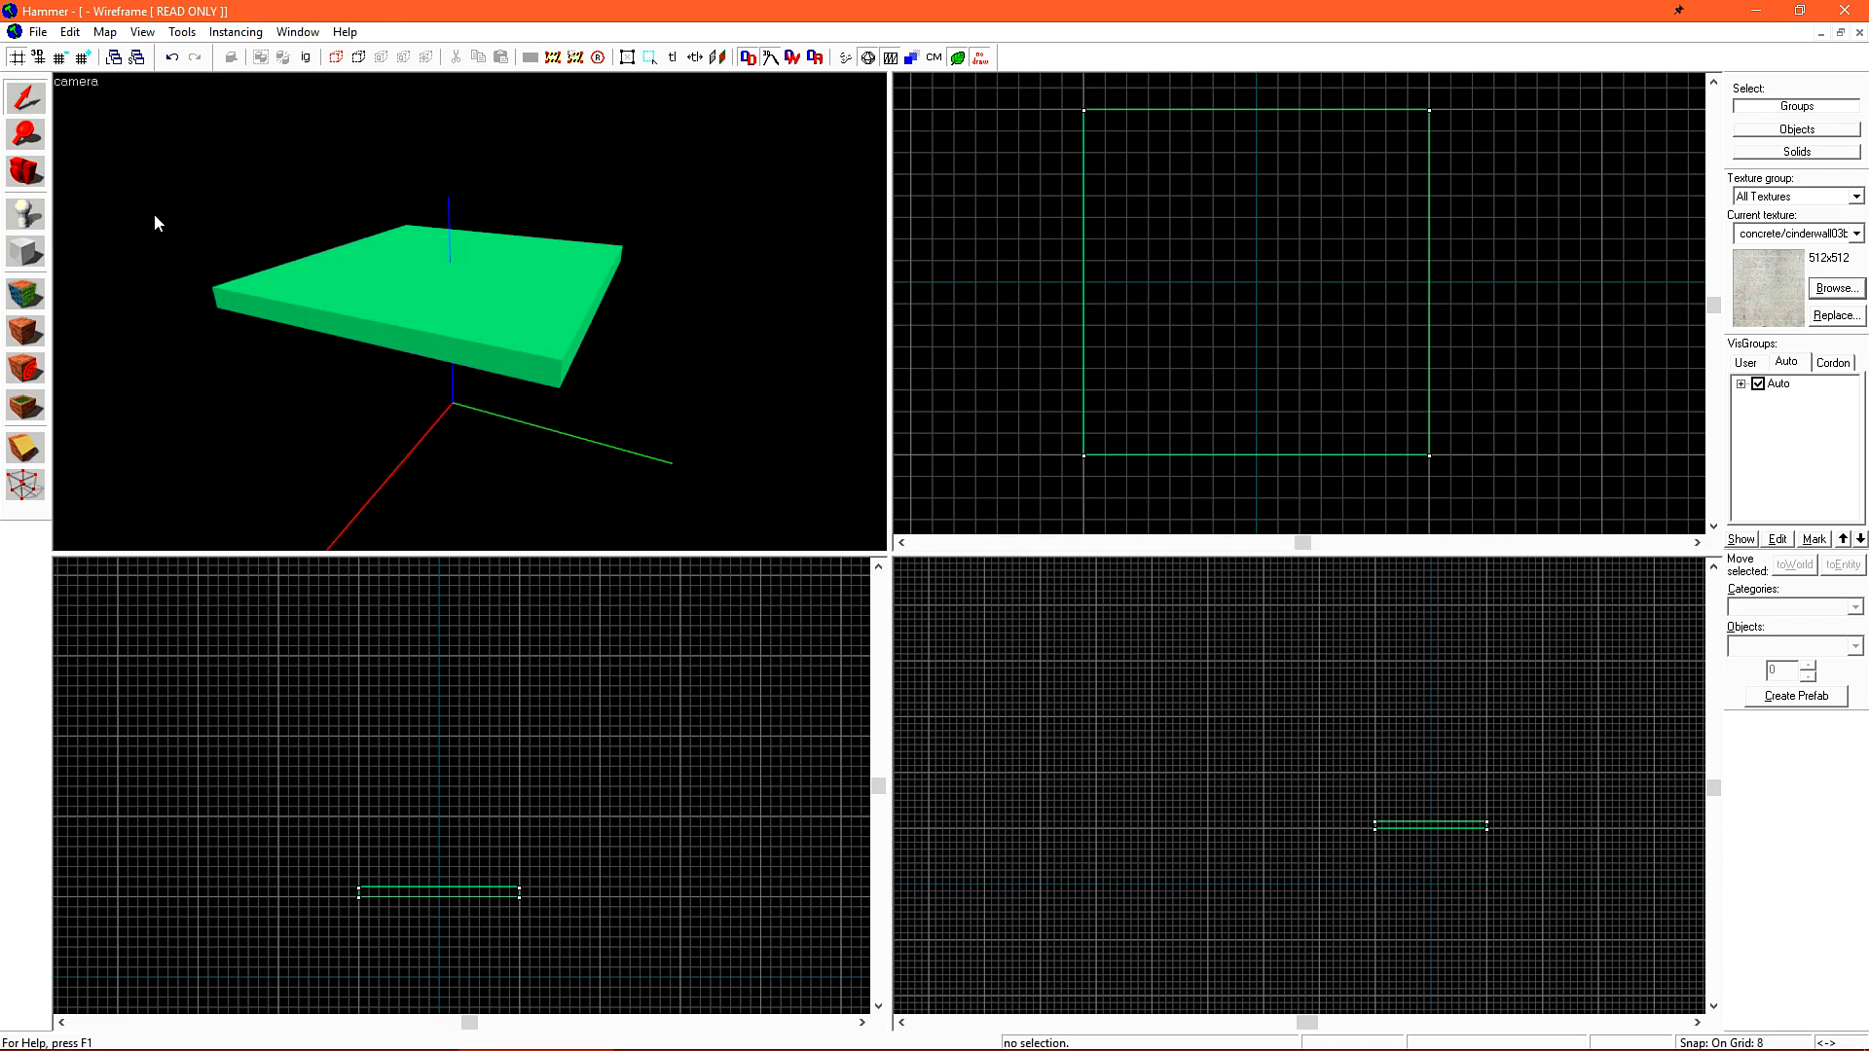
mouse_move(234, 276)
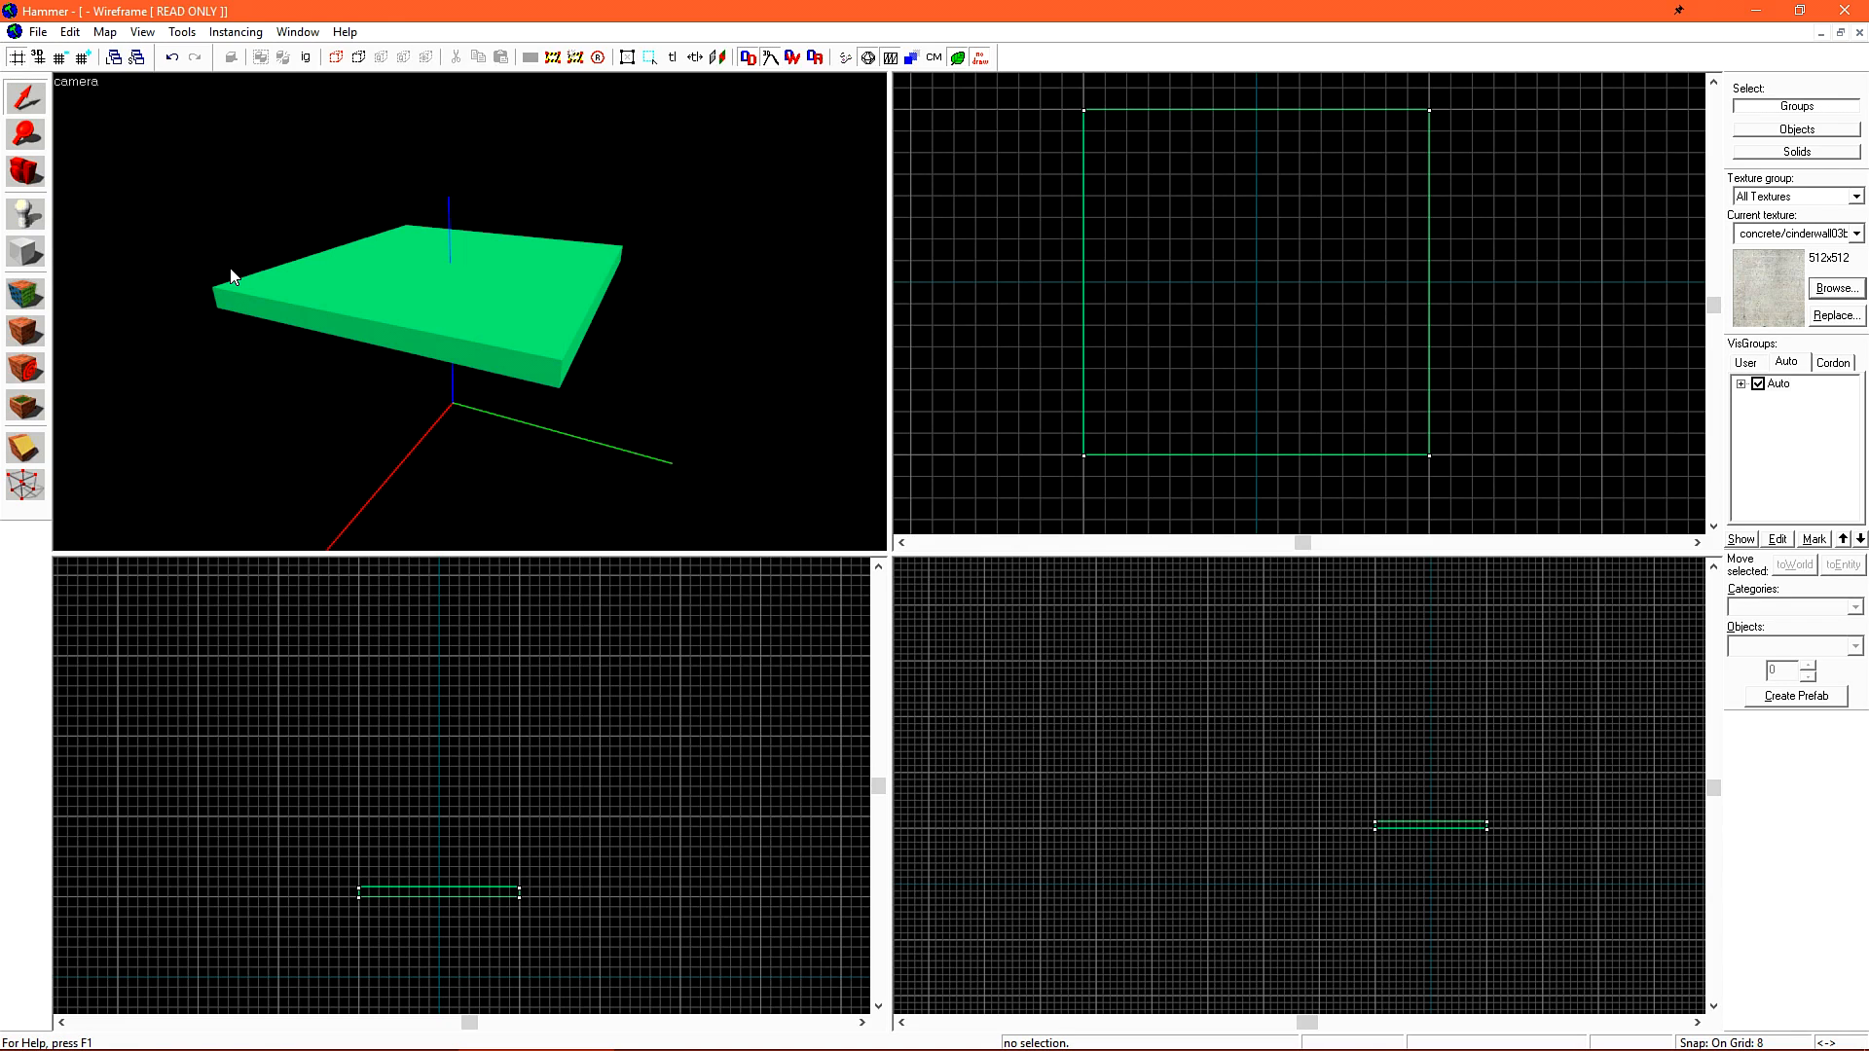
click(75, 81)
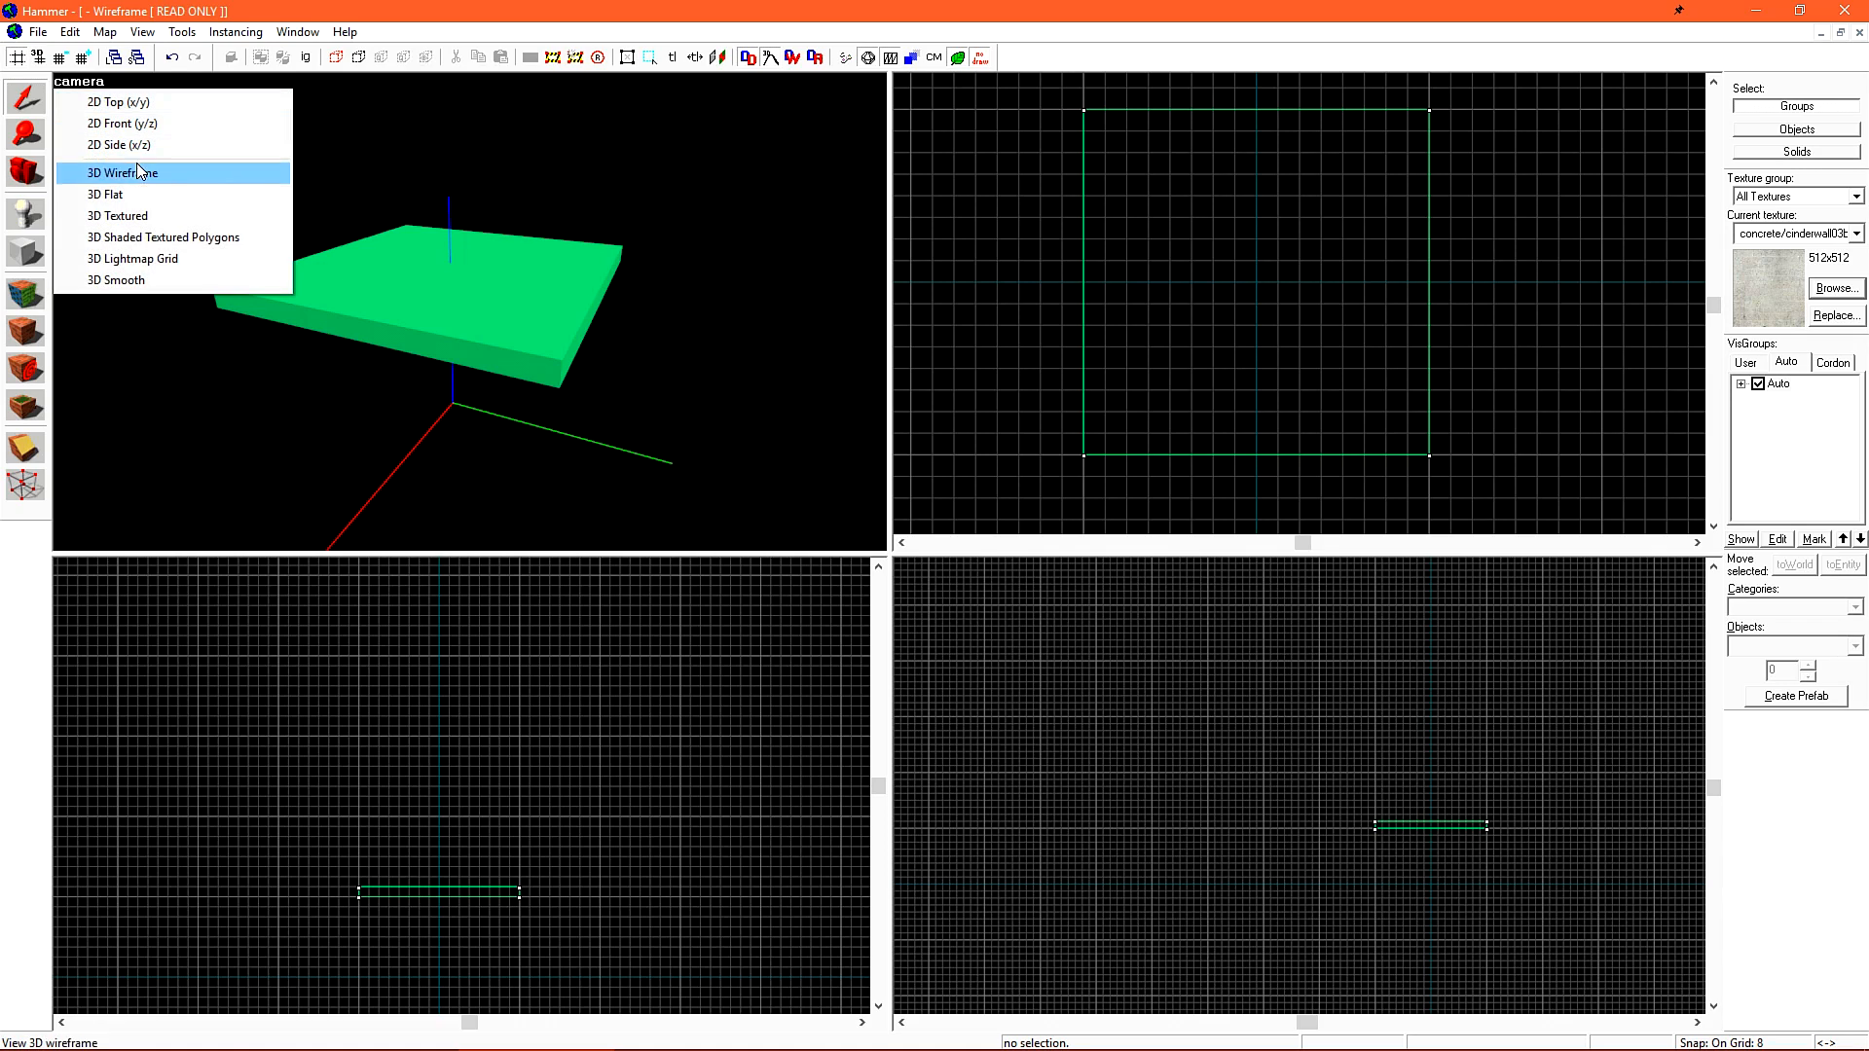
click(117, 216)
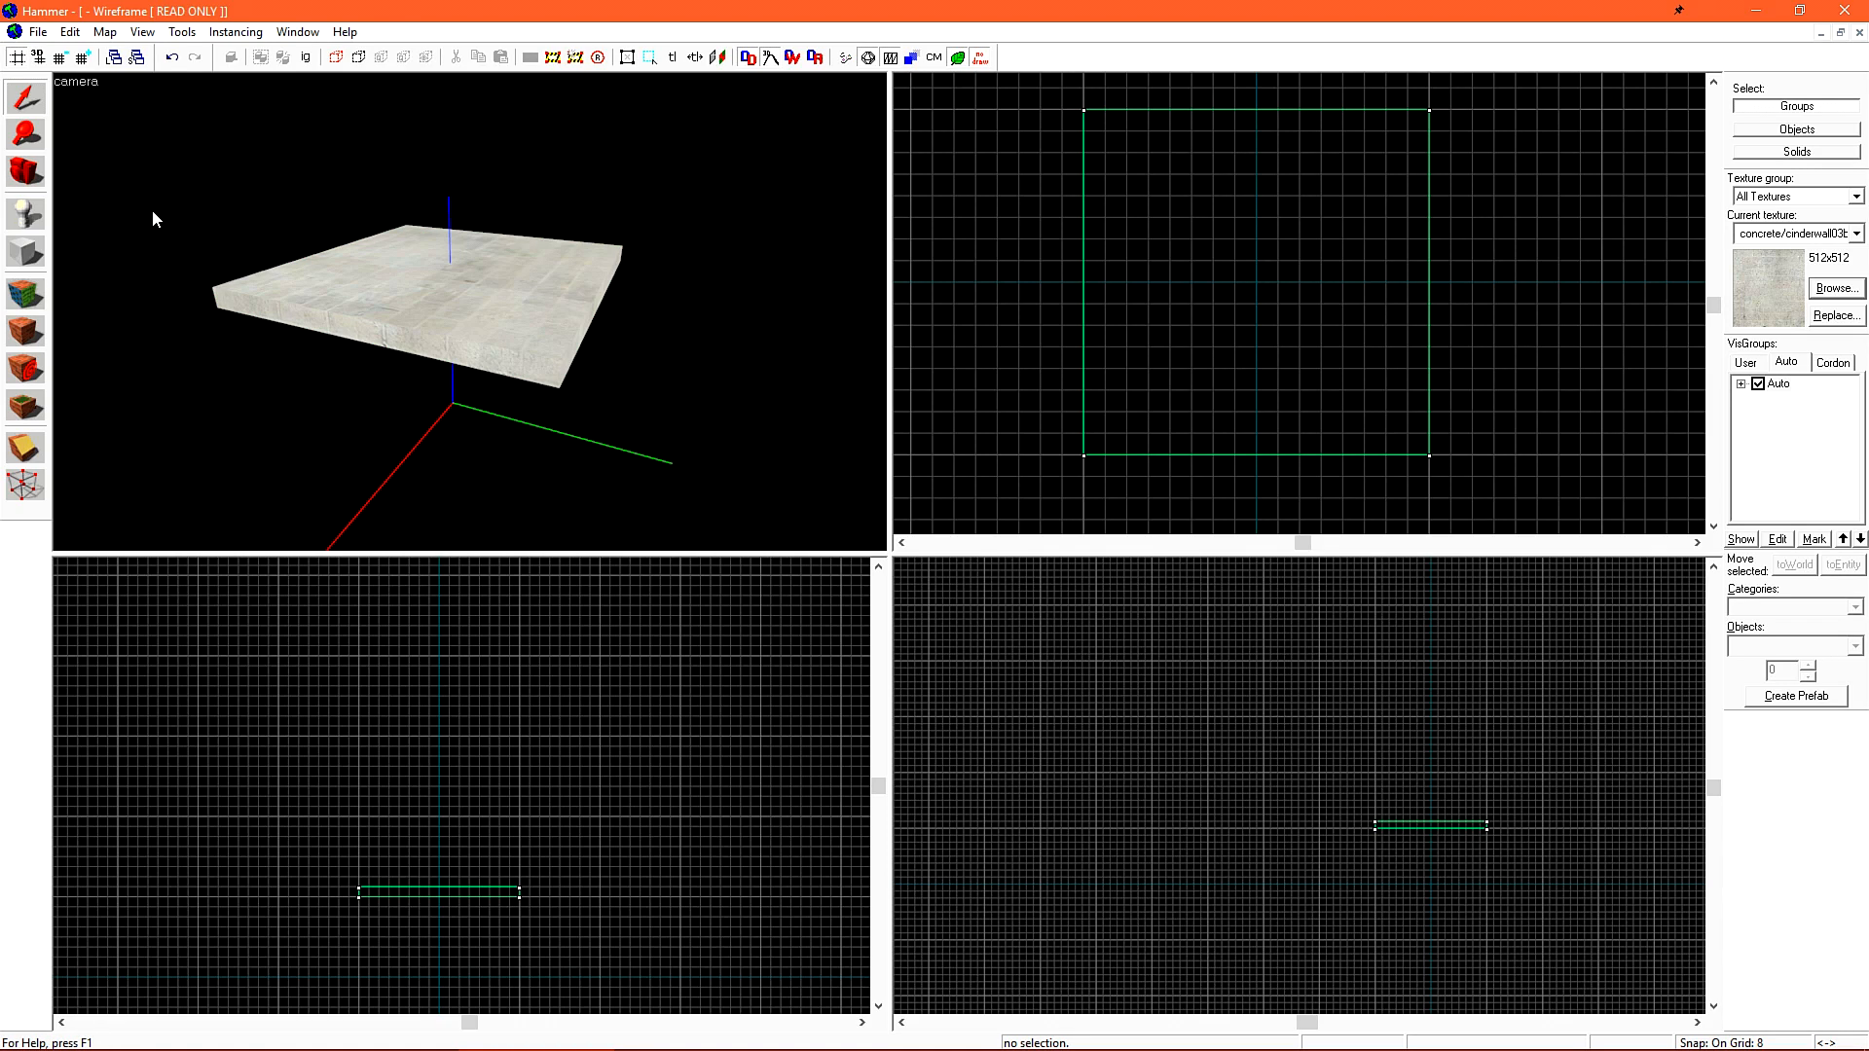
mouse_move(155, 211)
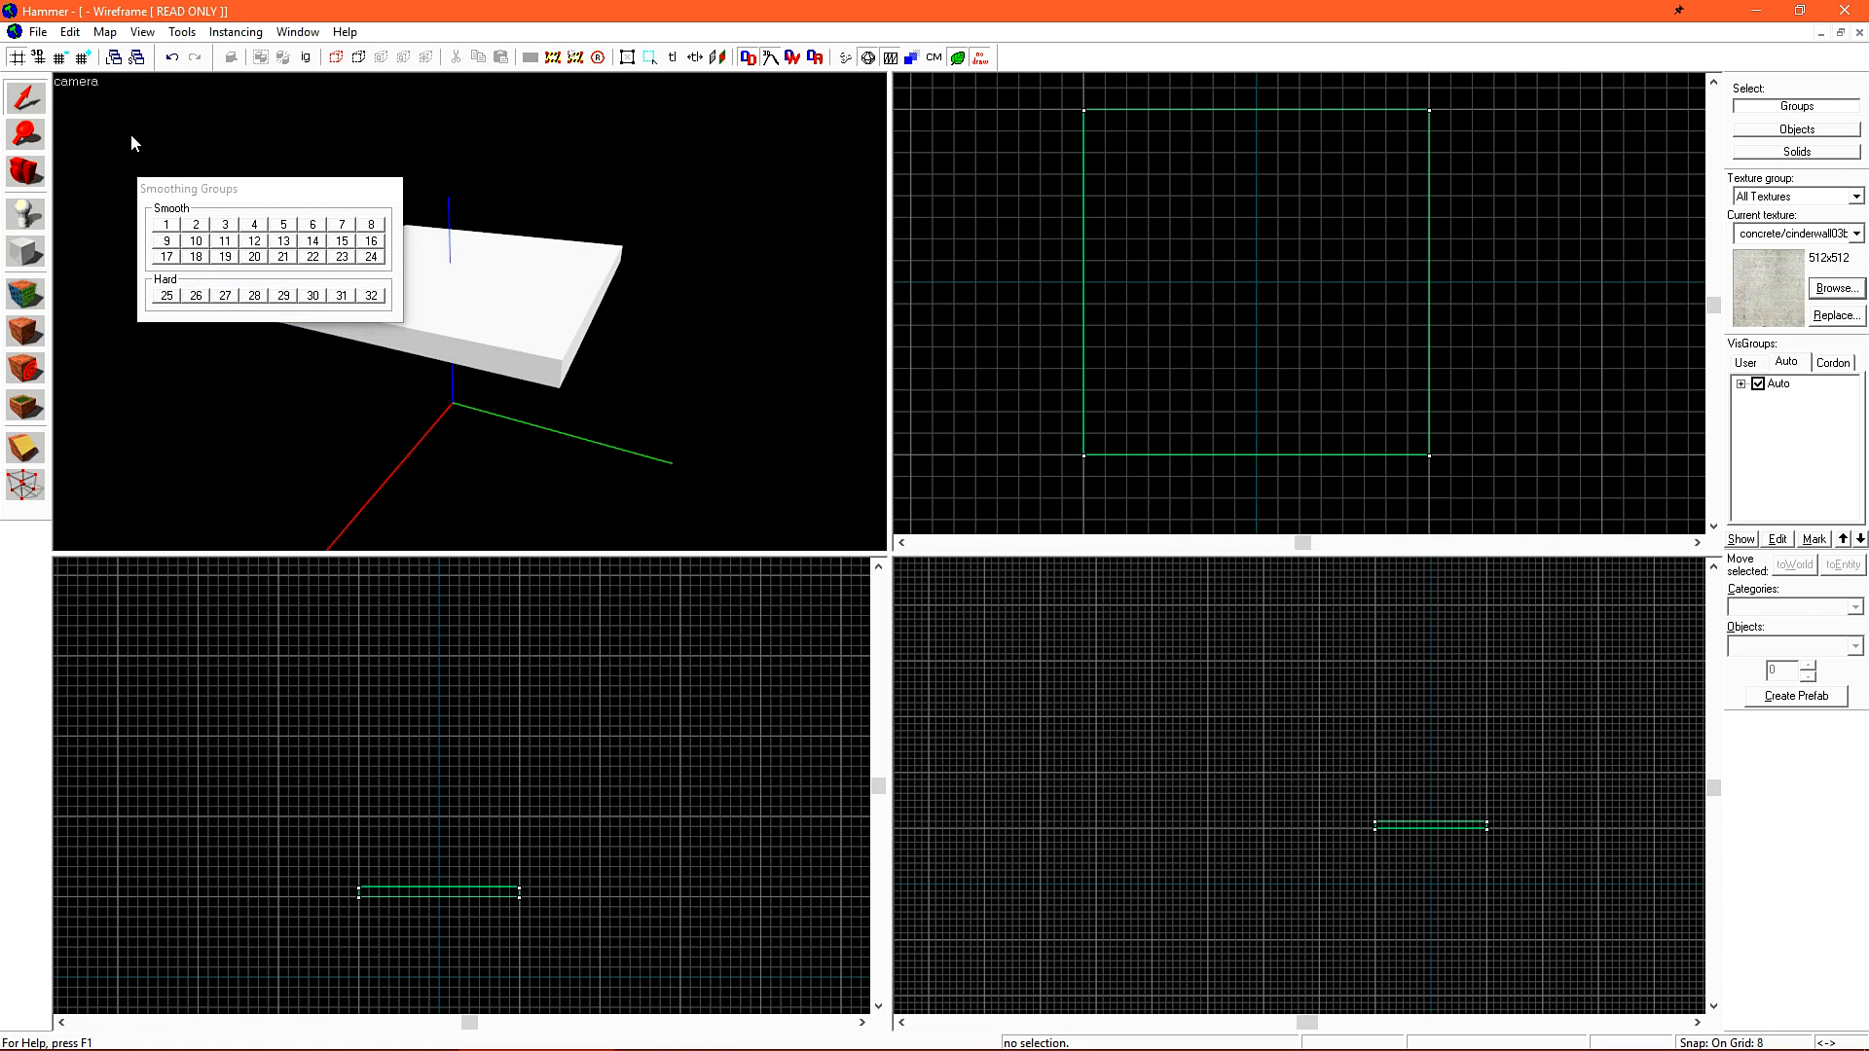
click(76, 81)
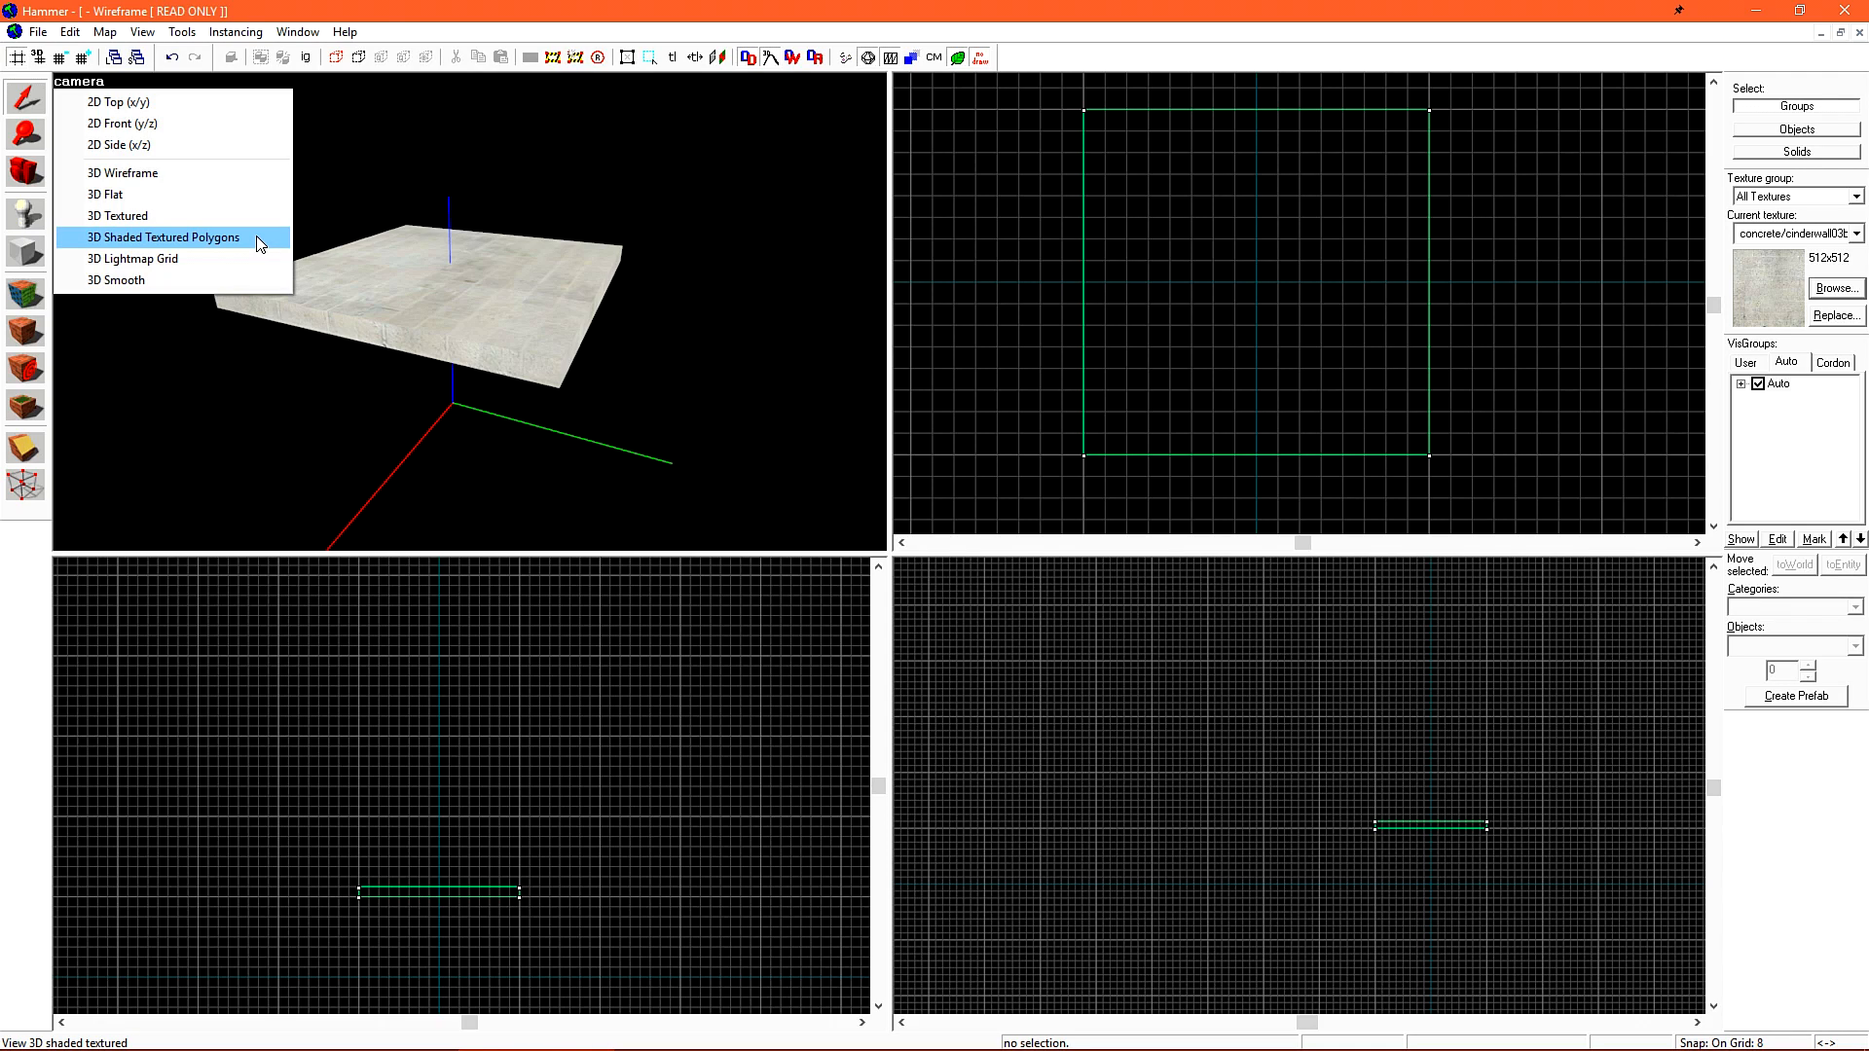
mouse_move(265, 245)
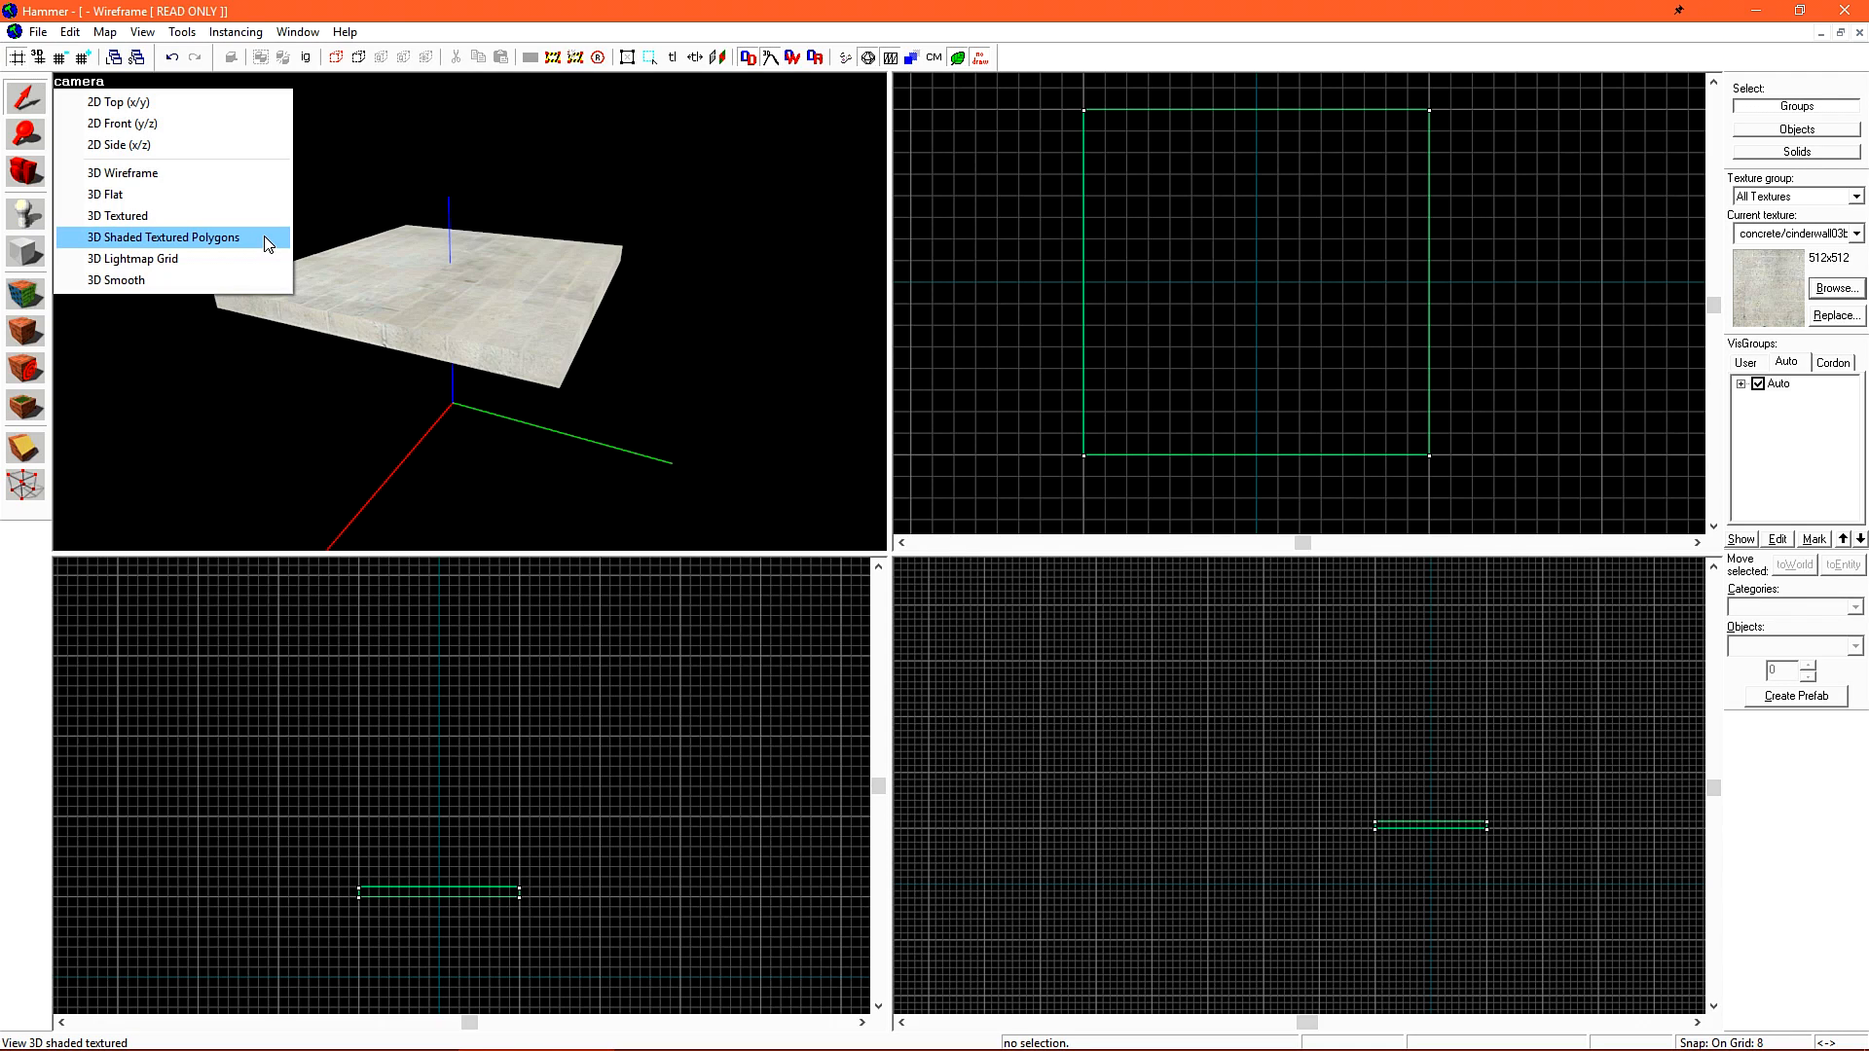
click(163, 238)
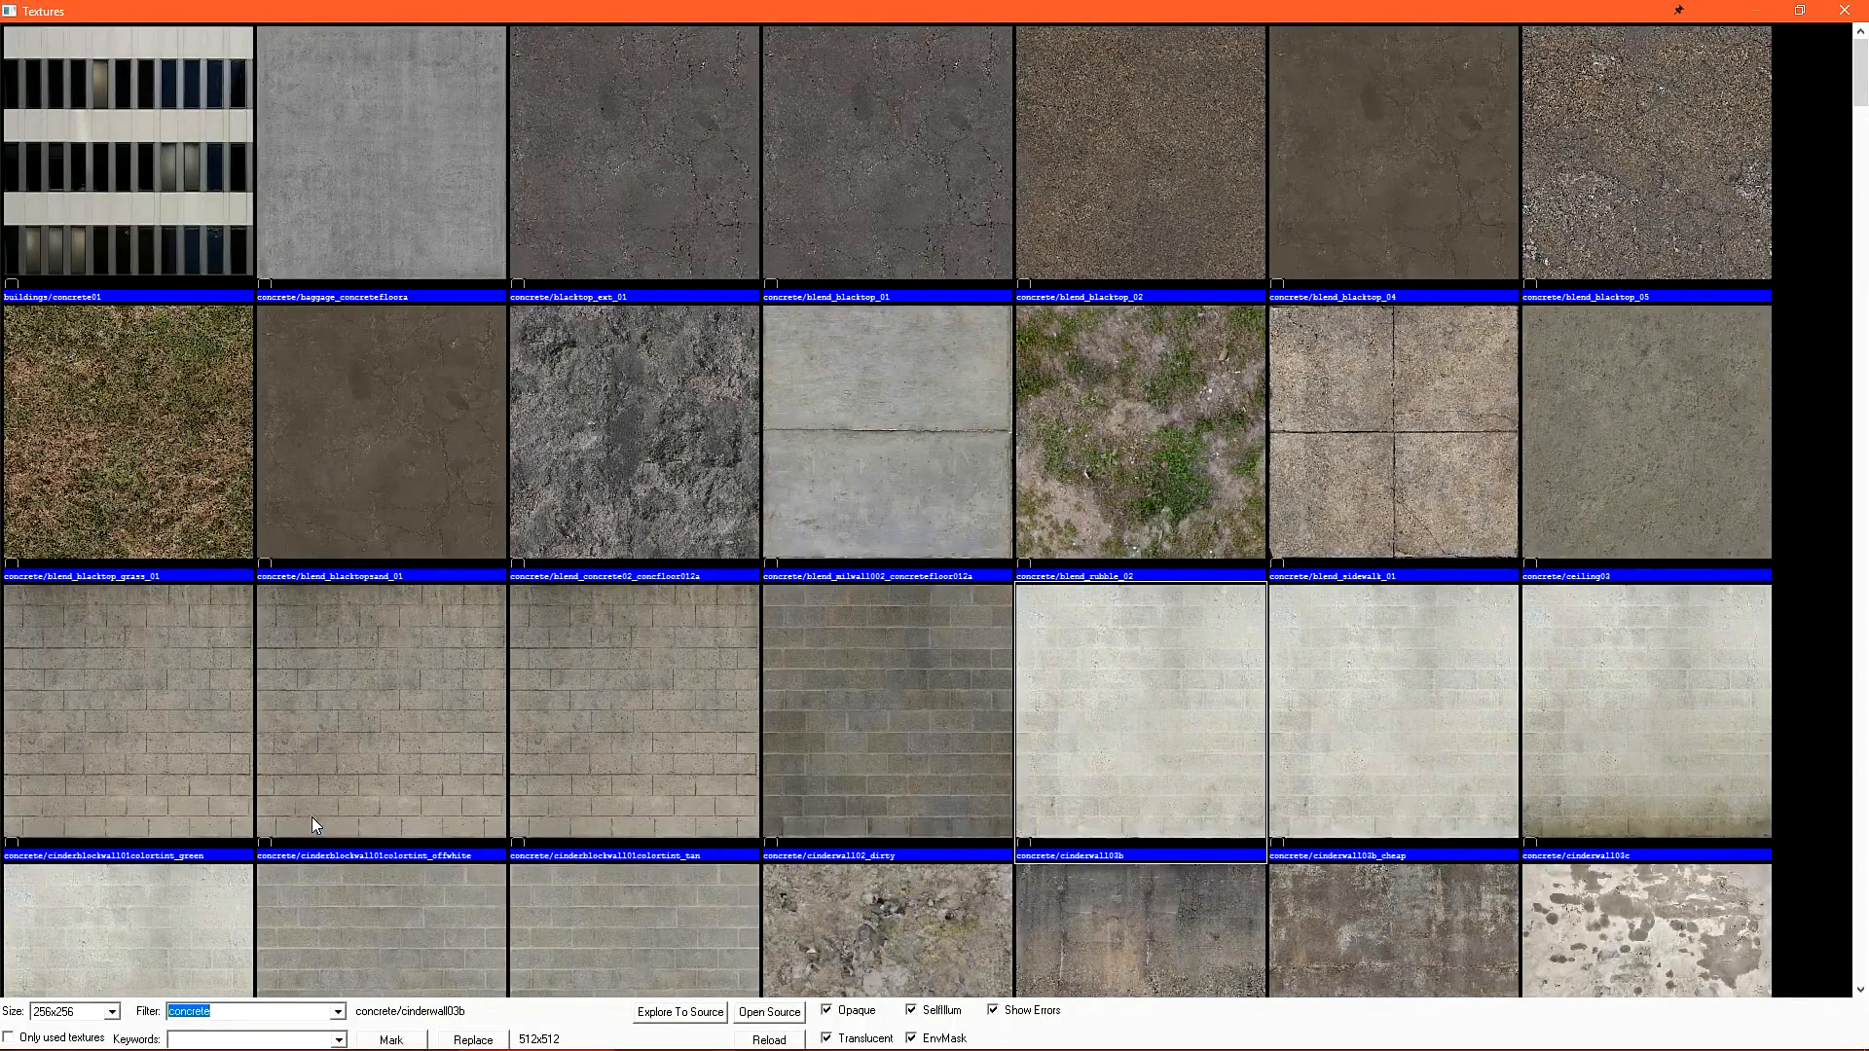
Filter the texture browser for 'nodraw'
text(nodraw)
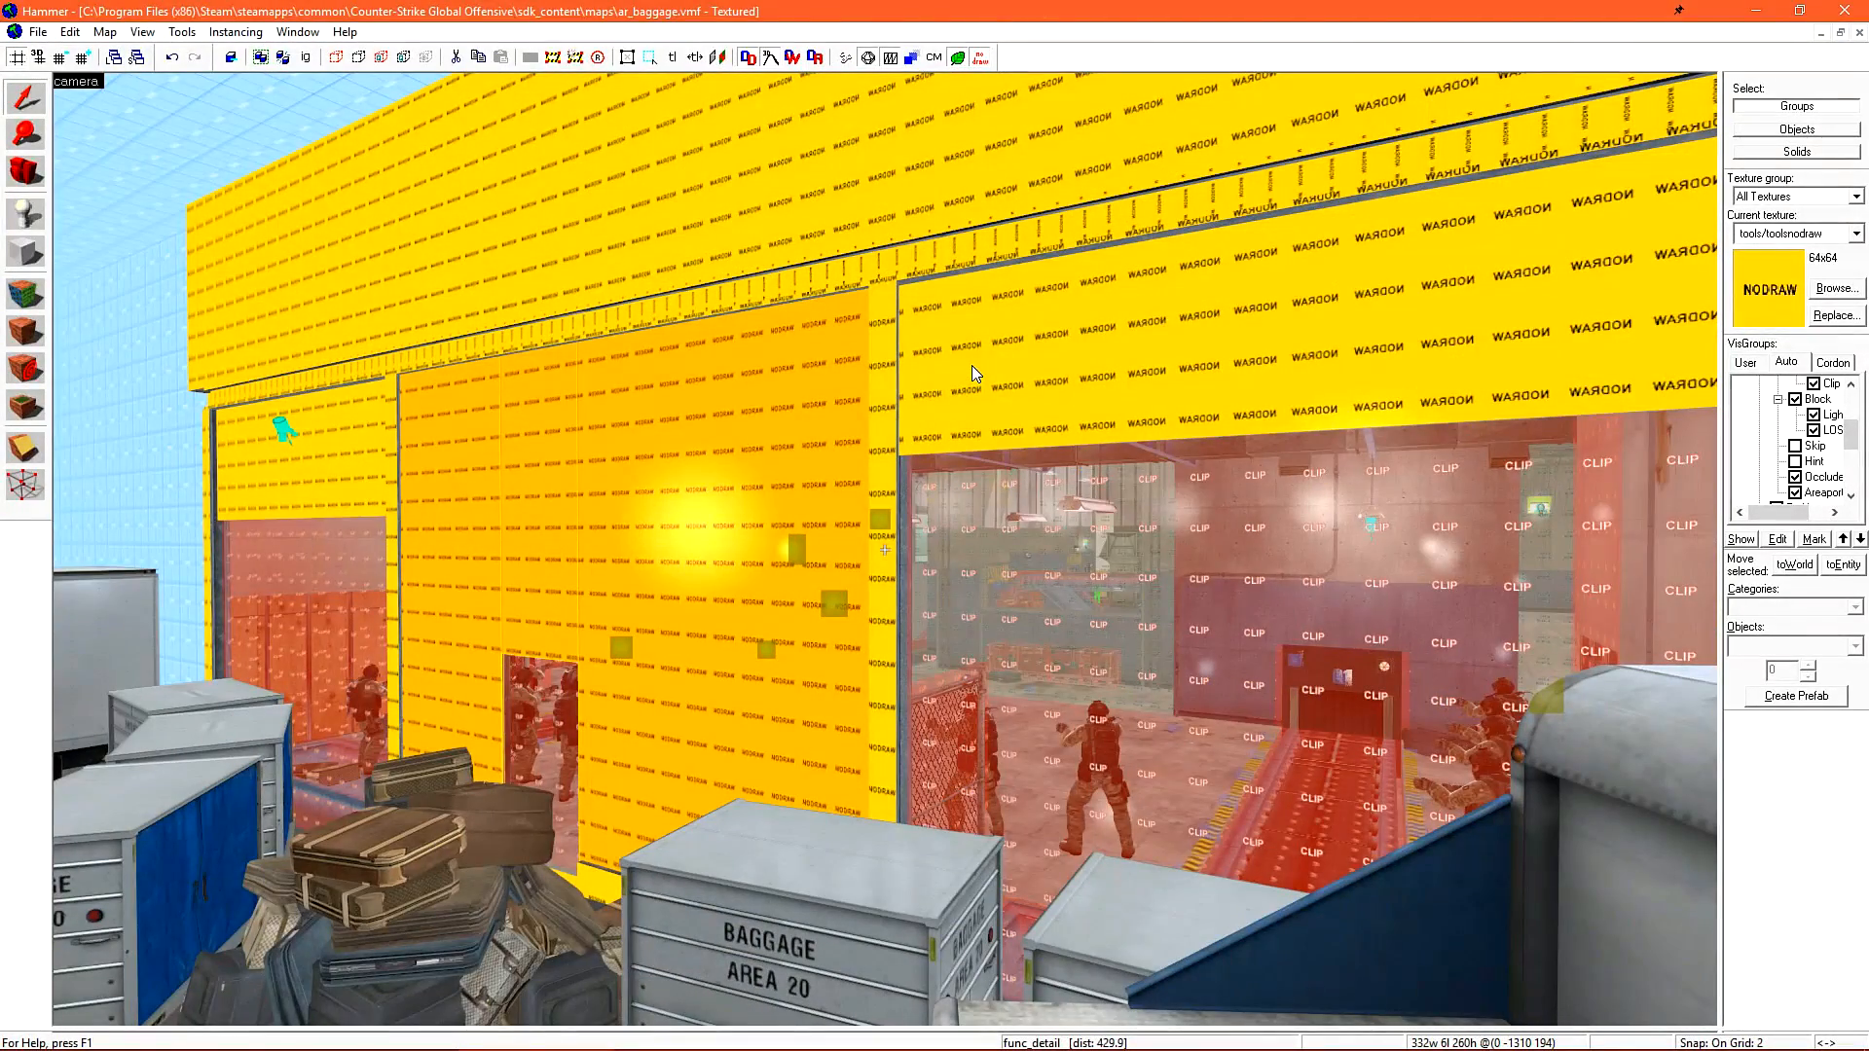
mouse_move(983, 334)
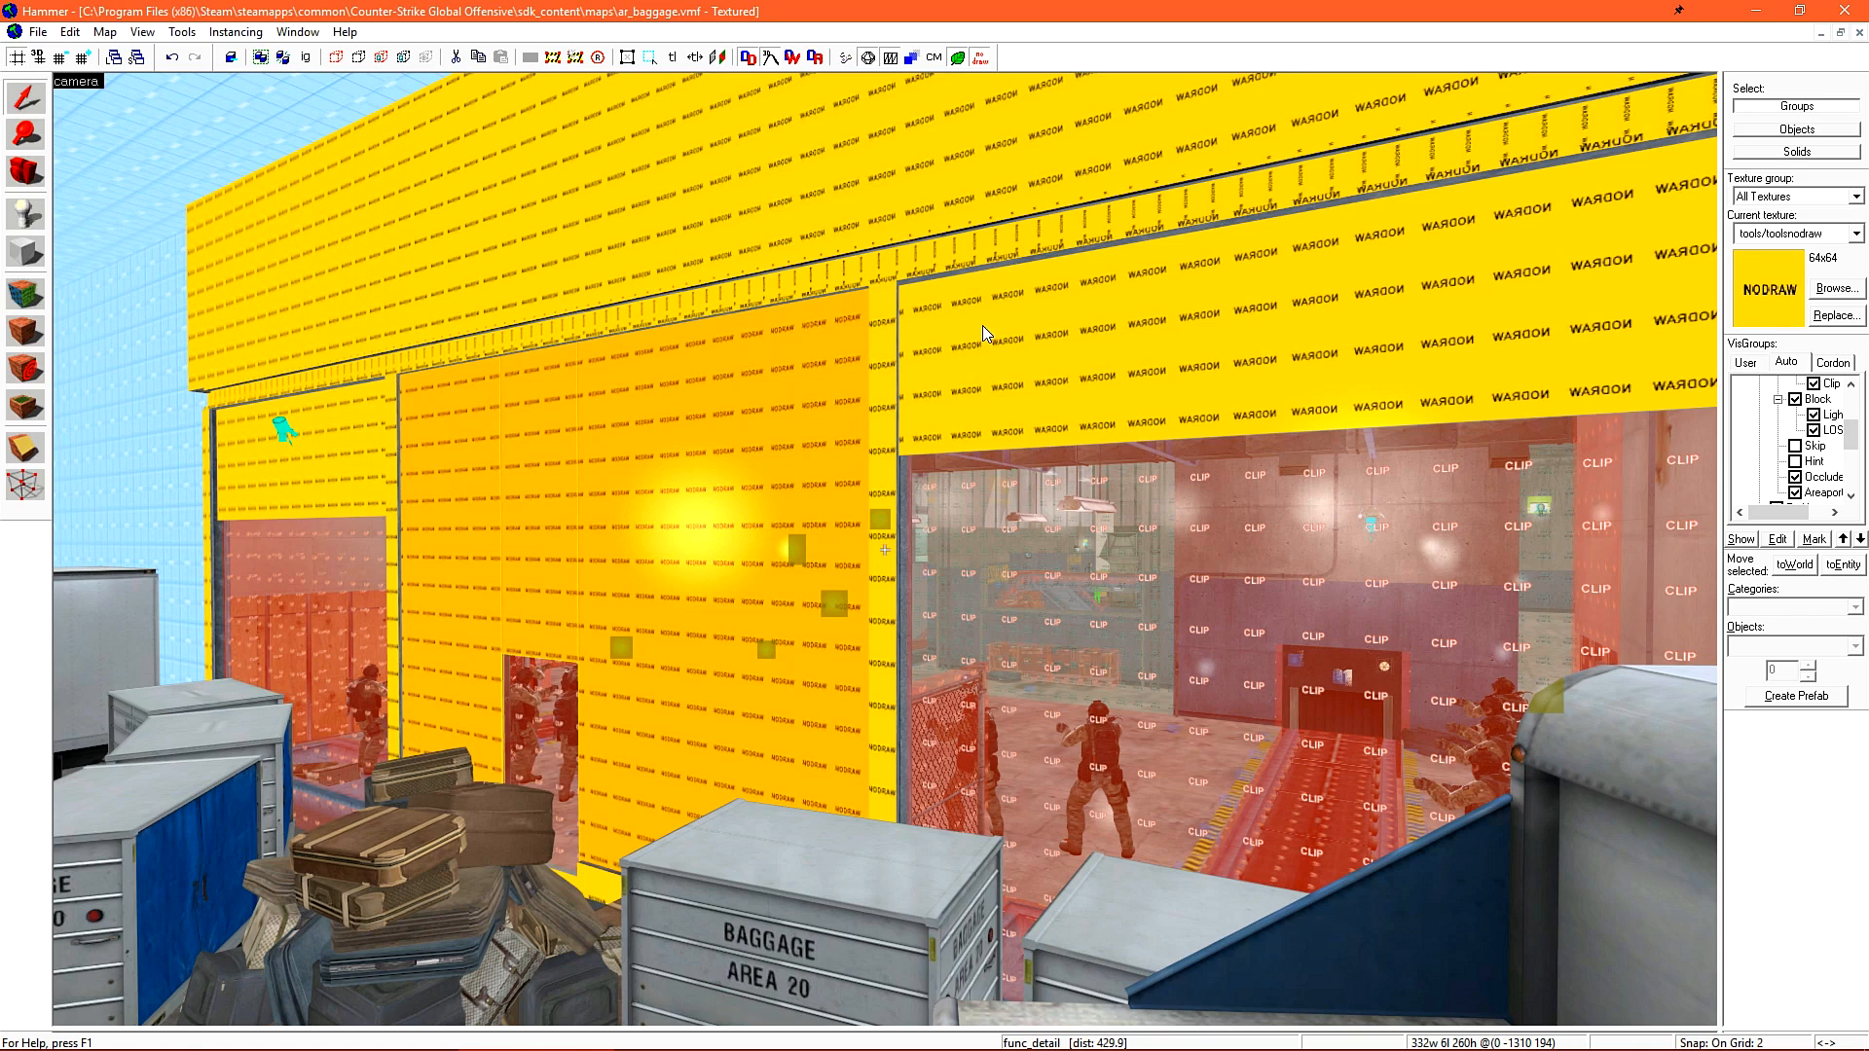
mouse_move(978, 58)
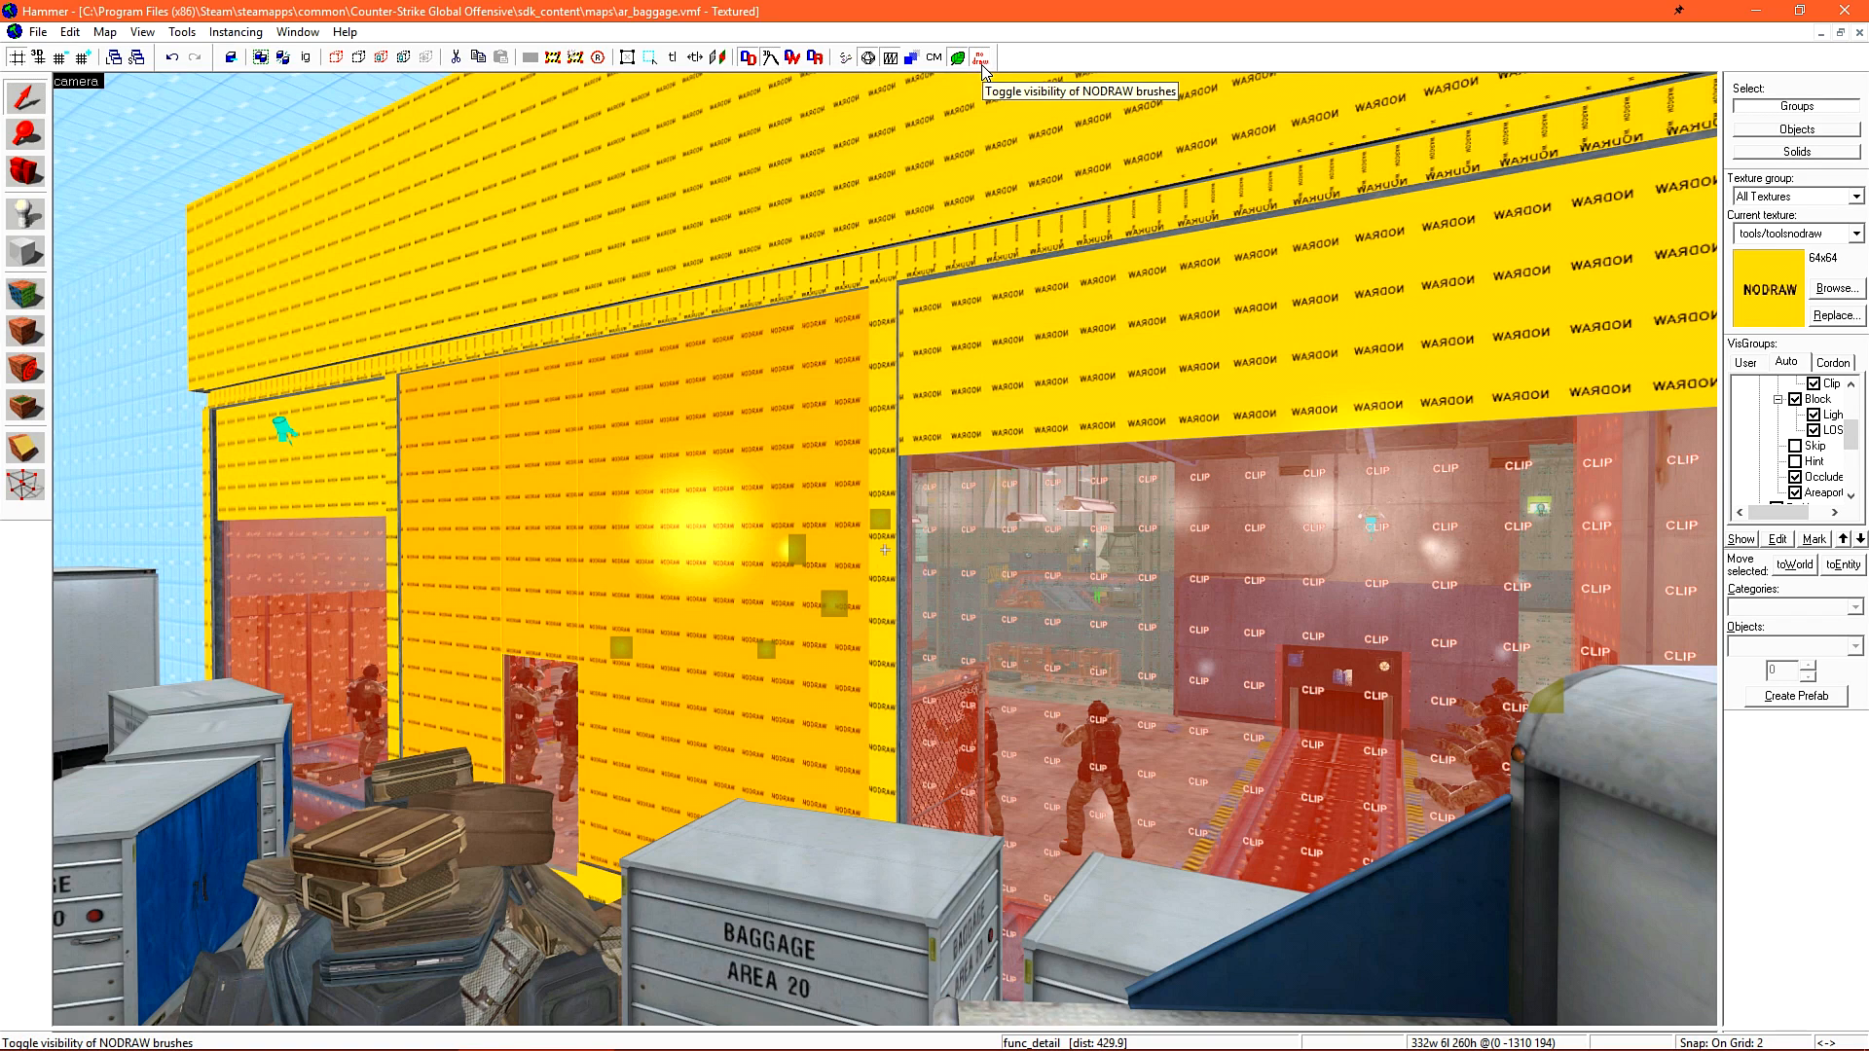
Hide the nodraw brushes in ar_baggage and open the texture browser showing nodraw
click(978, 57)
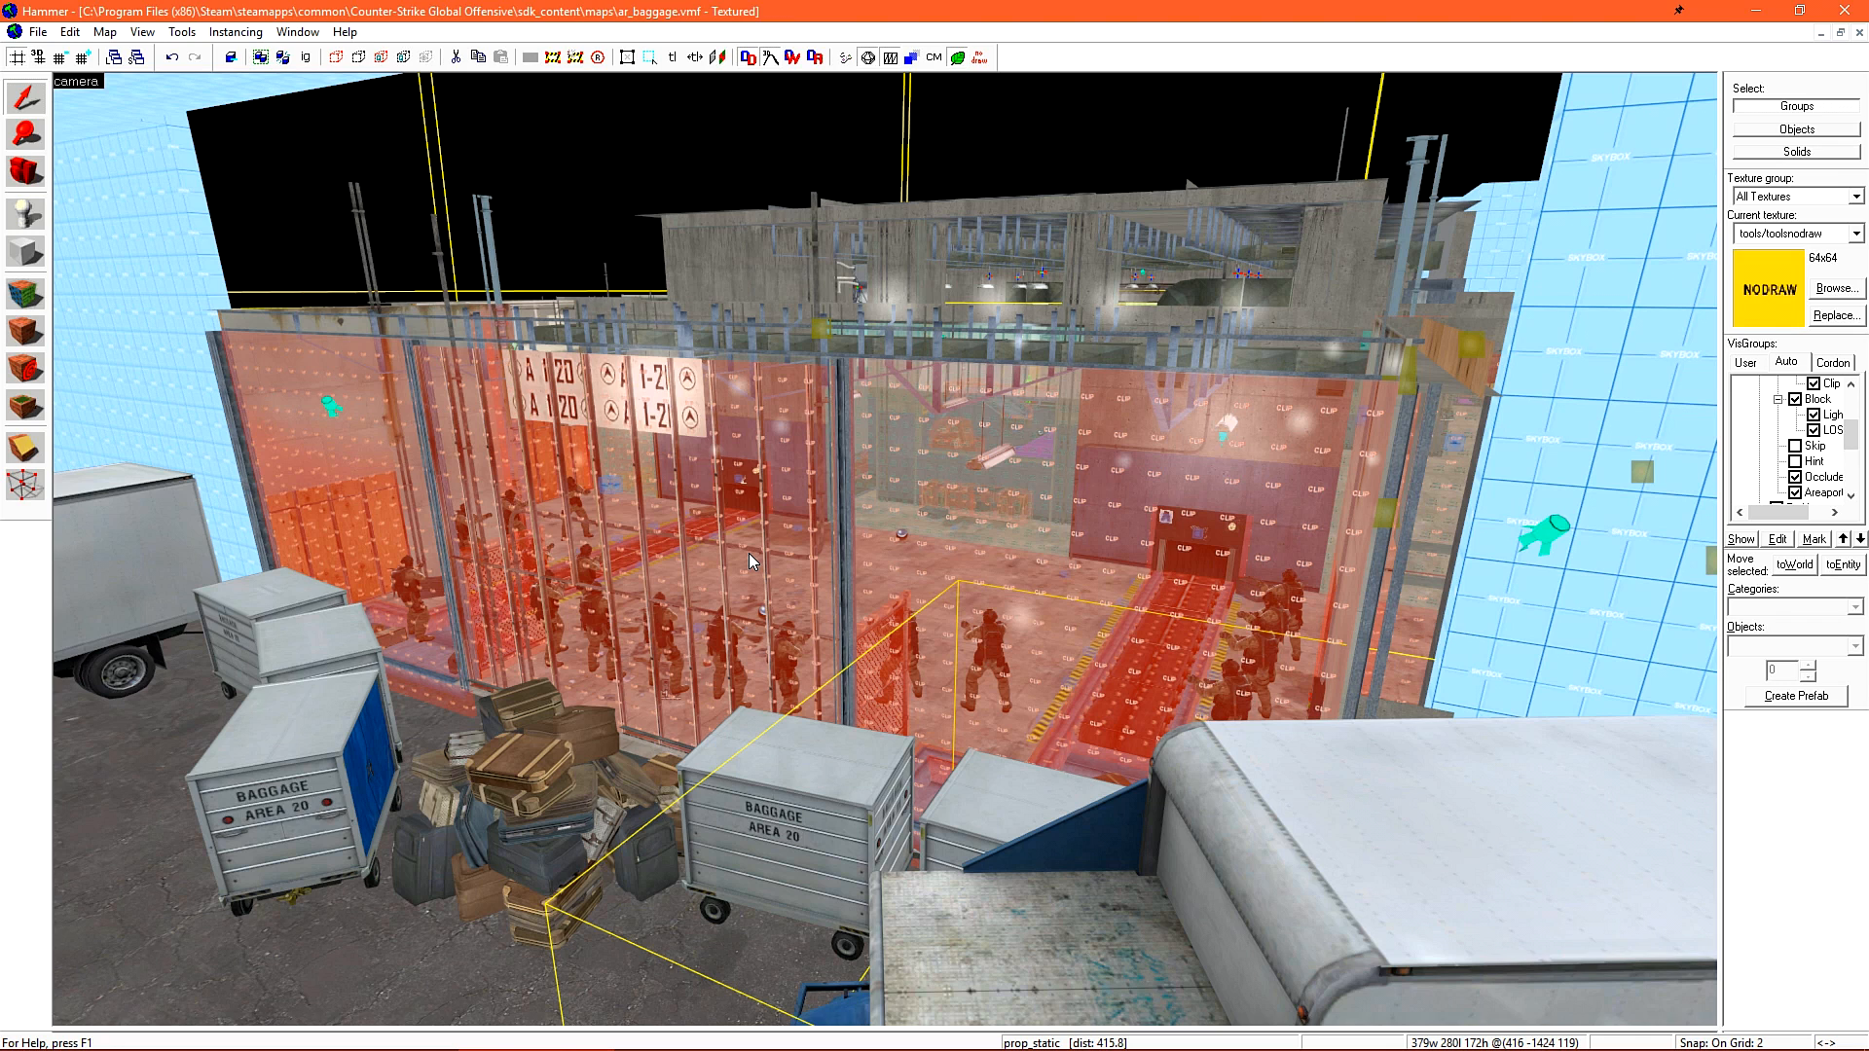
click(1836, 287)
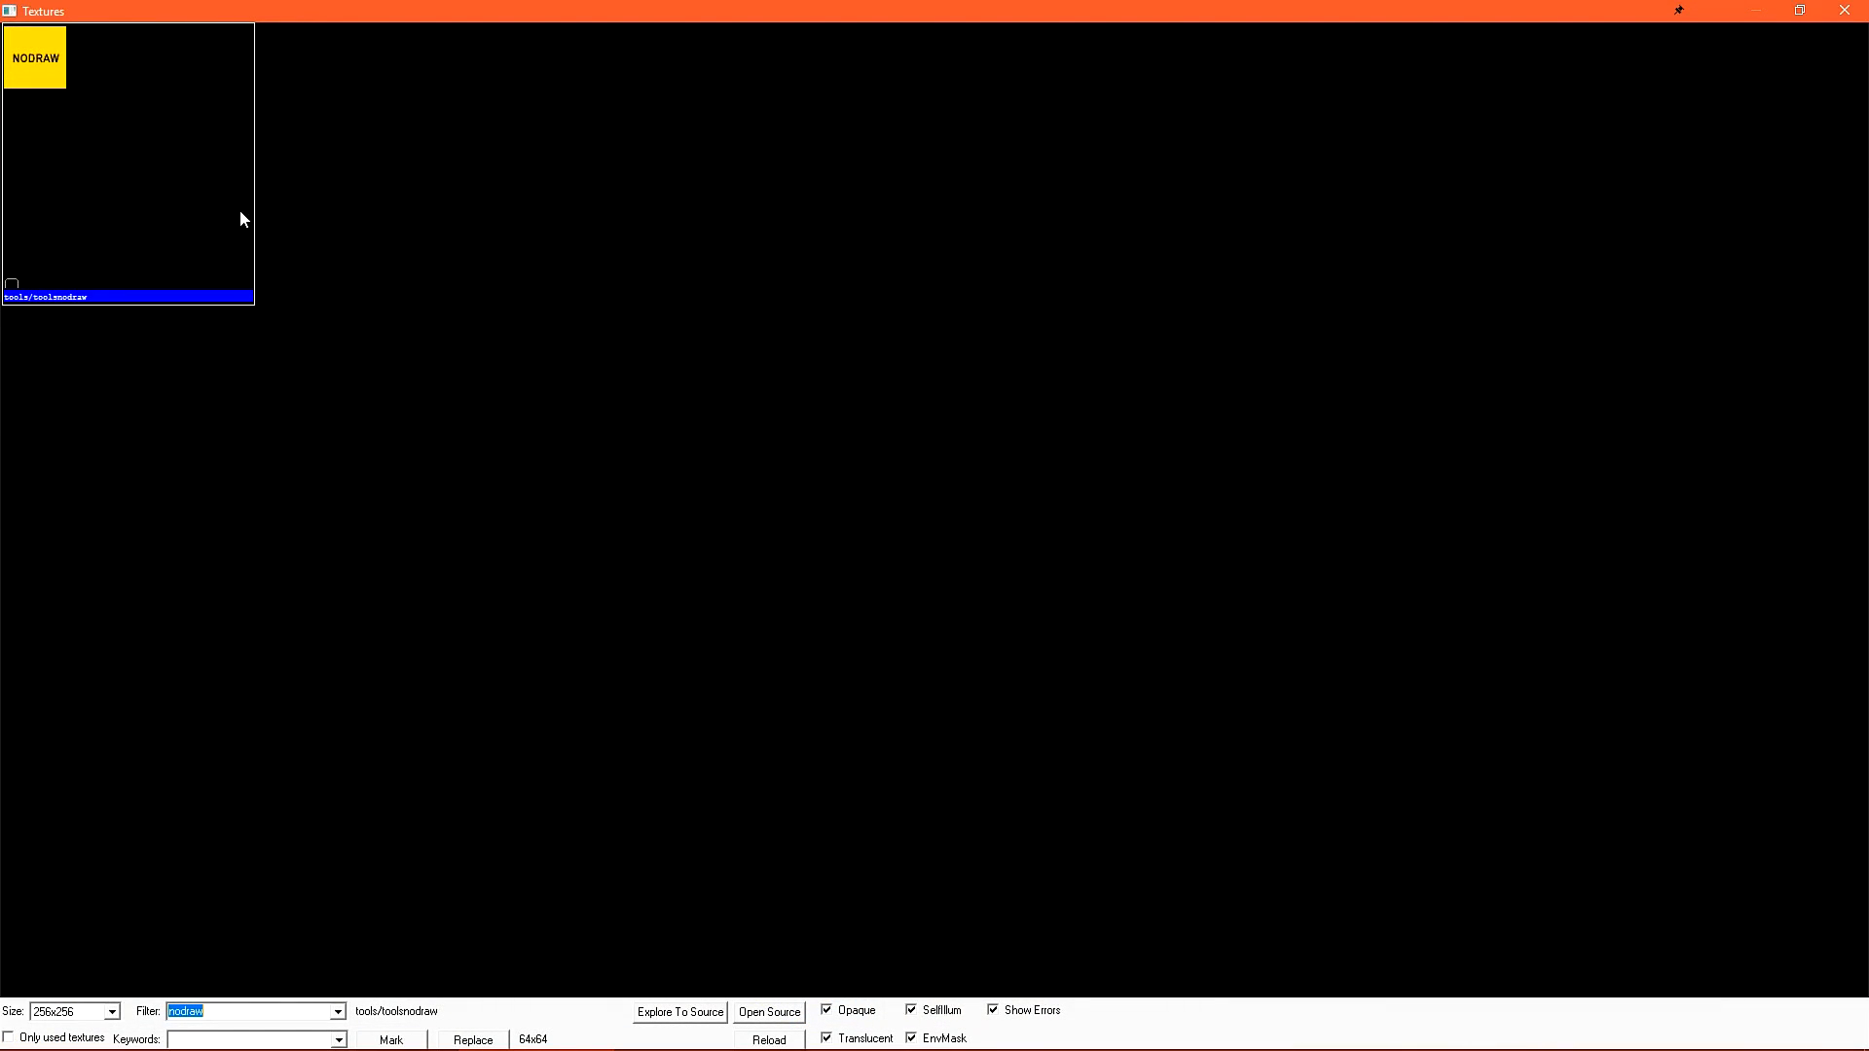
mouse_move(153, 174)
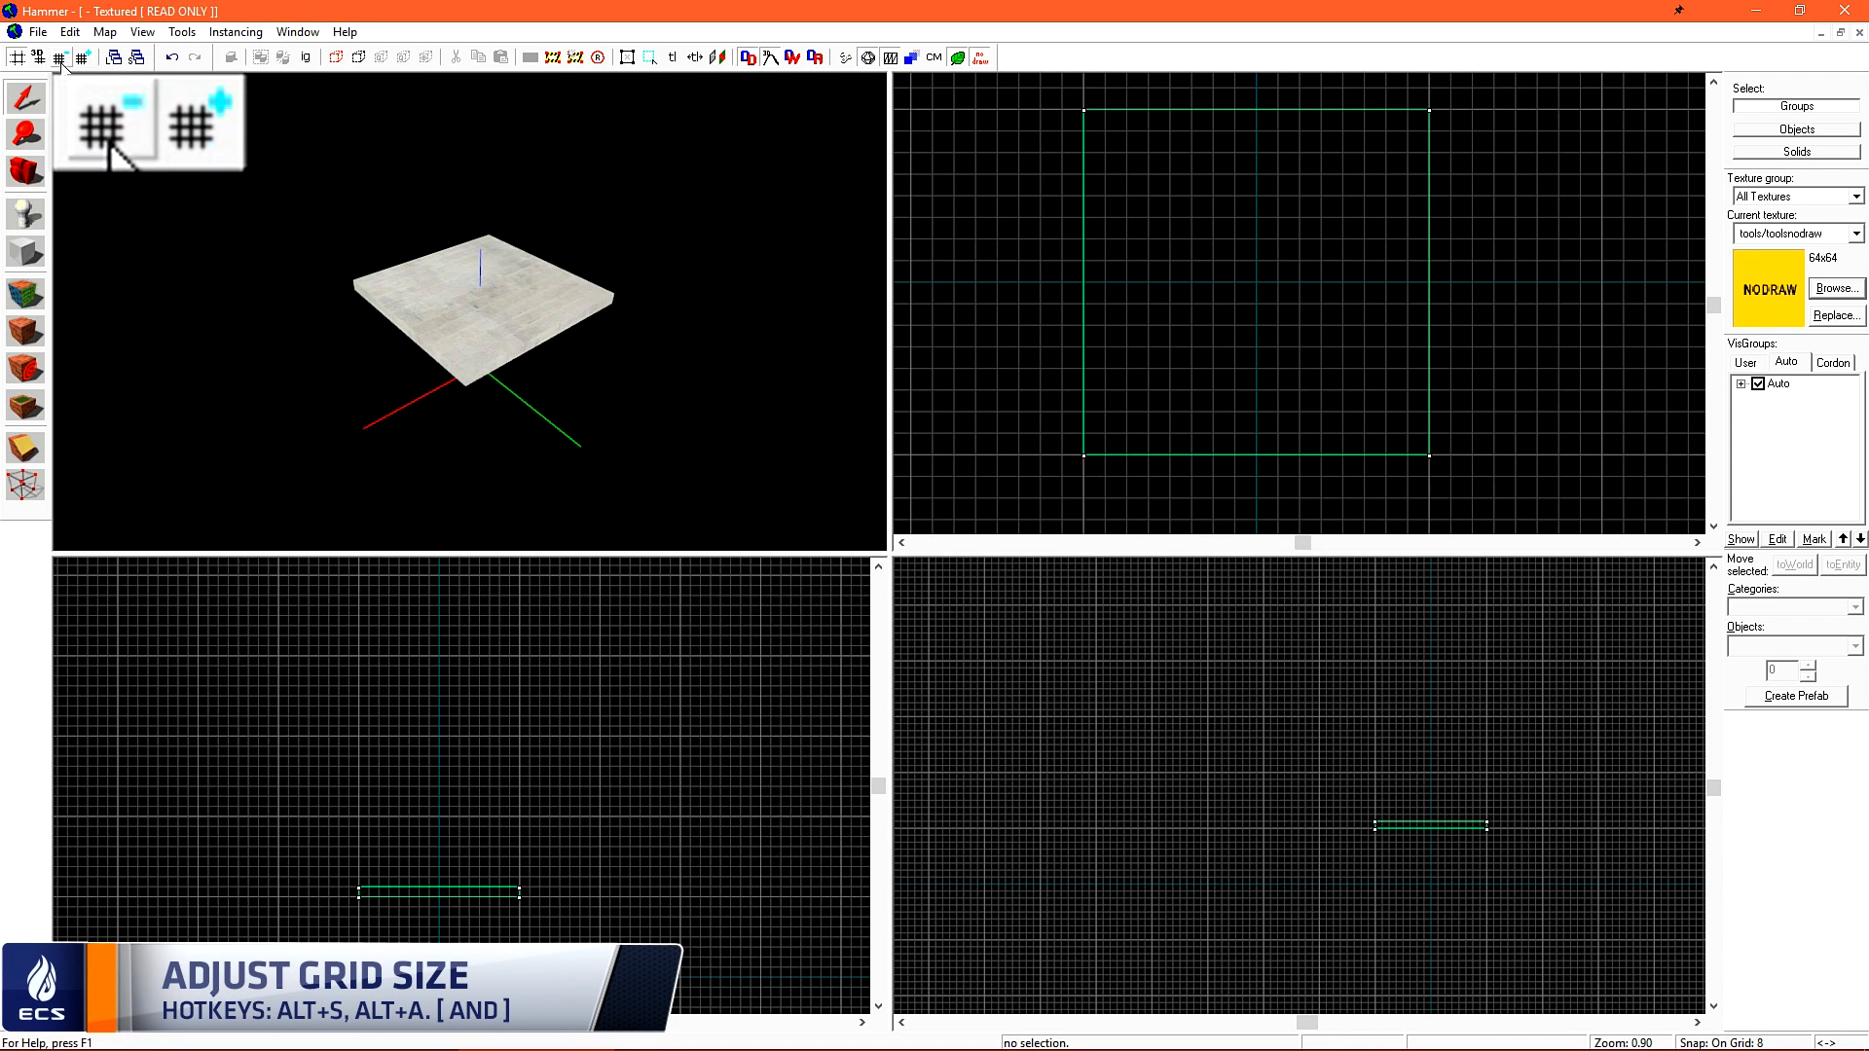
click(82, 57)
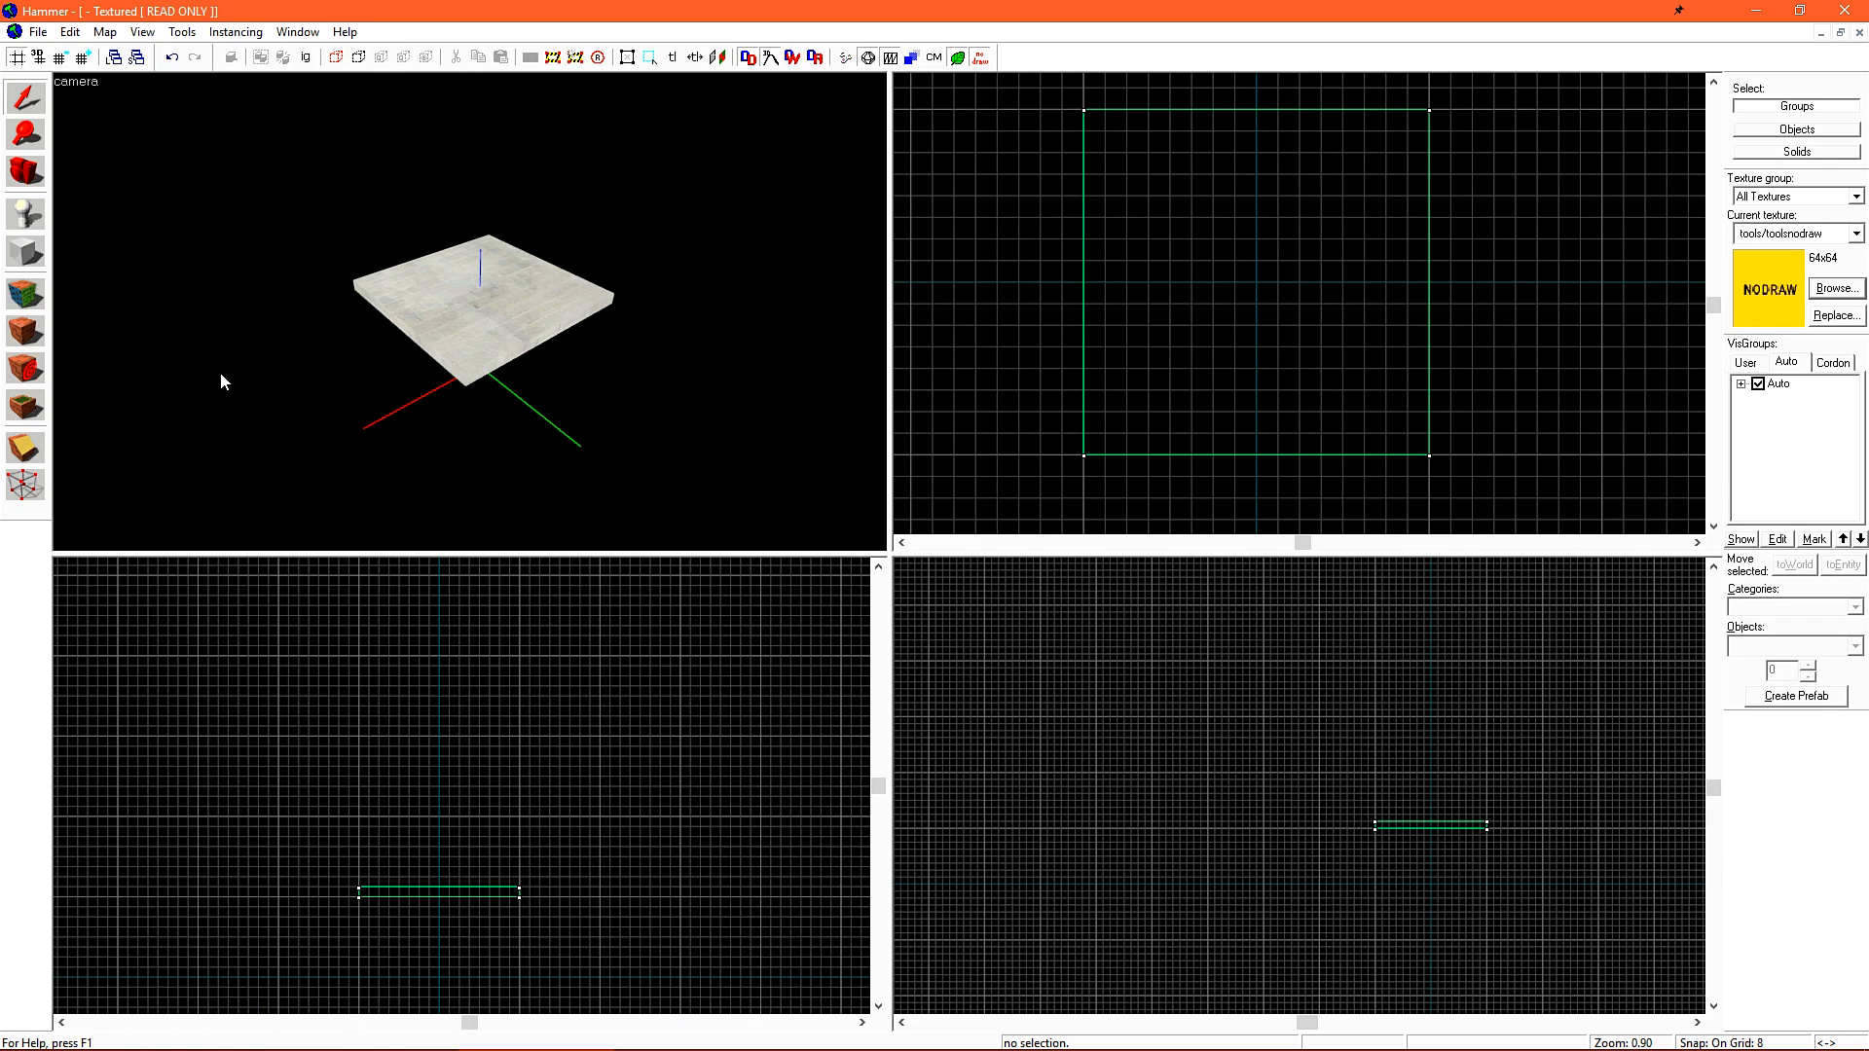
click(104, 31)
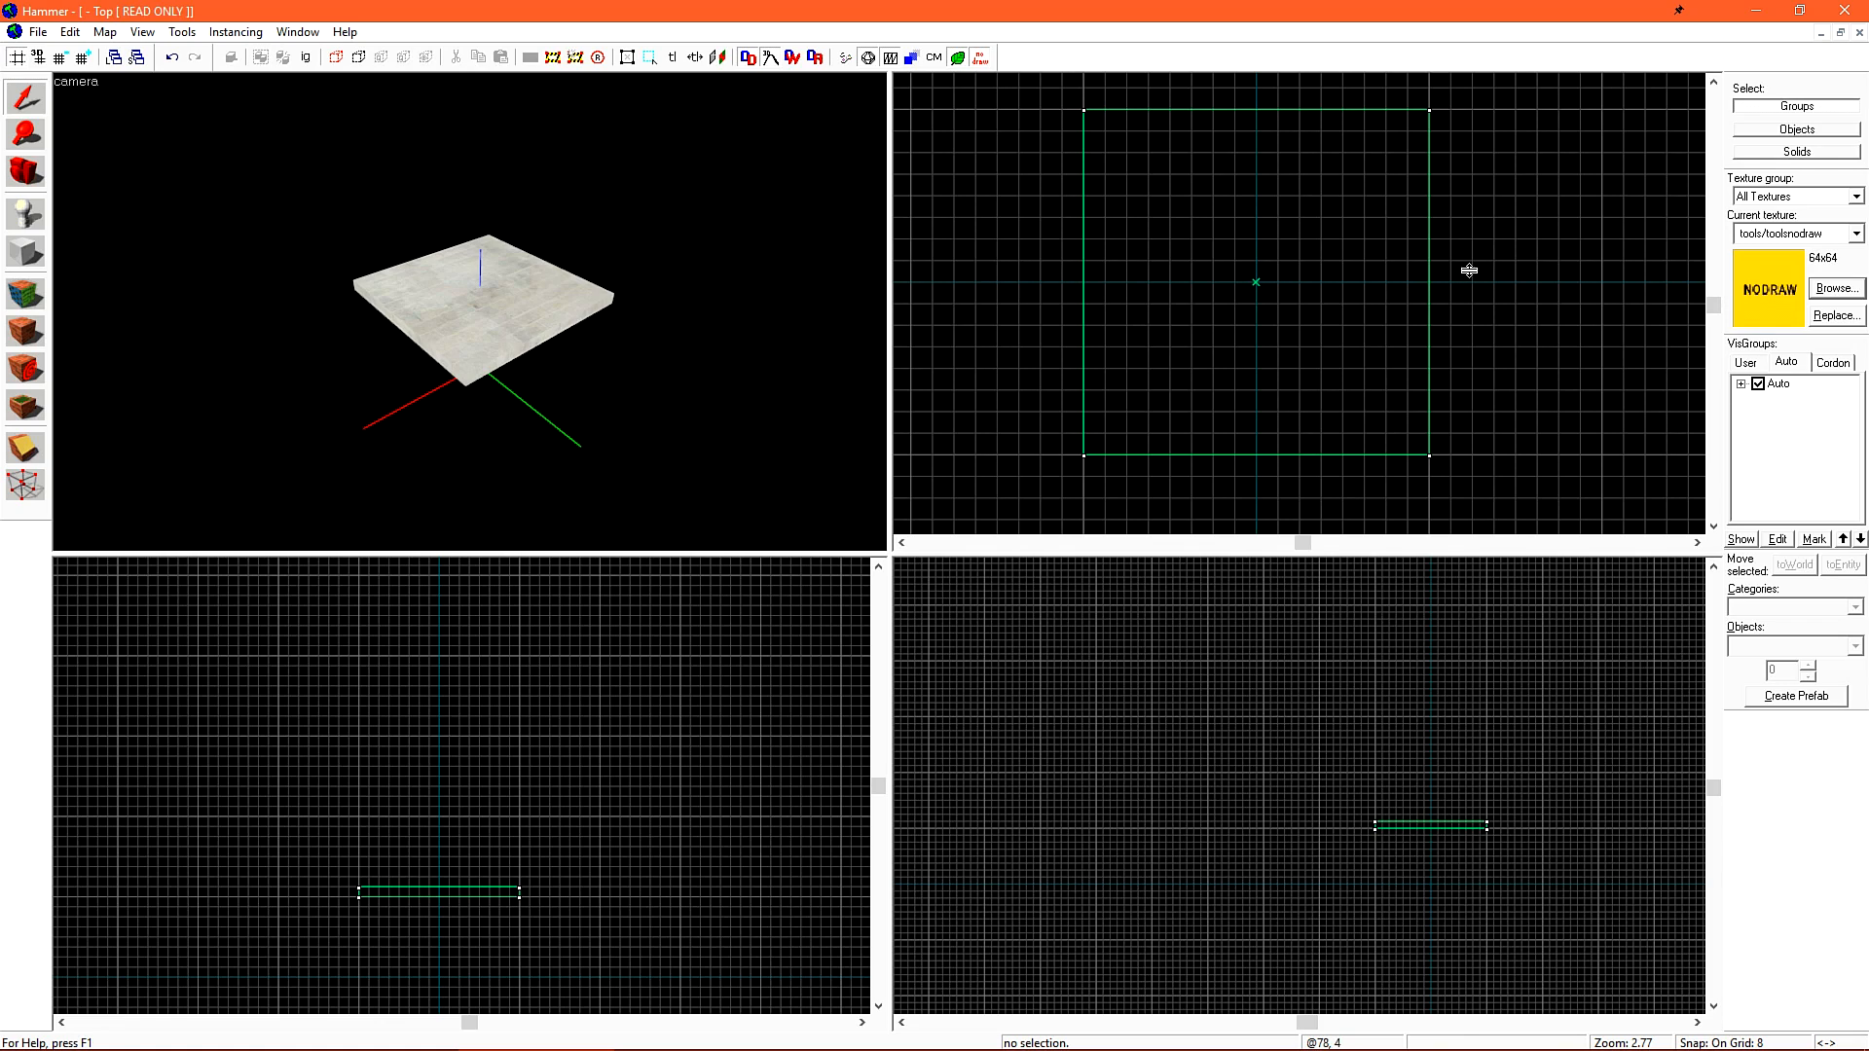
mouse_move(1317, 318)
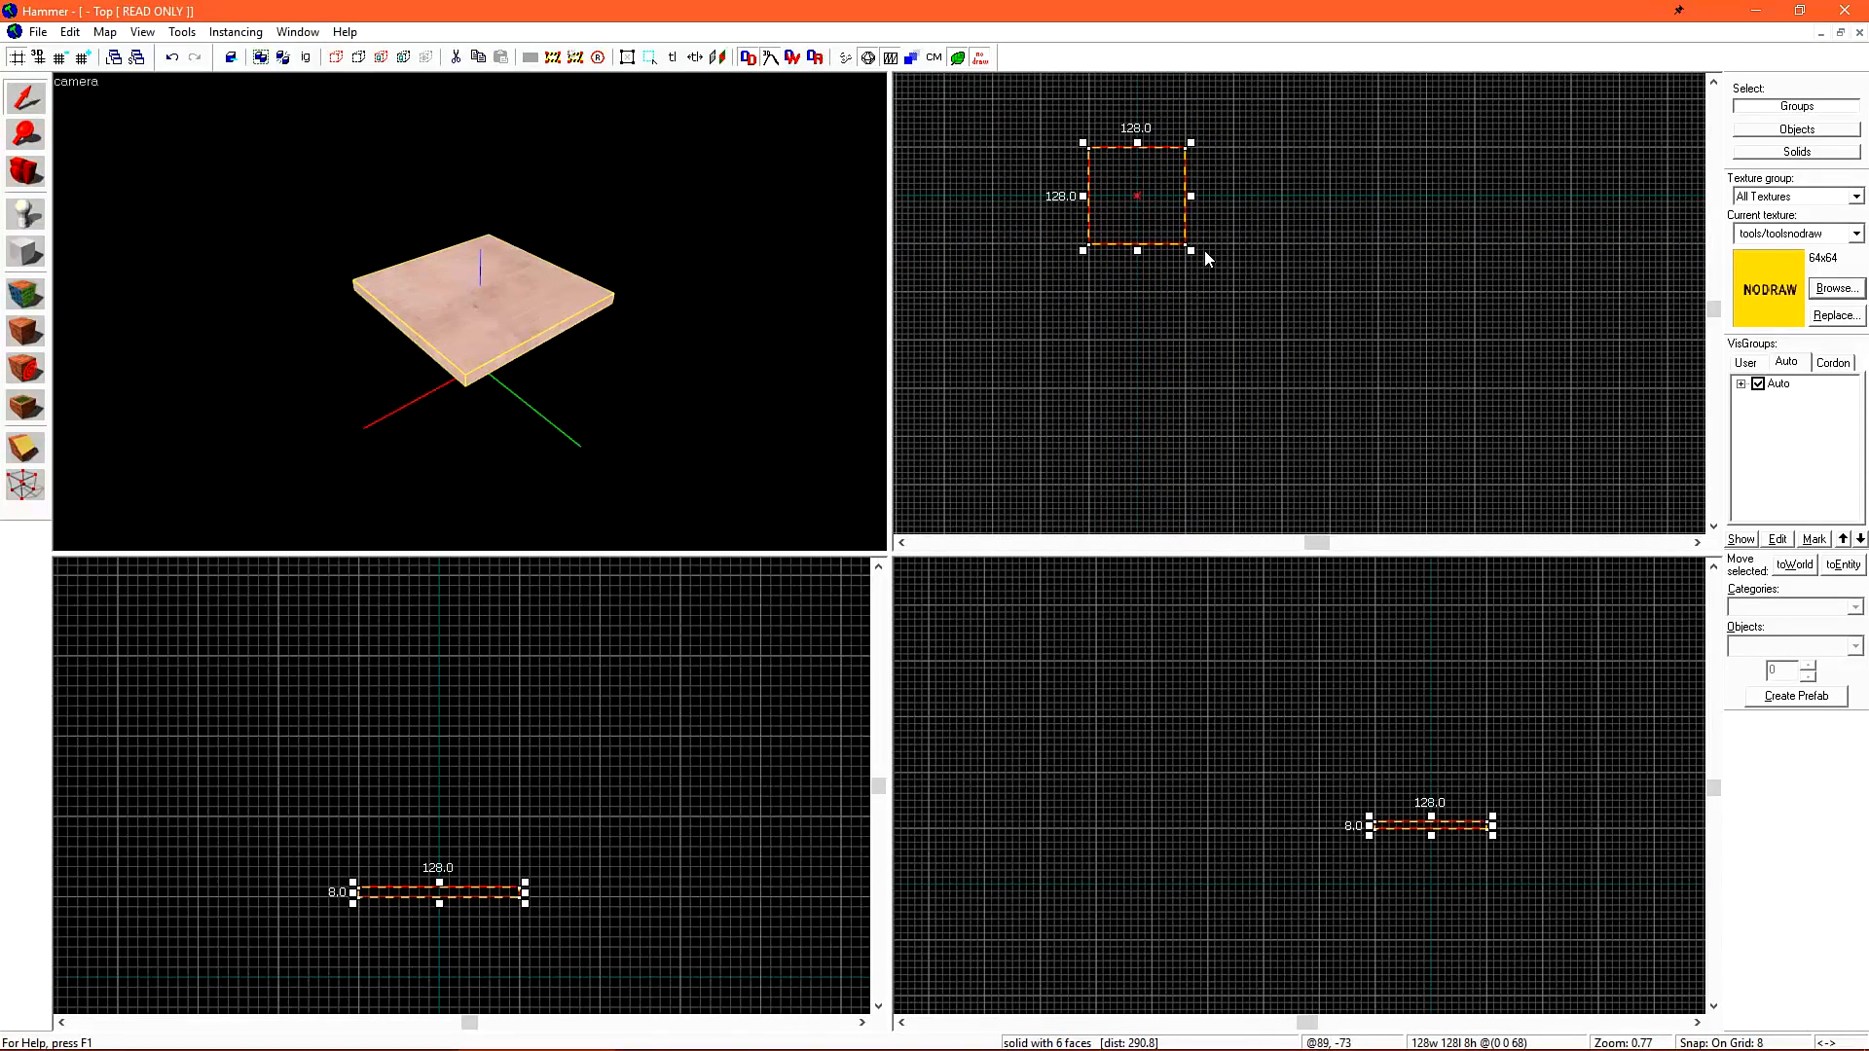
Drag the floor slab's handles in the top view out to 256 × 256 units
drag(1189, 251, 1269, 340)
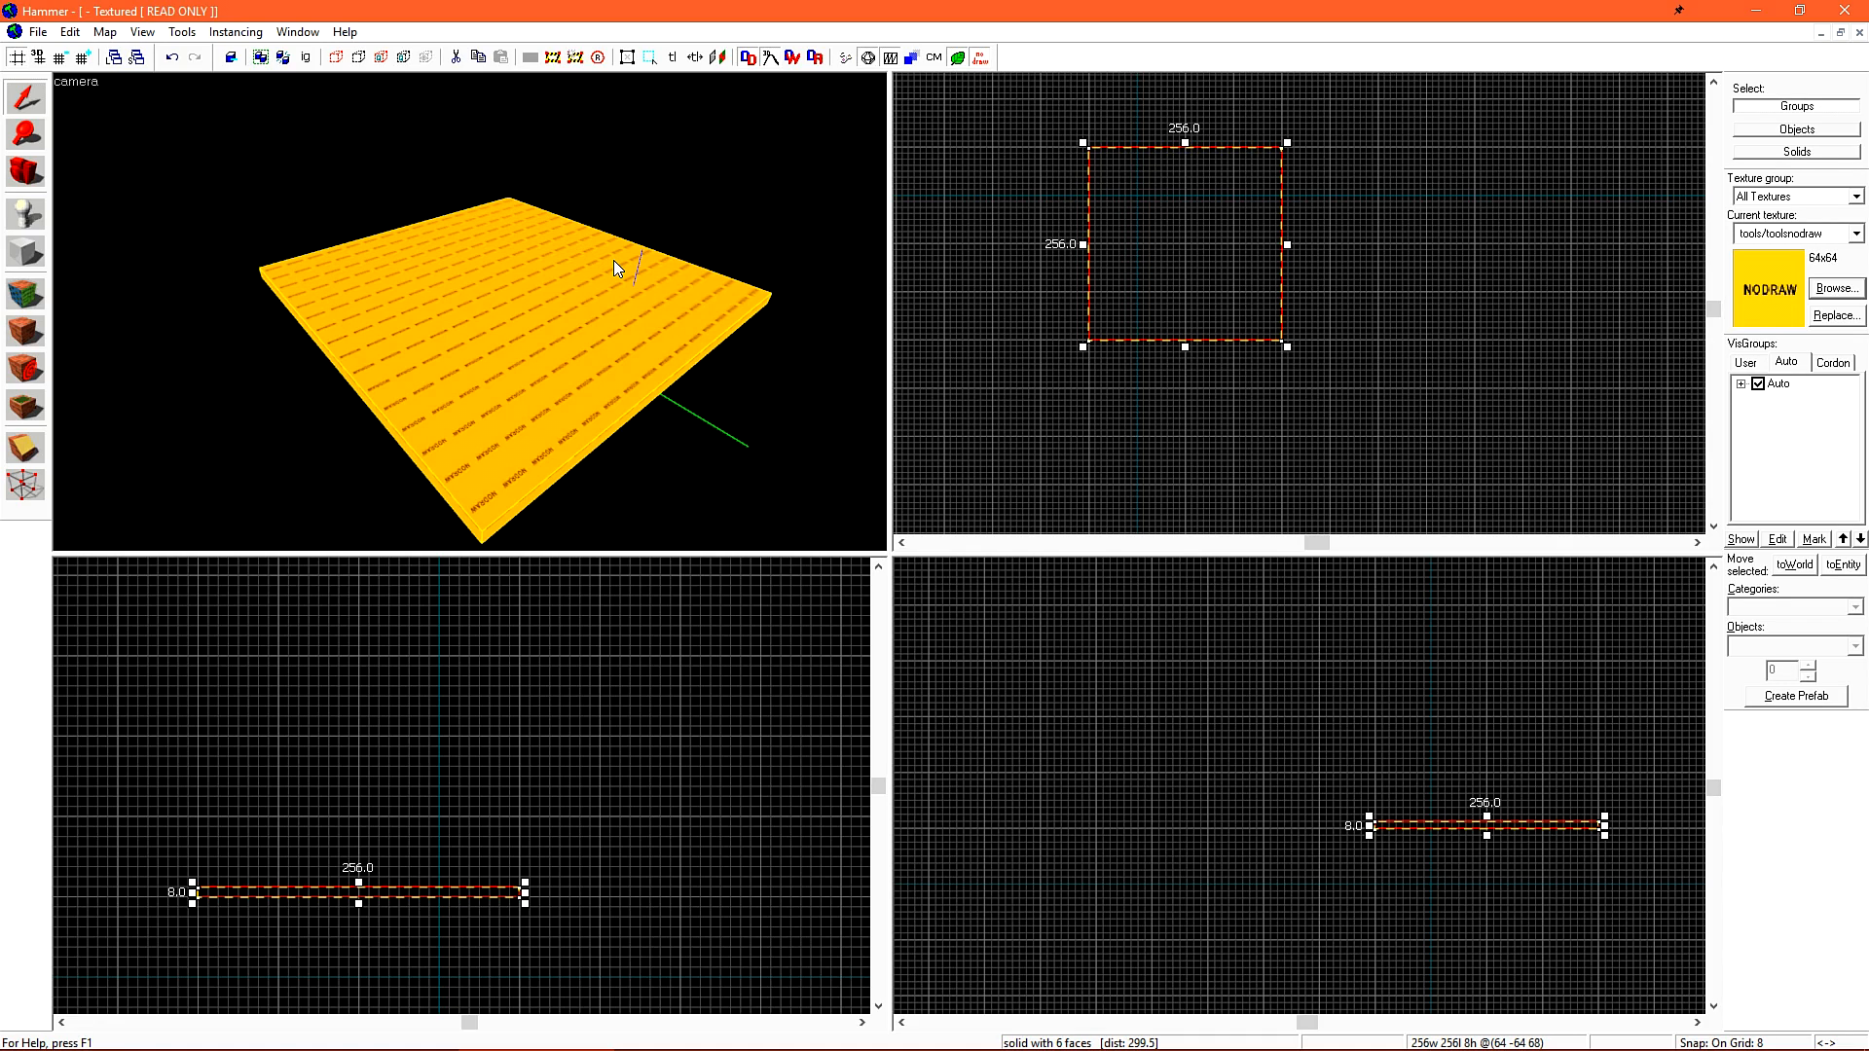
Draw an 8-unit-thick brush along the floor's back edge with the Block tool
click(24, 254)
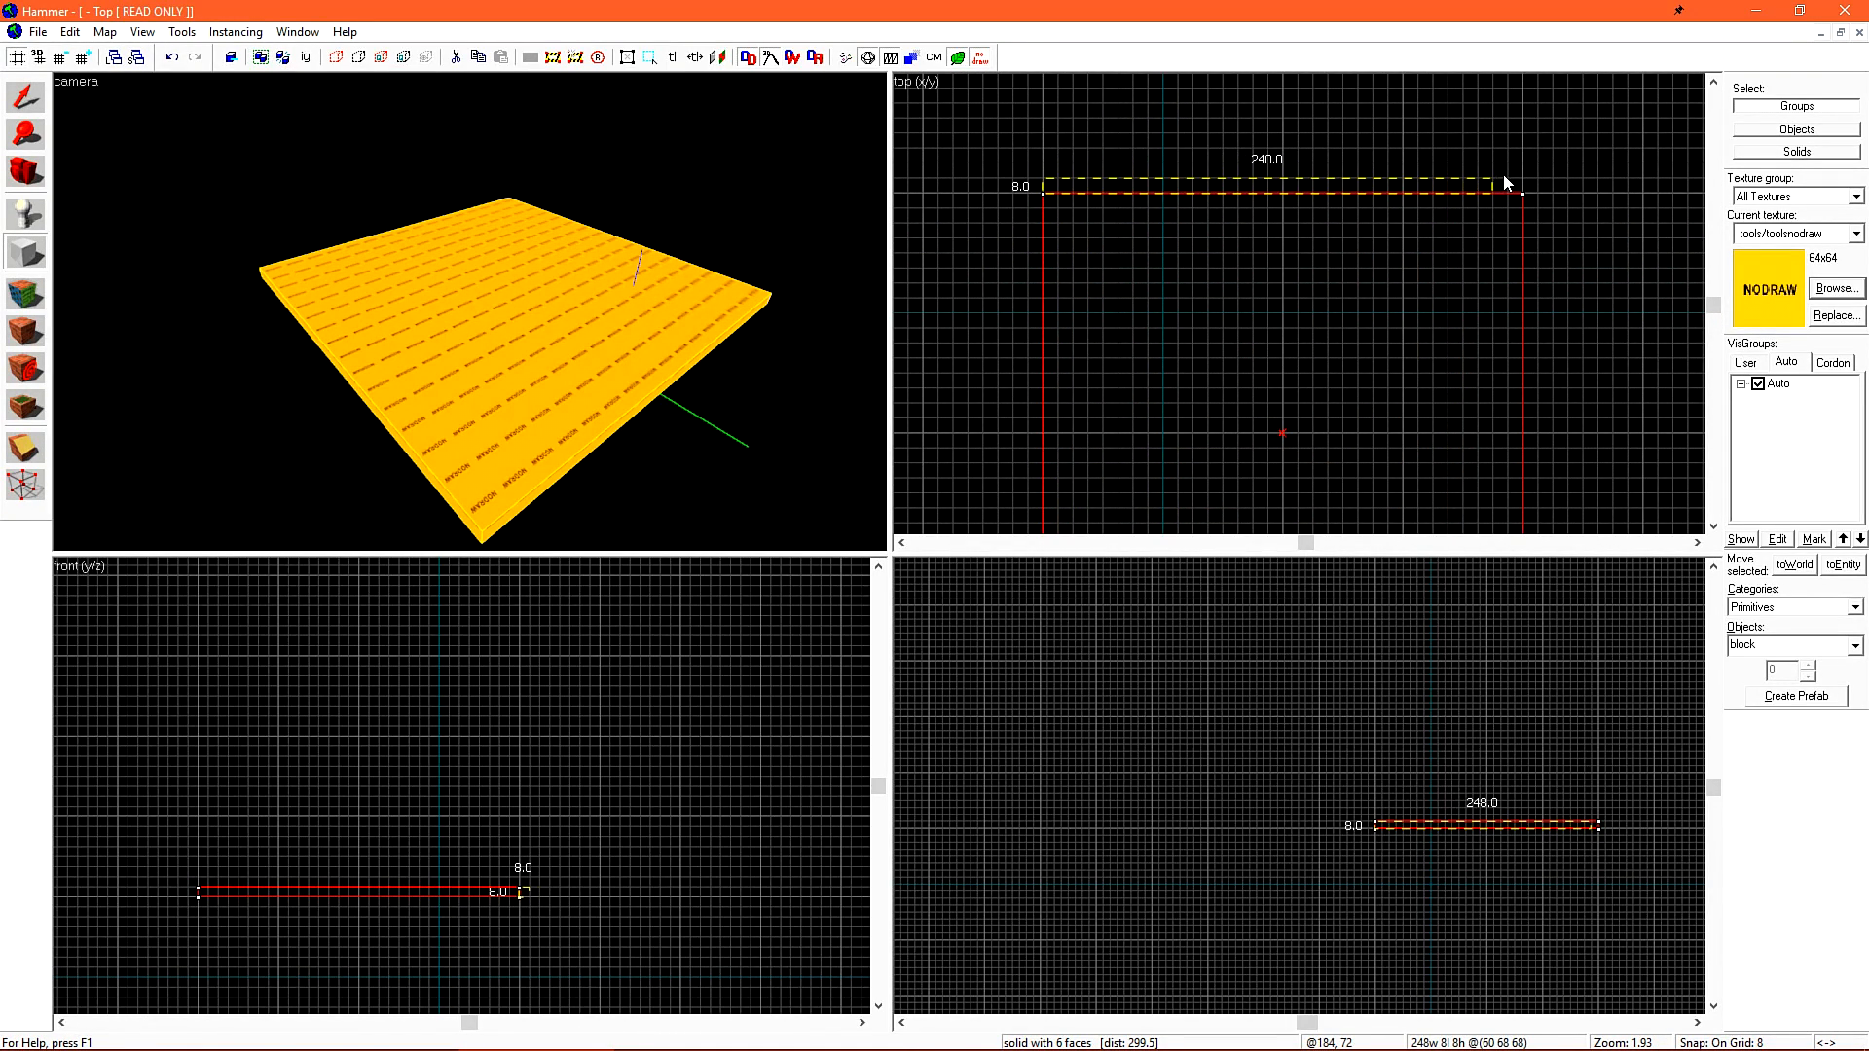
drag(1512, 185, 1527, 185)
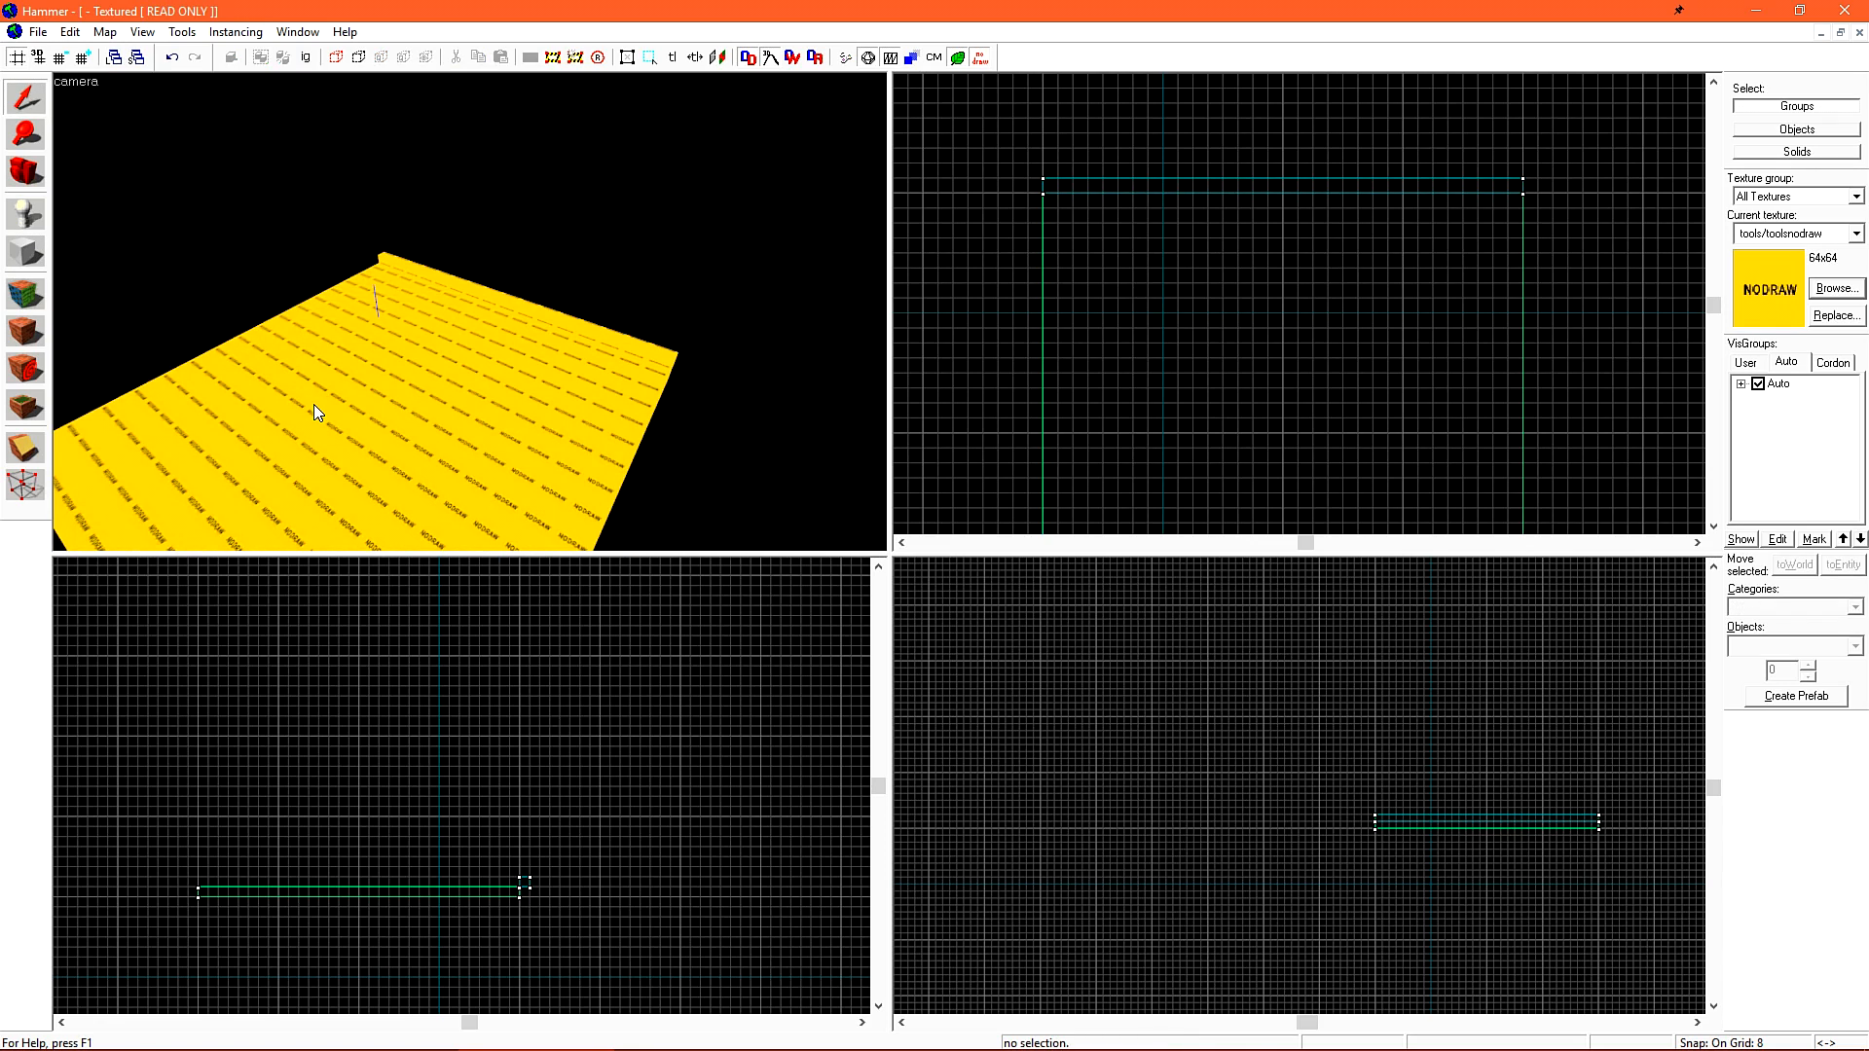
mouse_move(137, 165)
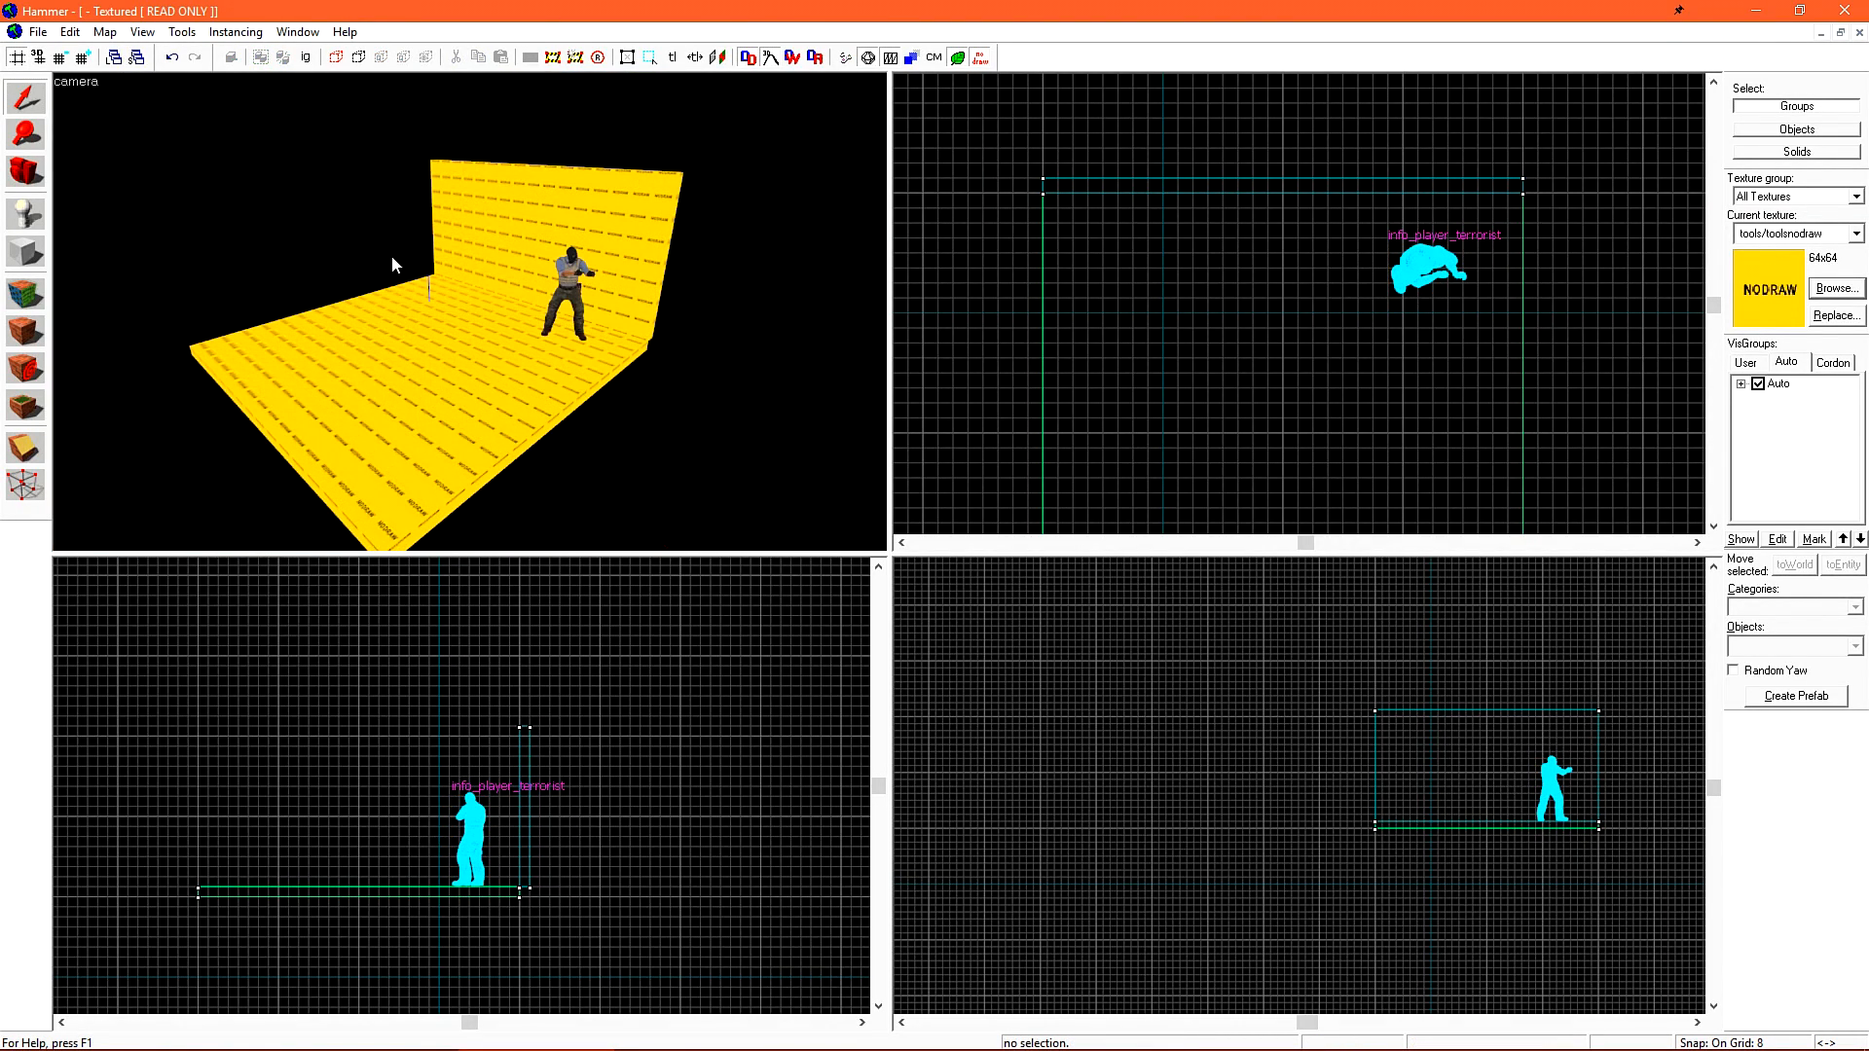
mouse_move(164, 188)
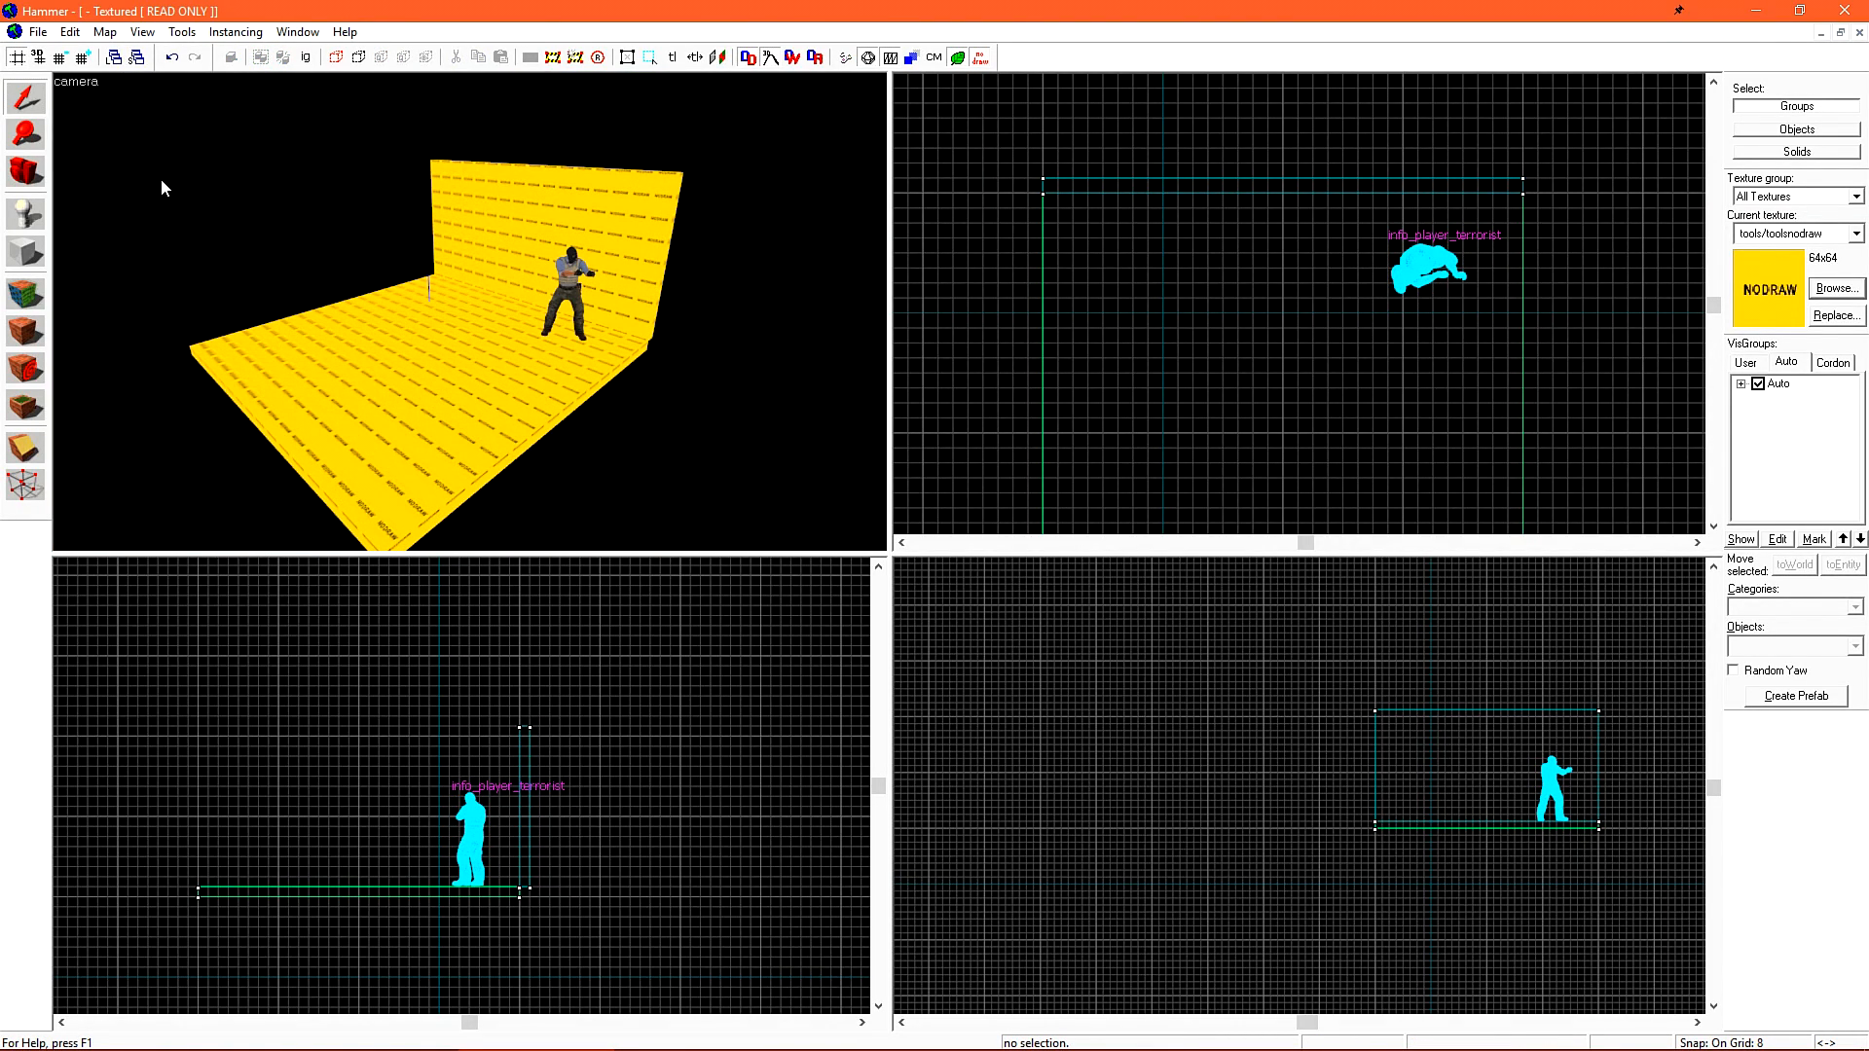
mouse_move(174, 345)
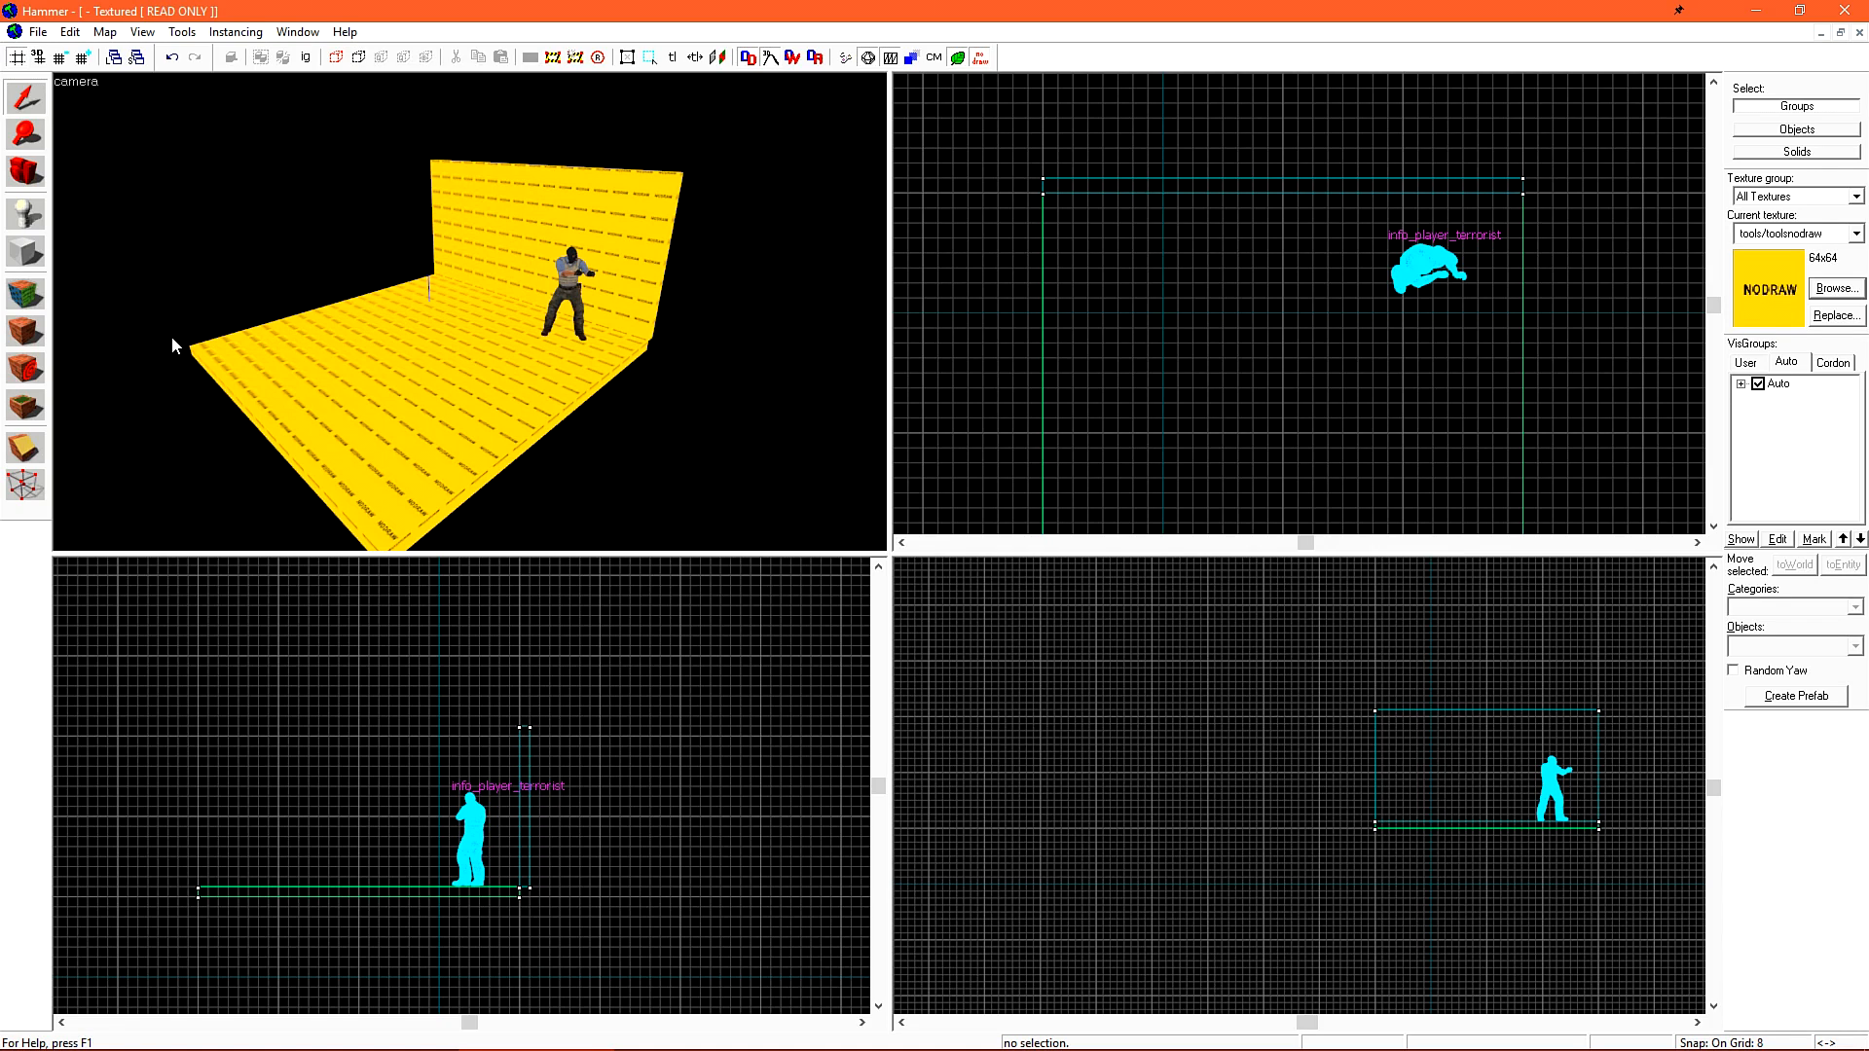
mouse_move(493, 169)
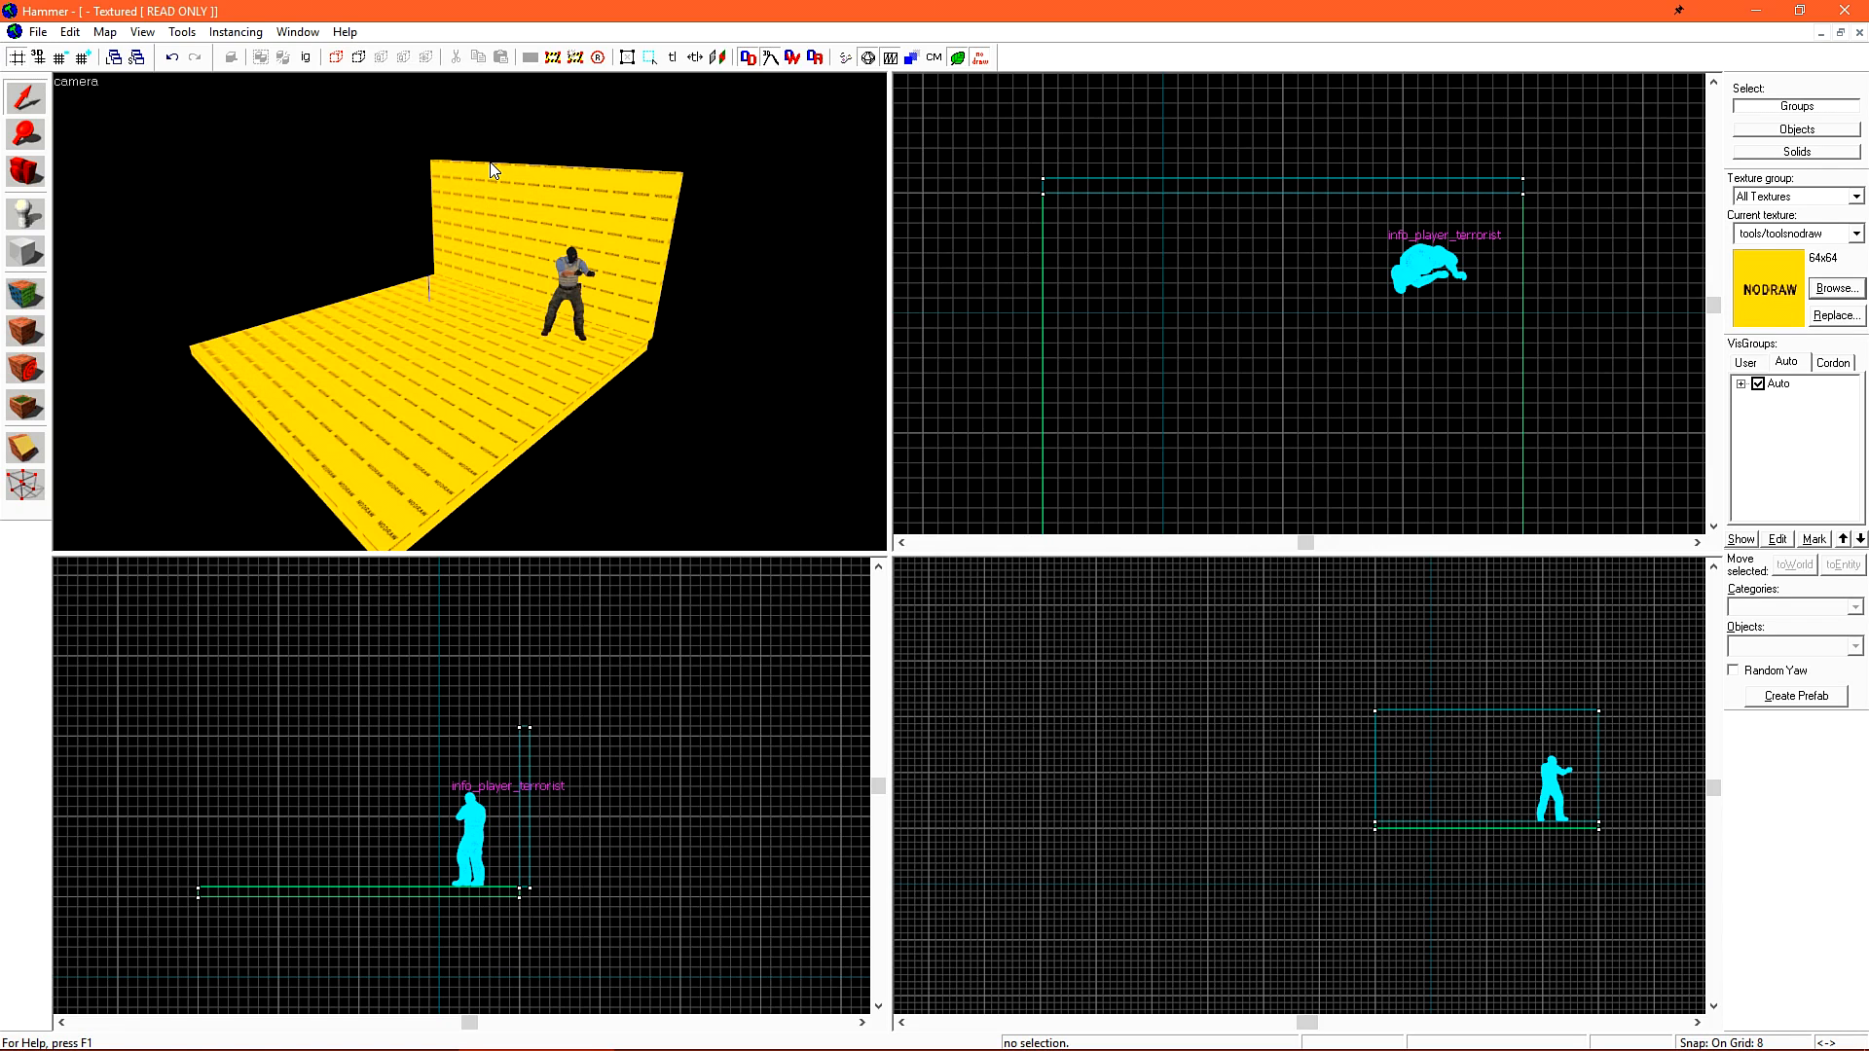
mouse_move(488, 225)
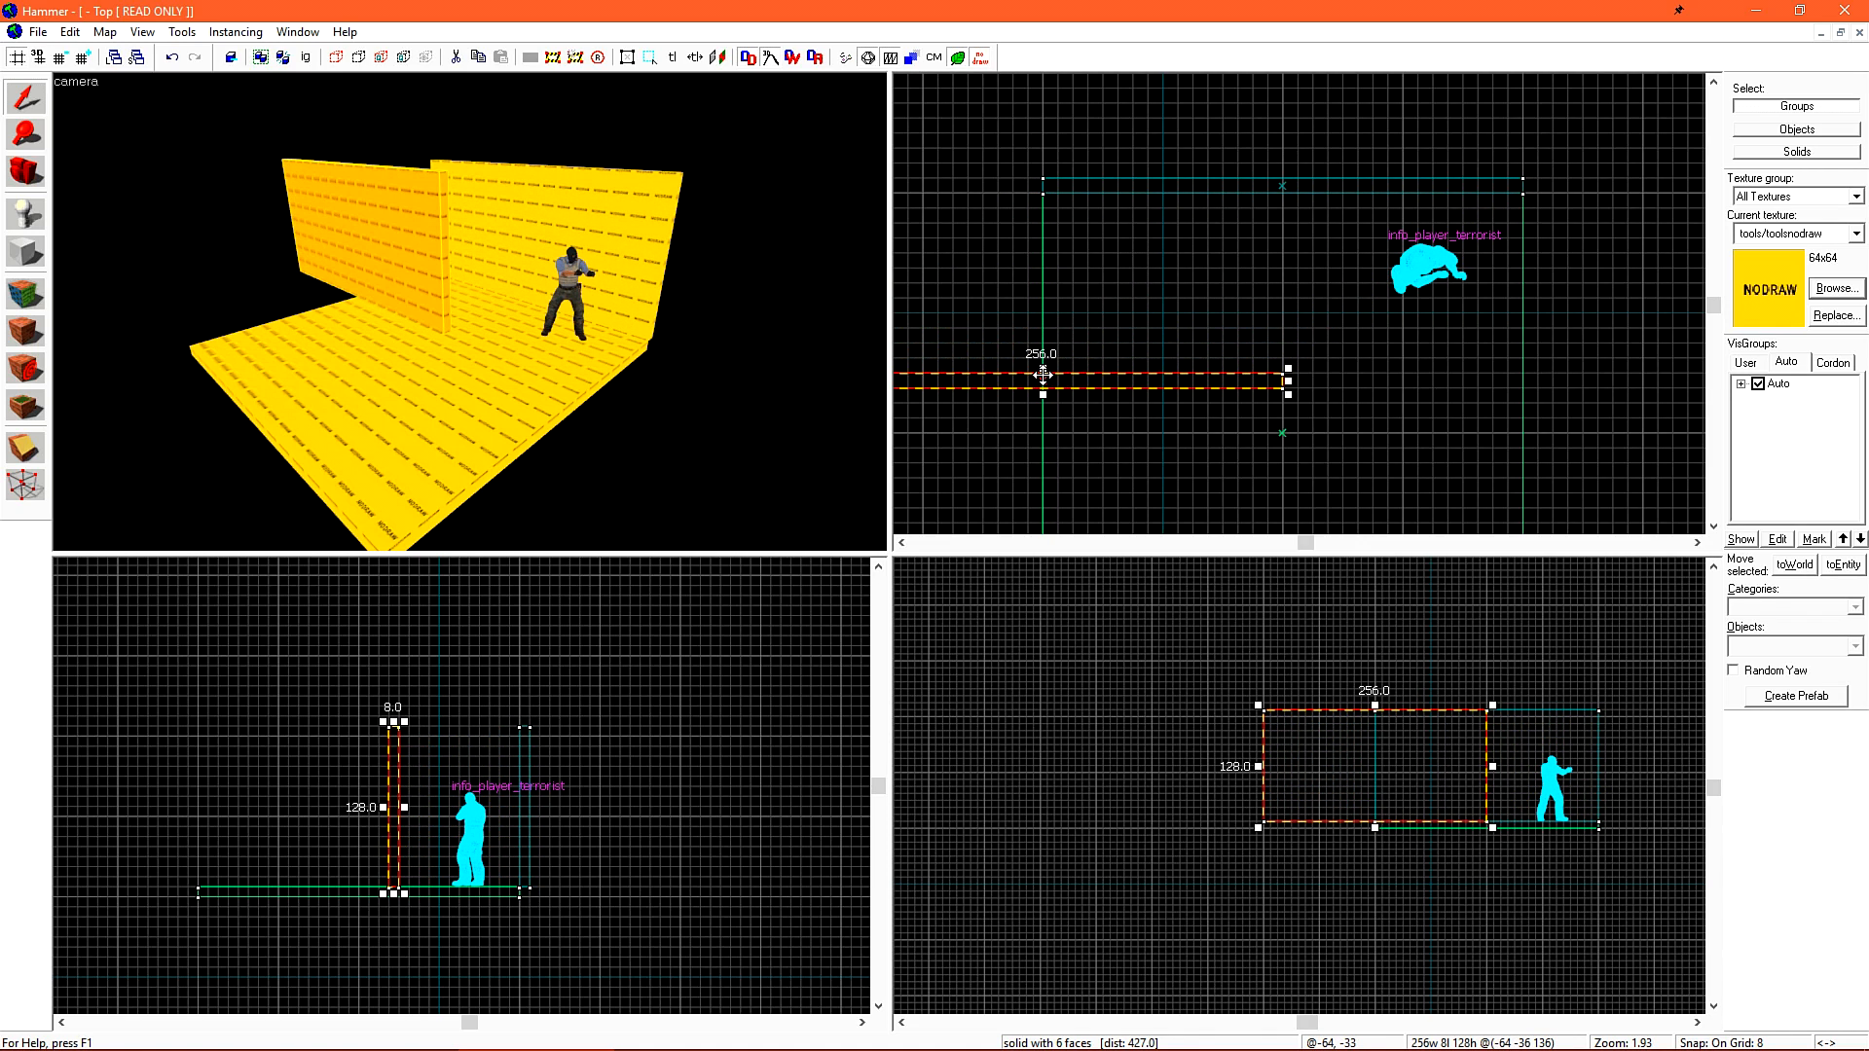
mouse_move(1118, 400)
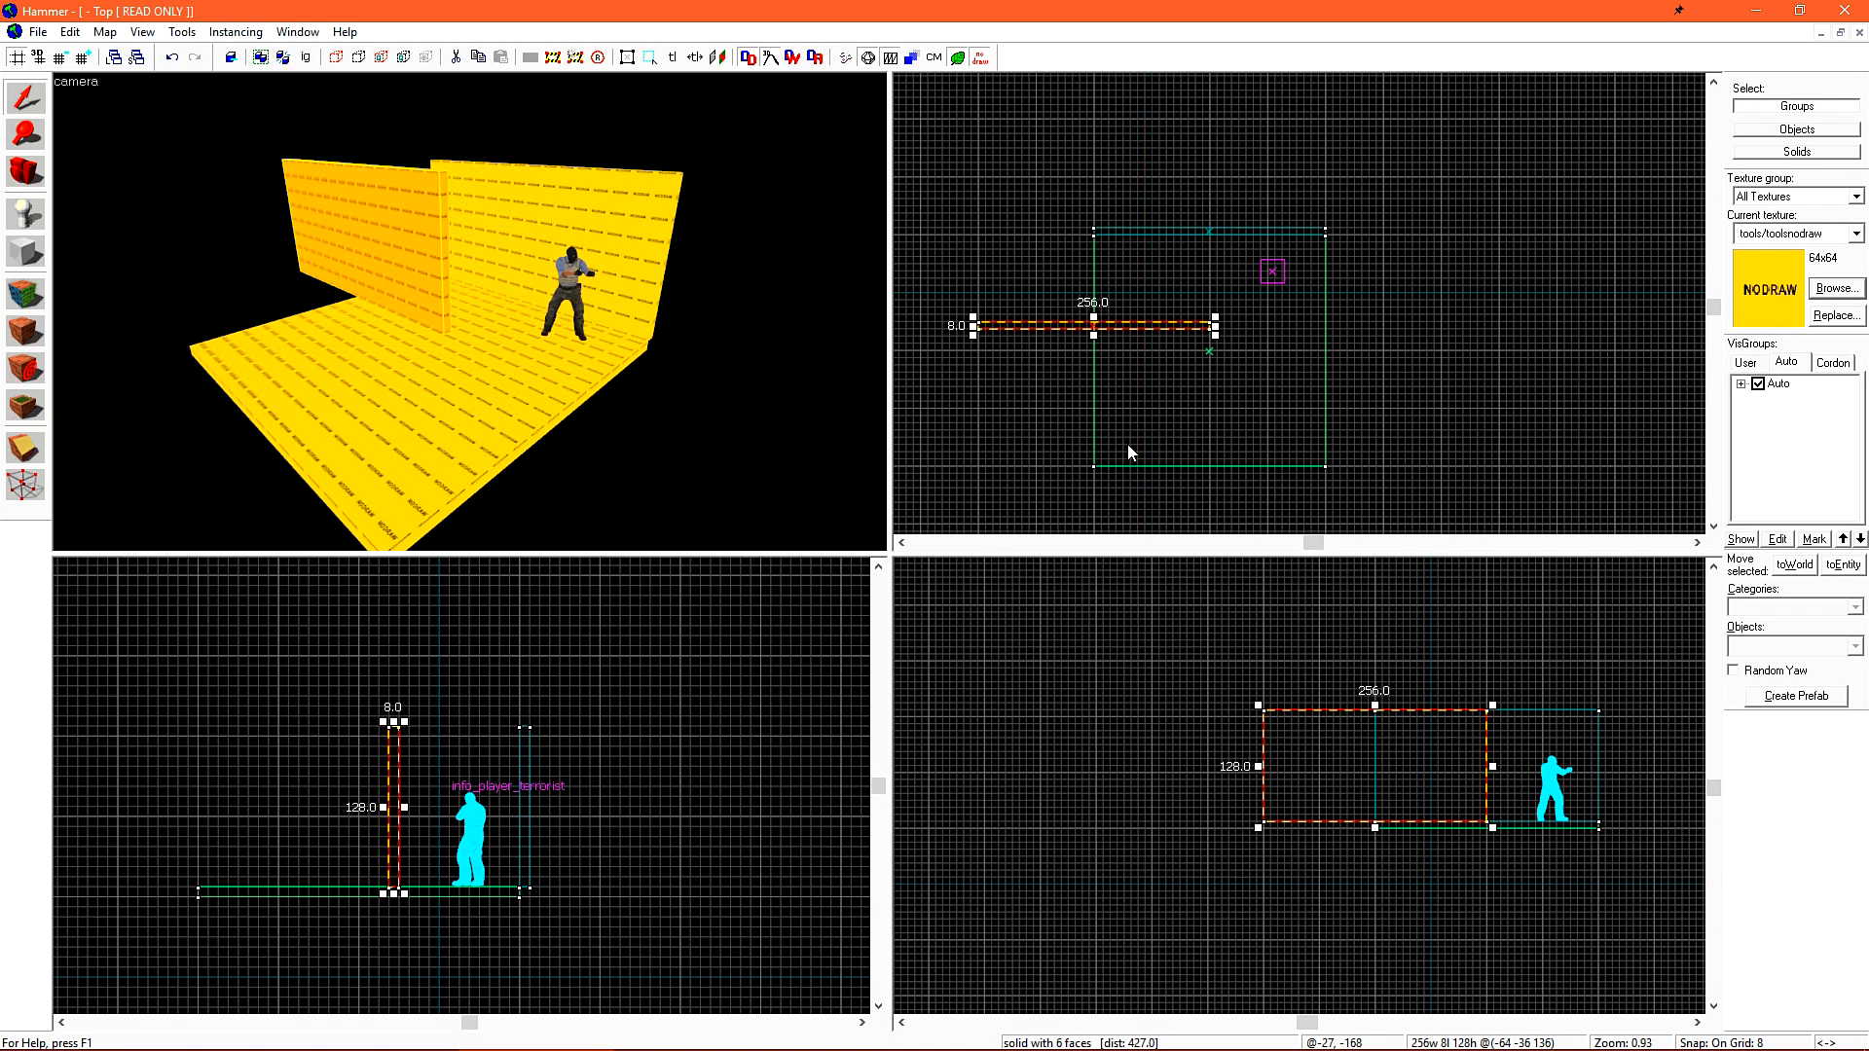
mouse_move(1166, 324)
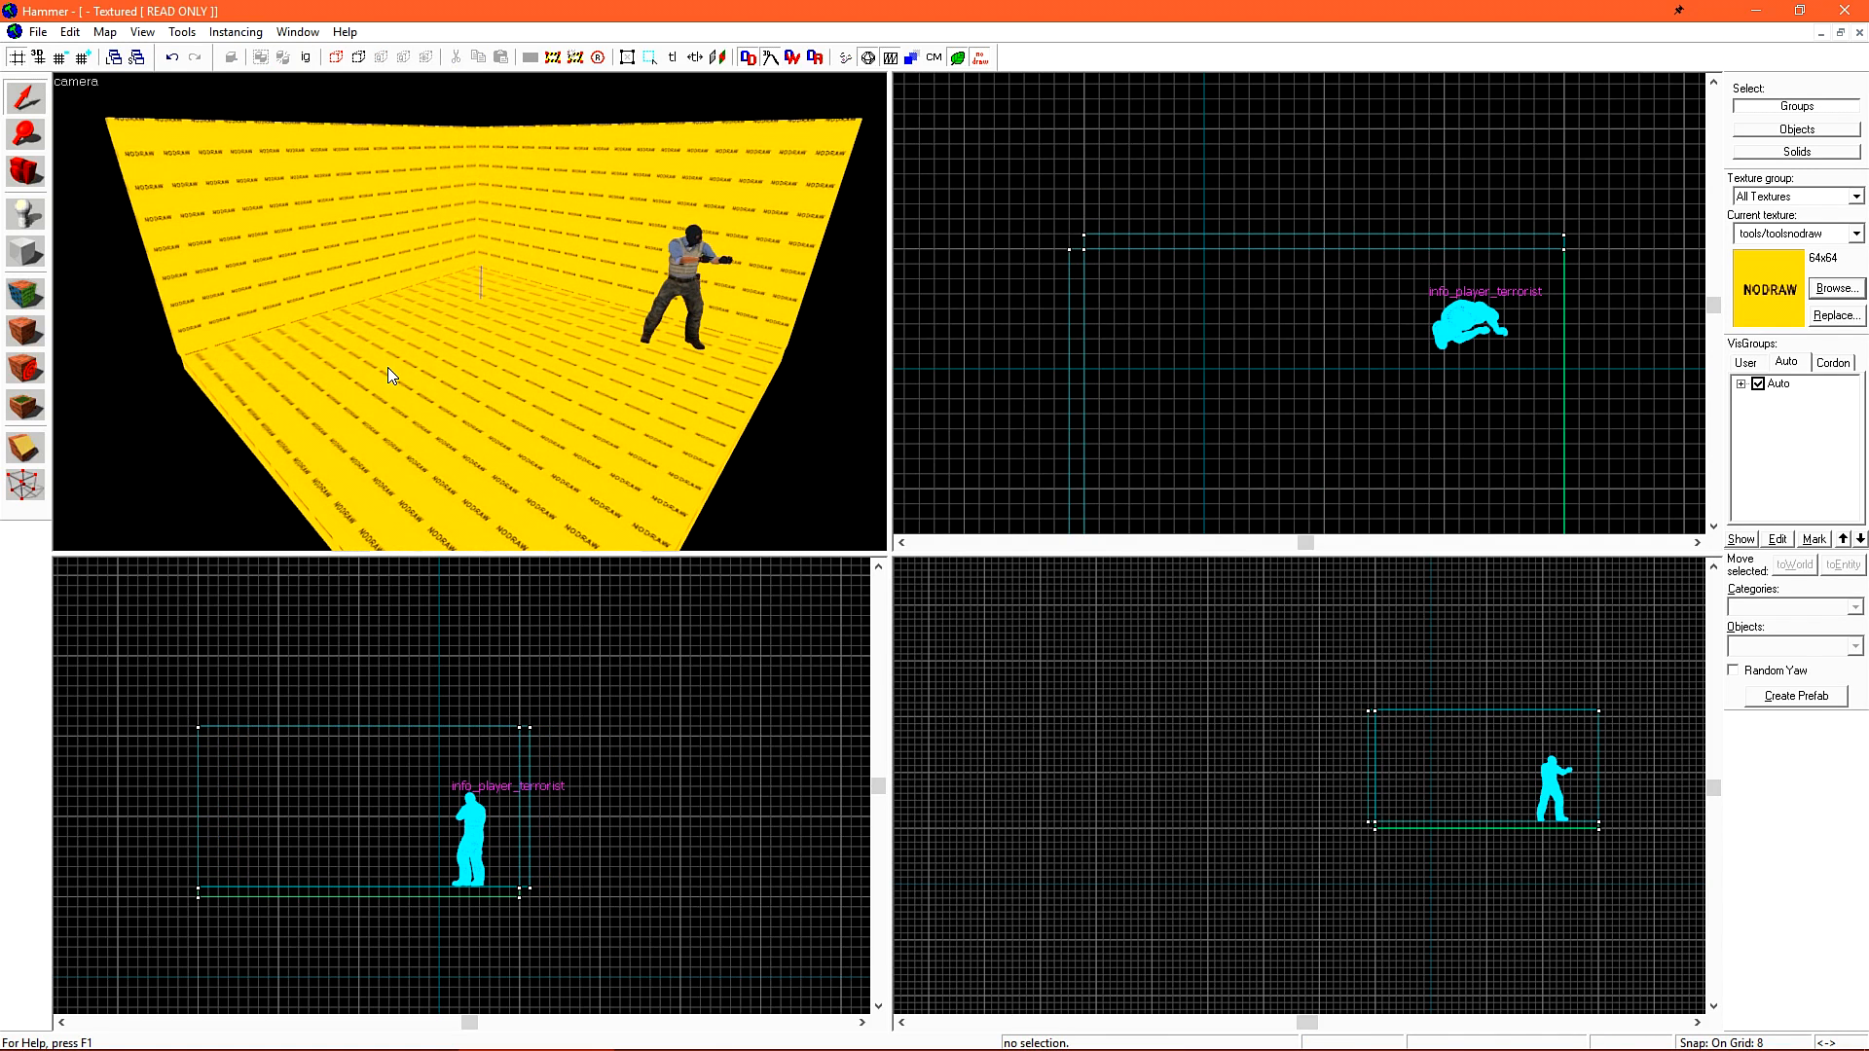
mouse_move(617, 210)
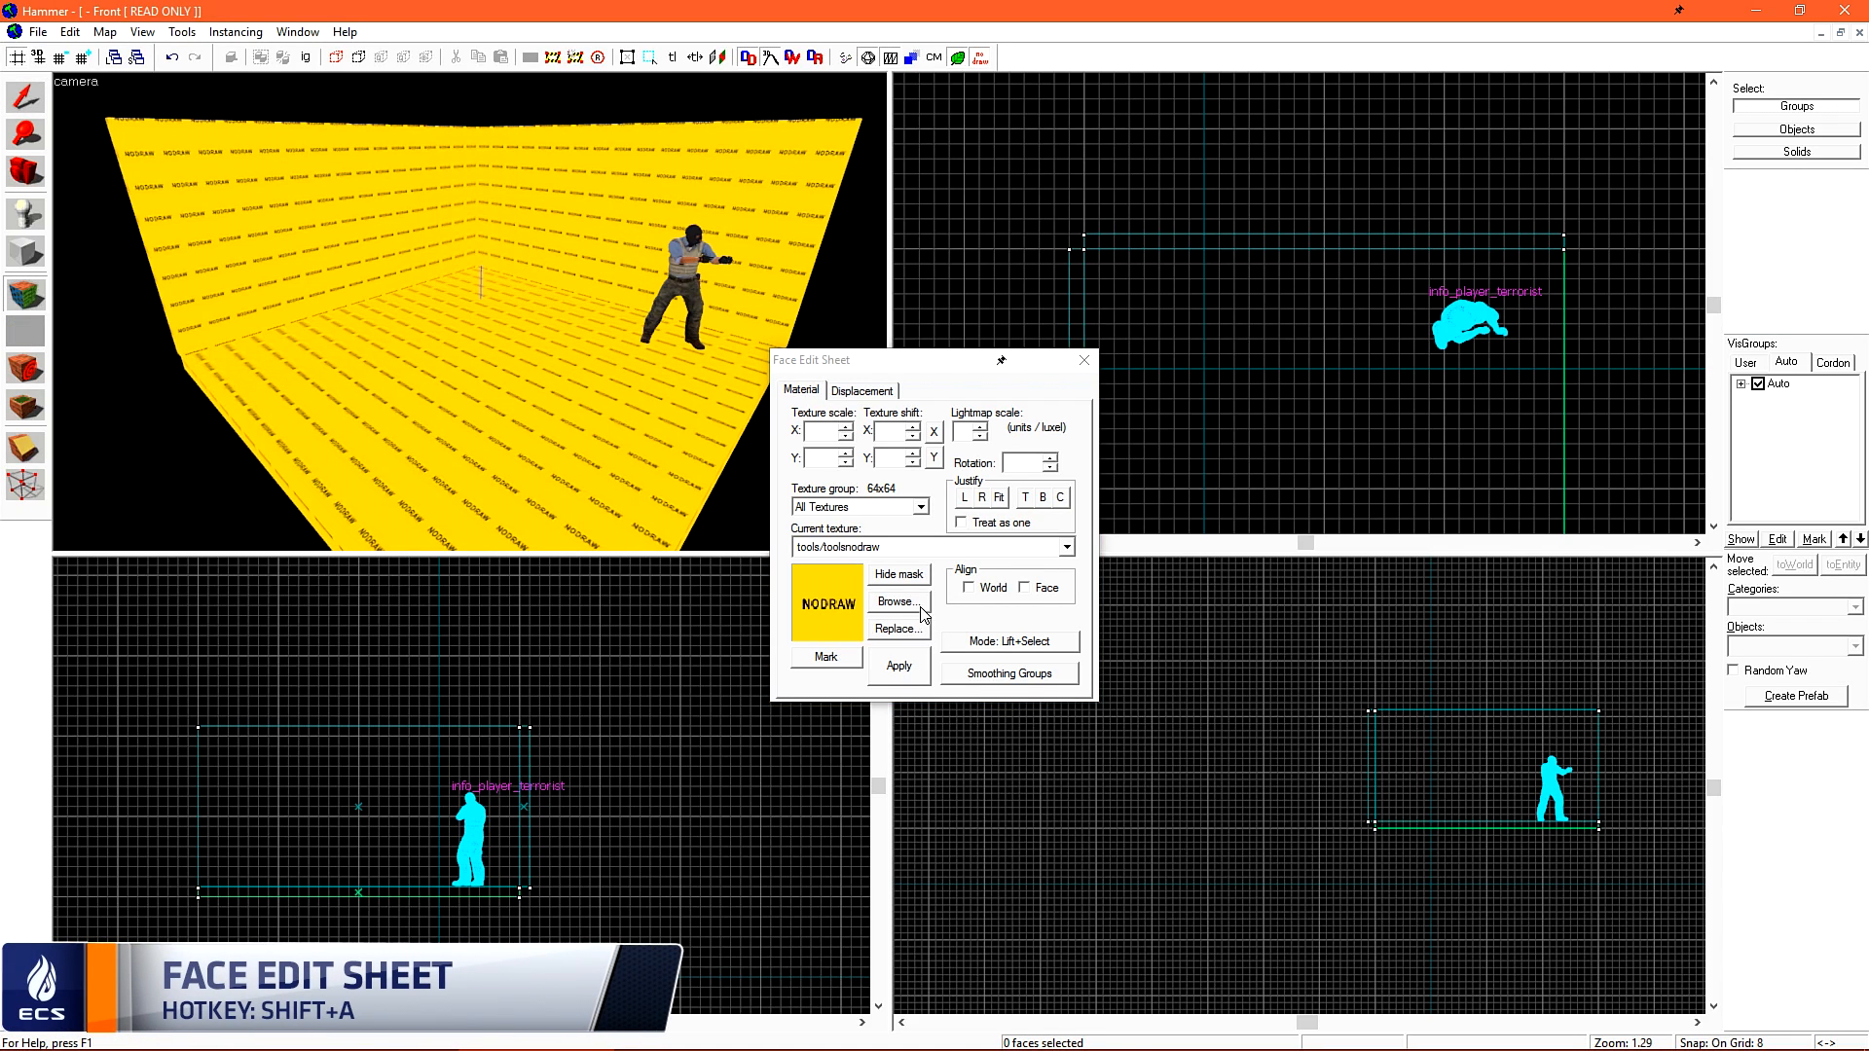
Apply a concrete texture to the floor face and brick/brickwall045a to the walls' inner faces
click(896, 600)
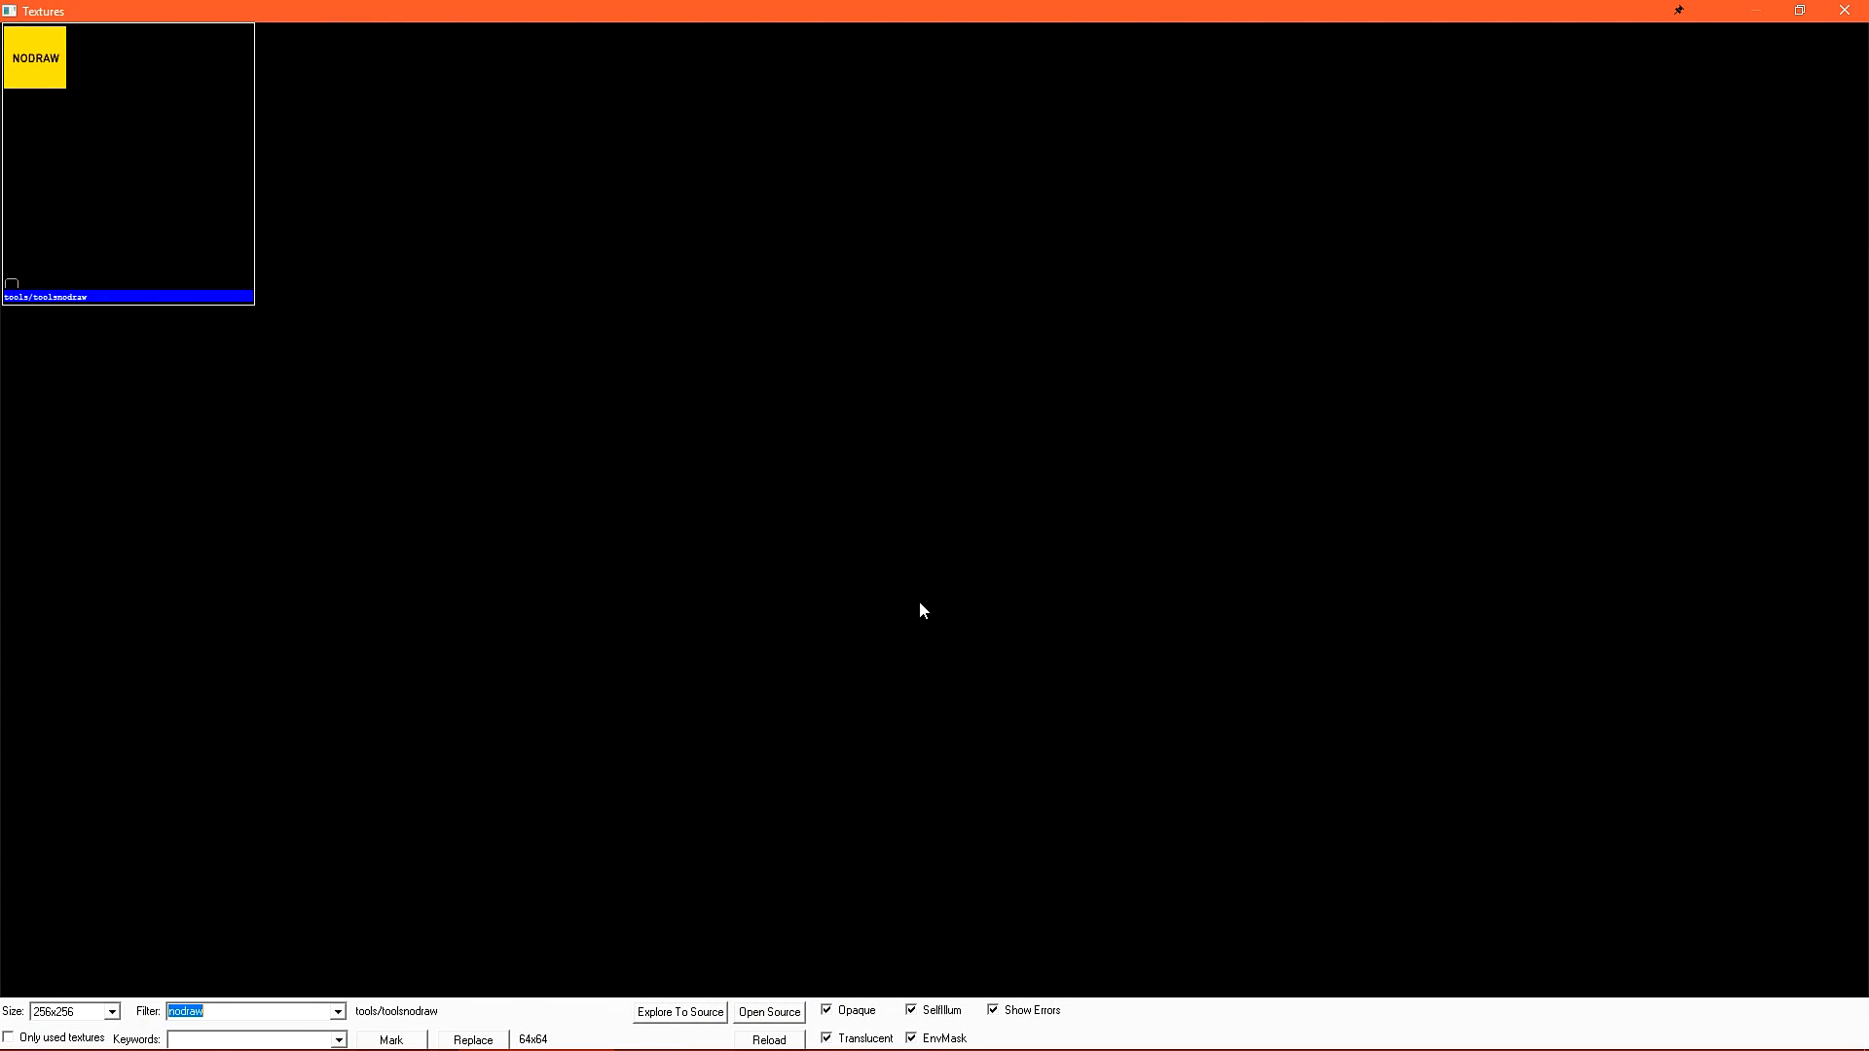
text(concrete)
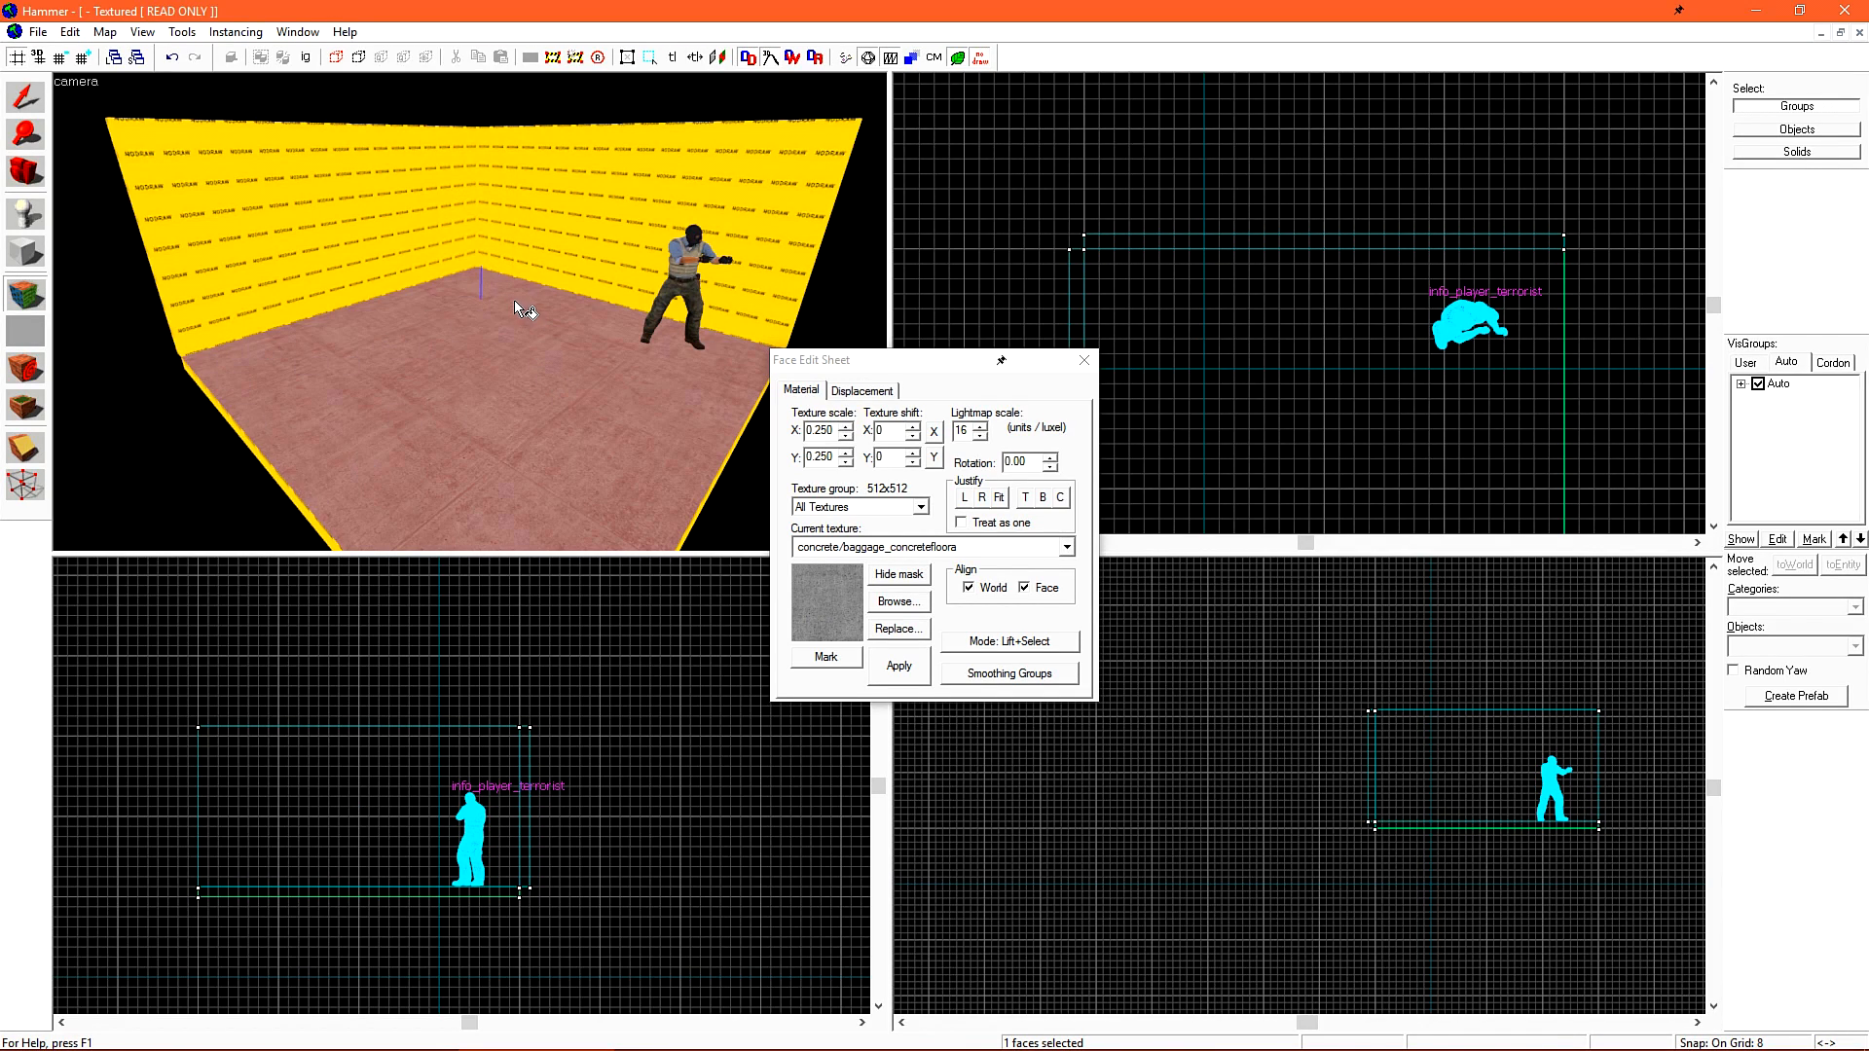
click(898, 664)
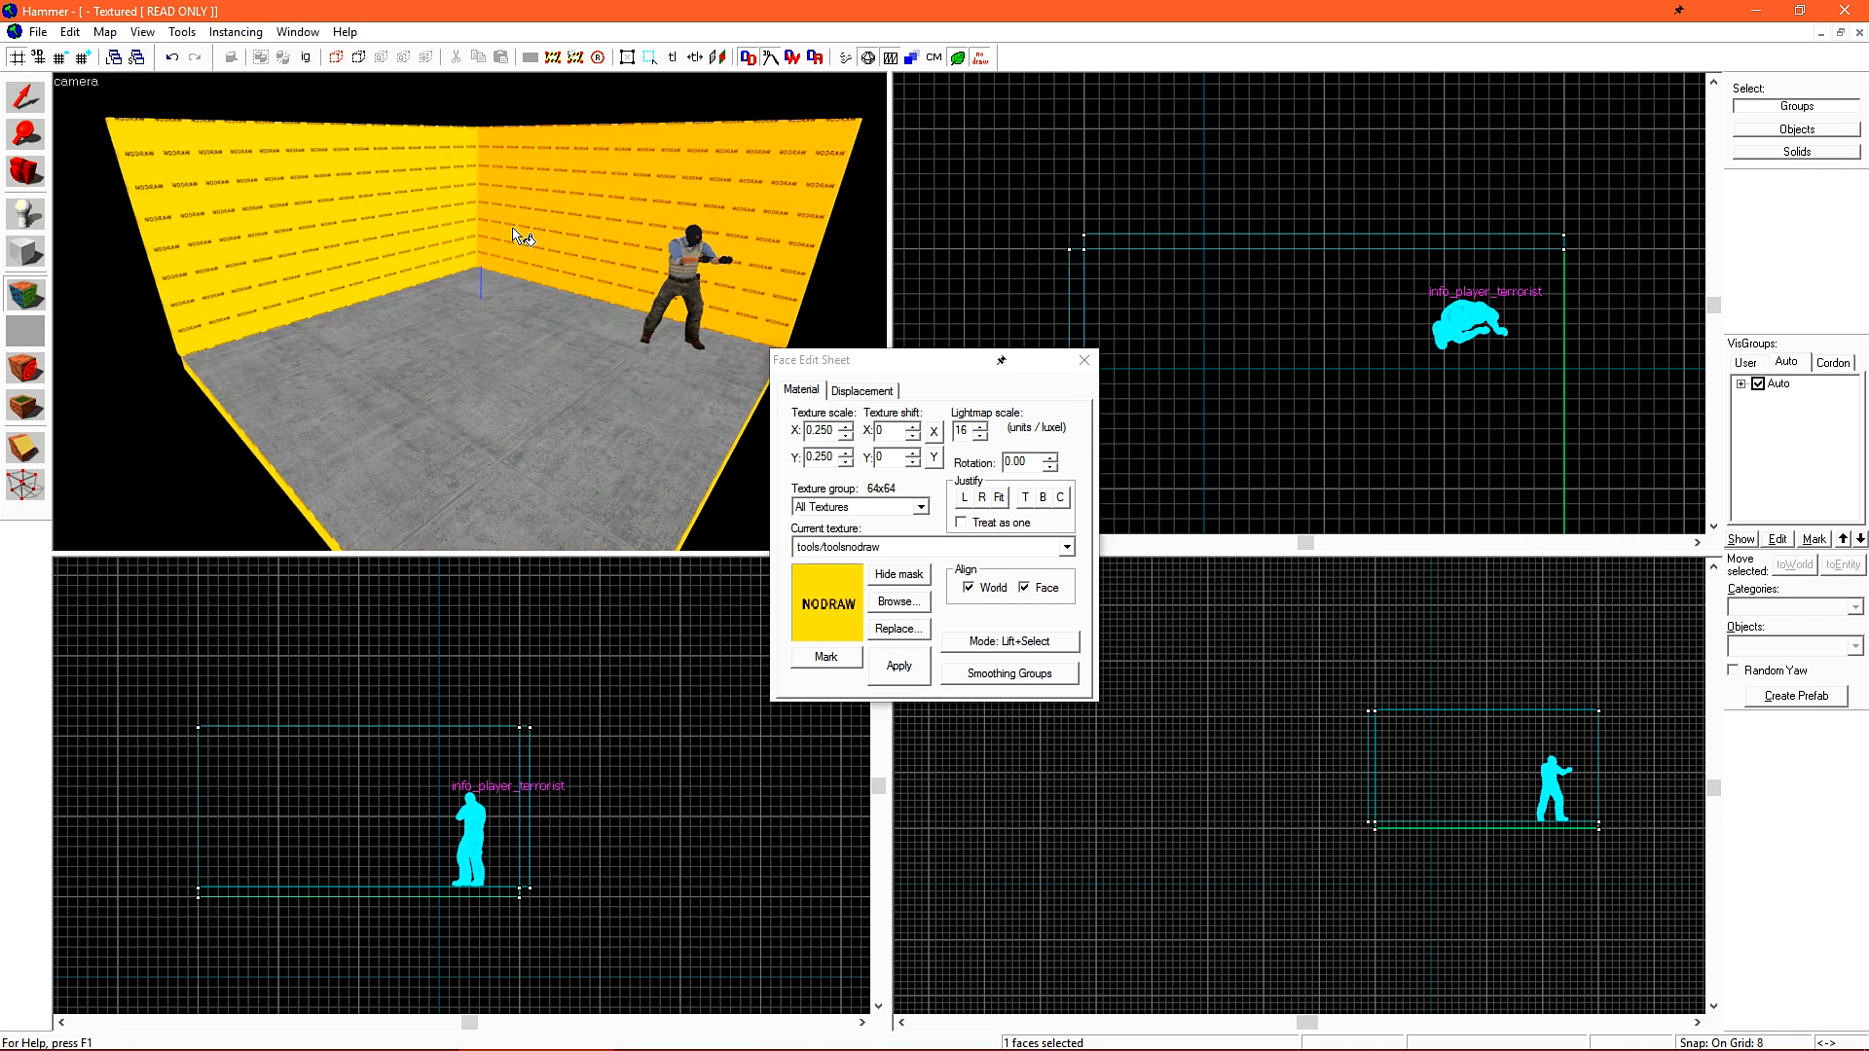
click(898, 664)
text(concrete/baggage_concretefloora)
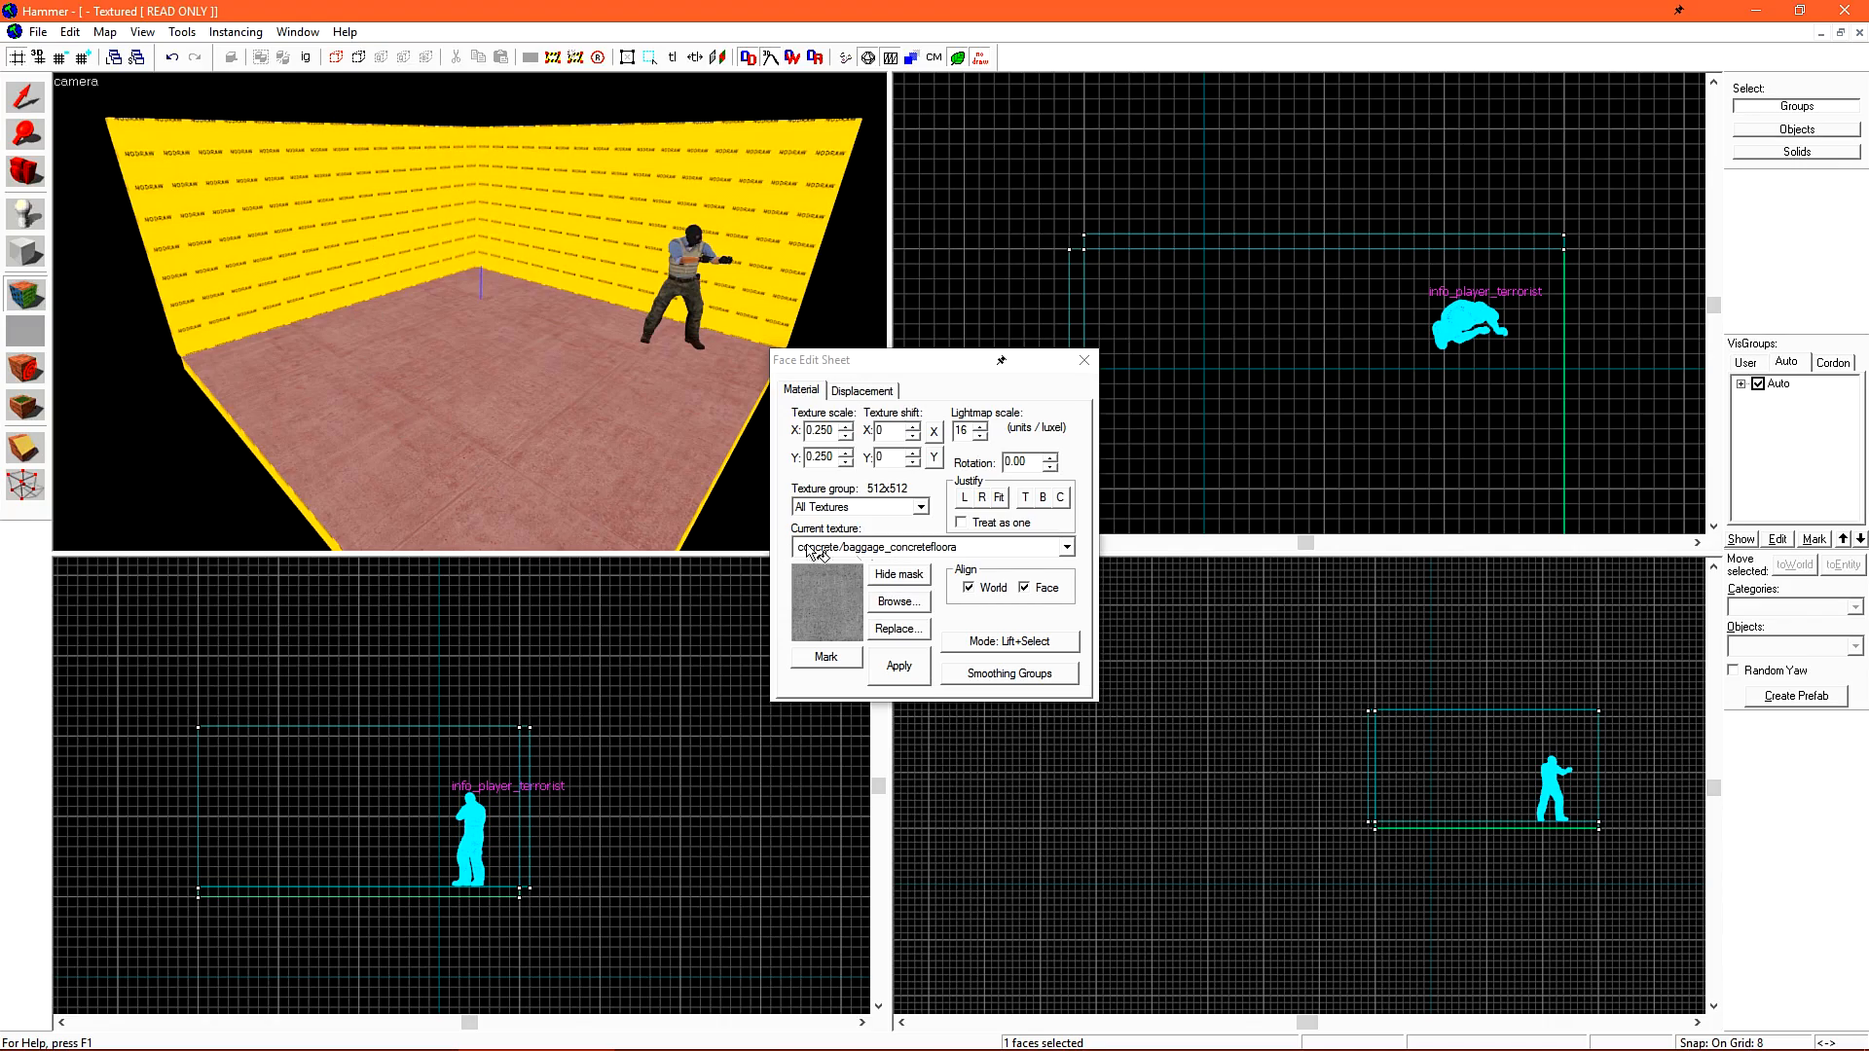
click(897, 600)
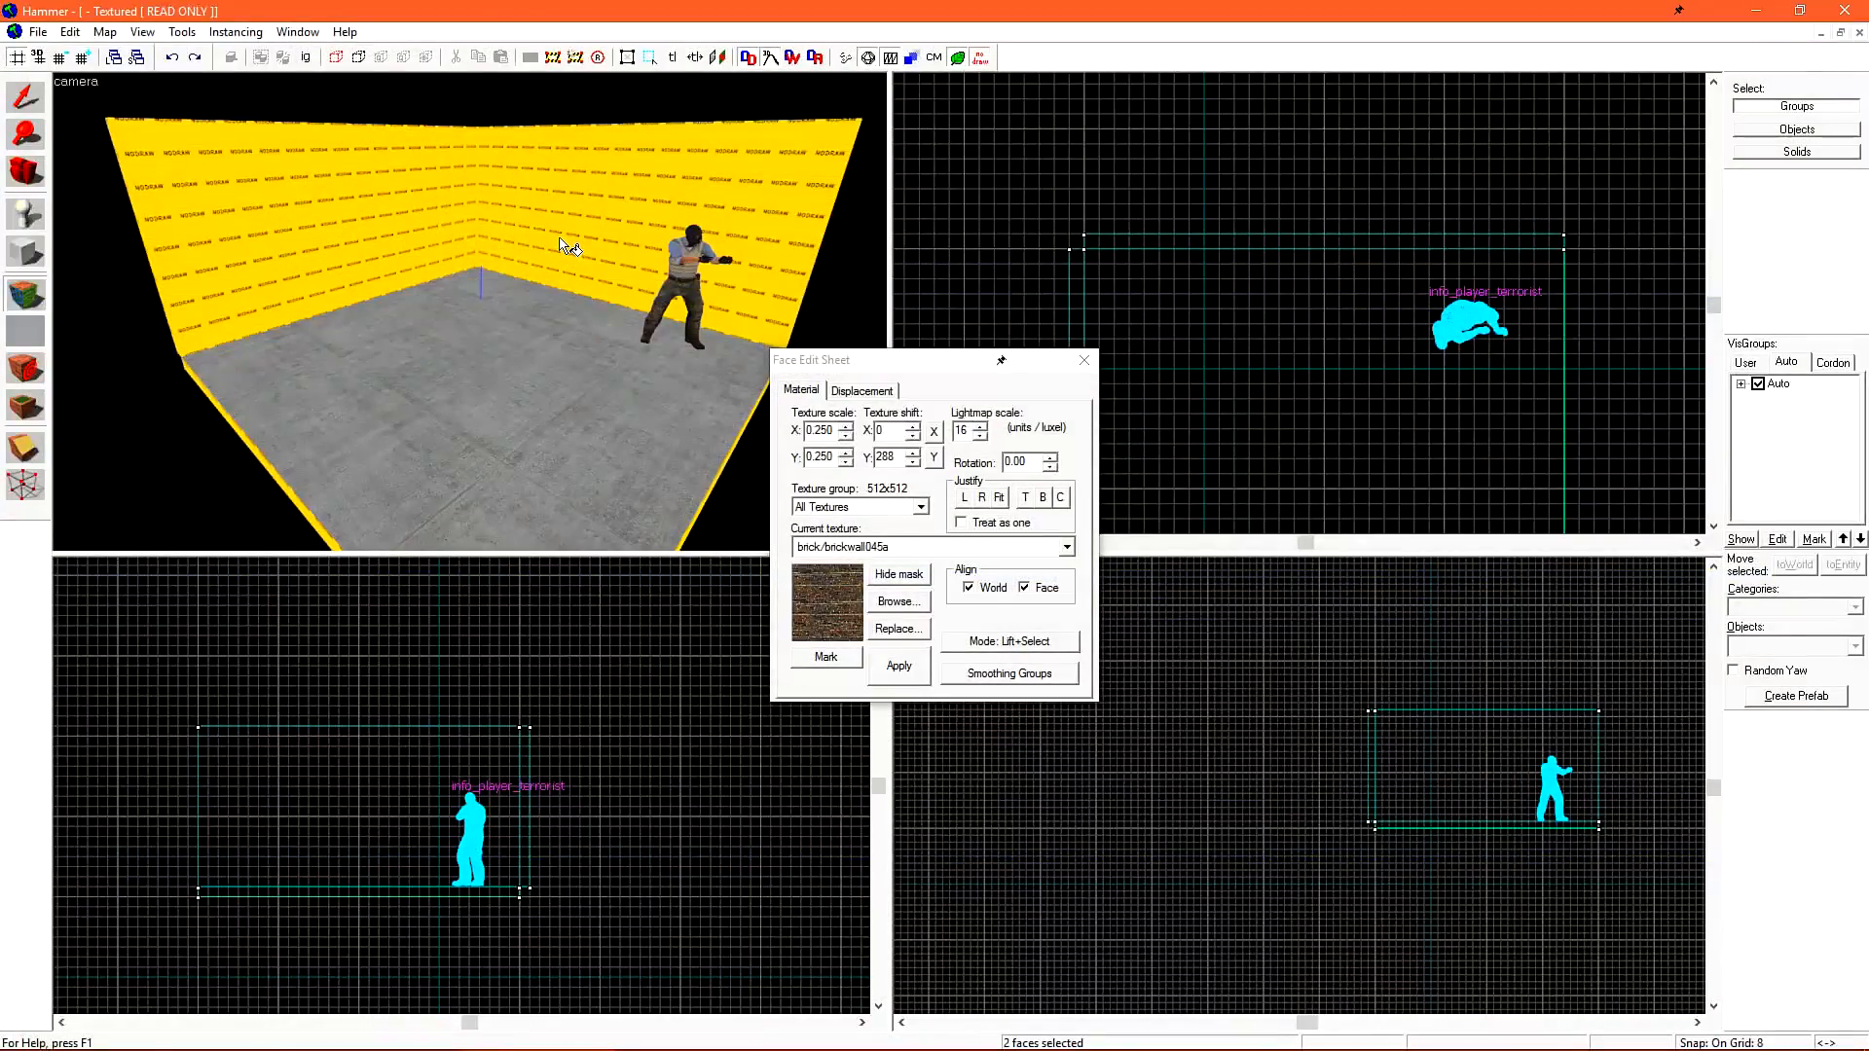
click(896, 665)
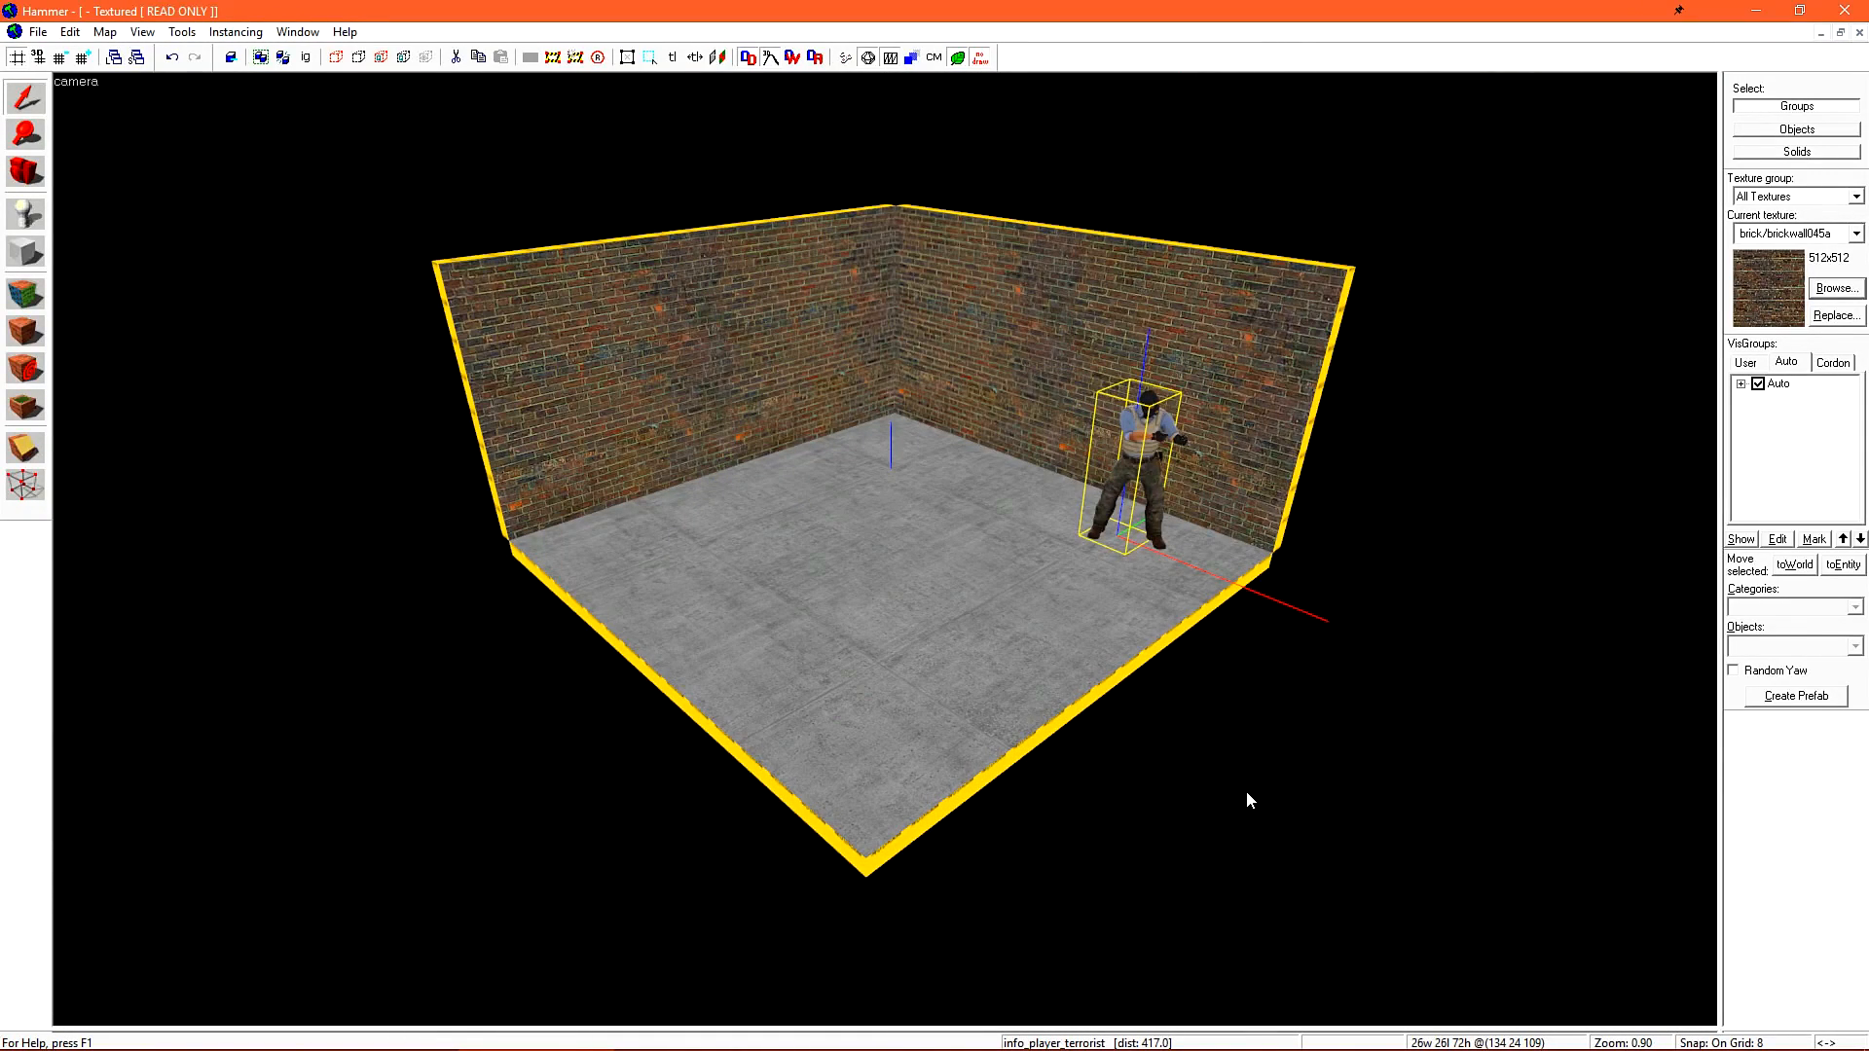
mouse_move(1267, 828)
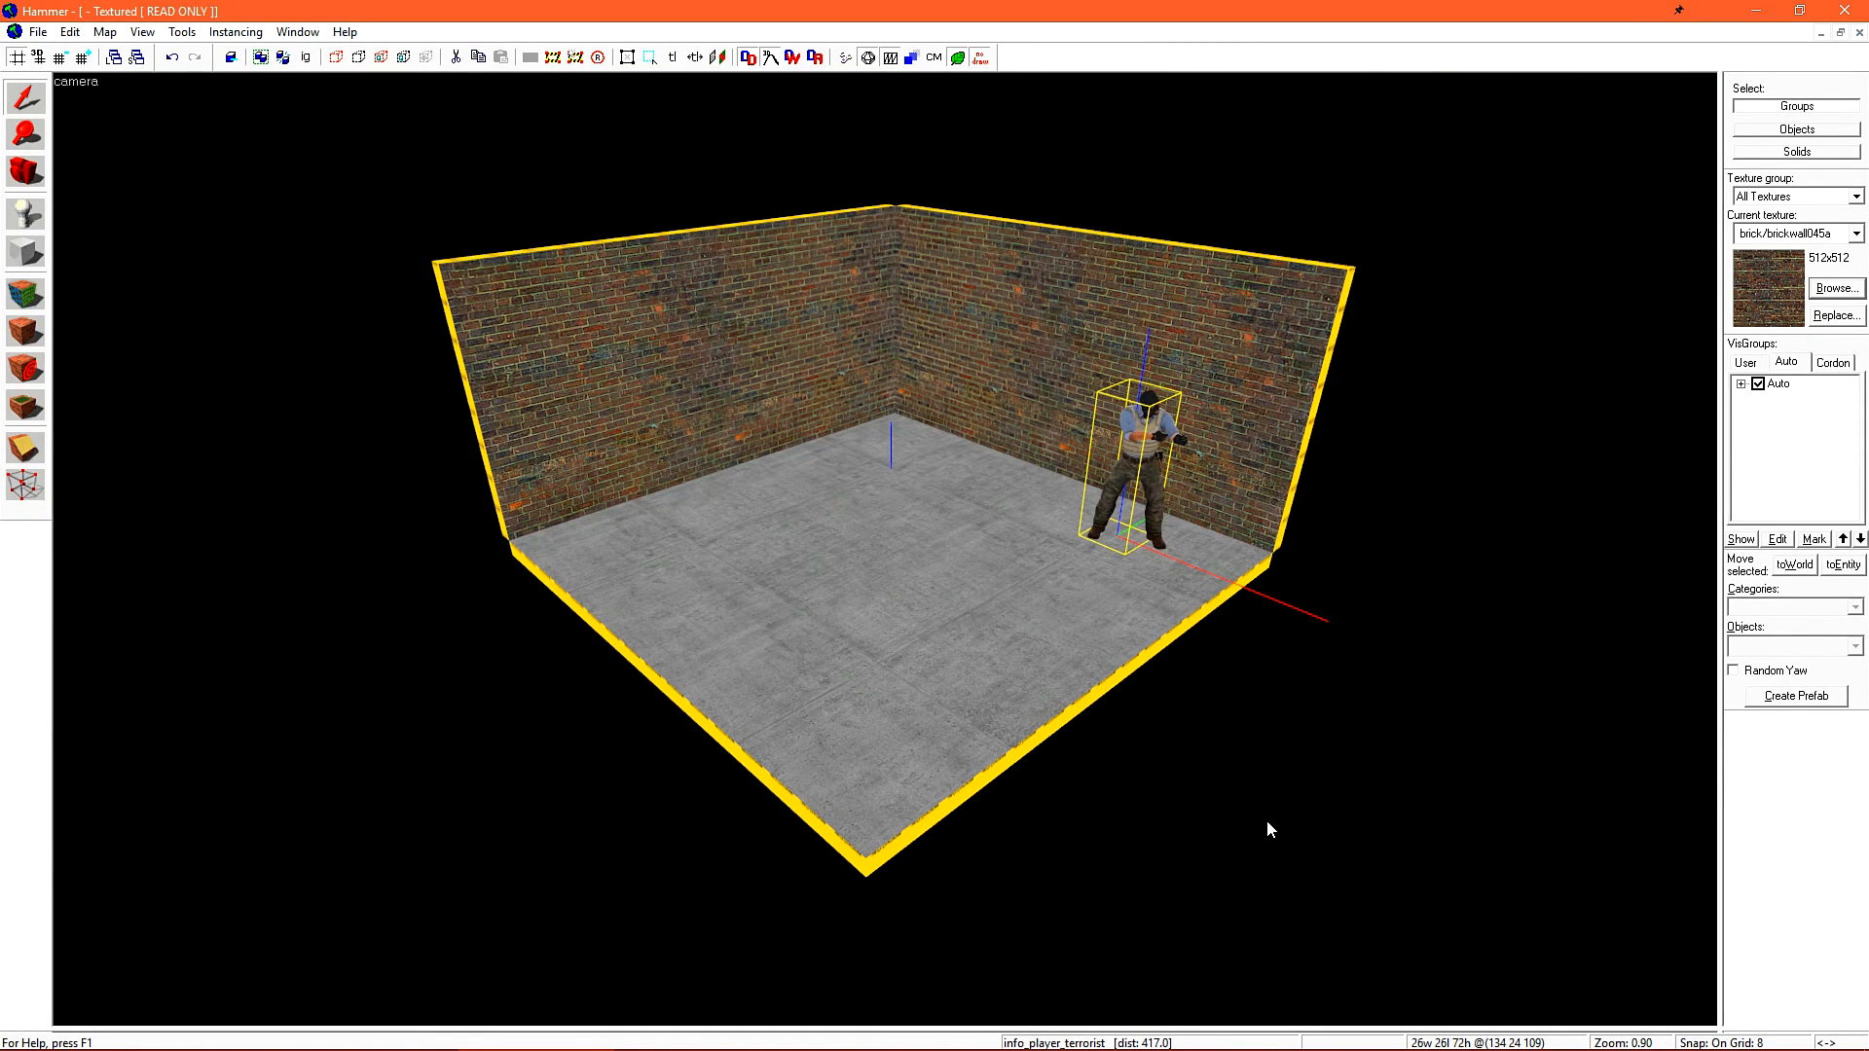
mouse_move(105, 241)
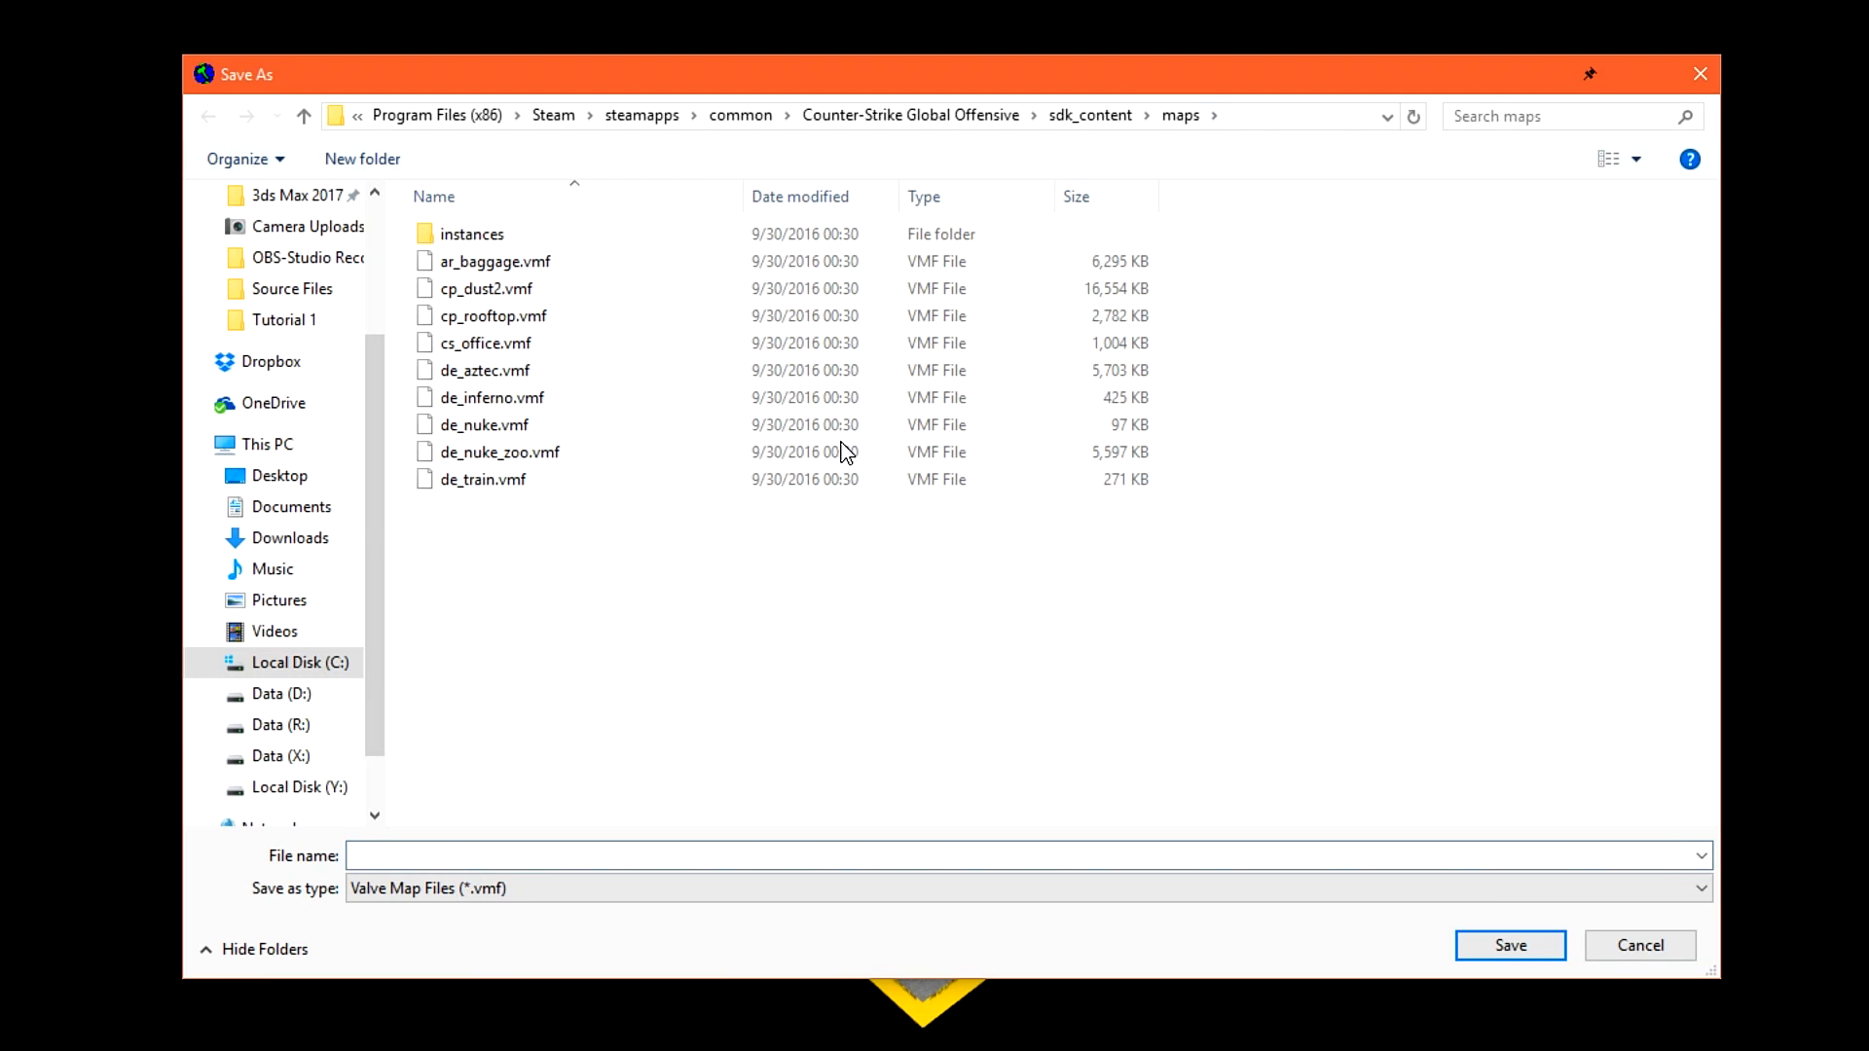
mouse_move(483, 369)
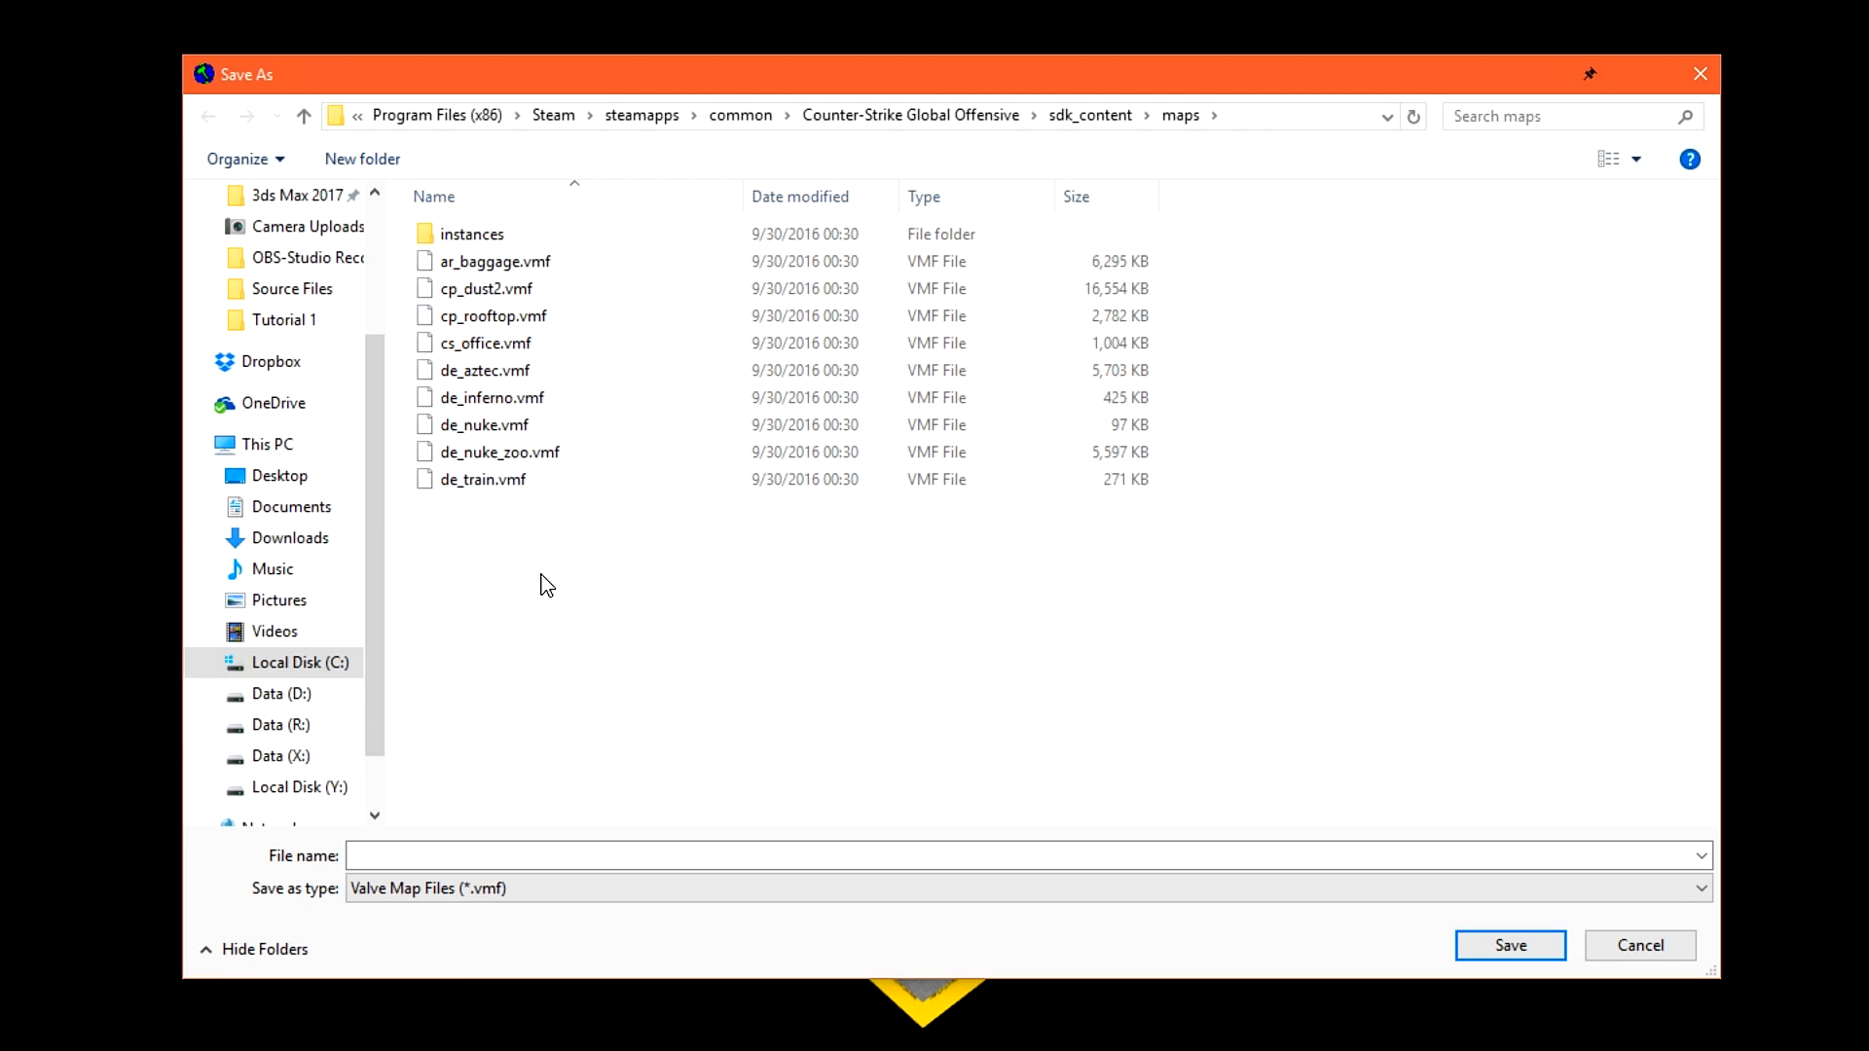
Save the map as 'TestLevel' in the sdk_content/maps folder
text(Test Le)
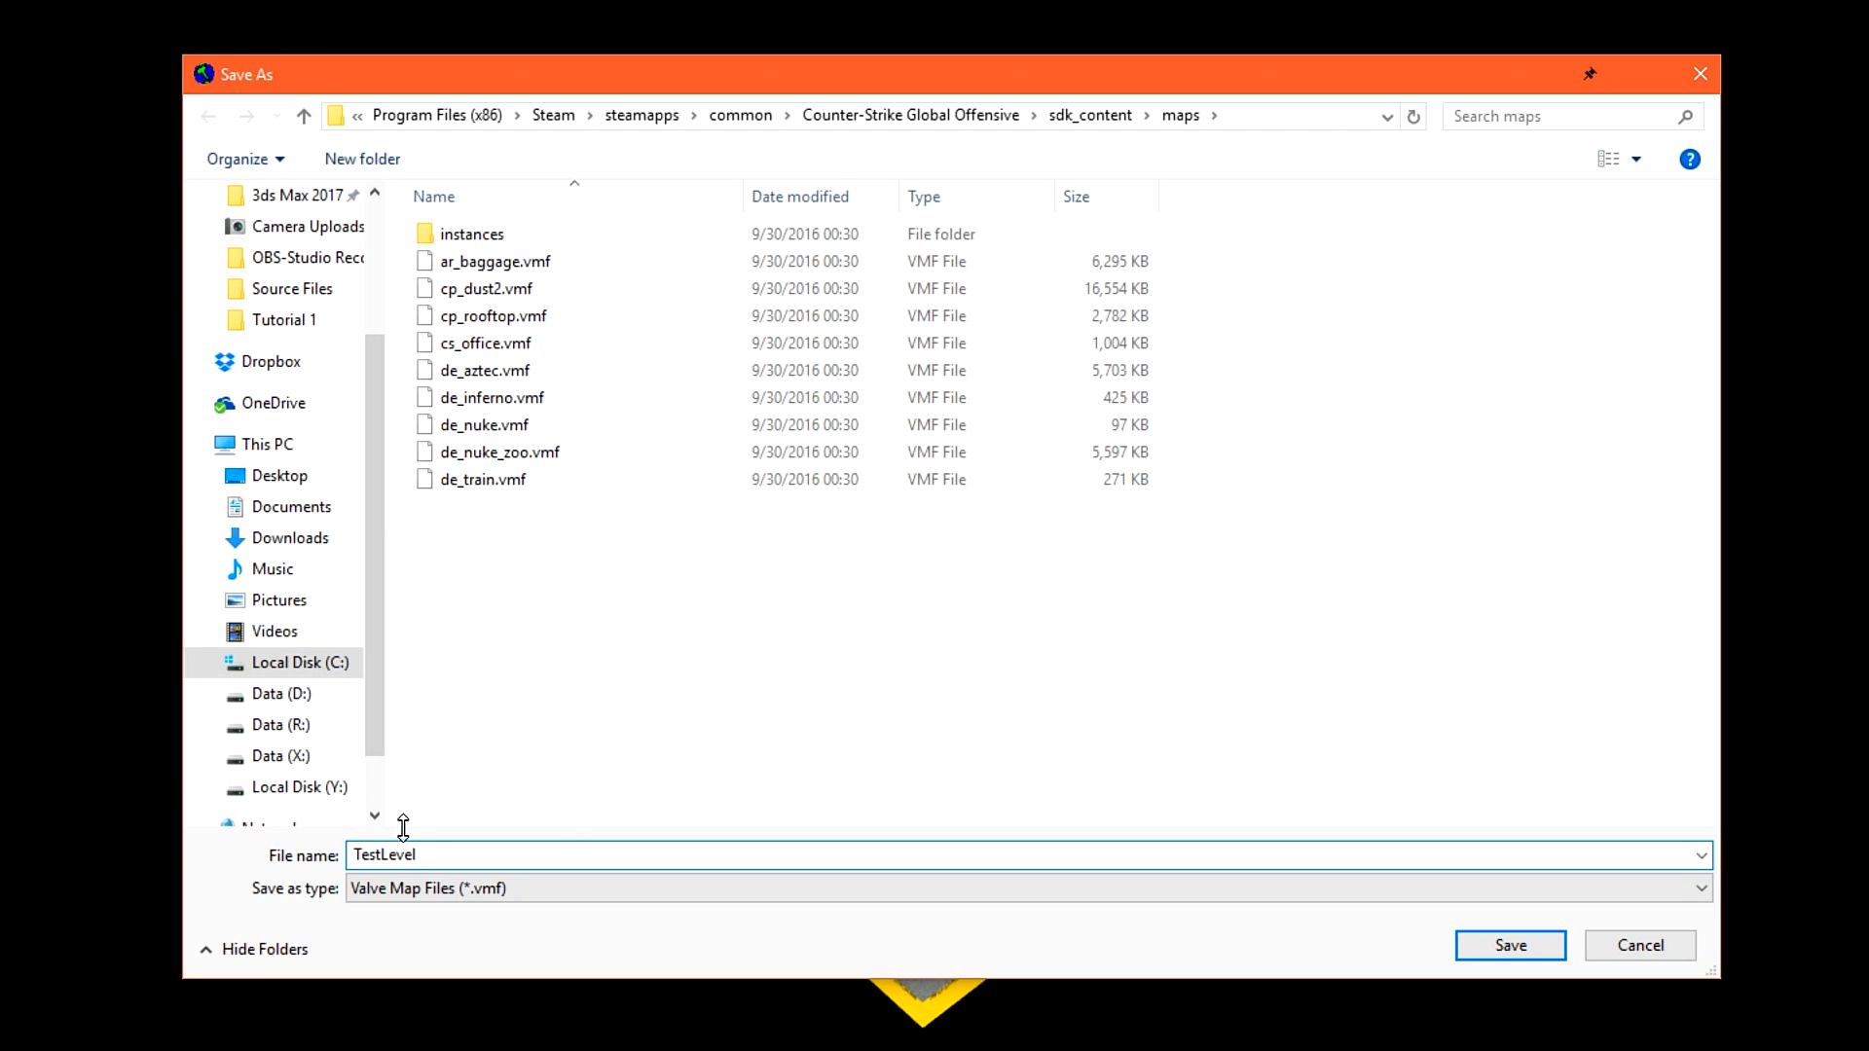
click(1509, 945)
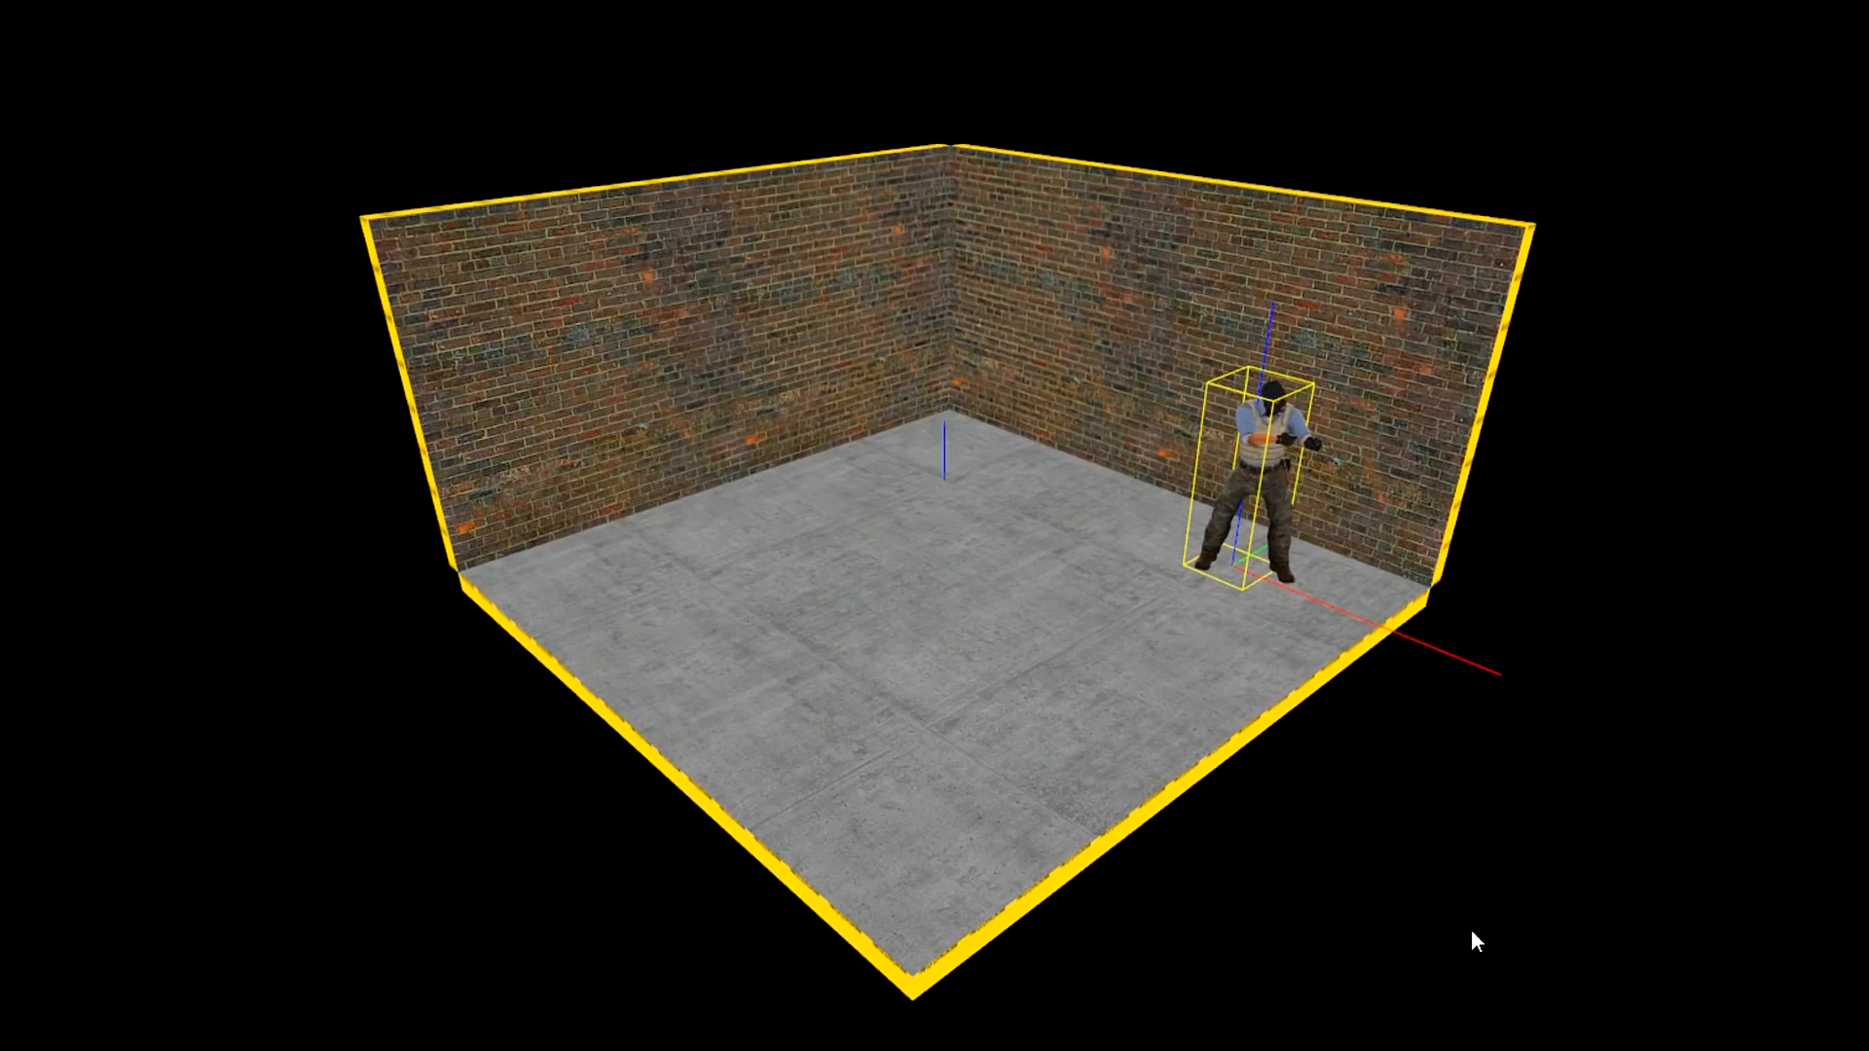